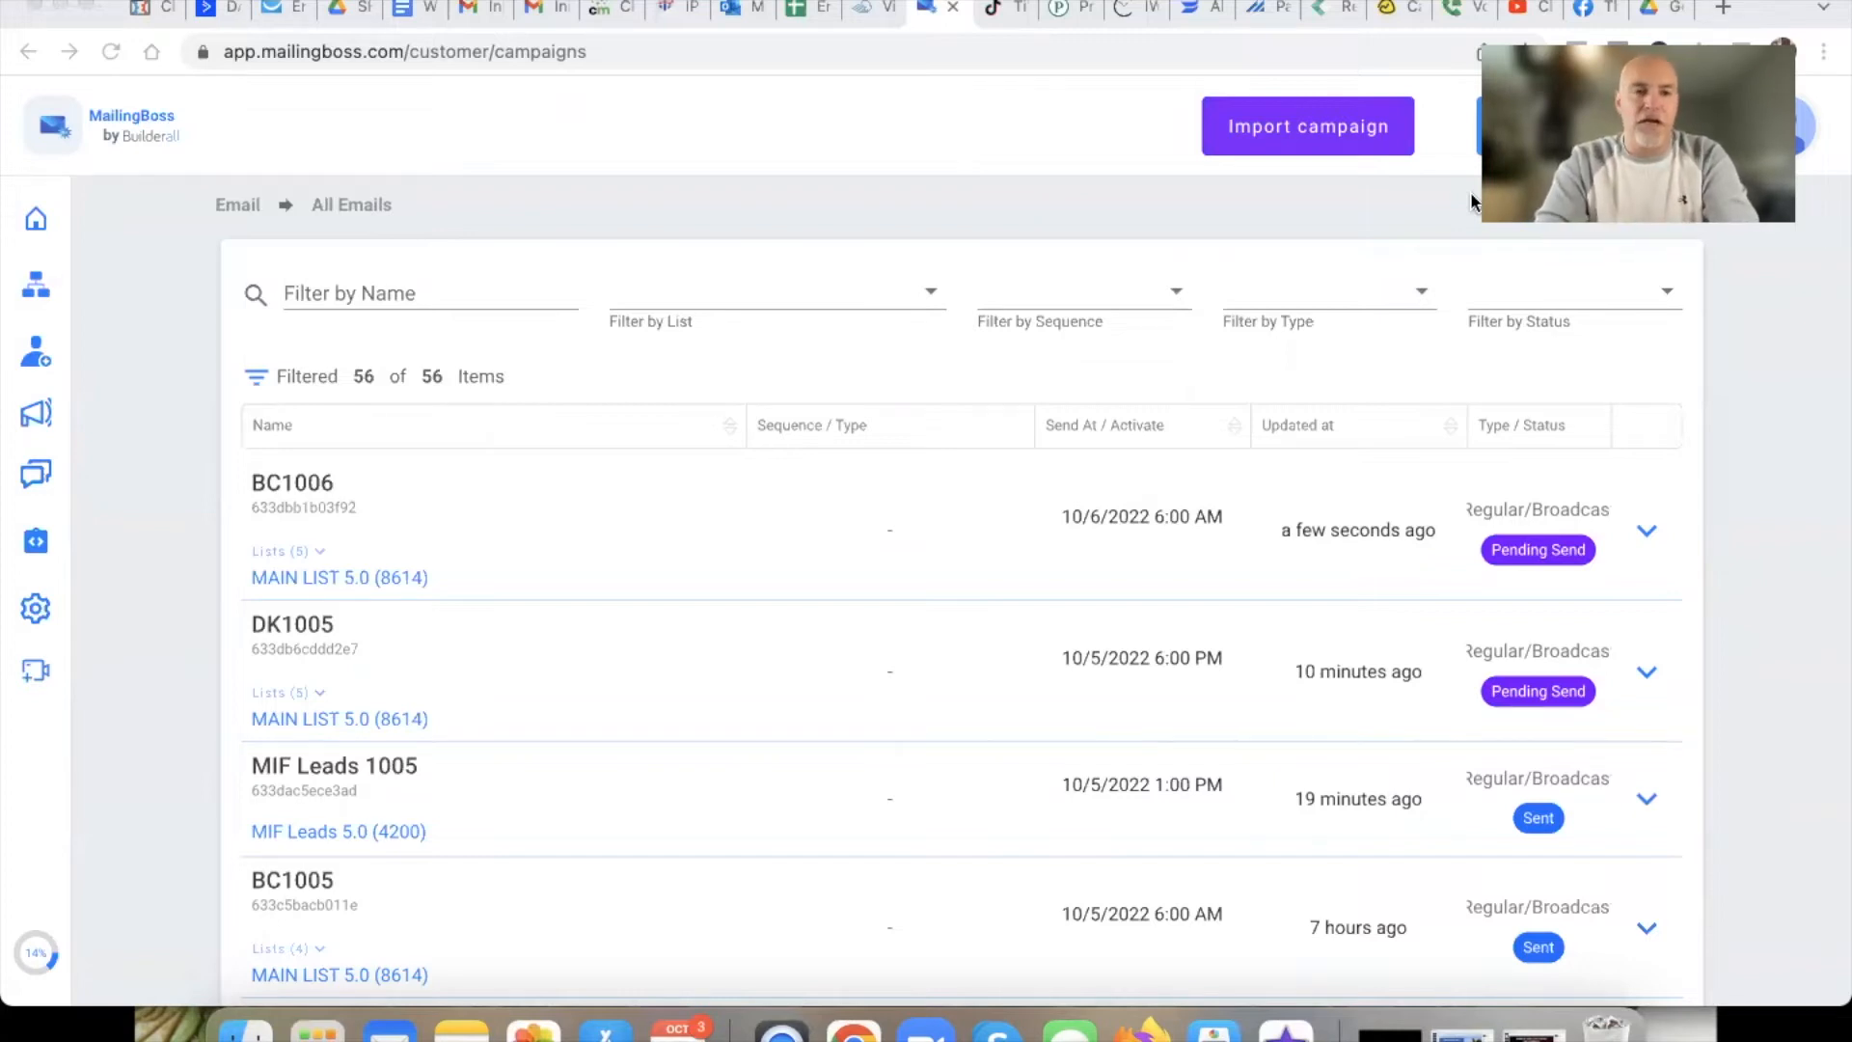
{"action": "mouse_move", "coordinate": [1018, 229]}
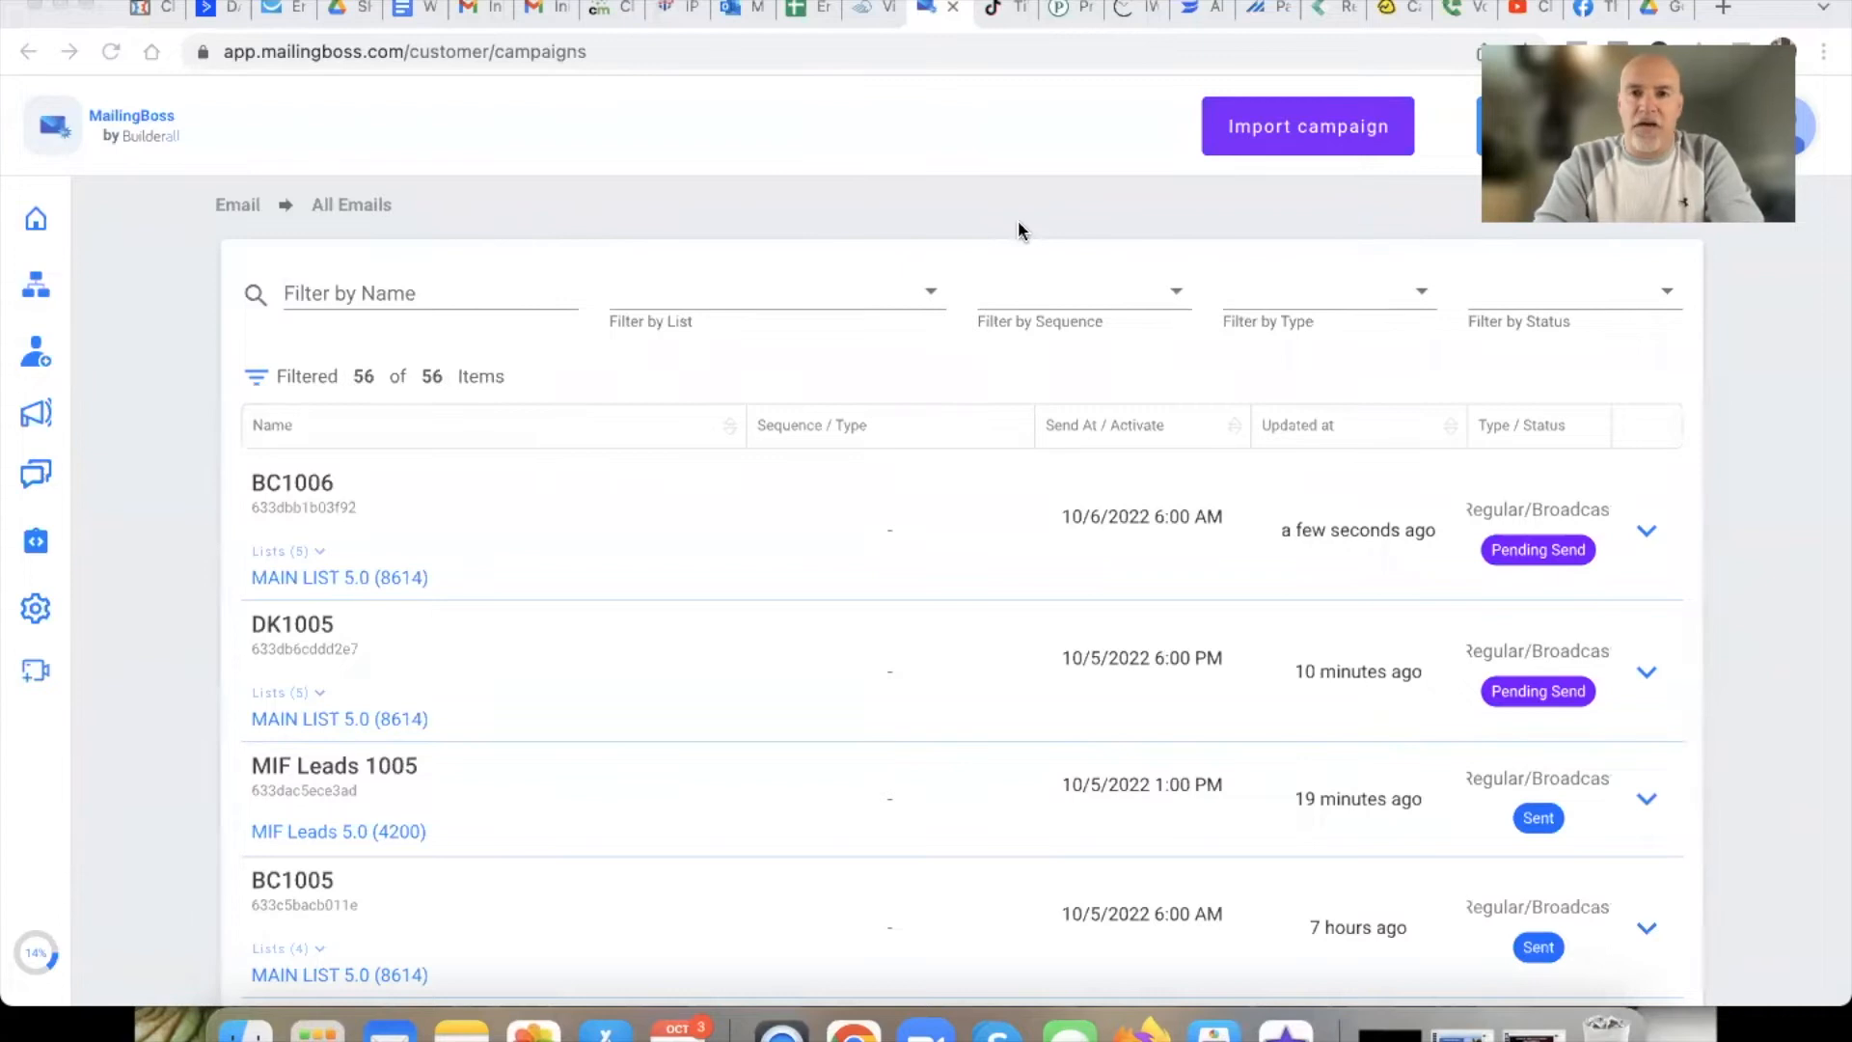
{"action": "mouse_move", "coordinate": [280, 320]}
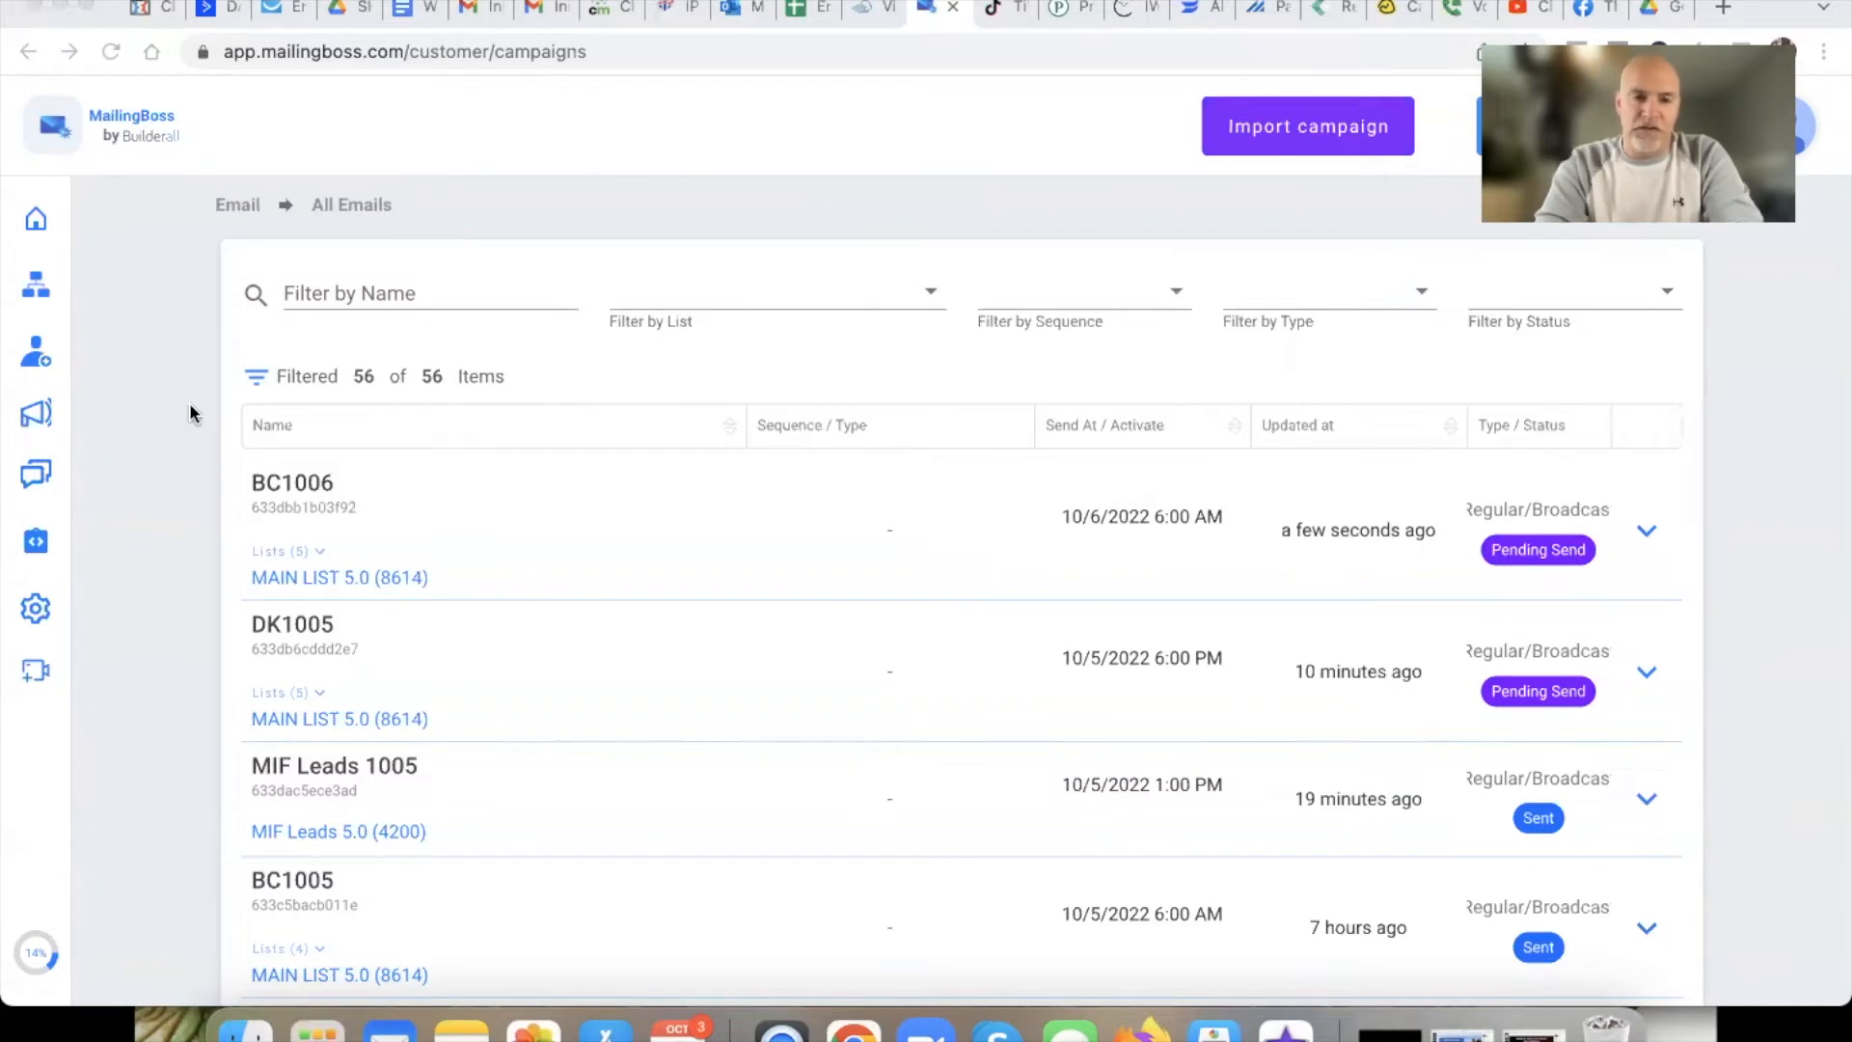
{"action": "mouse_move", "coordinate": [184, 437]}
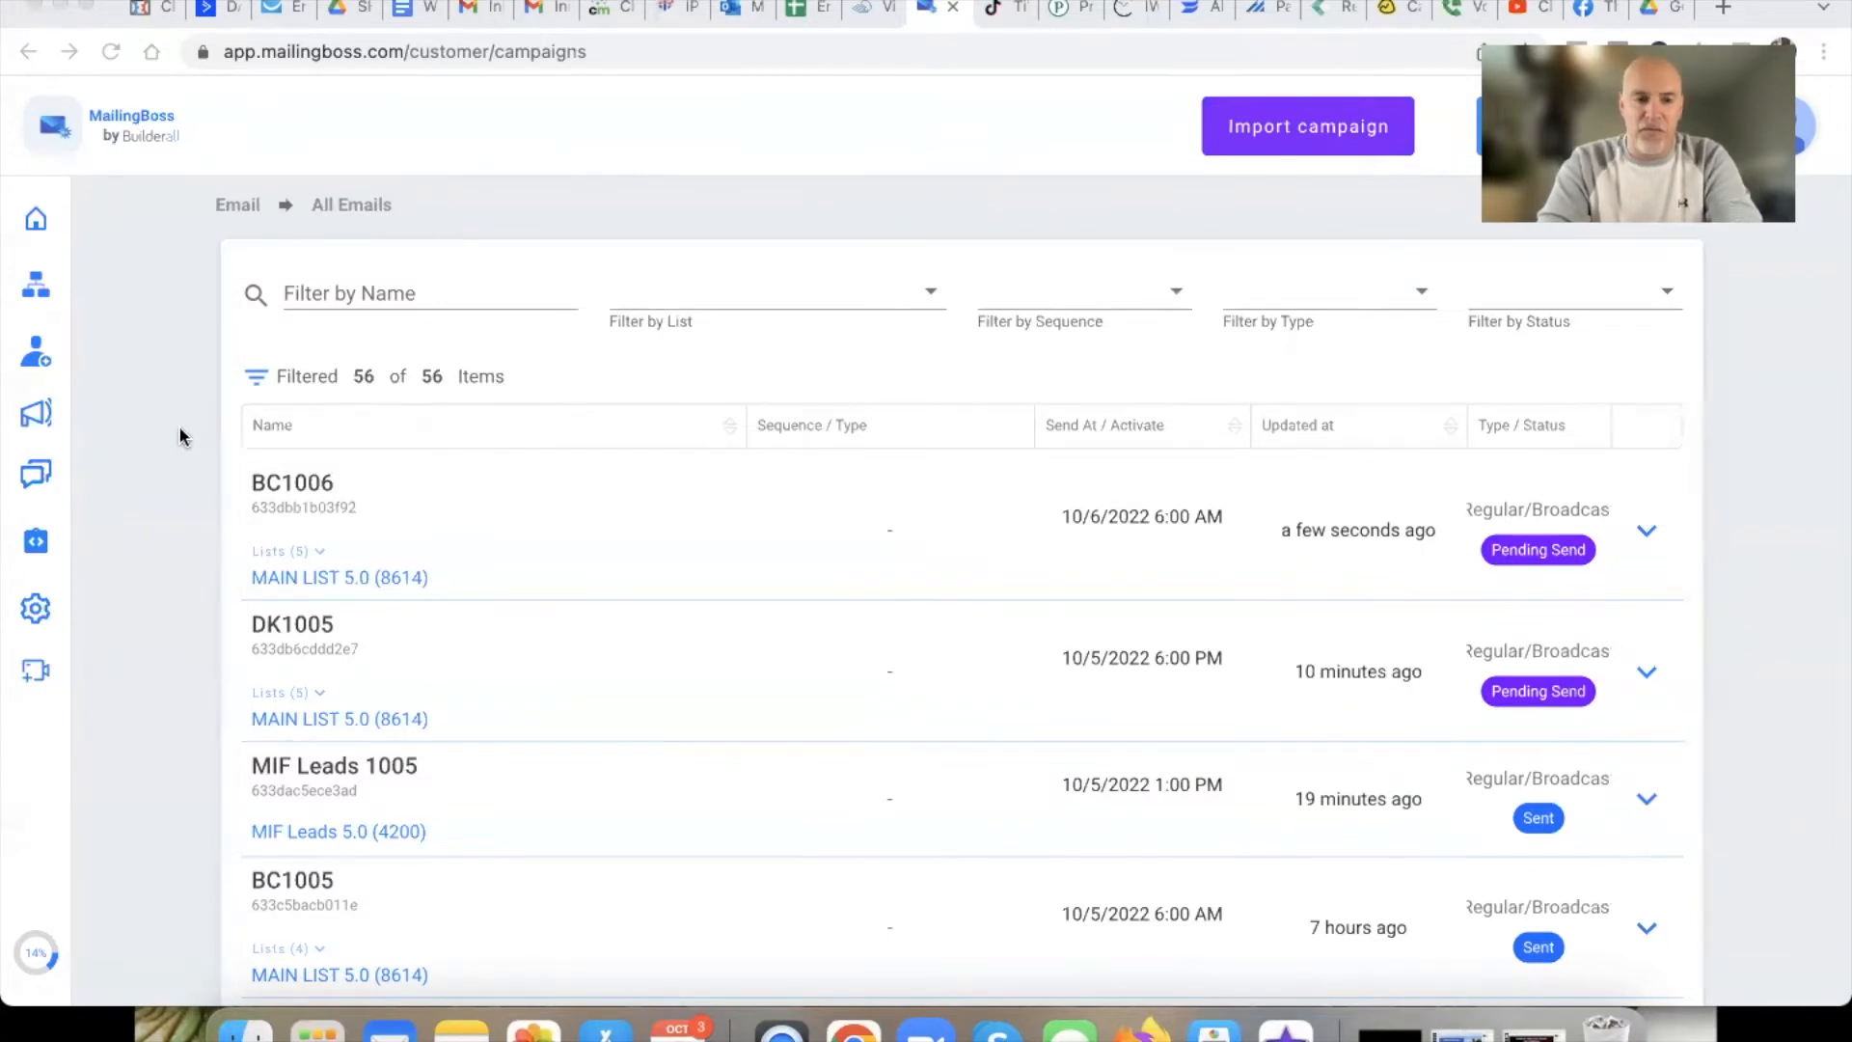
{"action": "mouse_move", "coordinate": [133, 451]}
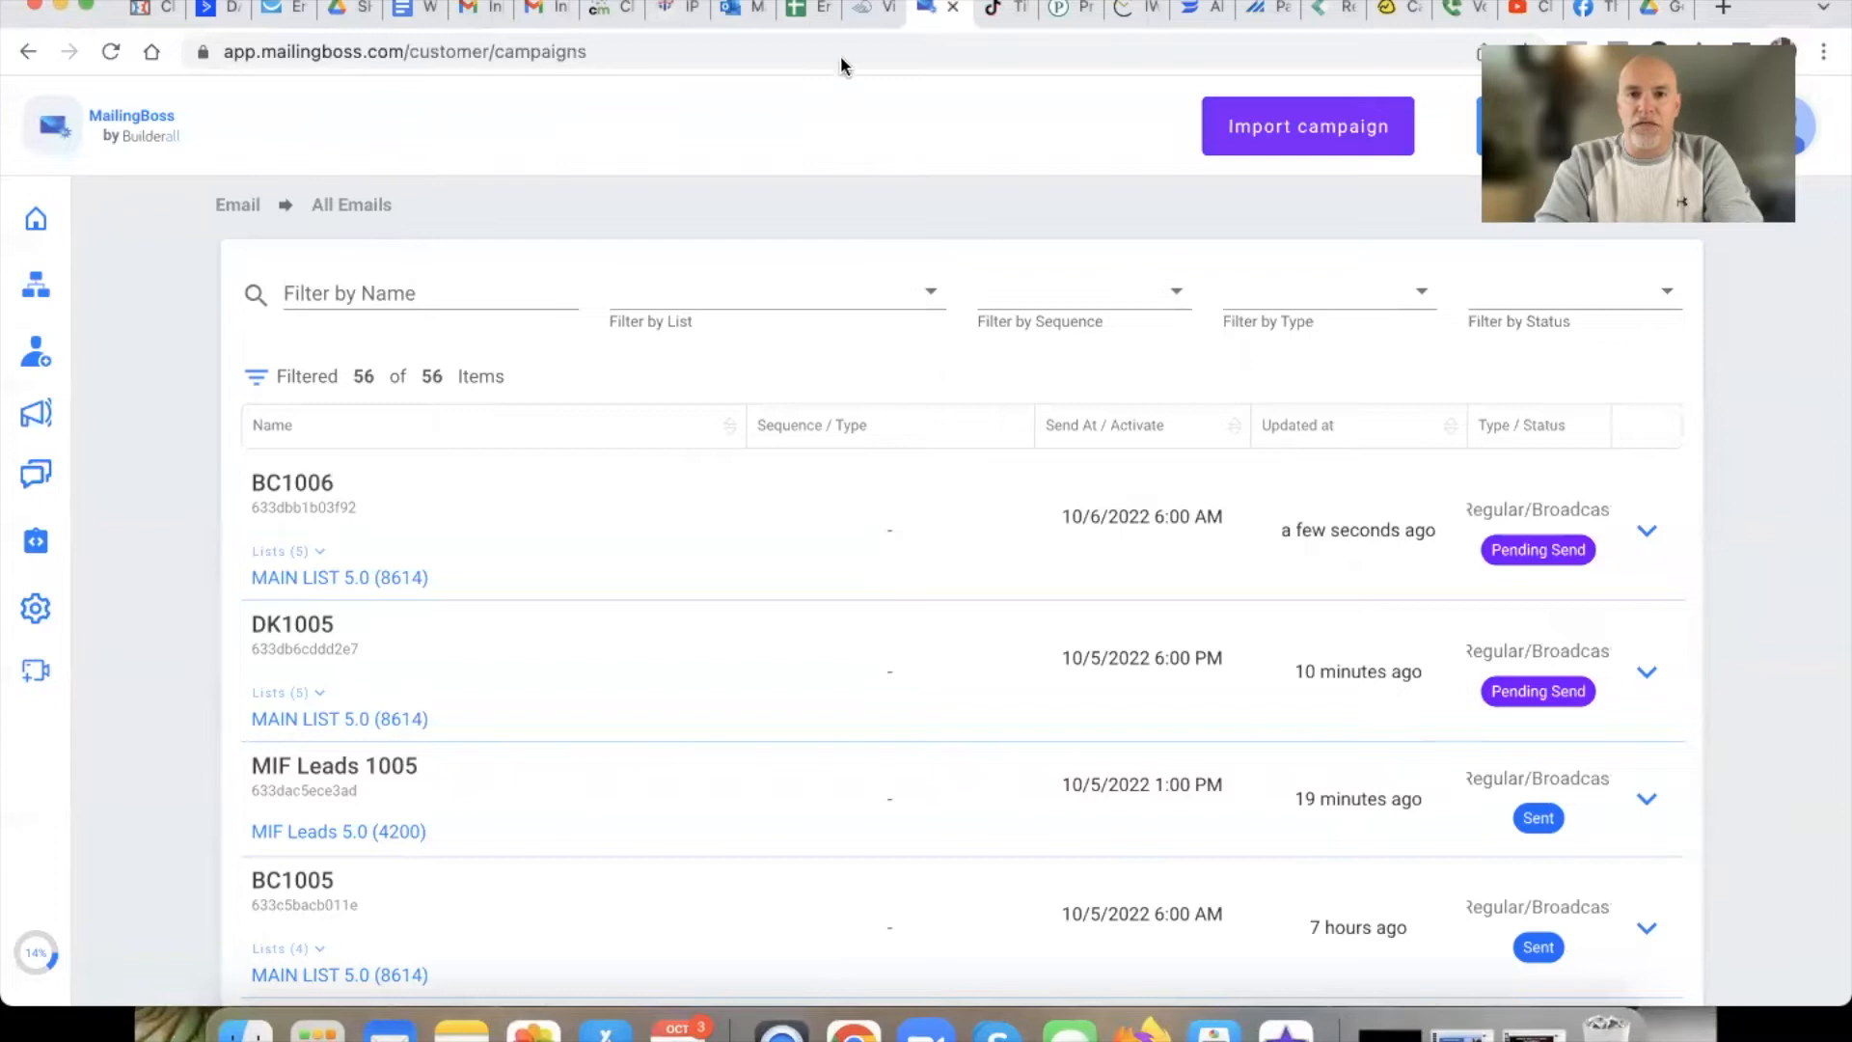
Sign in to MailingBoss 4.0 from the Builderall dashboard and show Campaigns > All Emails.
{"action": "left_click", "coordinate": [860, 12]}
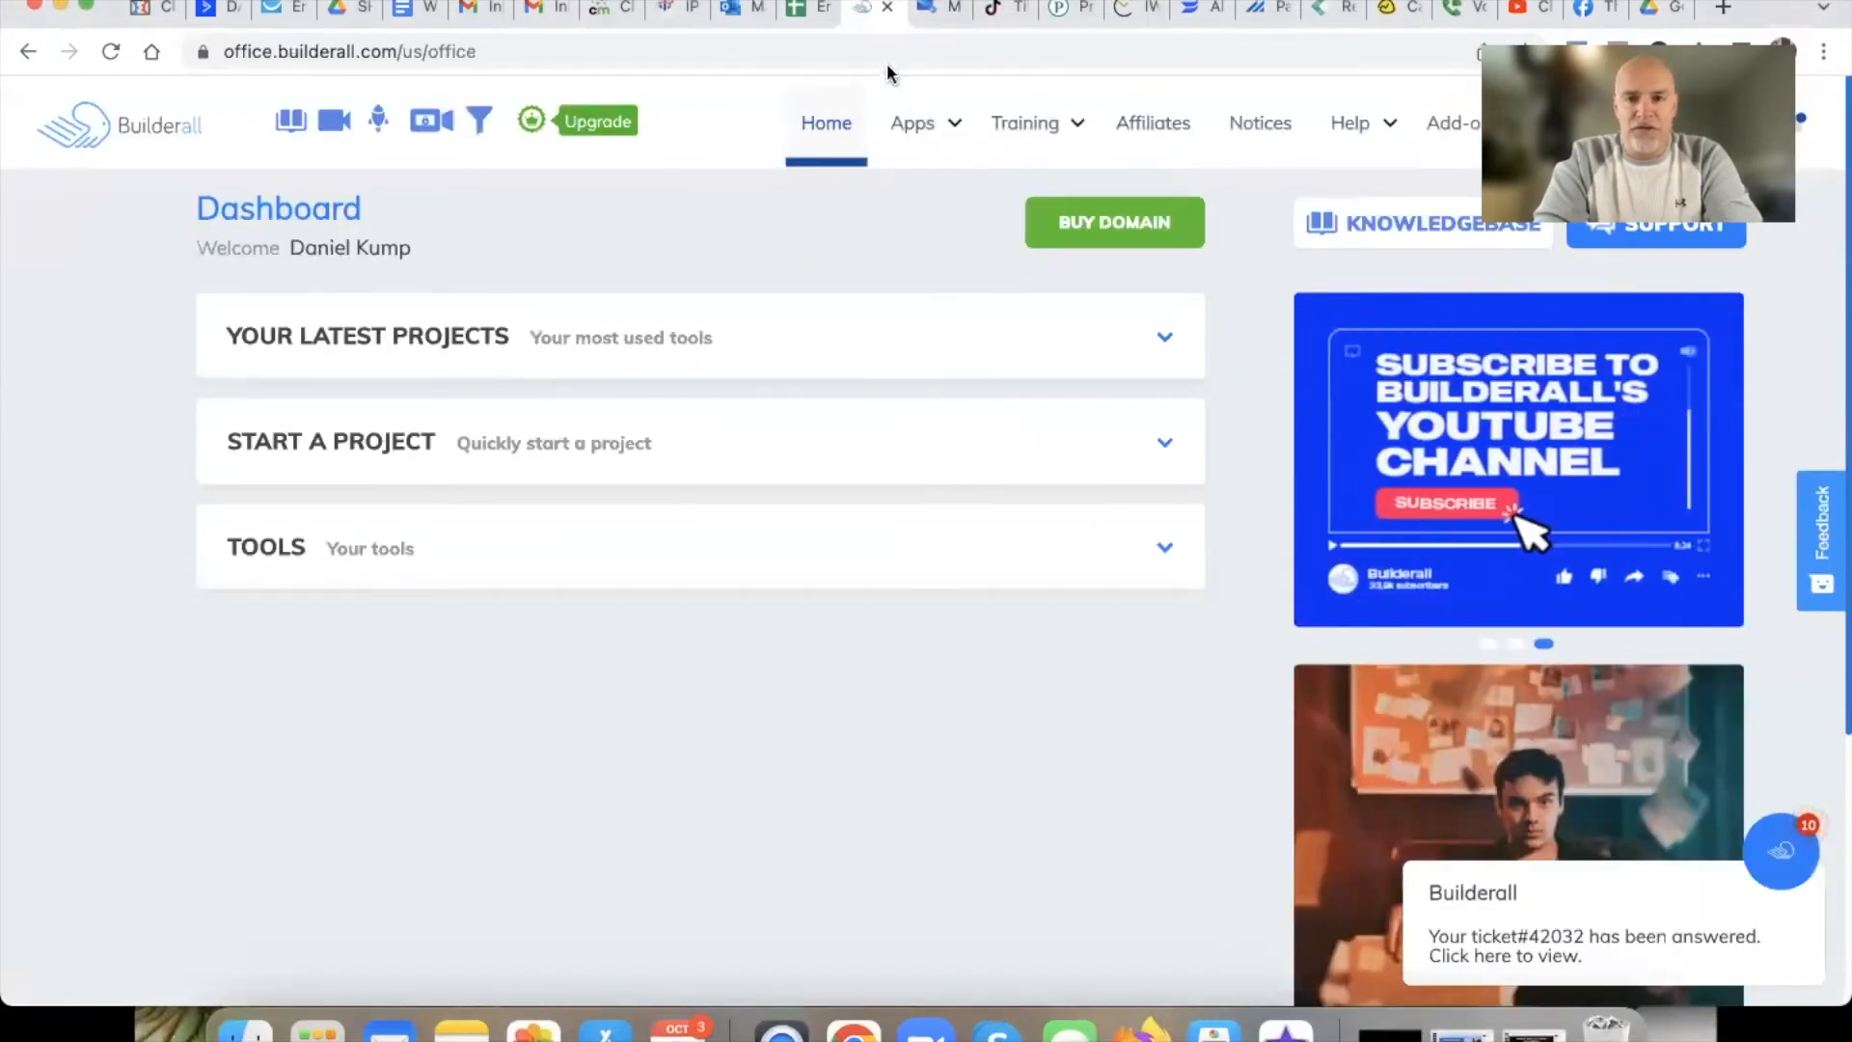
{"action": "left_click", "coordinate": [910, 121]}
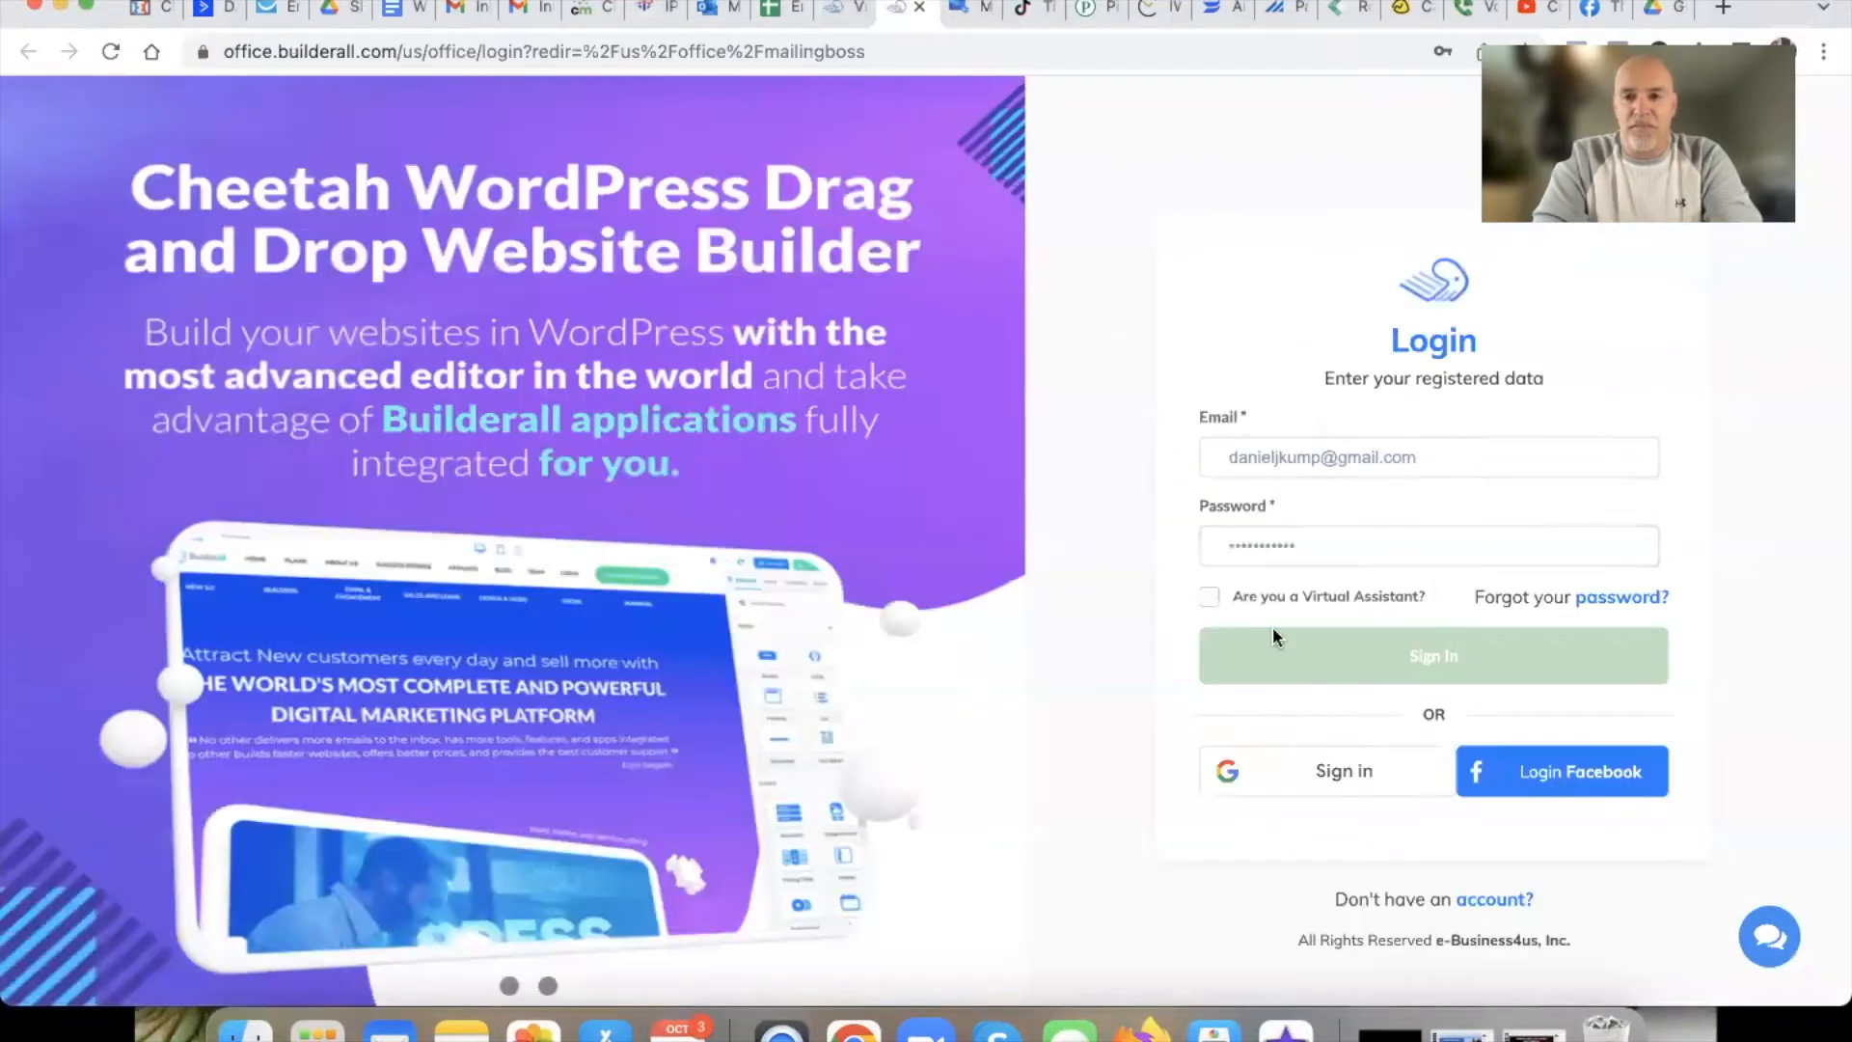
{"action": "left_click", "coordinate": [1431, 656]}
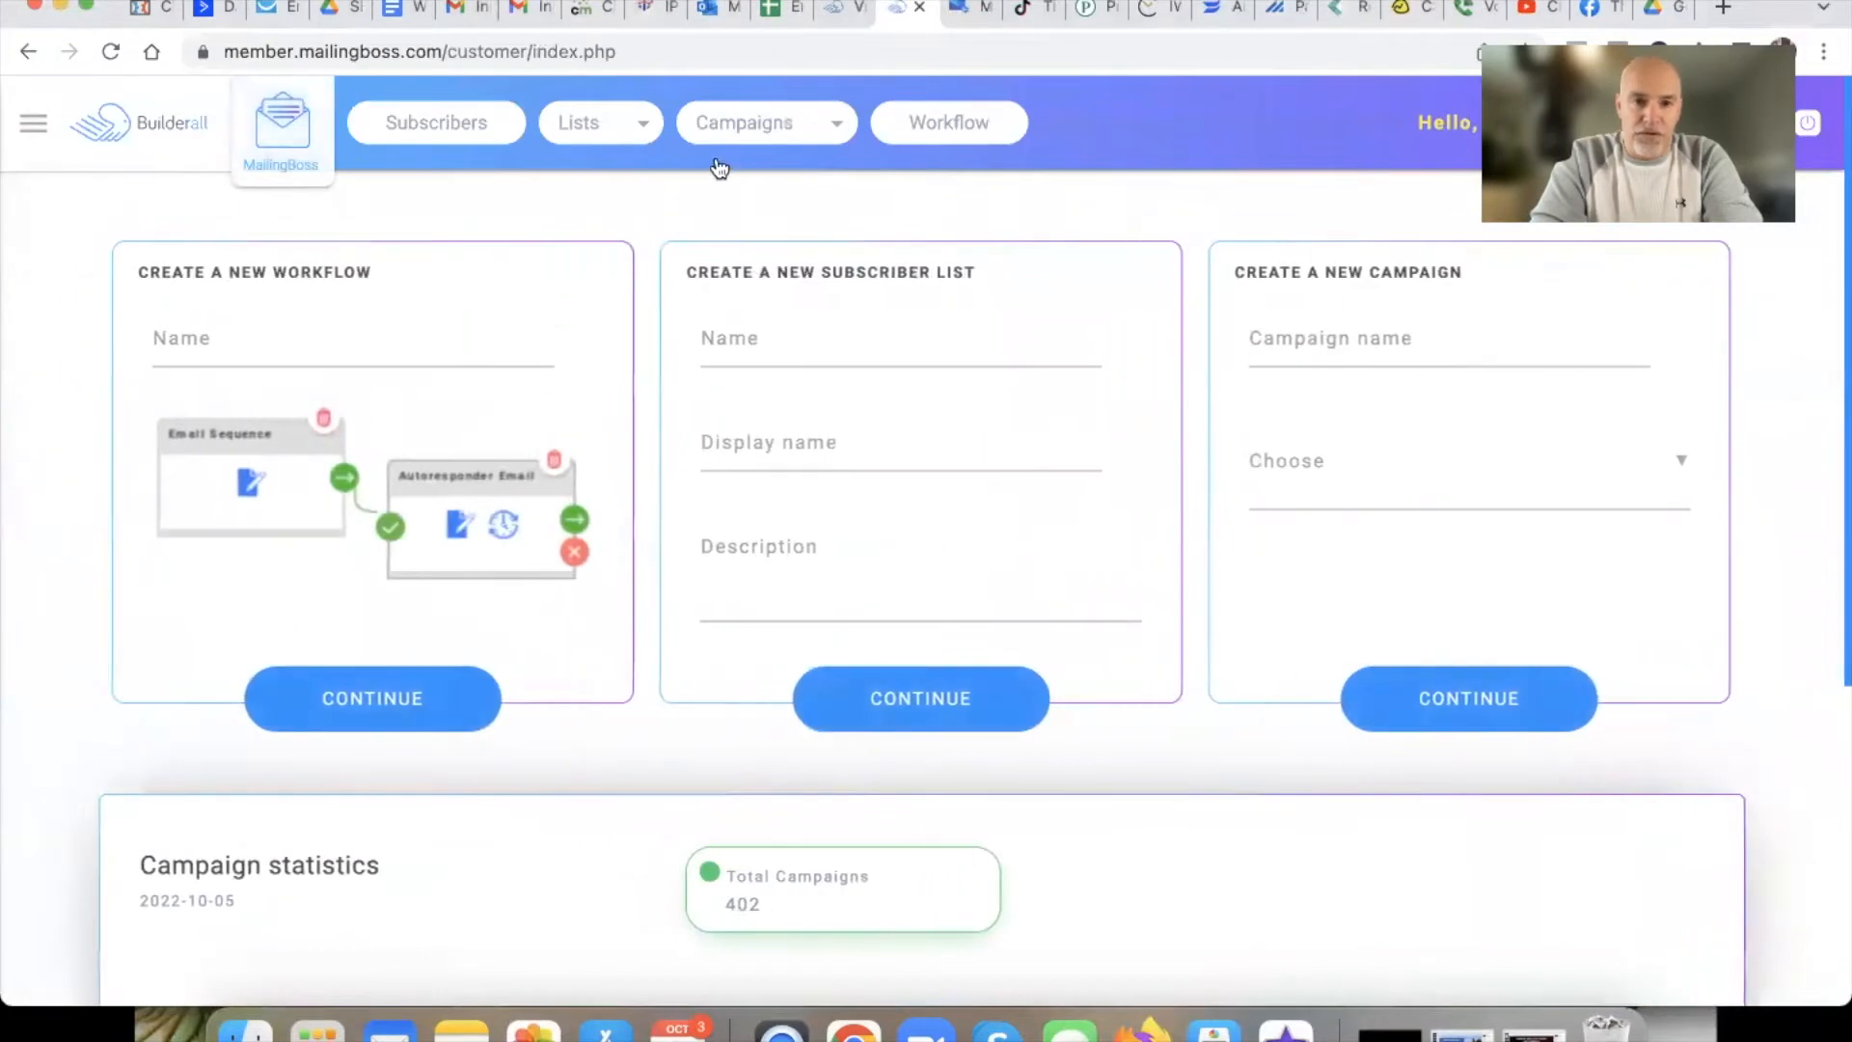
{"action": "left_click", "coordinate": [745, 121]}
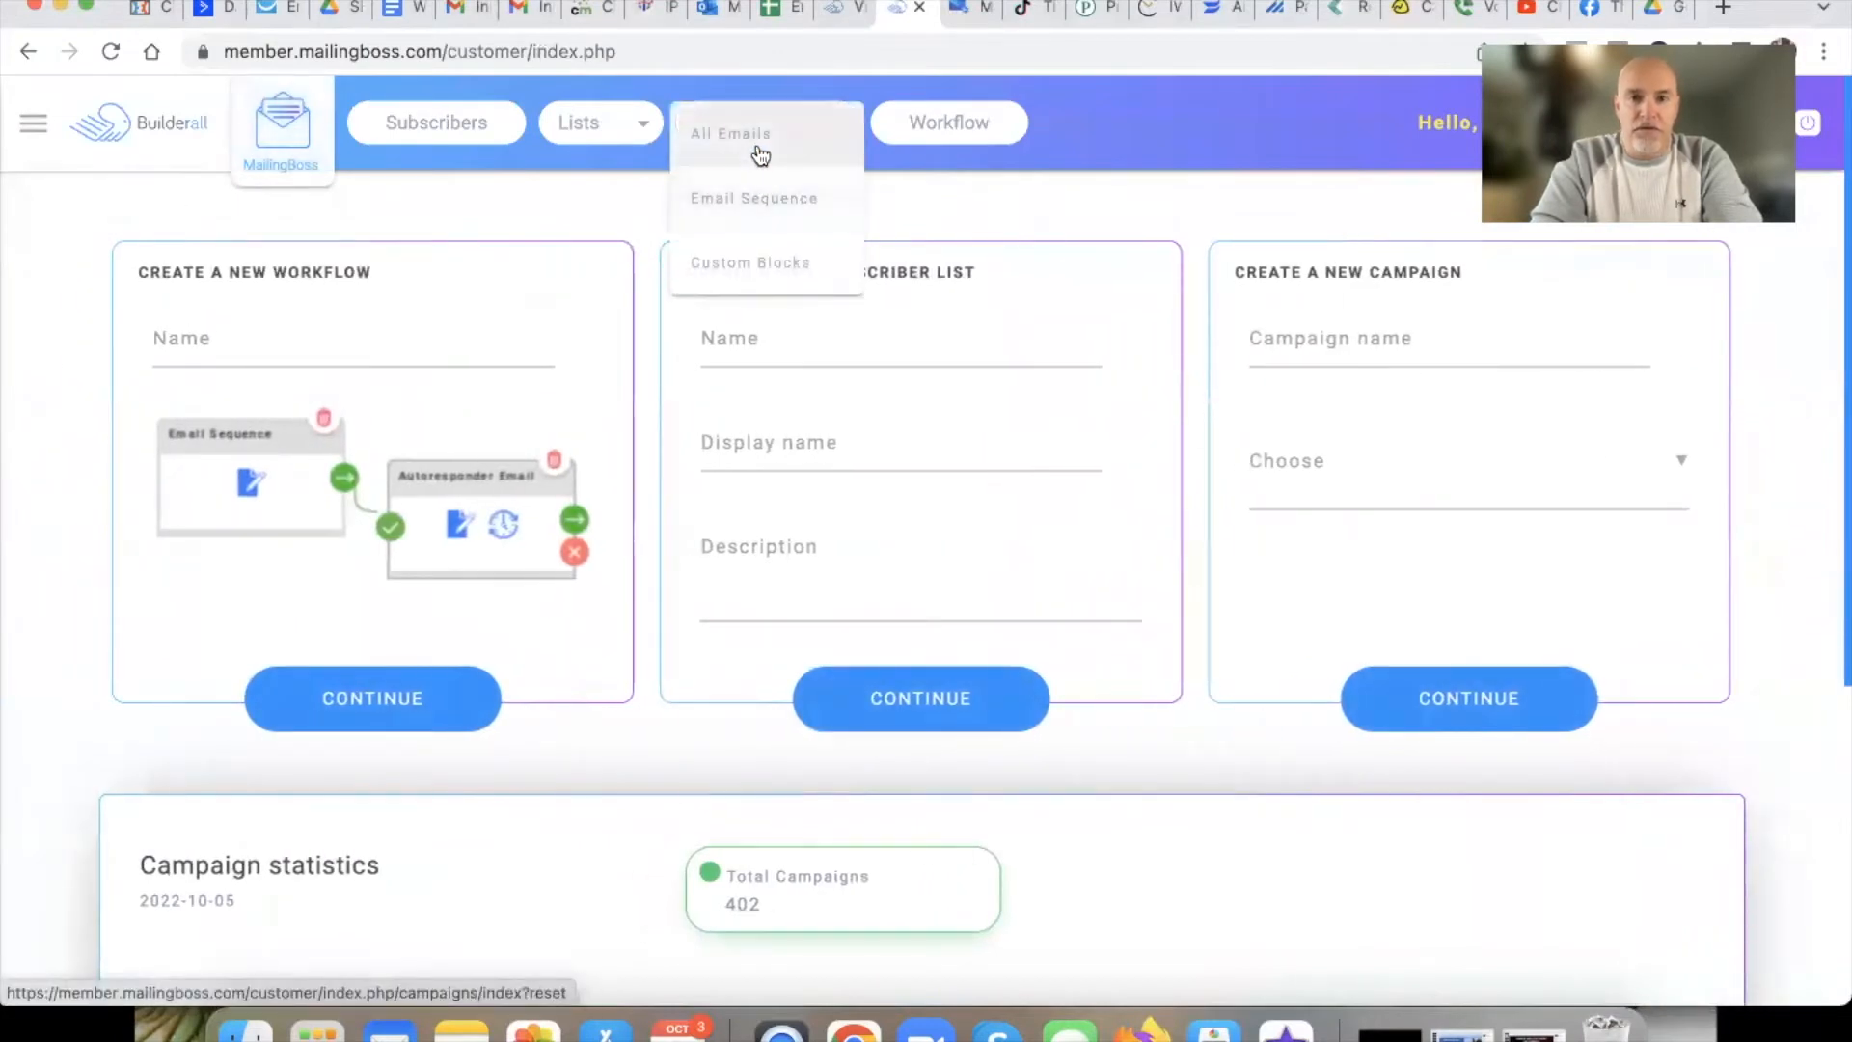
{"action": "left_click", "coordinate": [730, 133]}
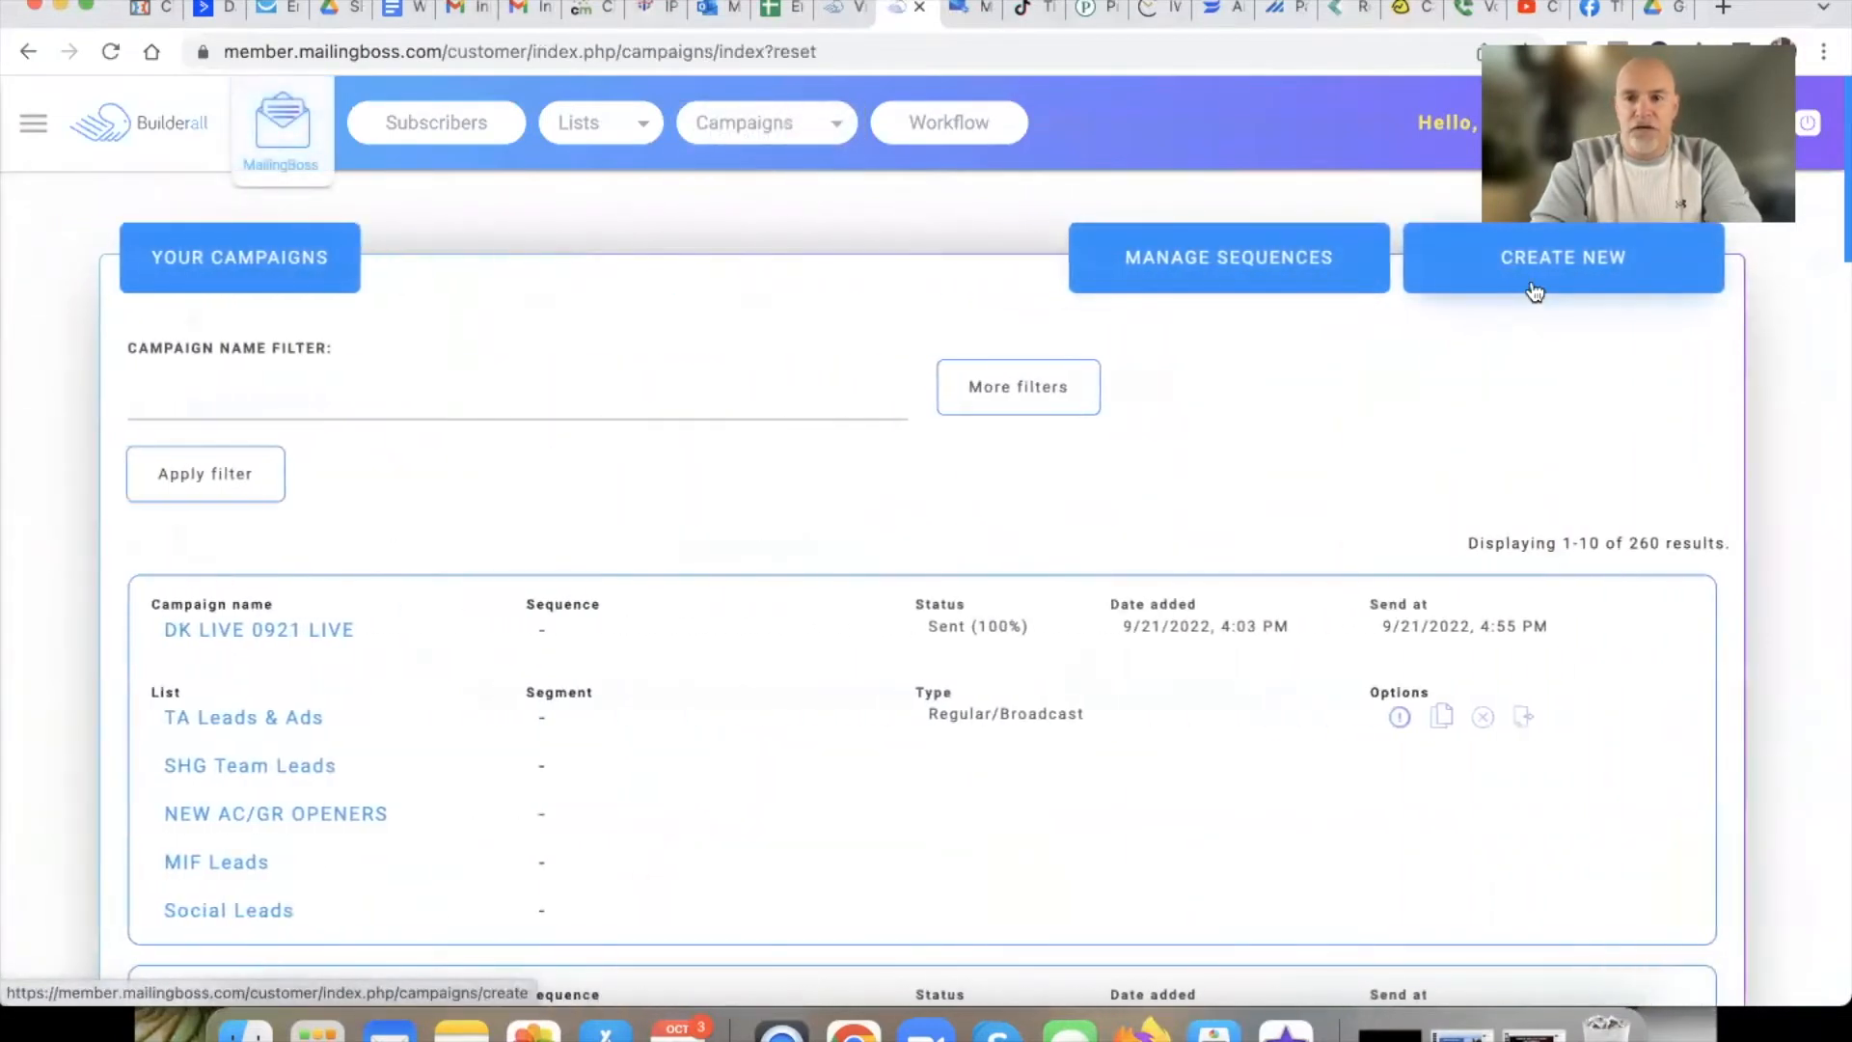
Create a new campaign named TEST YT addressed to the Office - Inactive Users list.
{"action": "left_click", "coordinate": [1563, 256]}
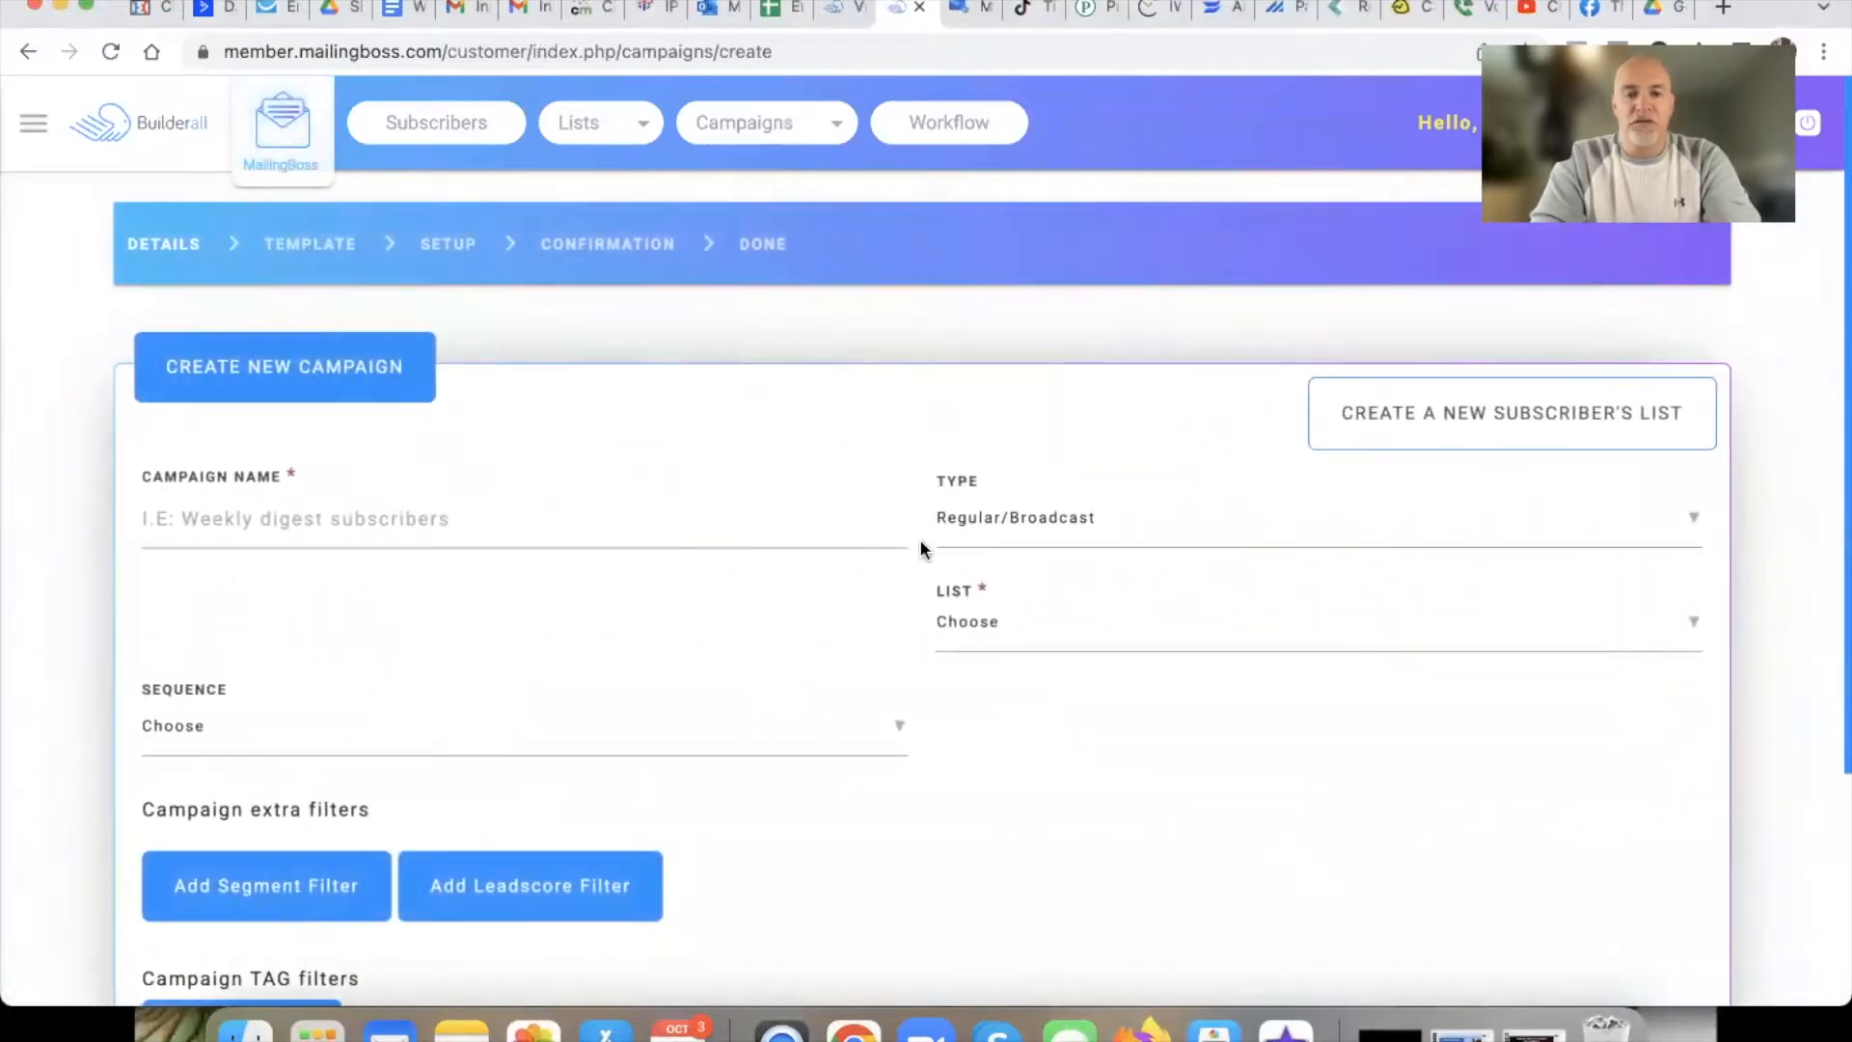
{"action": "left_click", "coordinate": [519, 517]}
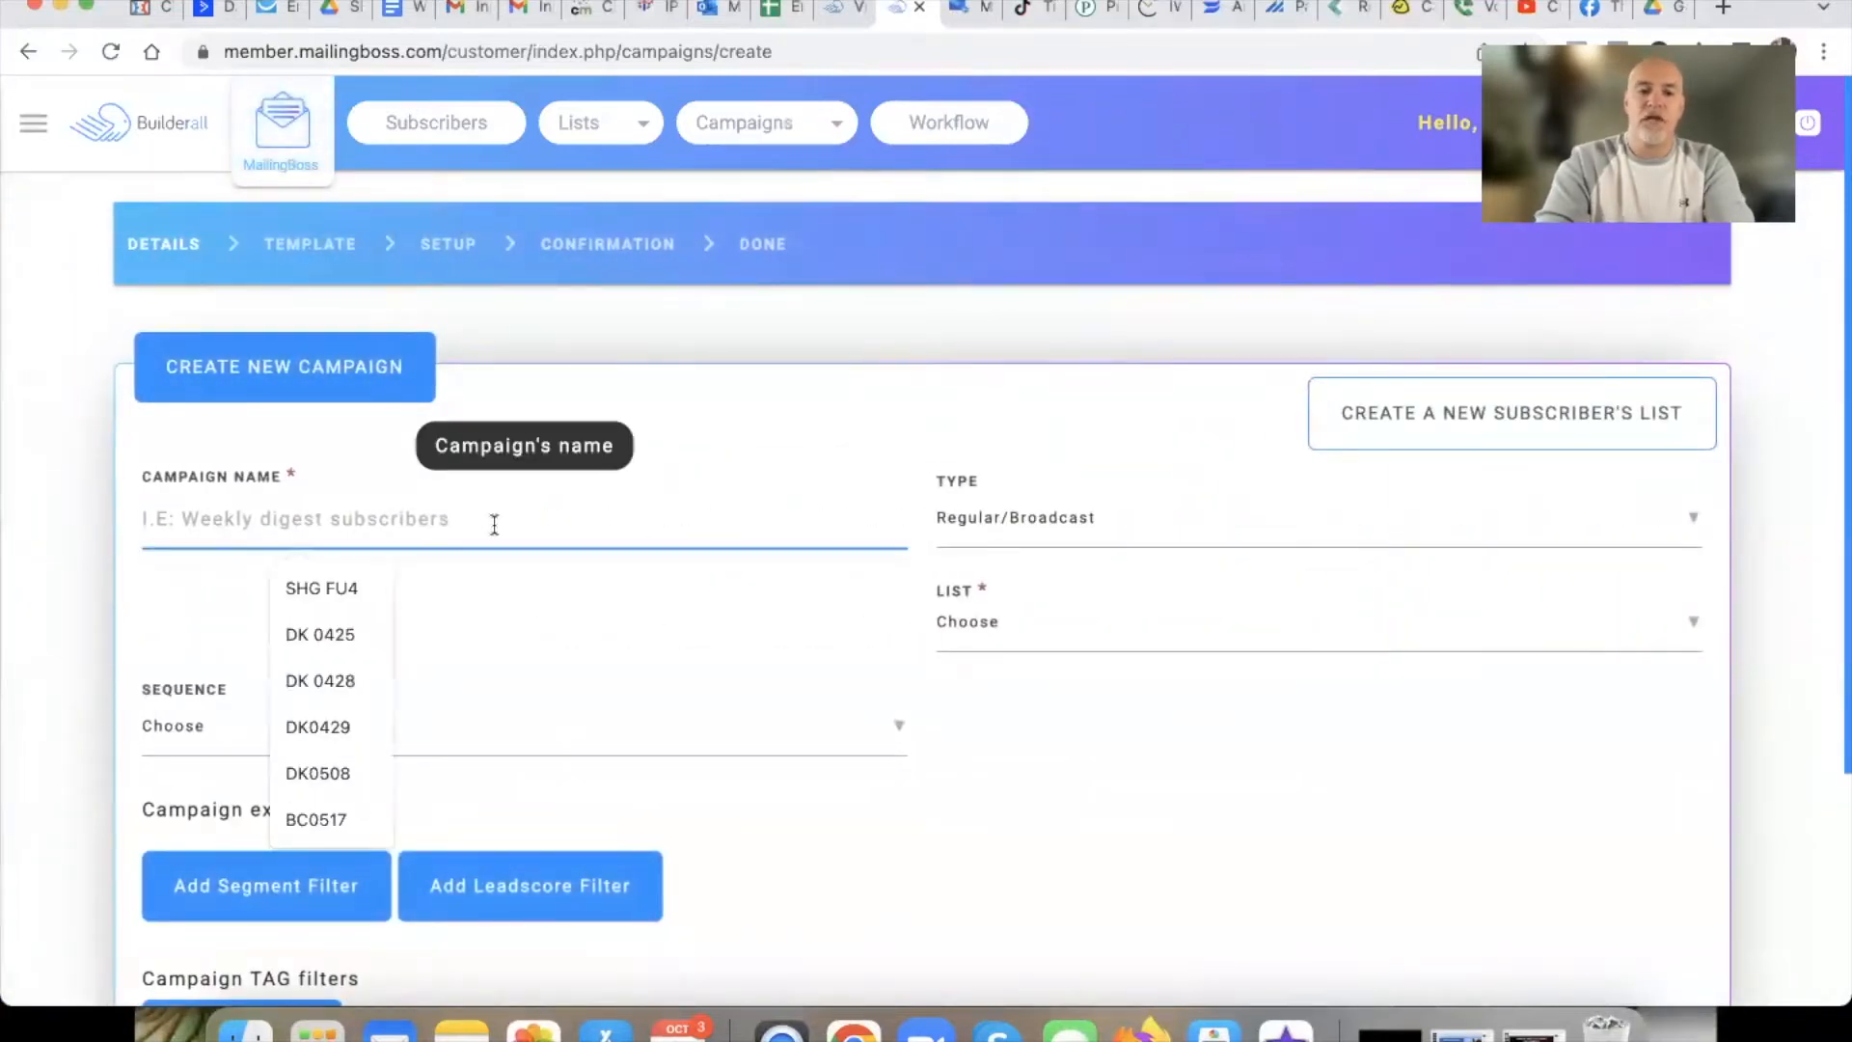
{"action": "type", "text": "TEST YT"}
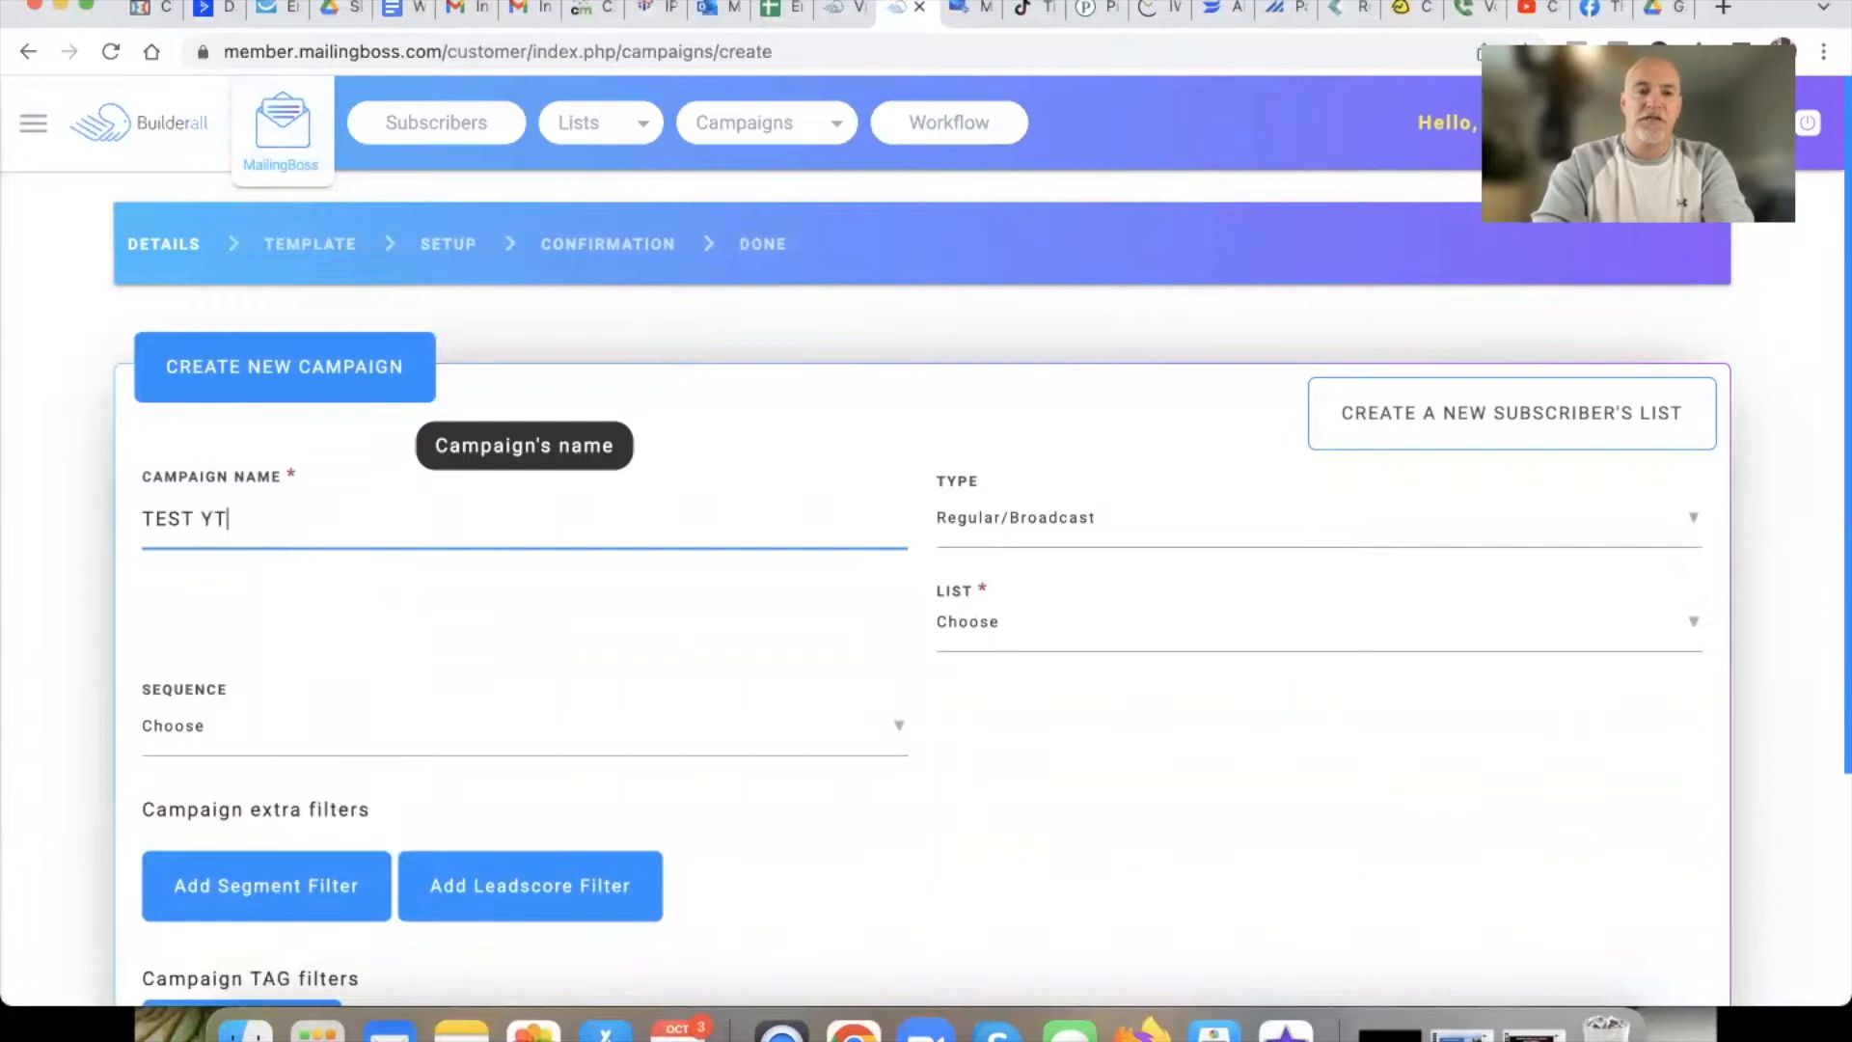
{"action": "left_click", "coordinate": [1314, 621]}
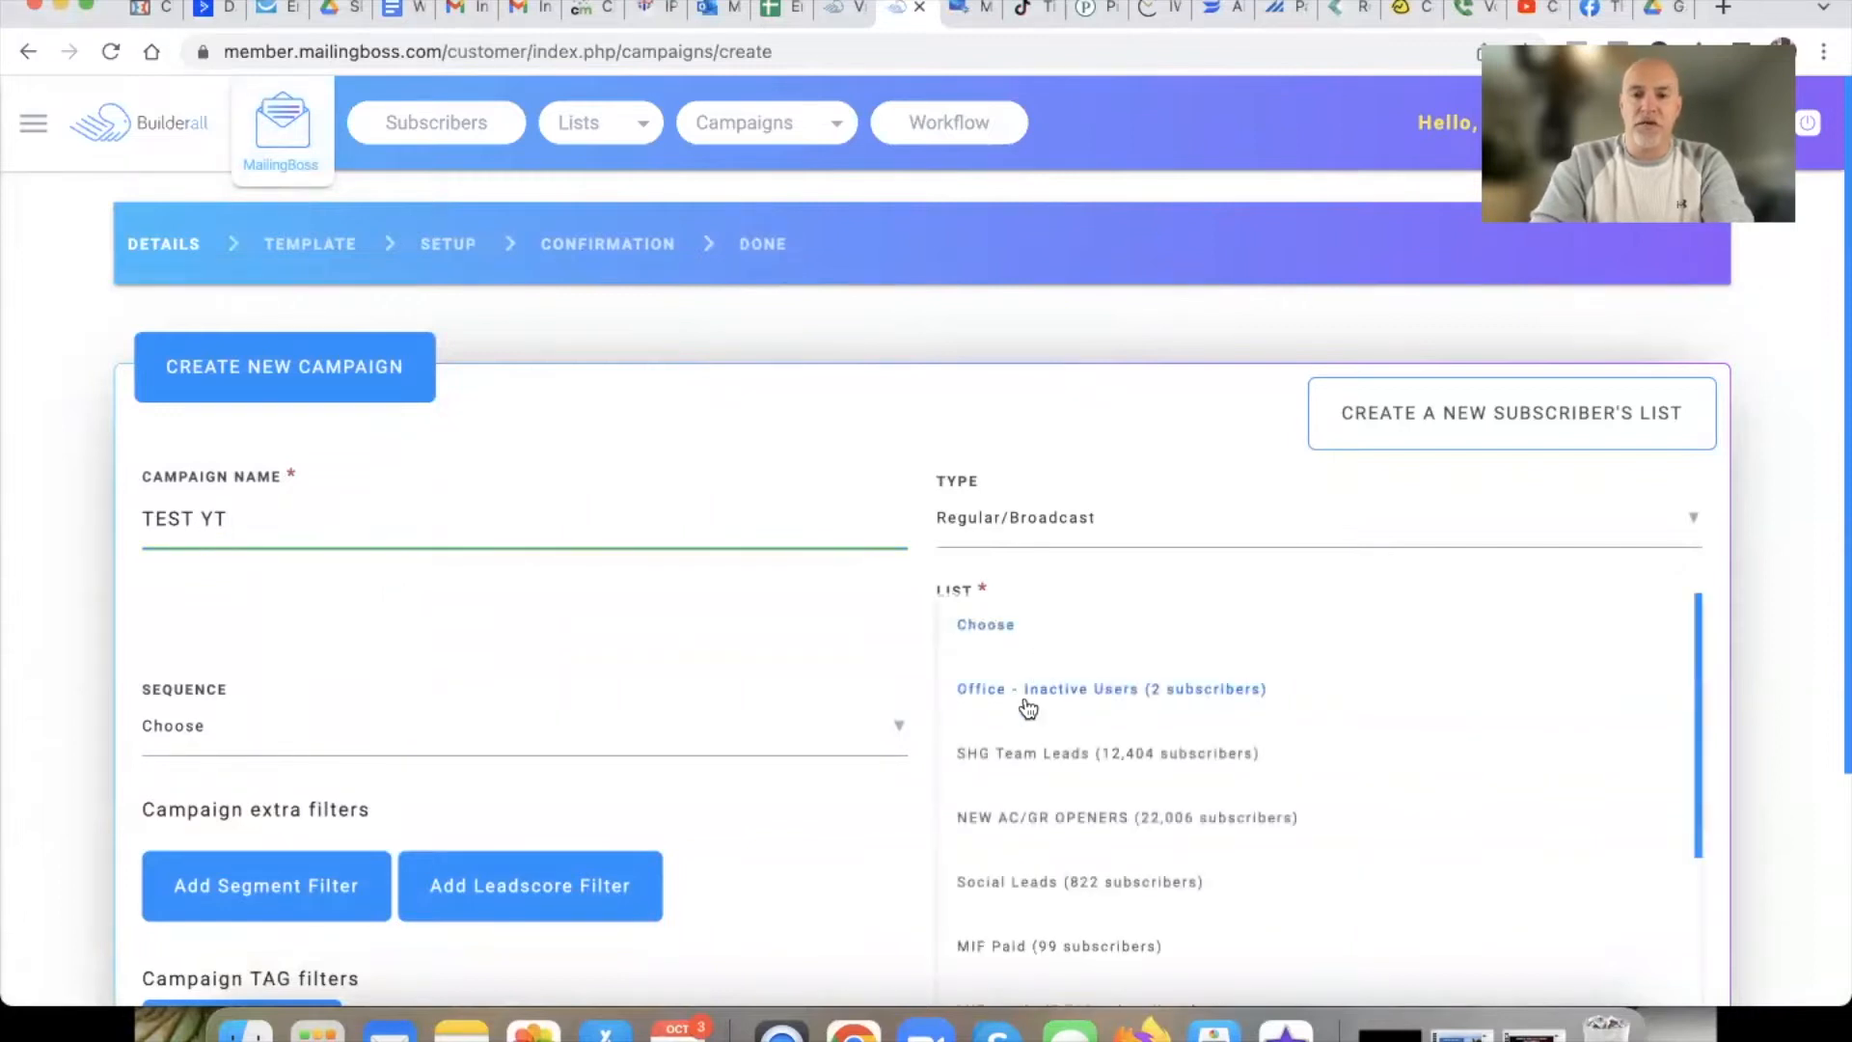
{"action": "left_click", "coordinate": [1111, 689]}
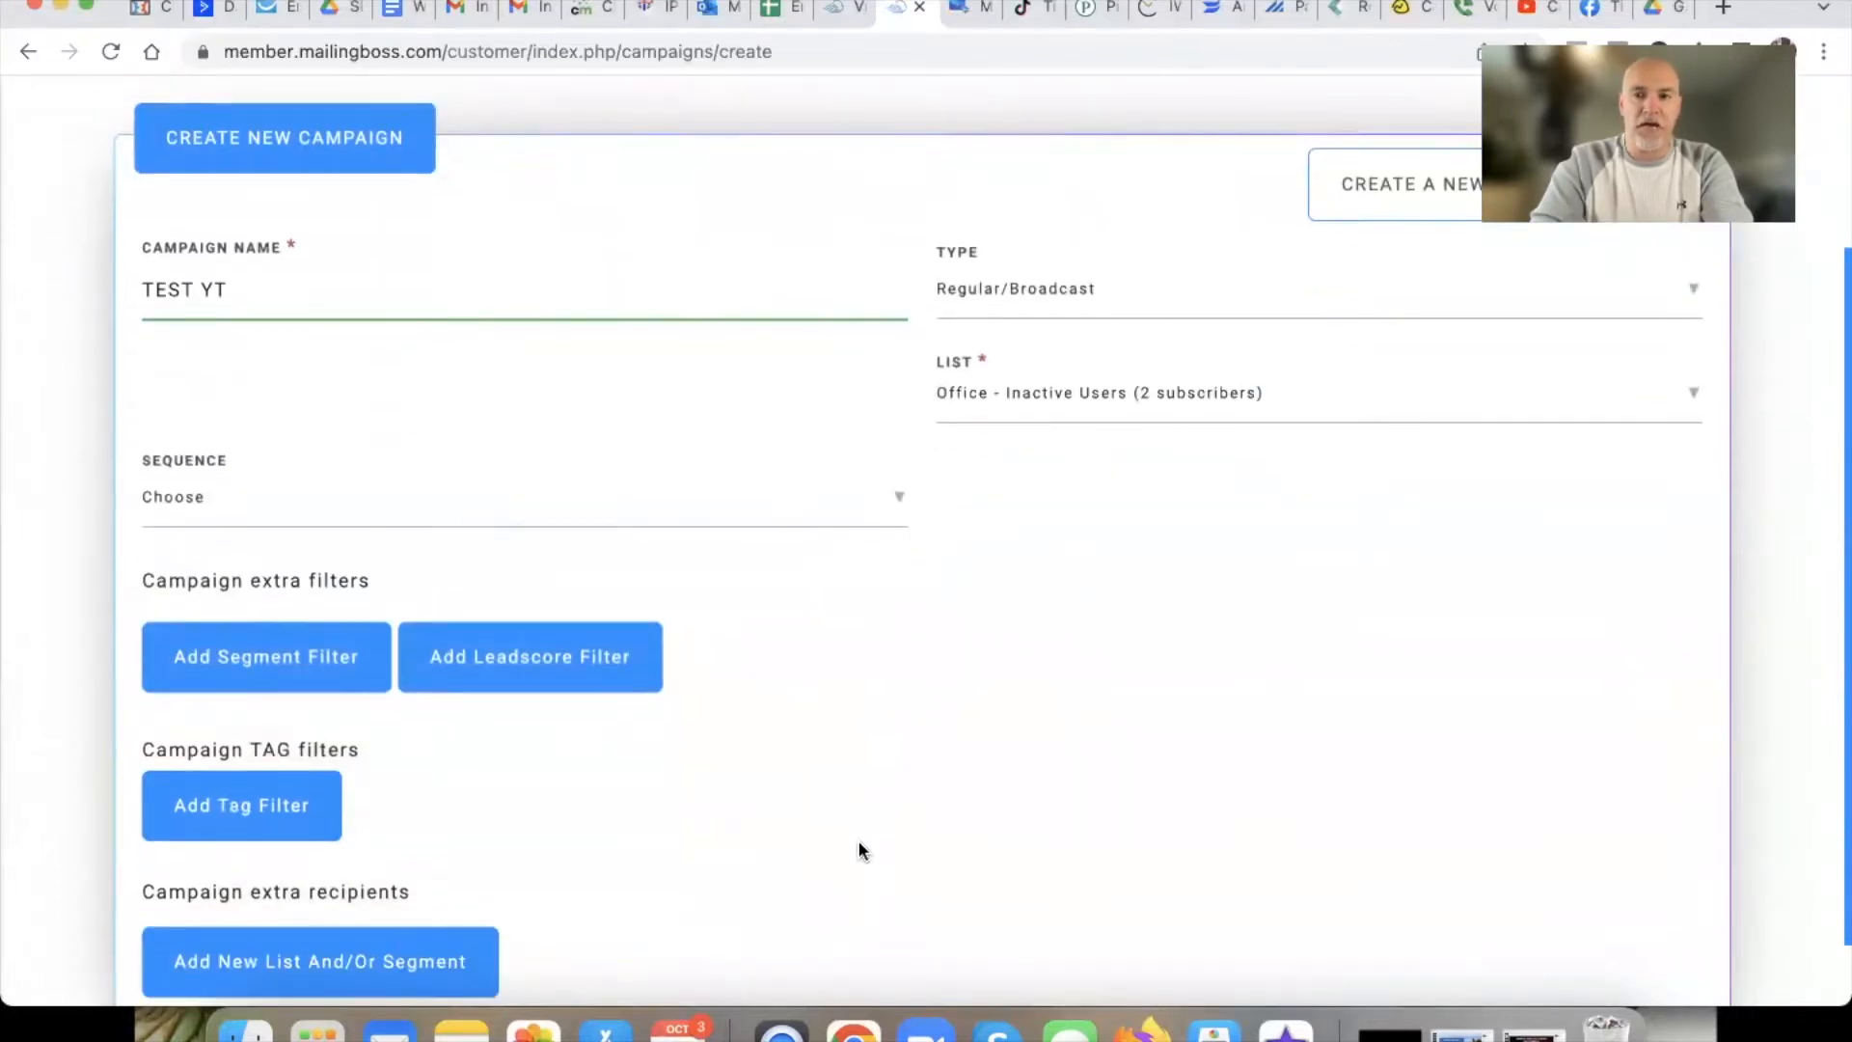
{"action": "scroll", "scroll_direction": "down", "scroll_amount": 3}
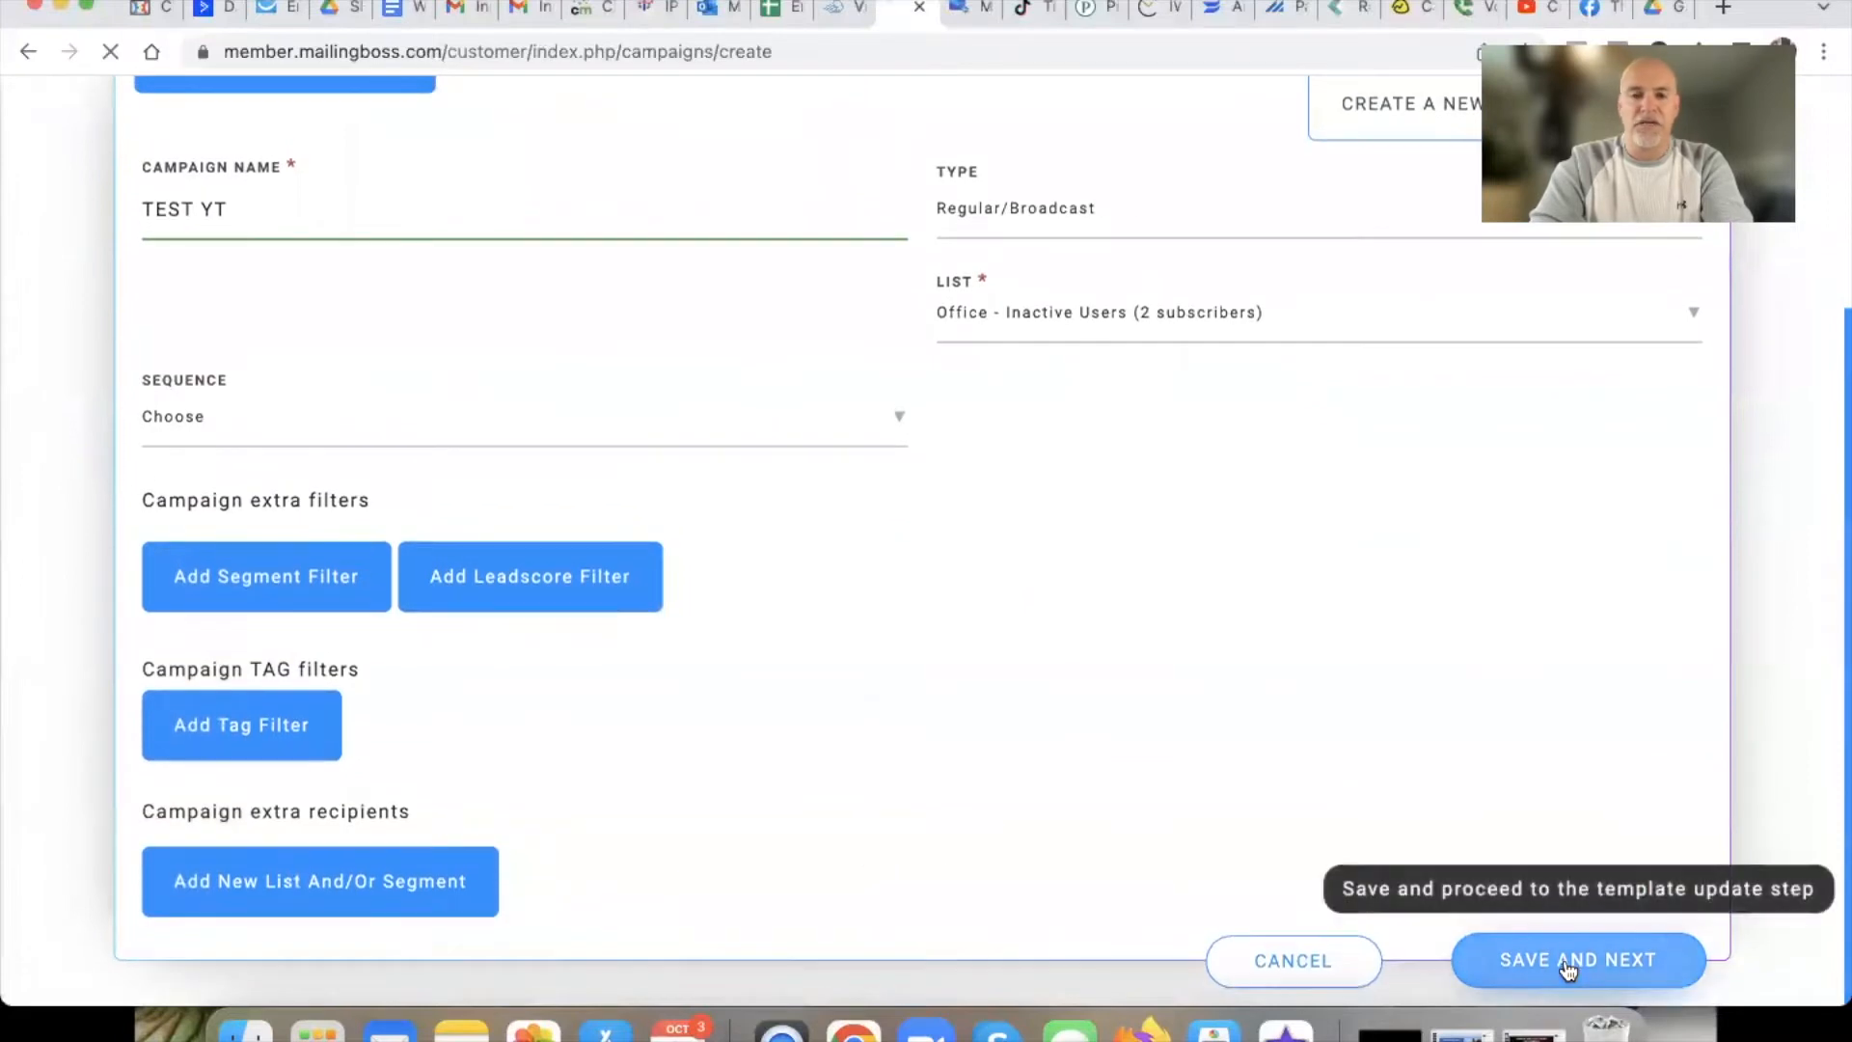
Save the details and apply the saved DK Template to the campaign.
{"action": "left_click", "coordinate": [1576, 958]}
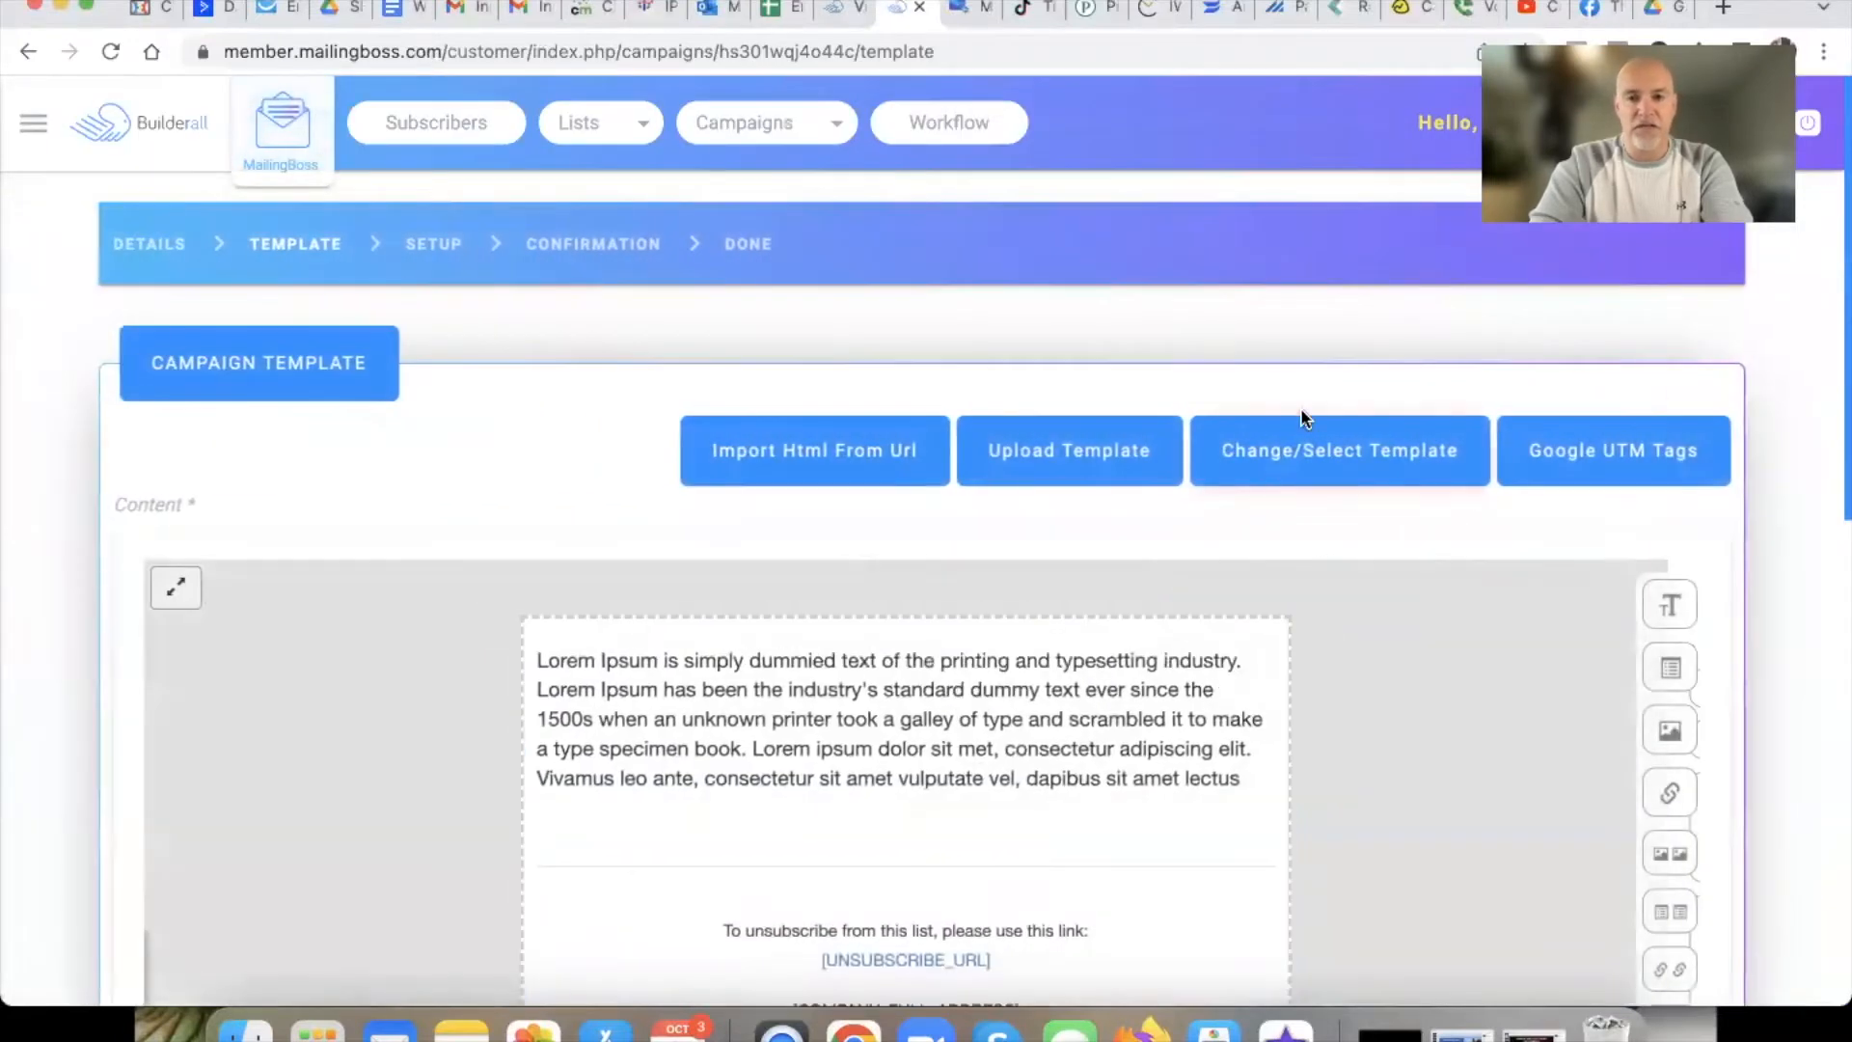
{"action": "left_click", "coordinate": [1338, 449]}
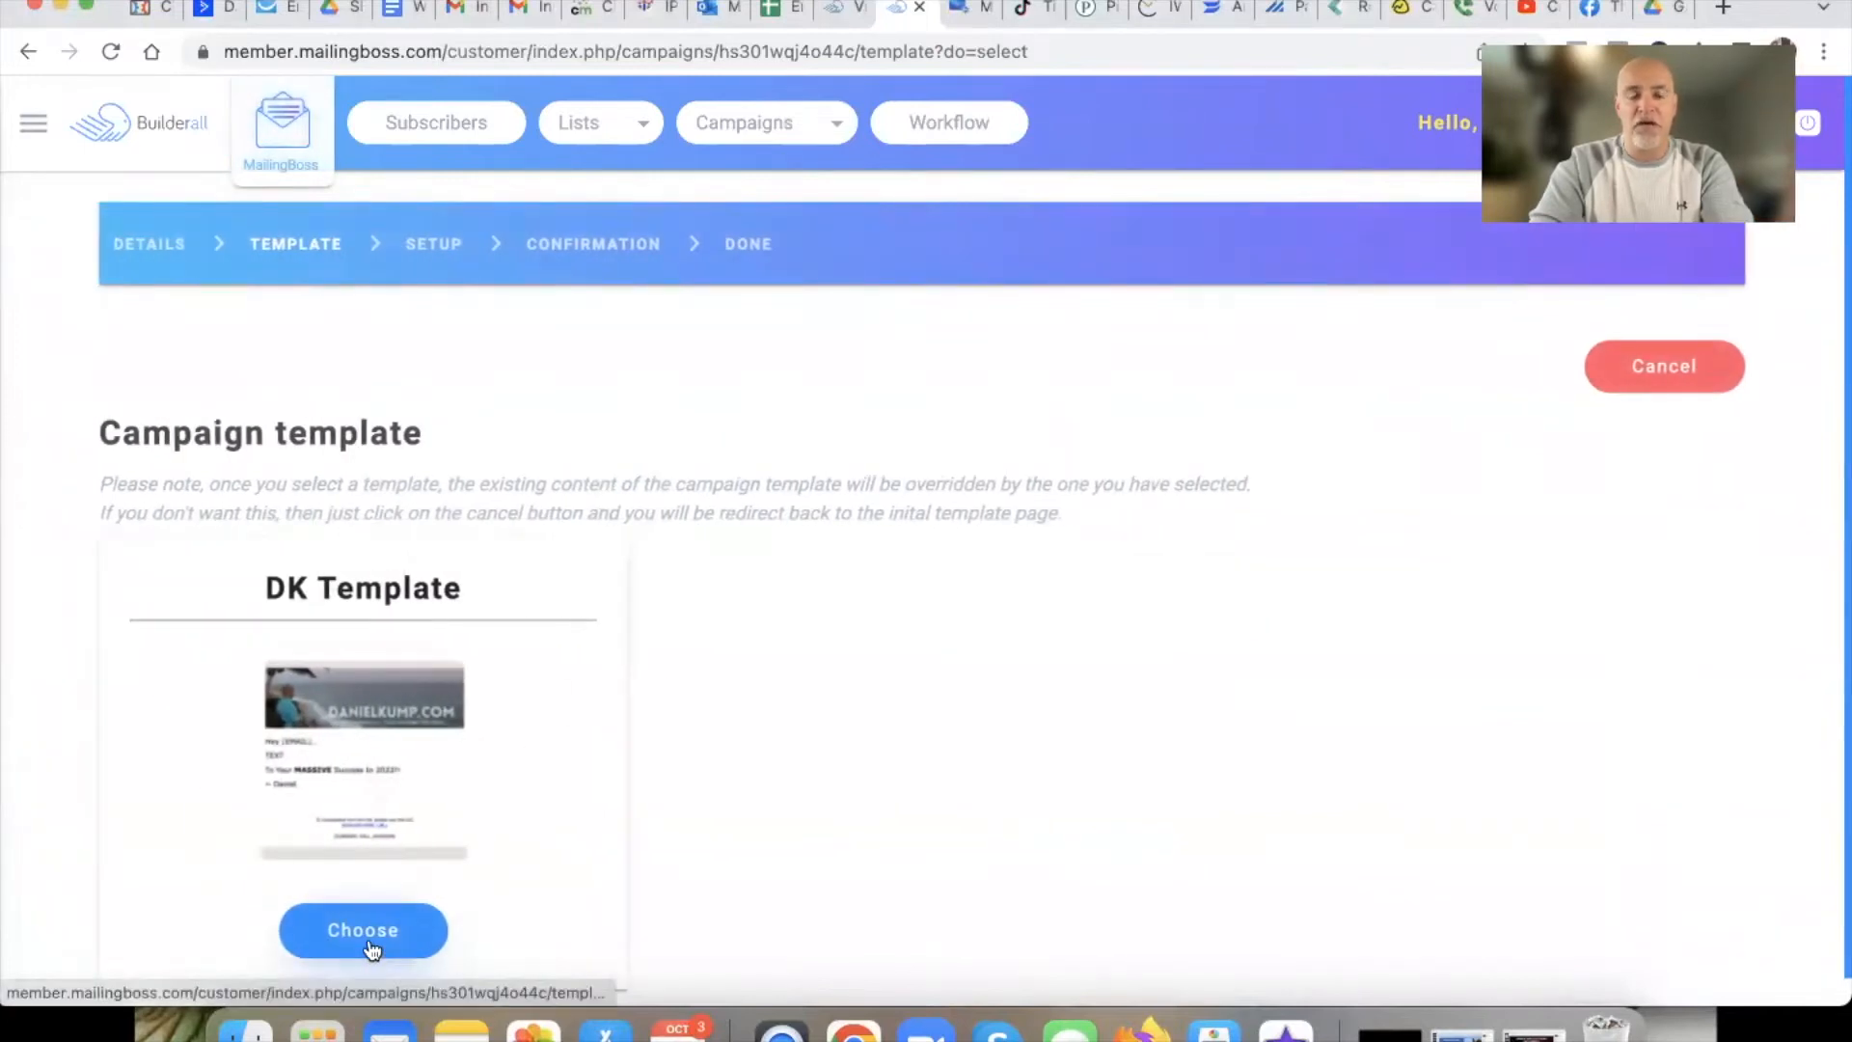
{"action": "left_click", "coordinate": [362, 930]}
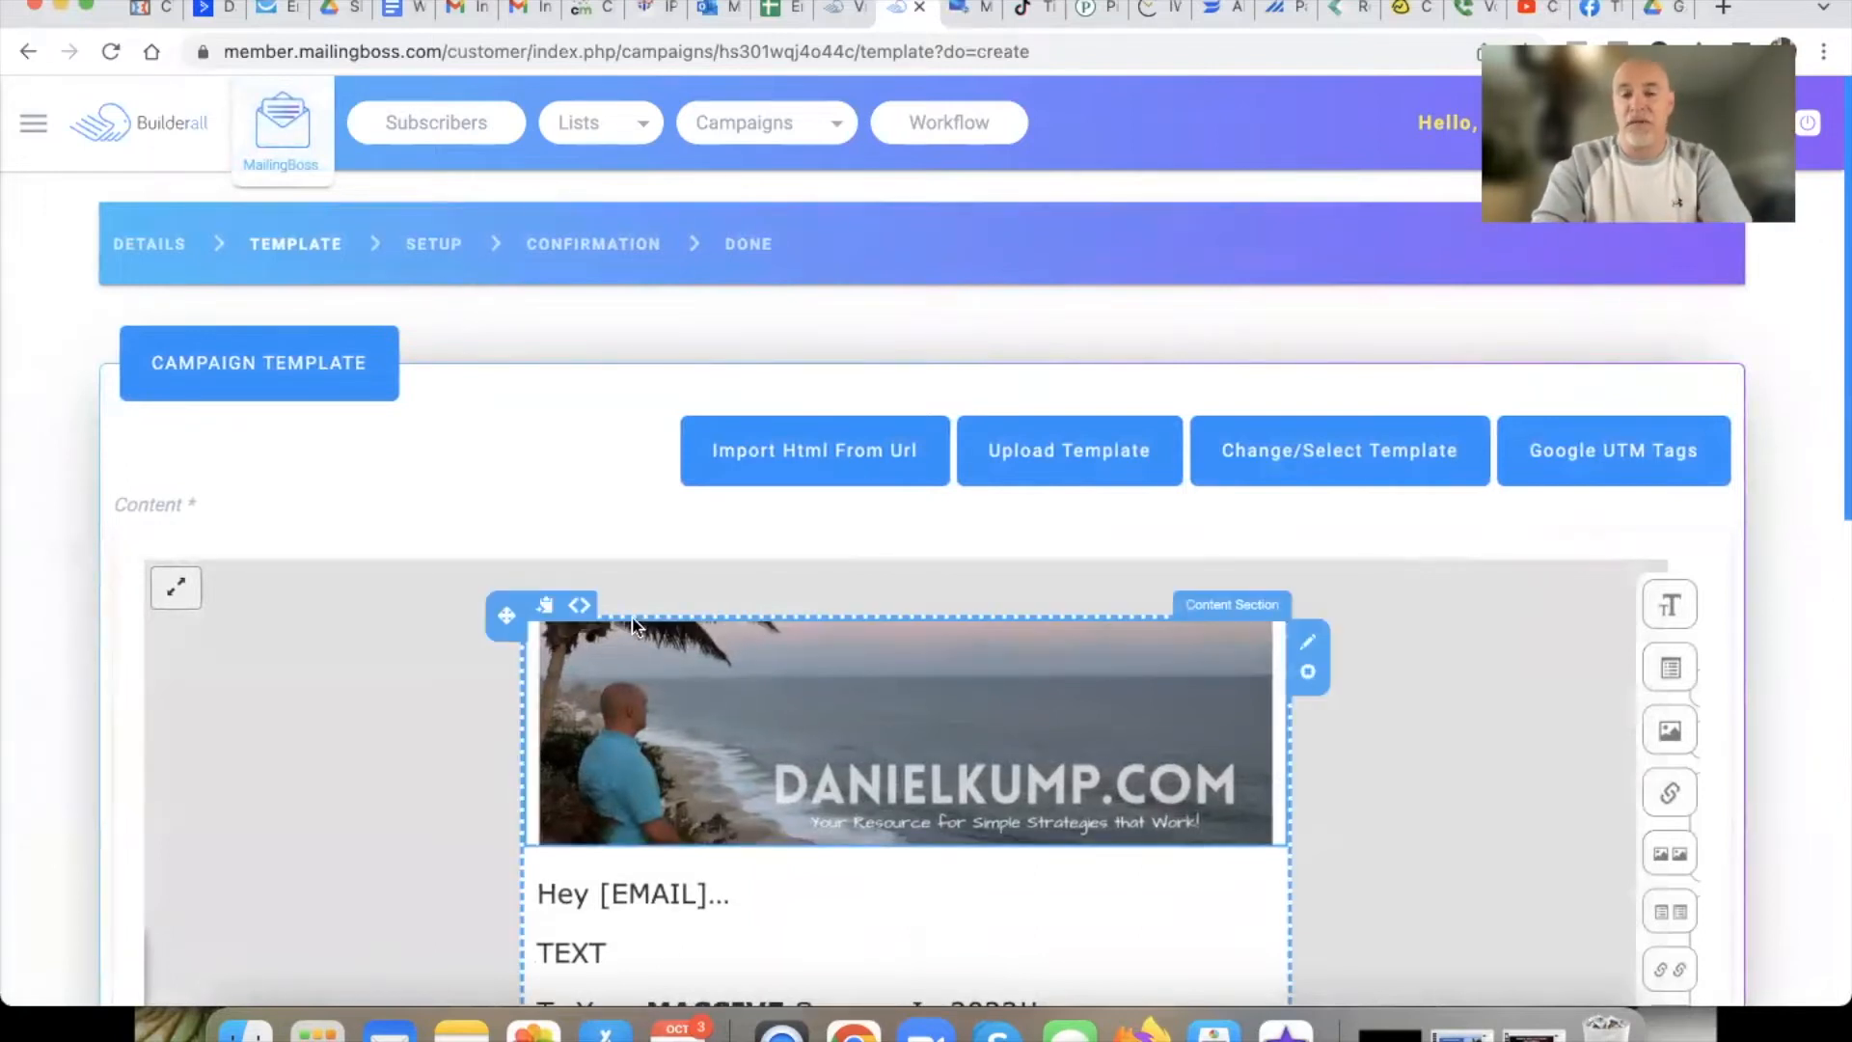
{"action": "scroll", "scroll_direction": "down", "scroll_amount": 3}
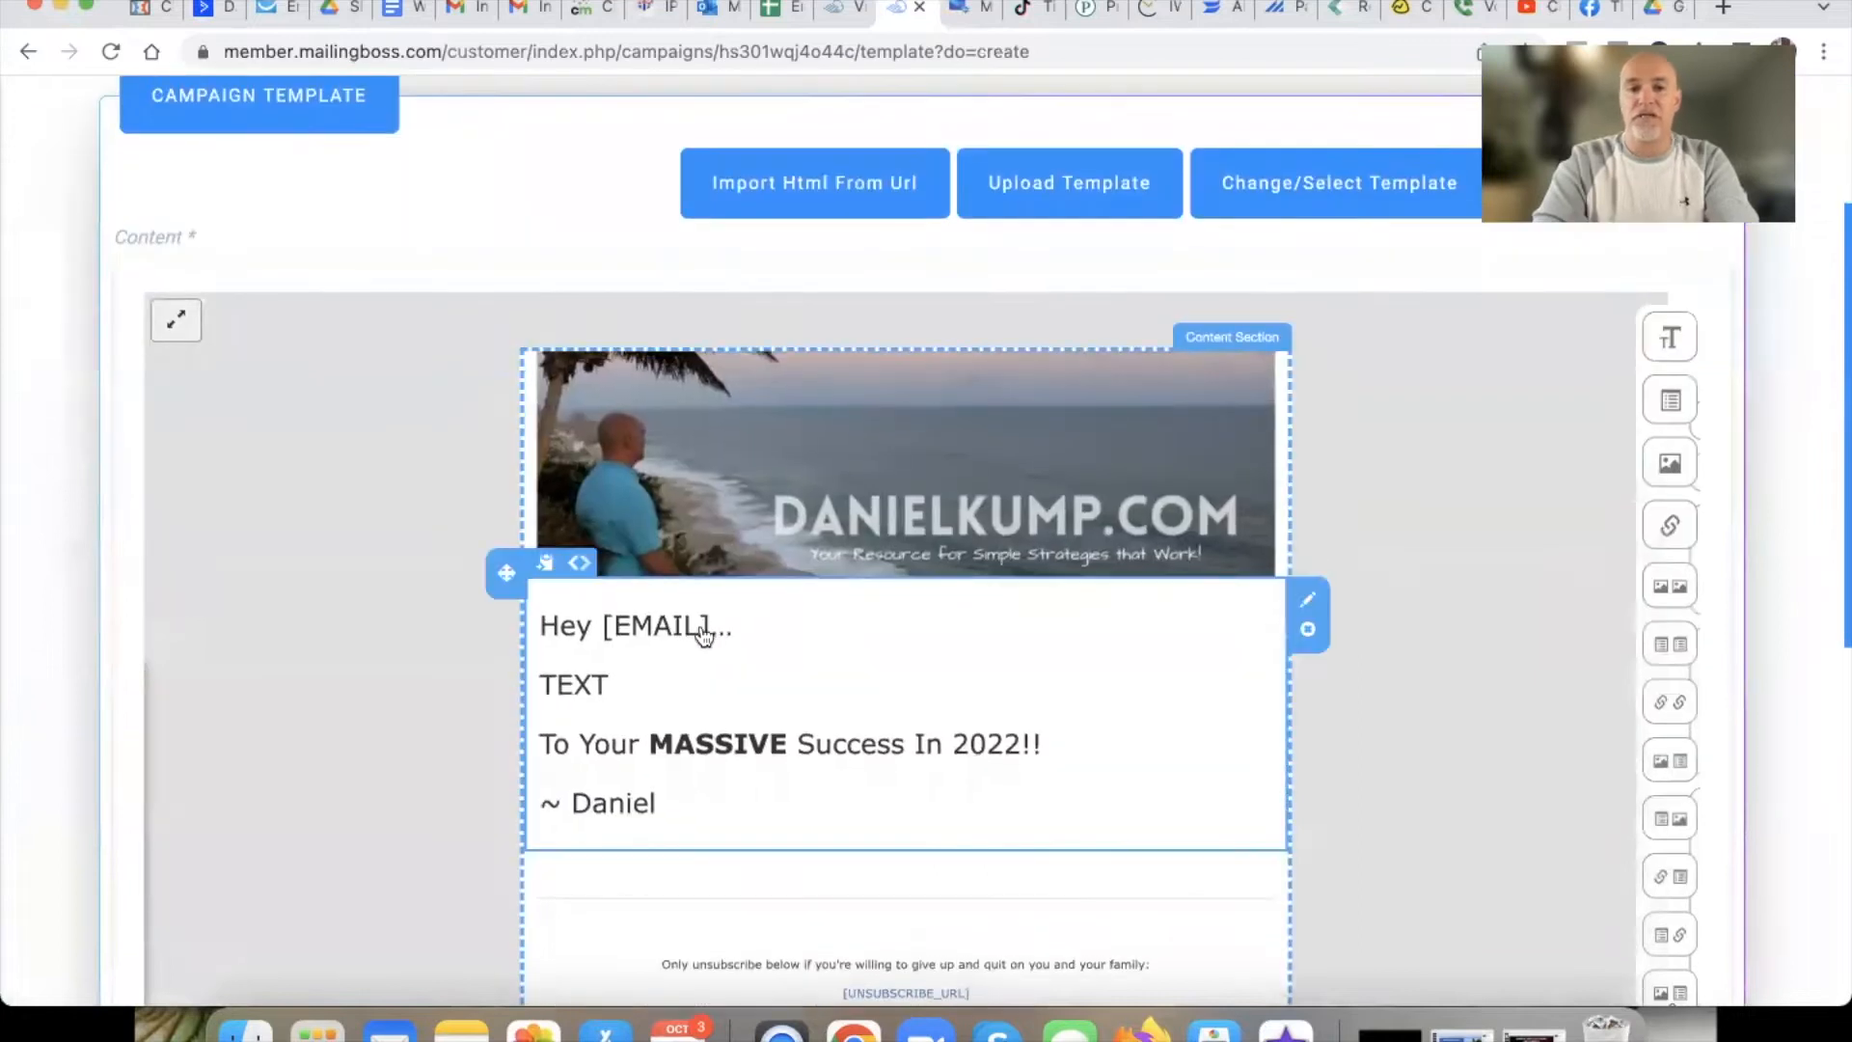
Replace the TEXT placeholder with 'Testing... you are freaking awesome!!!!' and 'Click Here if You're Awesome!'.
{"action": "double_click", "coordinate": [573, 685]}
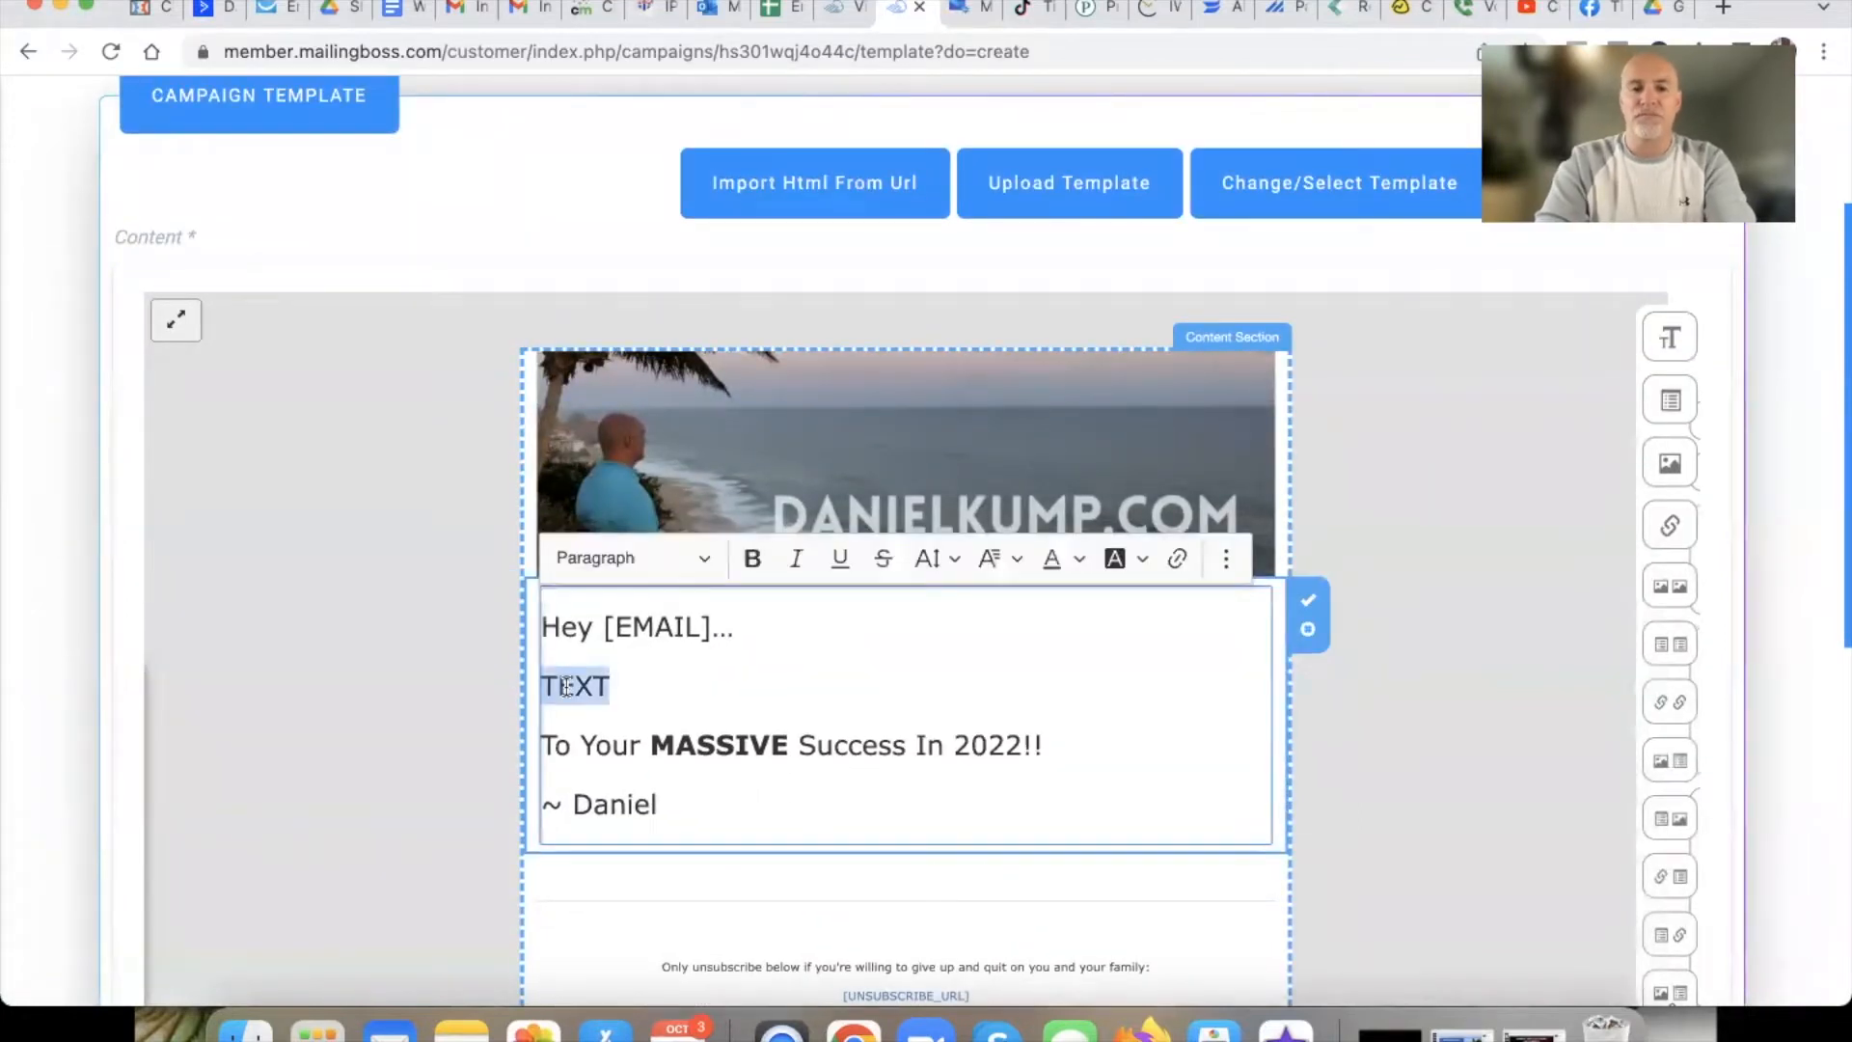
{"action": "key", "text": "Backspace"}
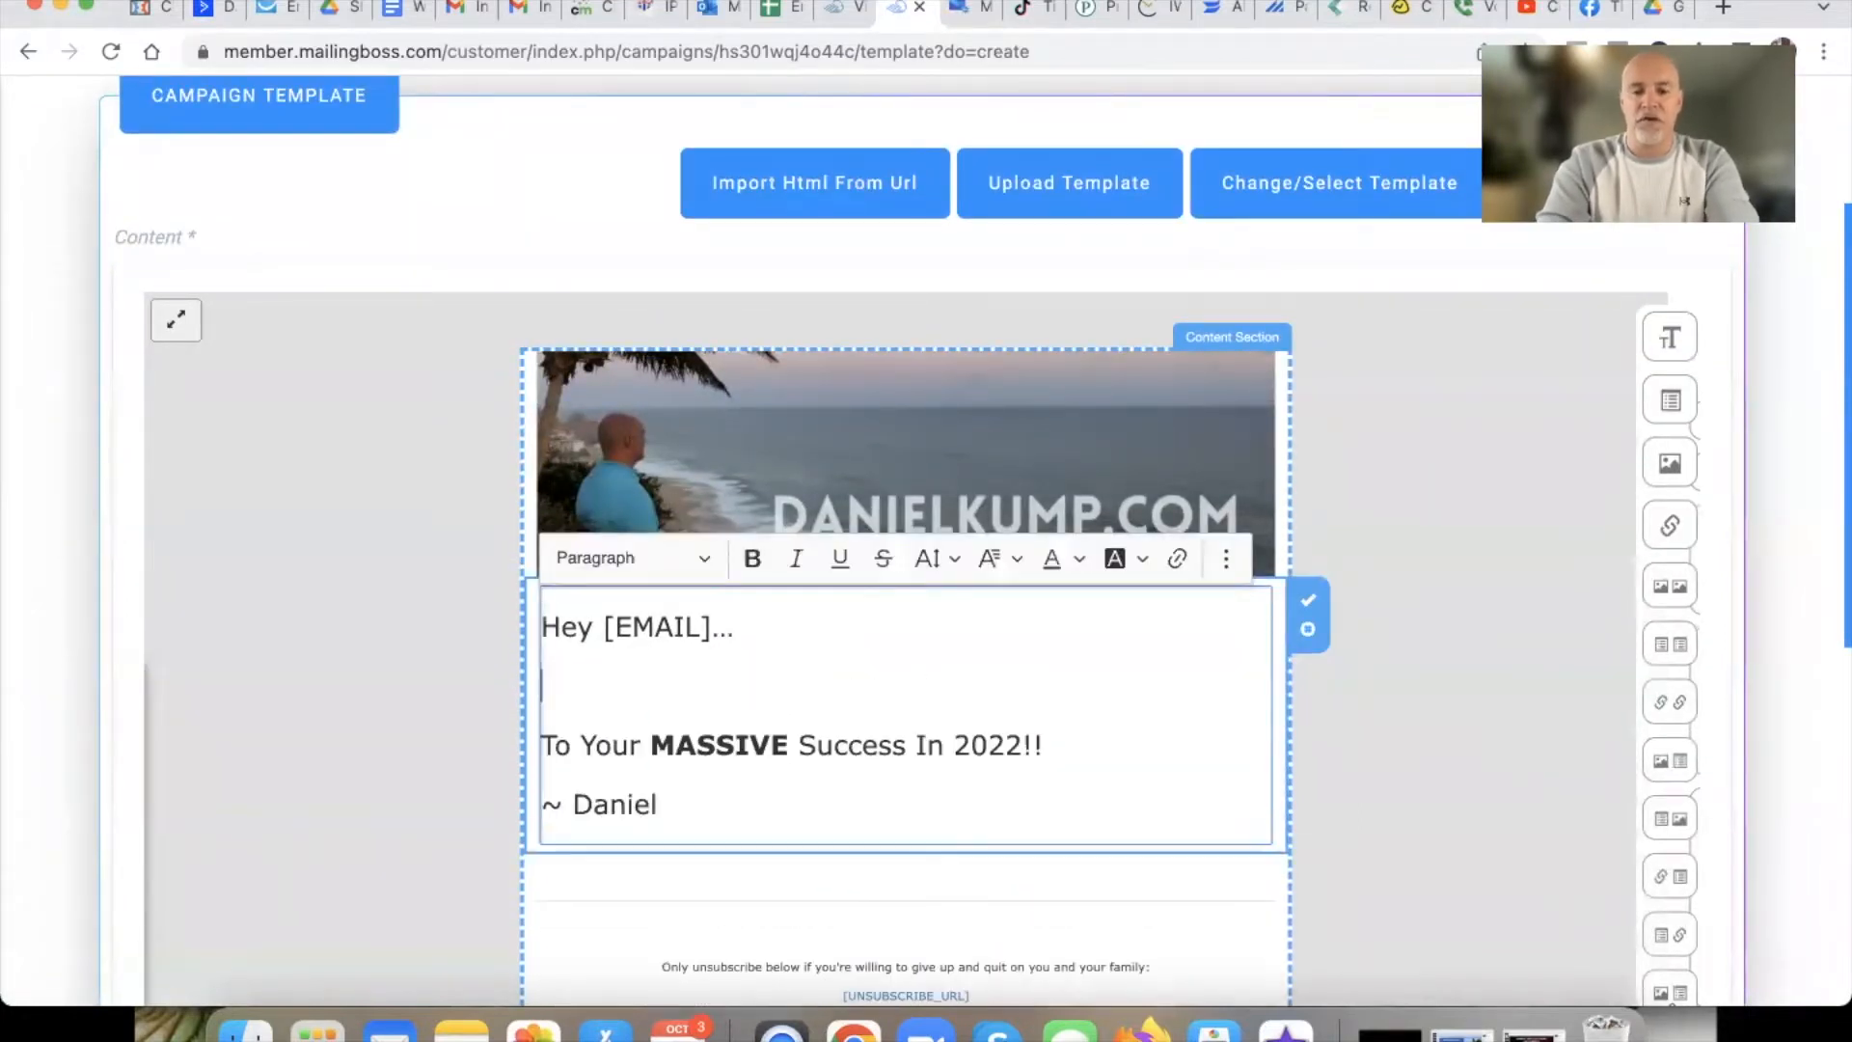
{"action": "type", "text": "Testing out this for YouTube"}
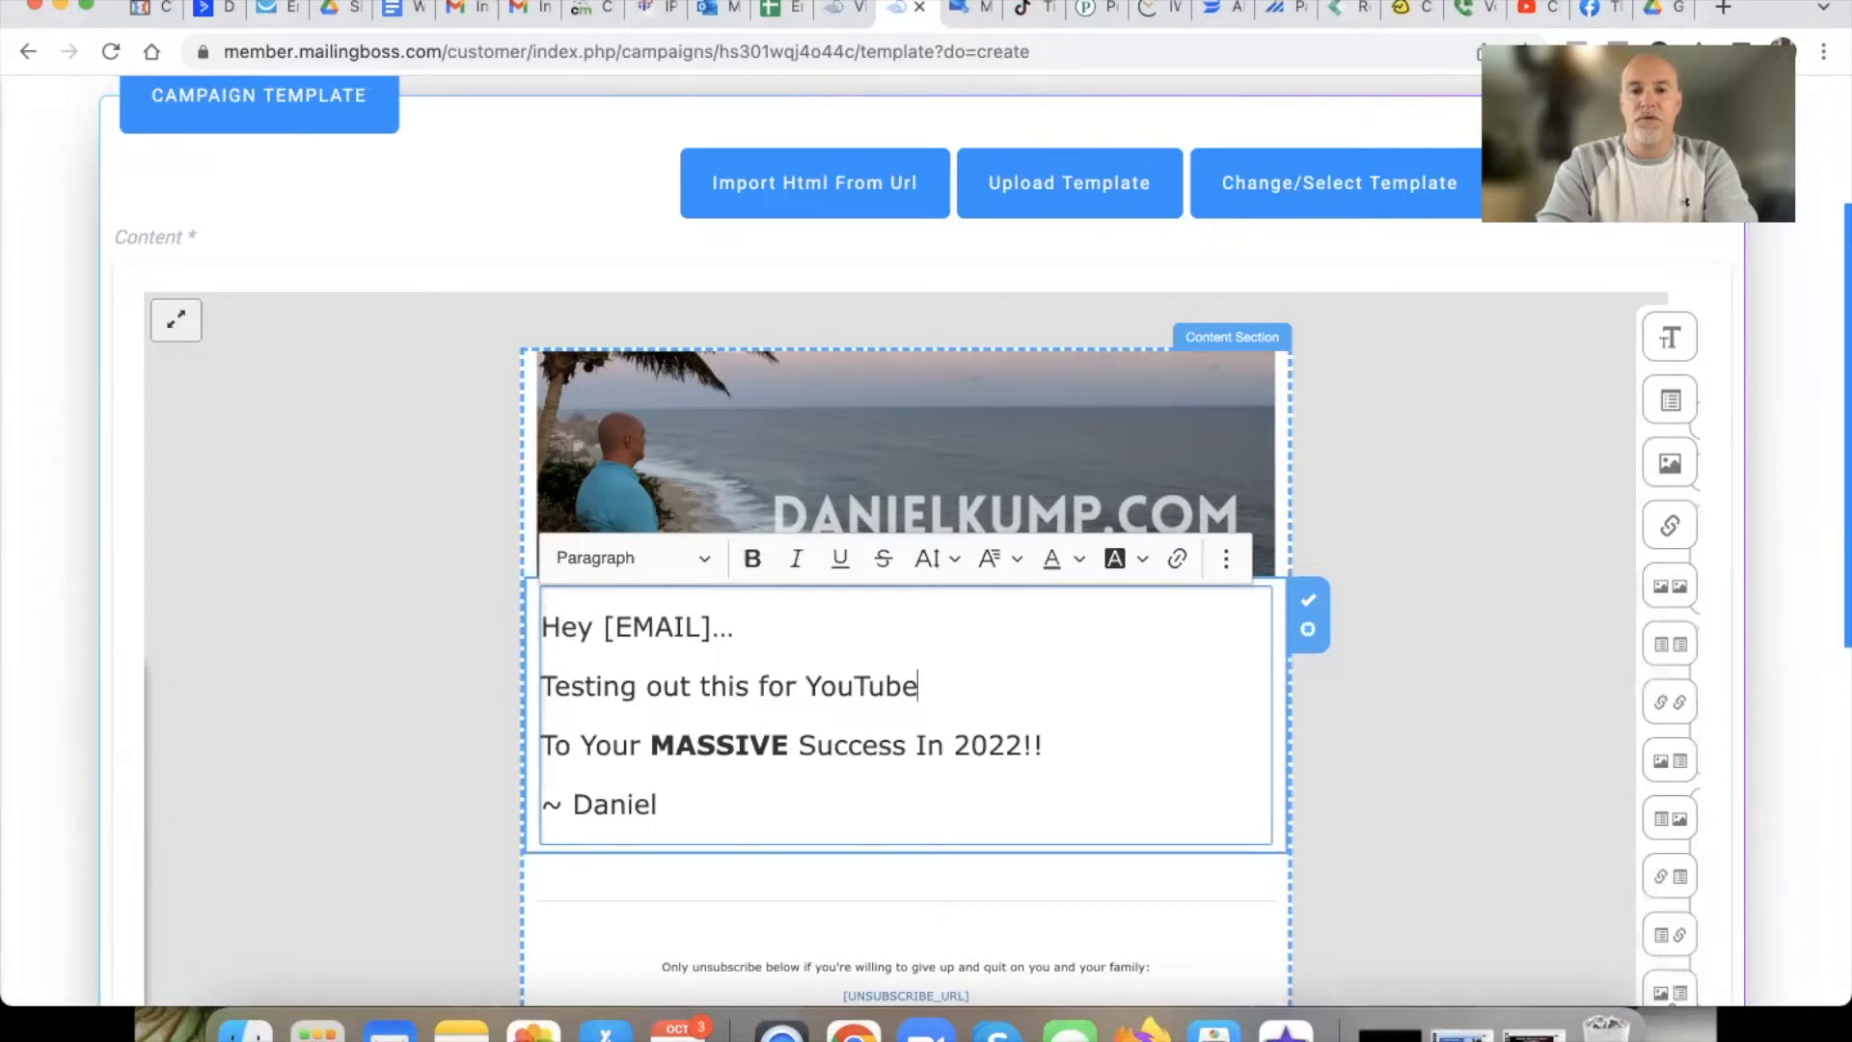
{"action": "type", "text": ", you are"}
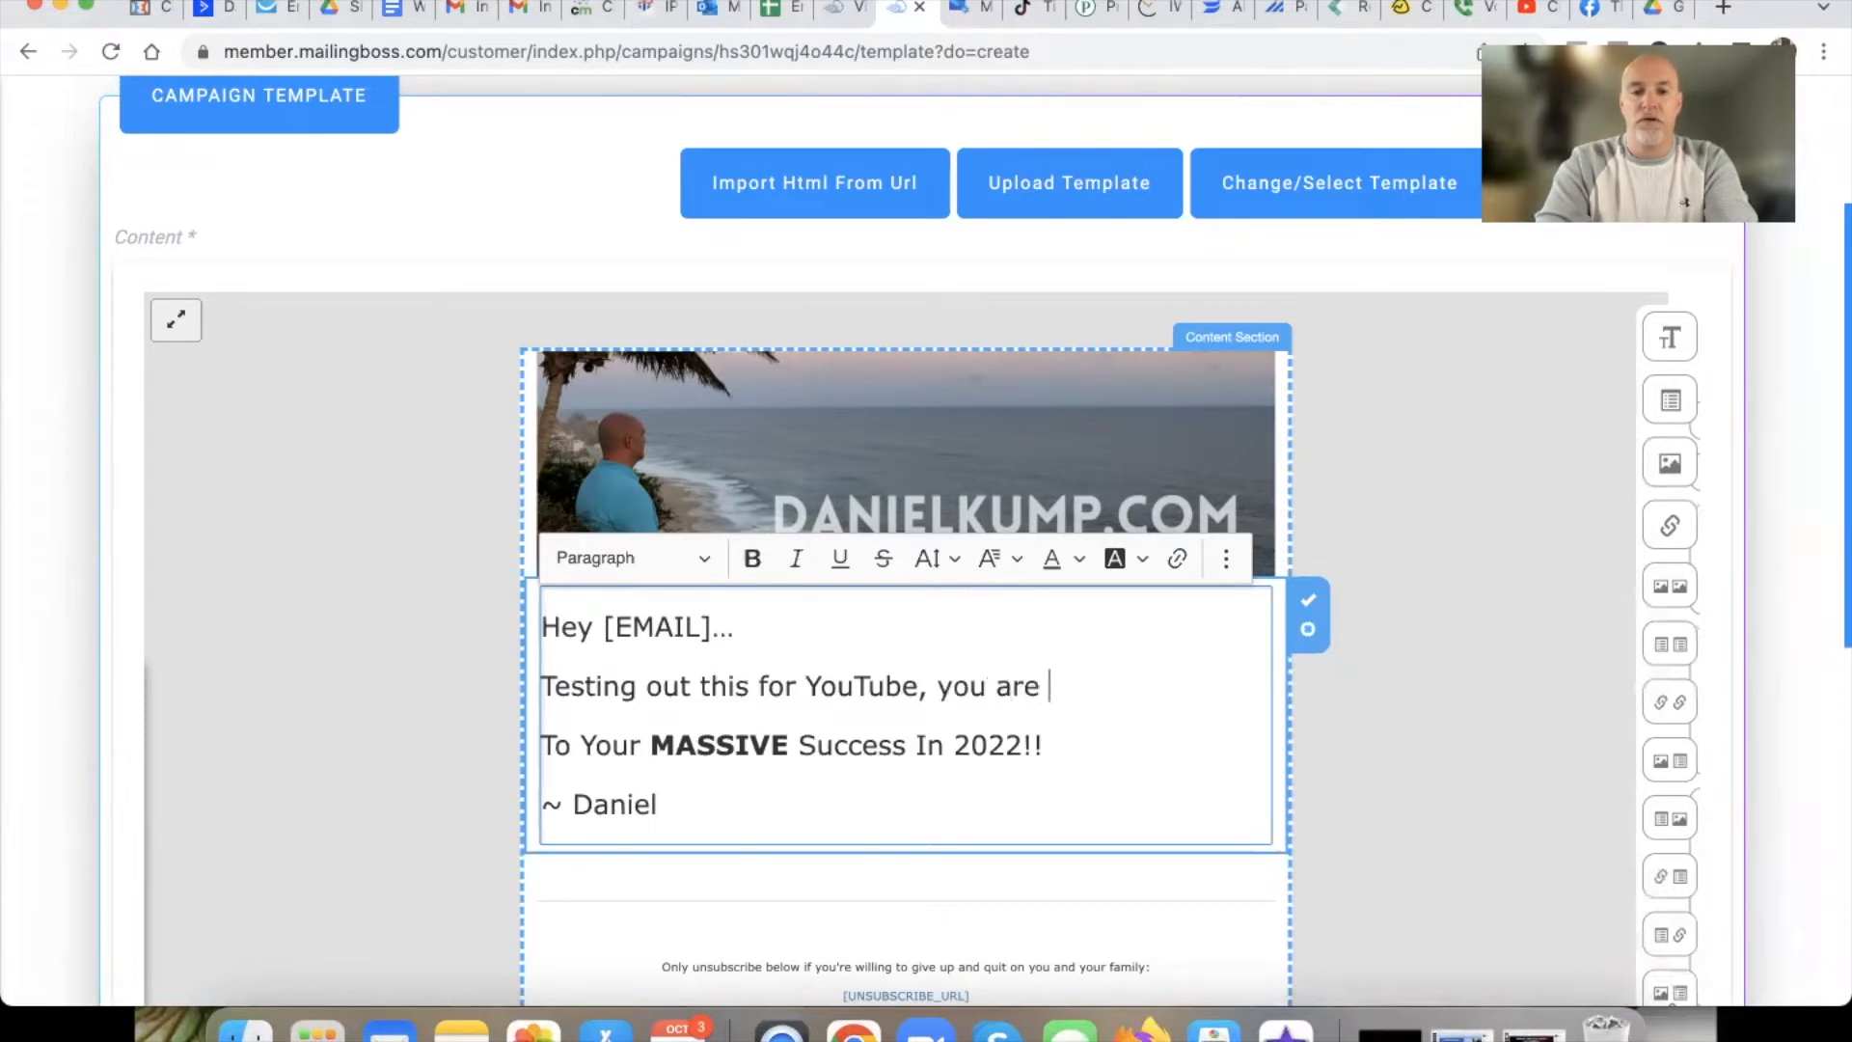
{"action": "type", "text": "freaking"}
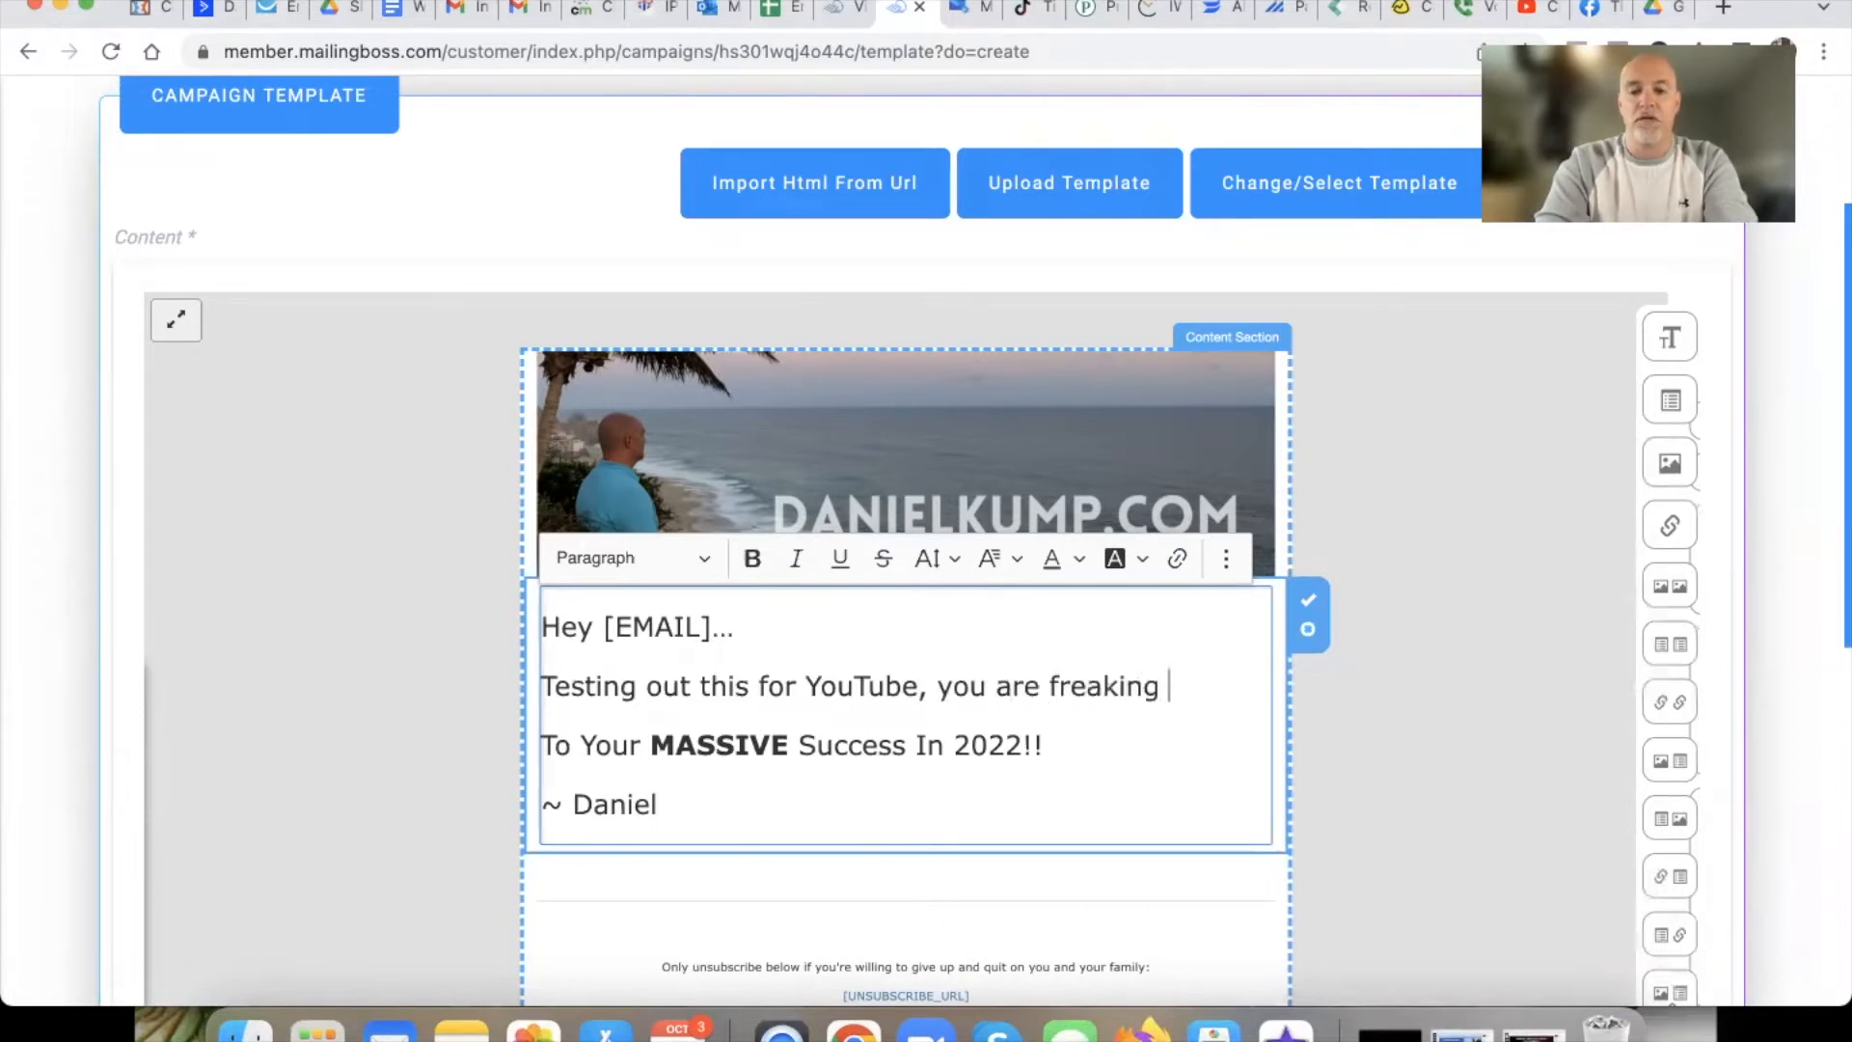
{"action": "type", "text": "awesome!!!"}
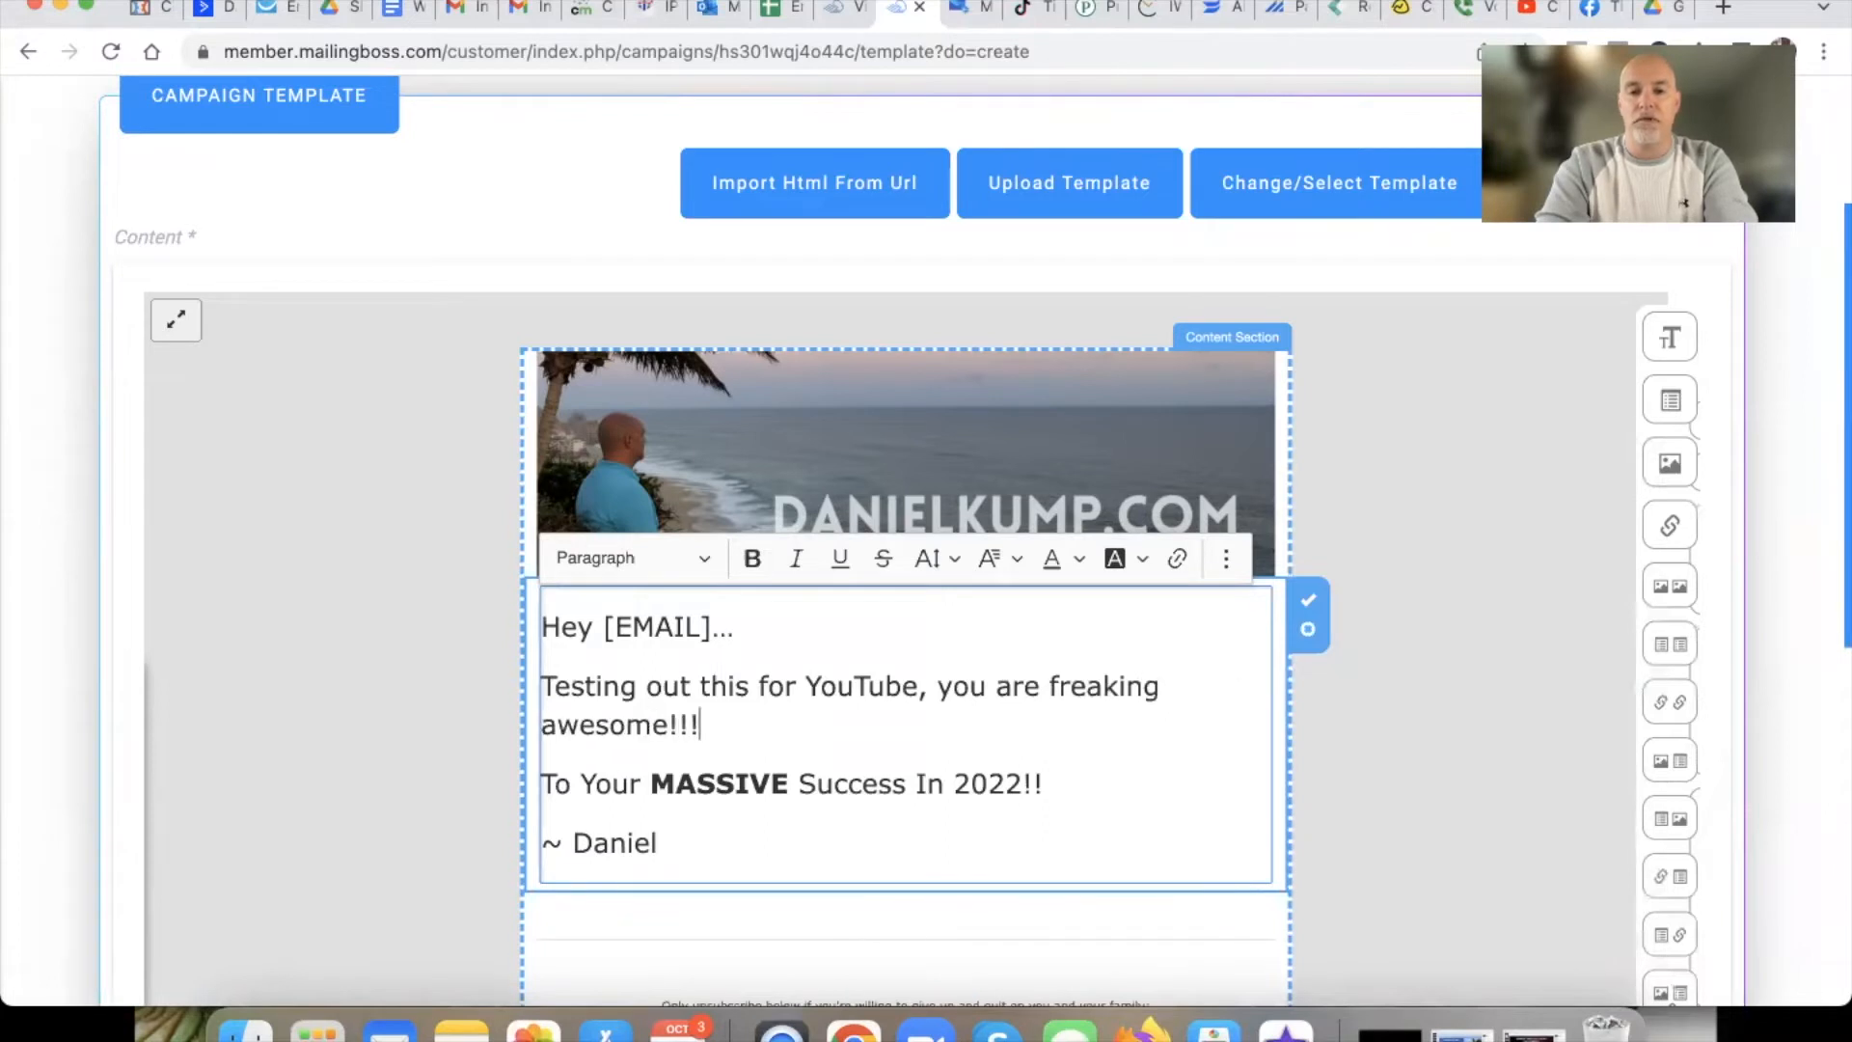
{"action": "type", "text": "!"}
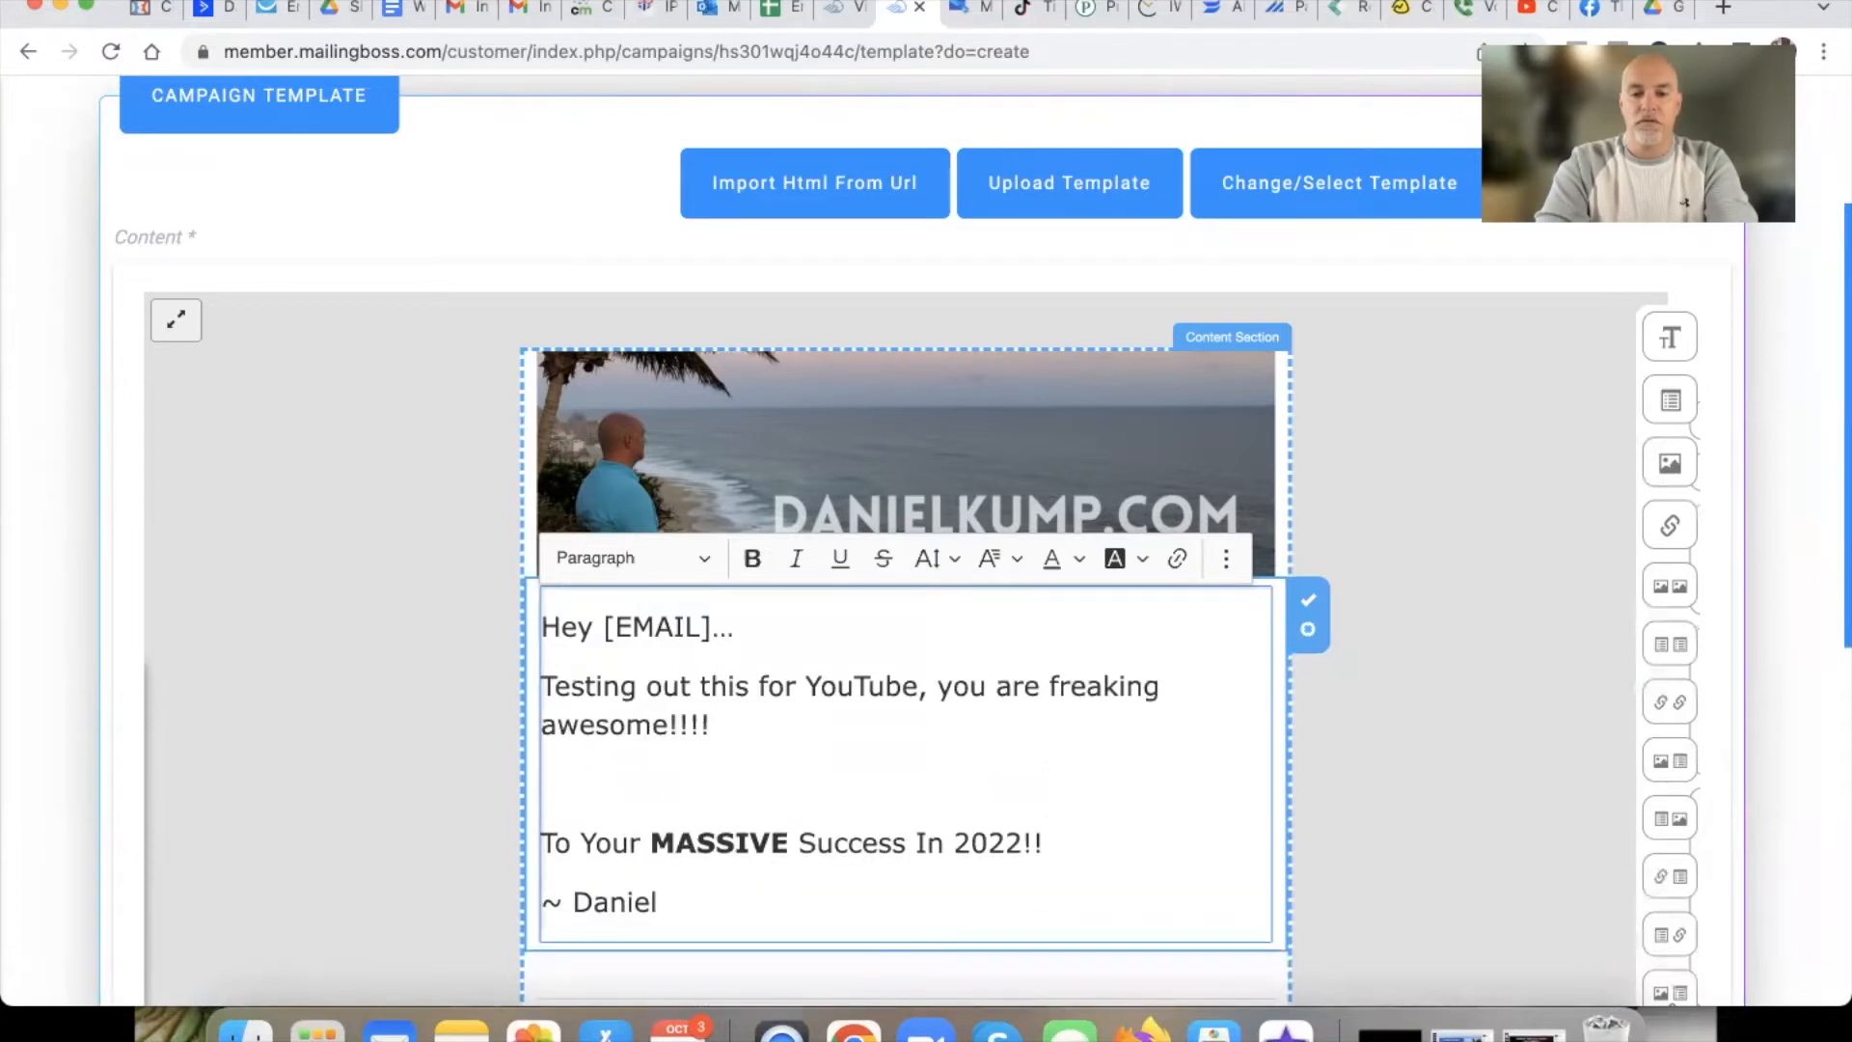
{"action": "type", "text": "Click He"}
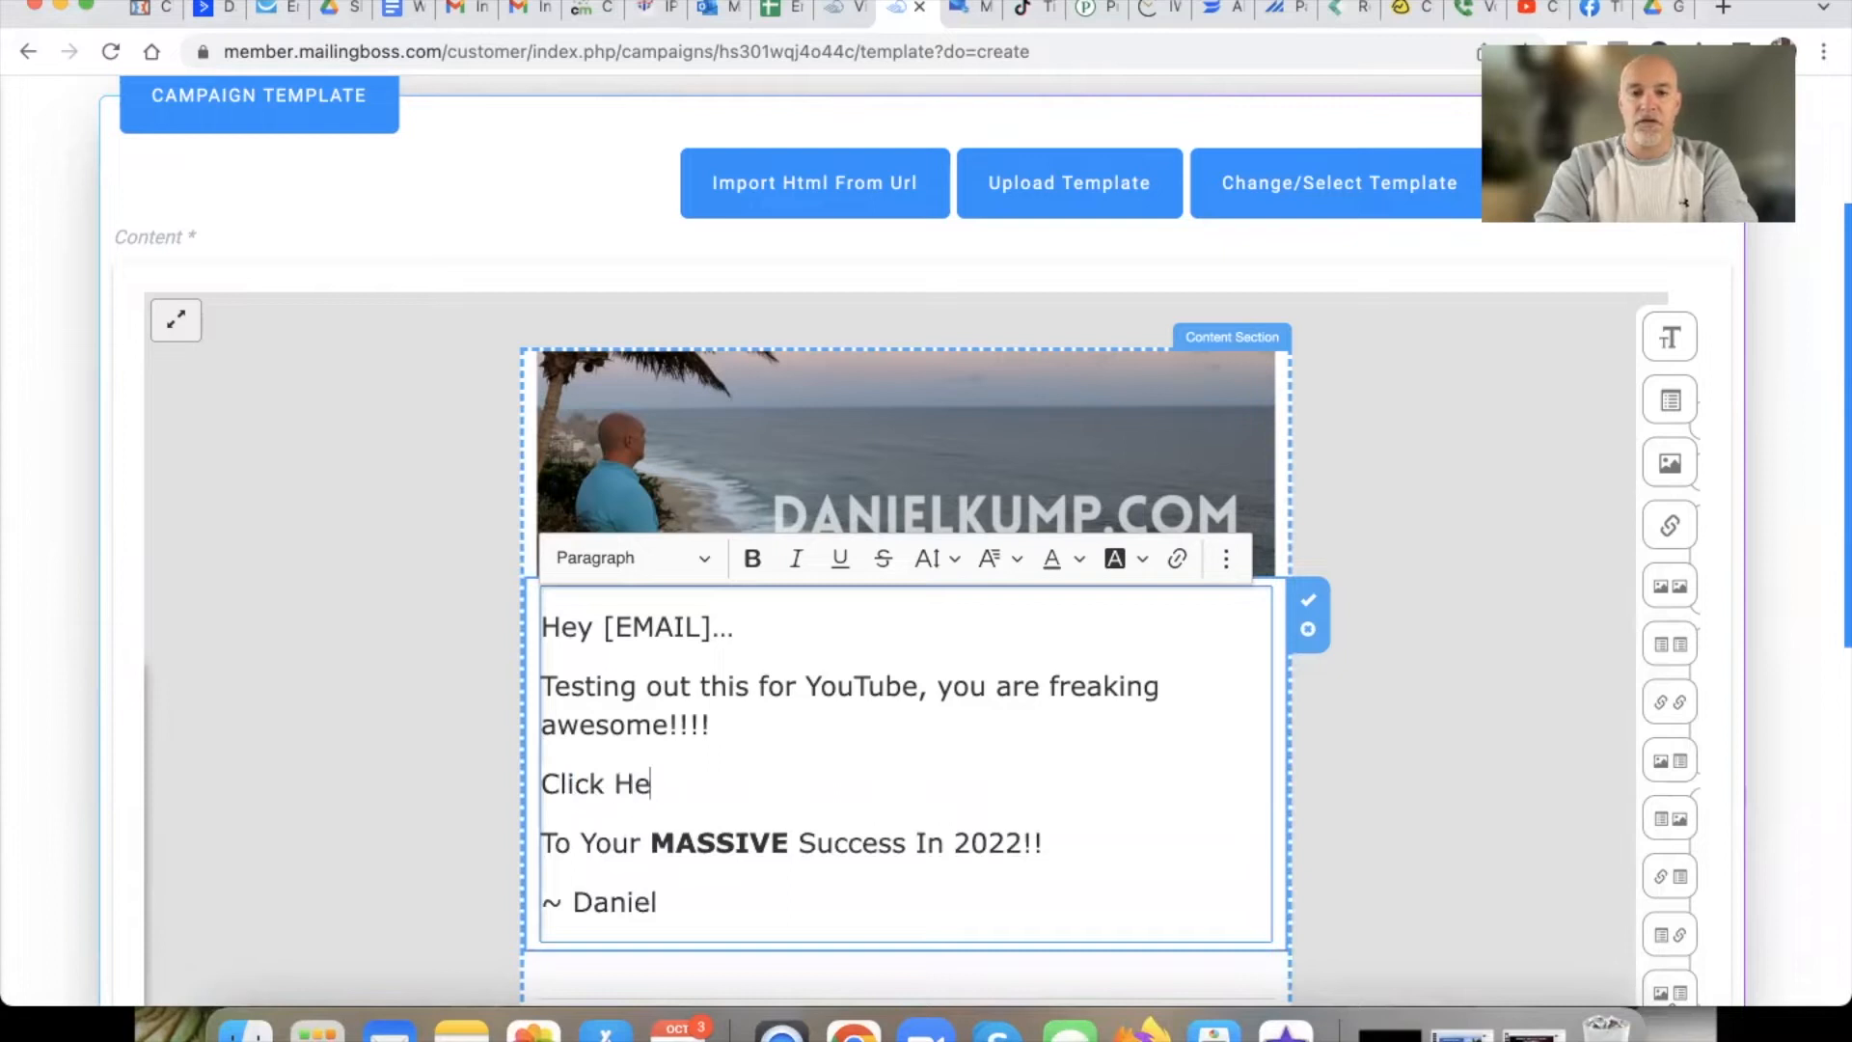
{"action": "type", "text": "re if You're"}
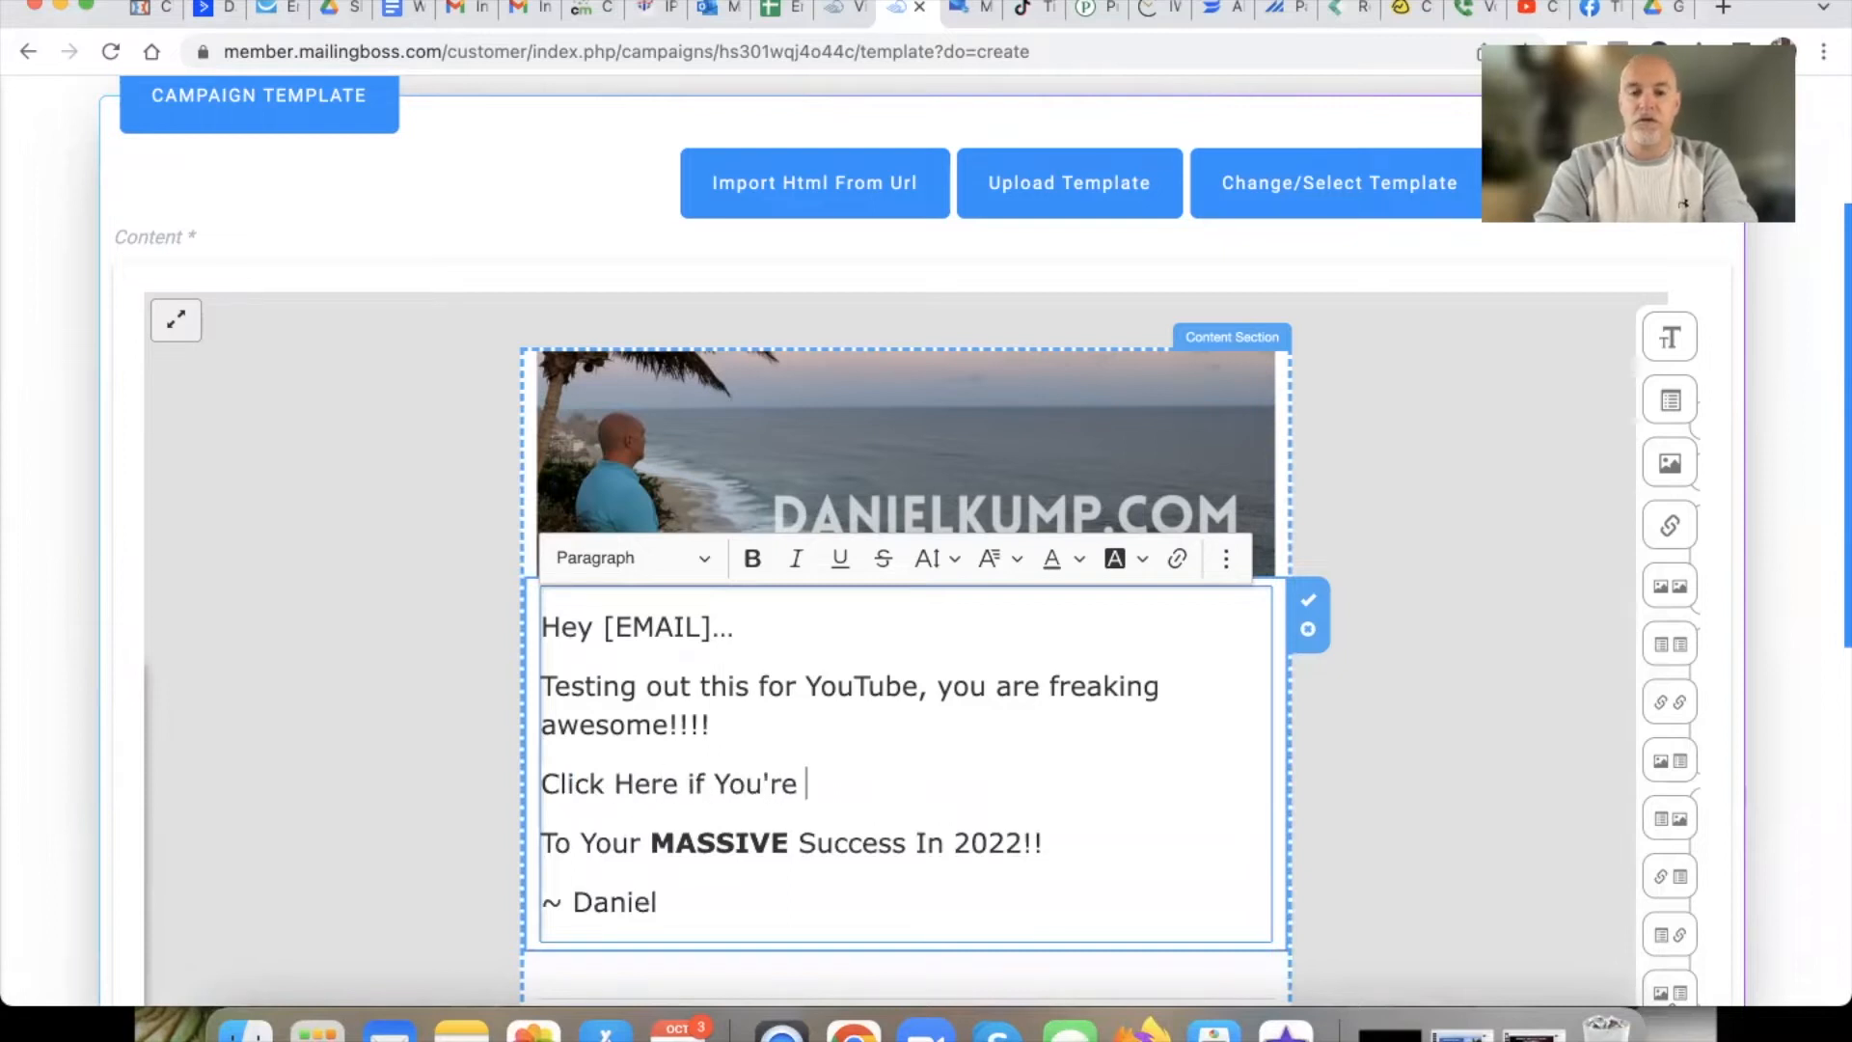
{"action": "type", "text": "Awesome!"}
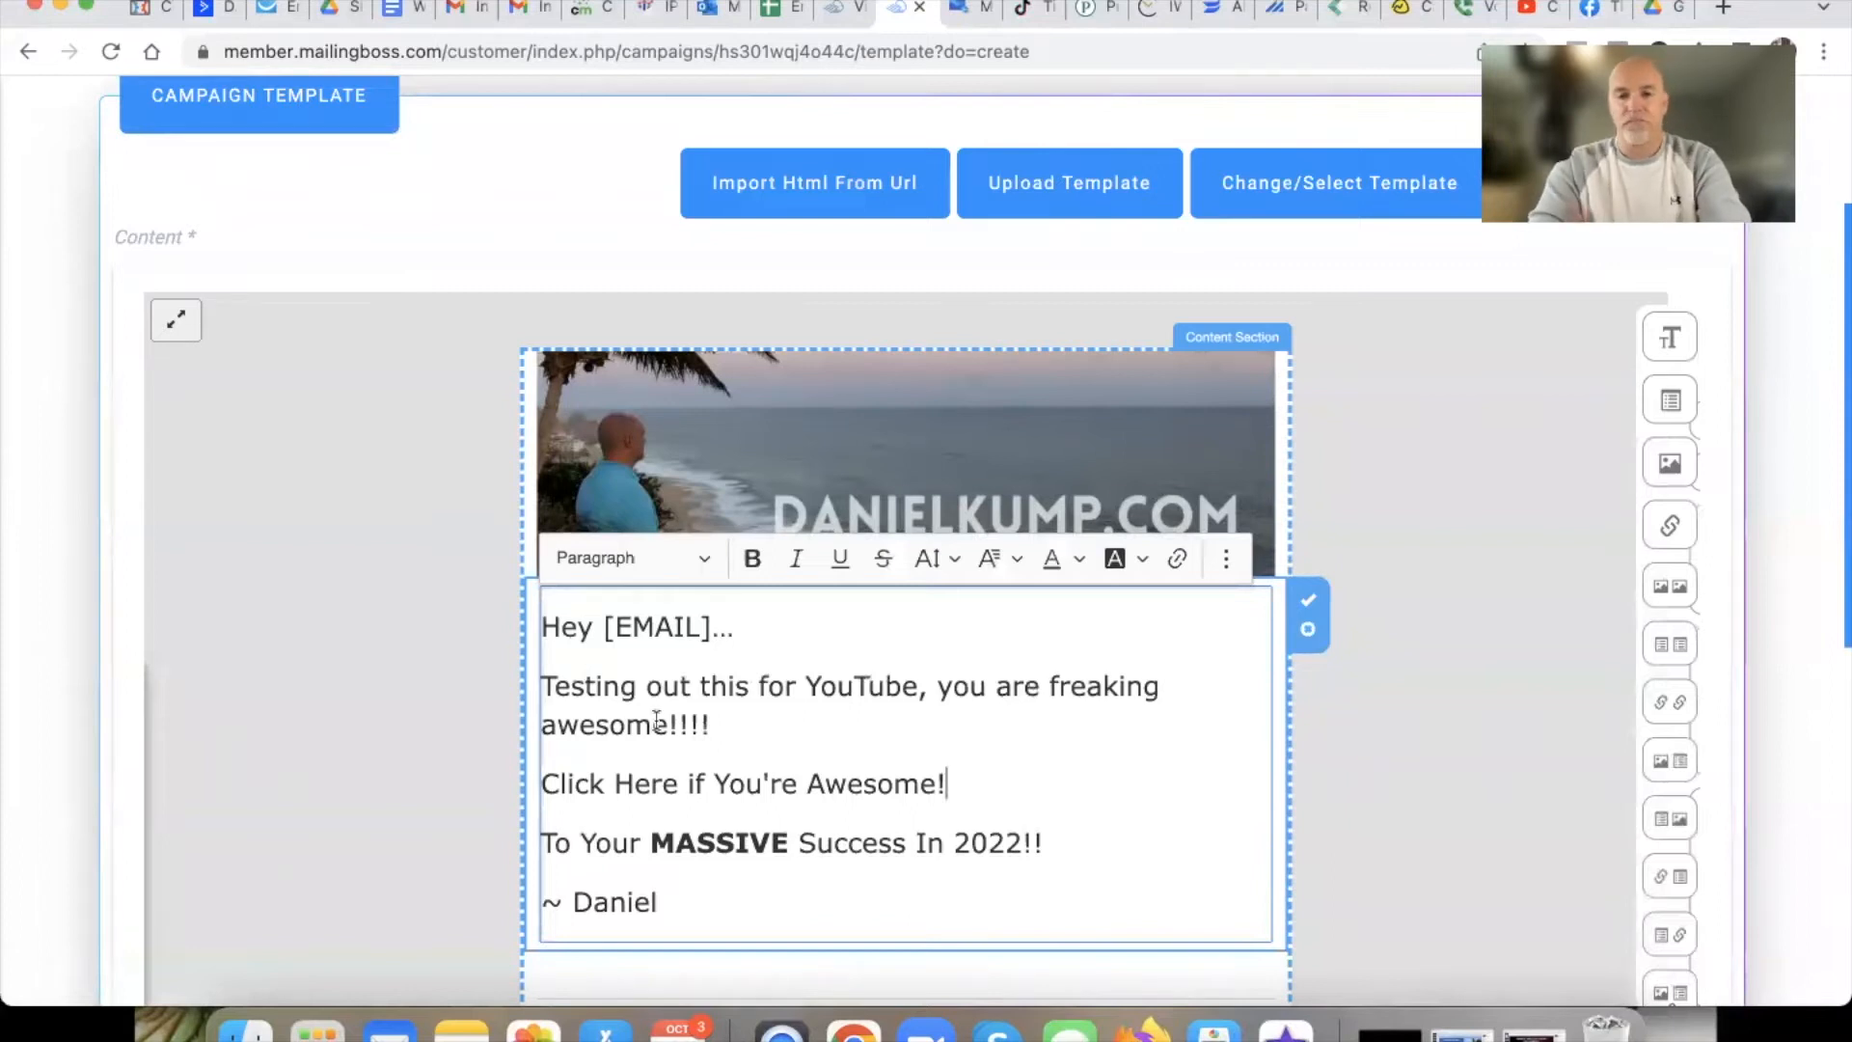
{"action": "scroll", "scroll_direction": "down", "scroll_amount": 3}
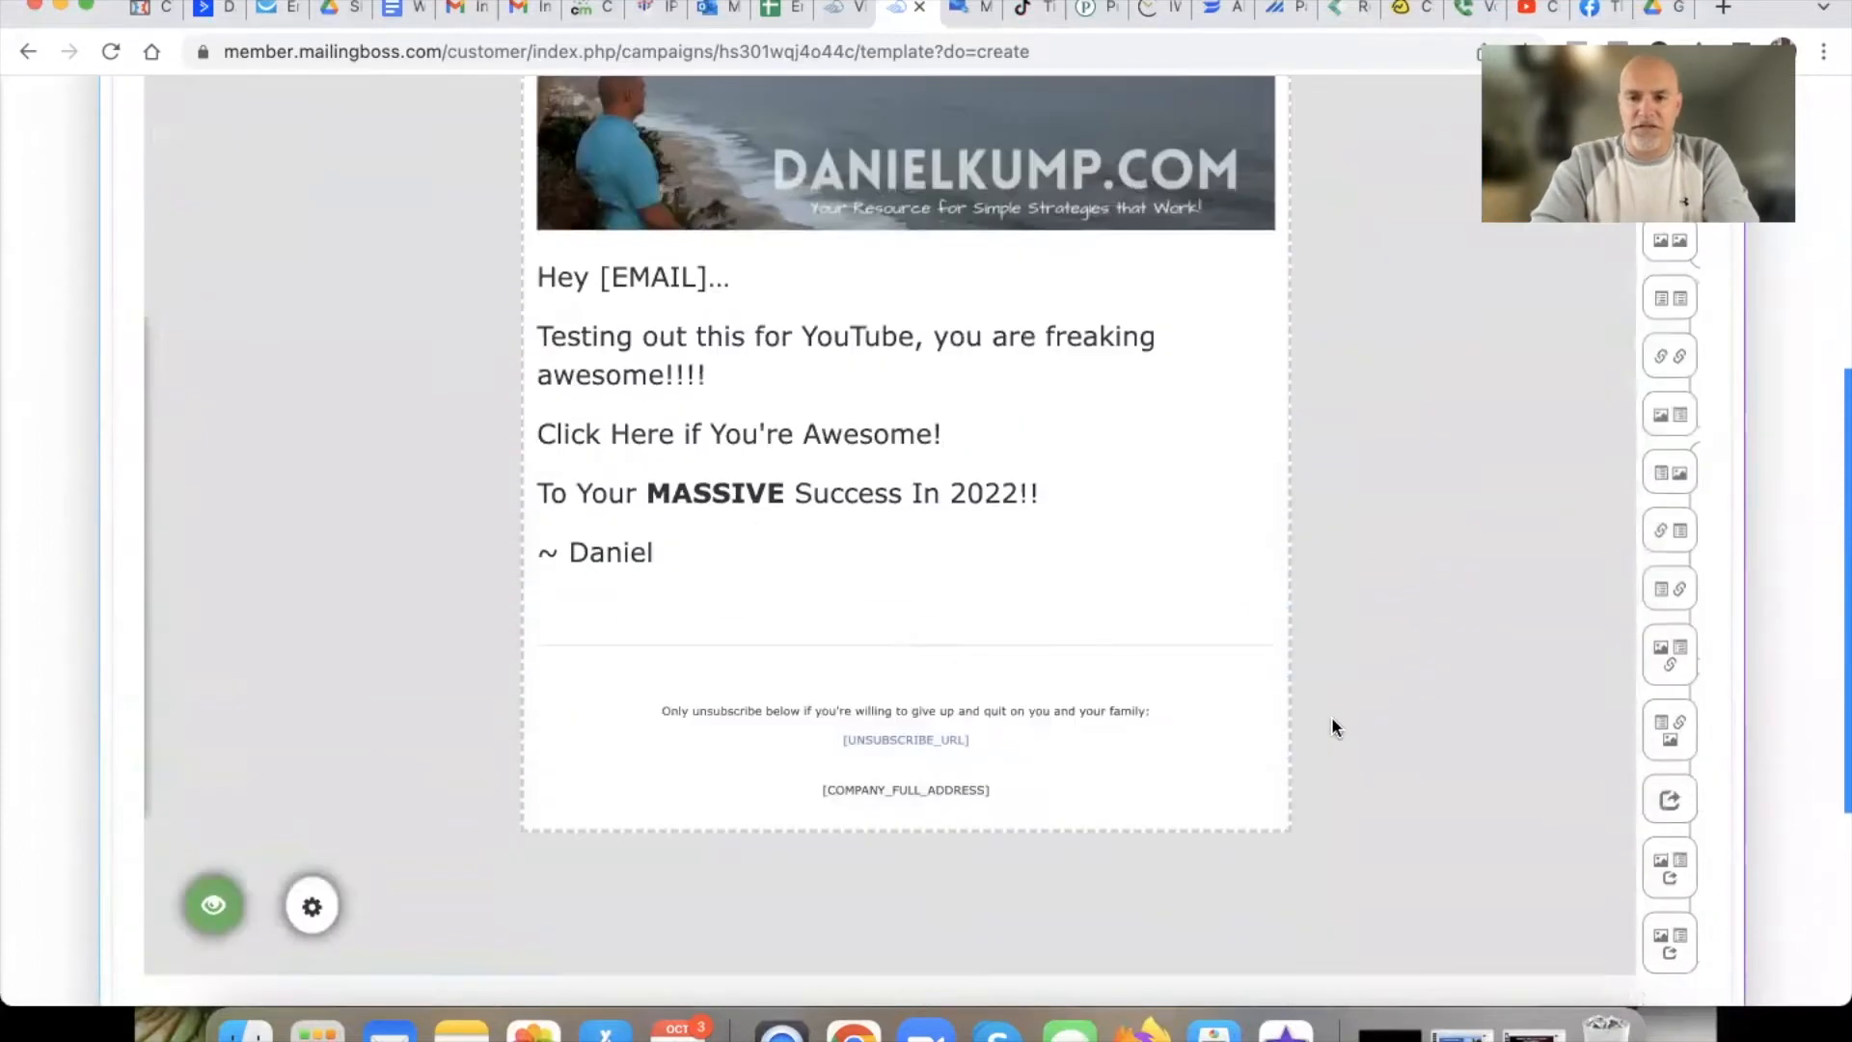
{"action": "scroll", "scroll_direction": "down", "scroll_amount": 3}
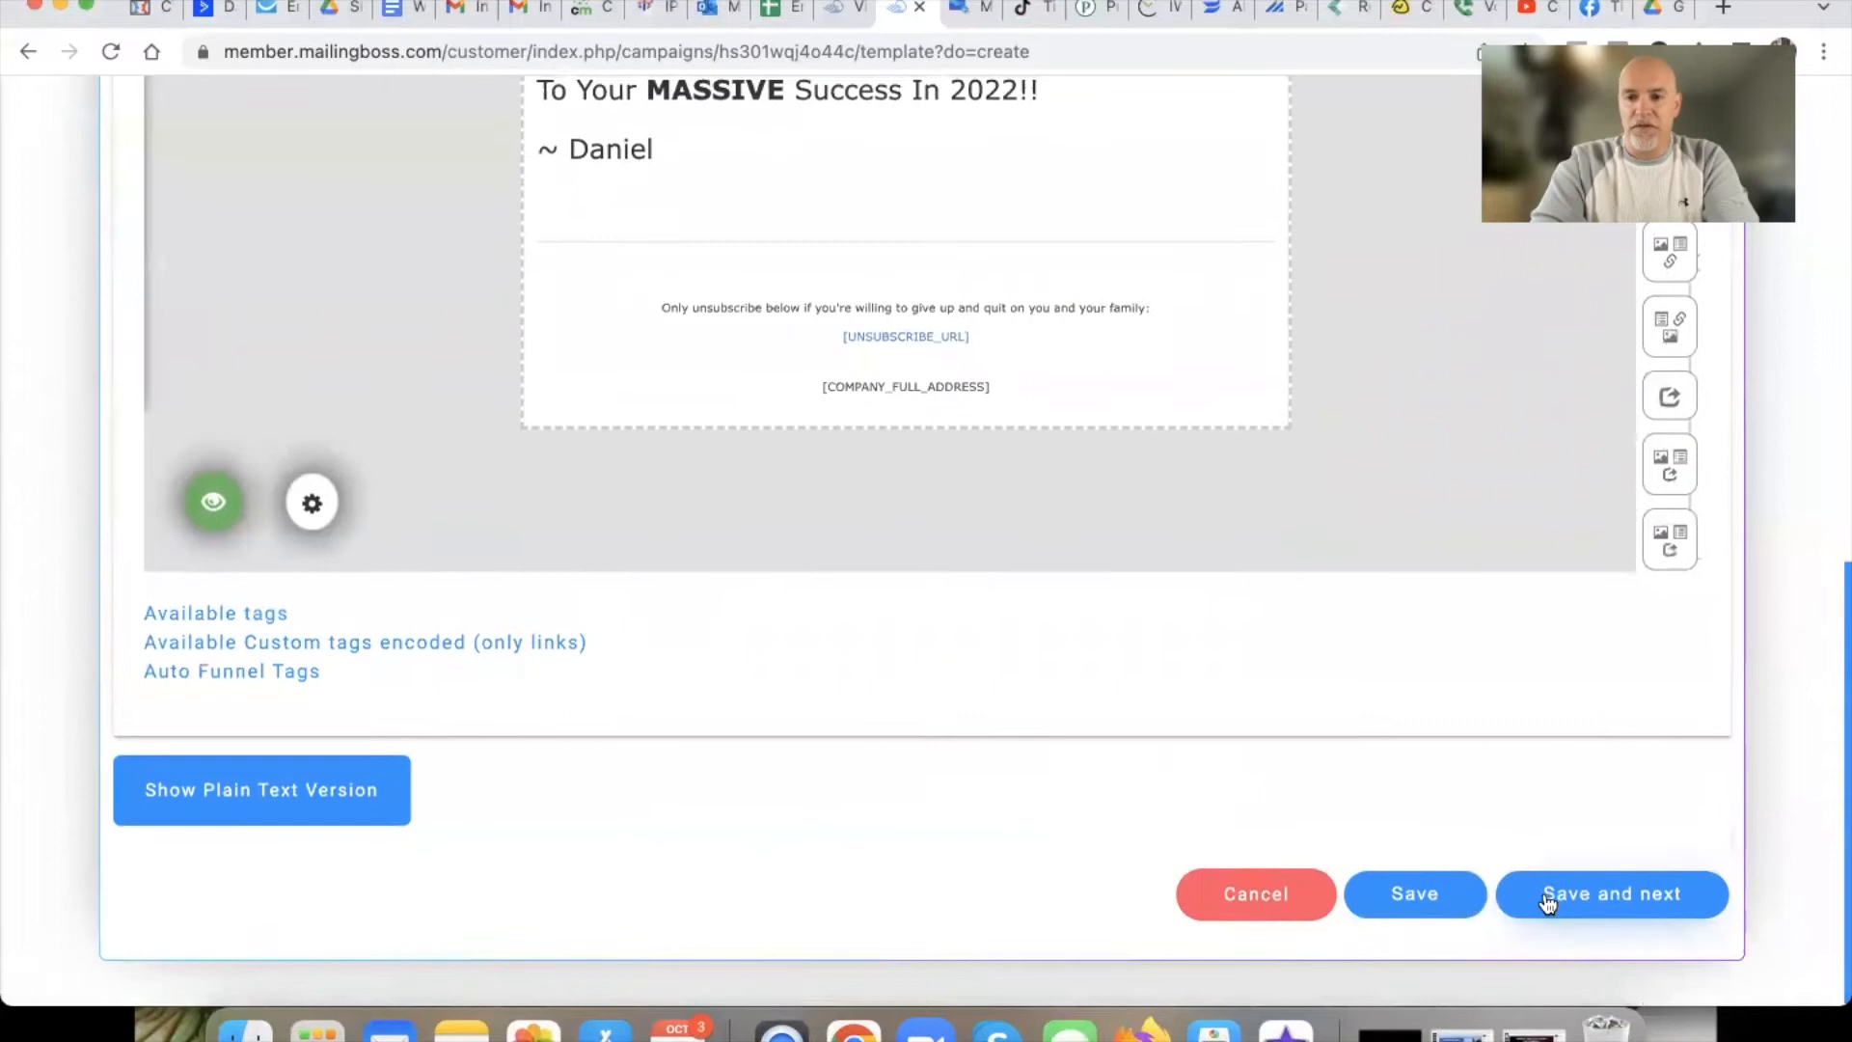
Set the campaign subject to 'youtube test email' and continue to the send-time confirmation step.
{"action": "left_click", "coordinate": [1608, 893]}
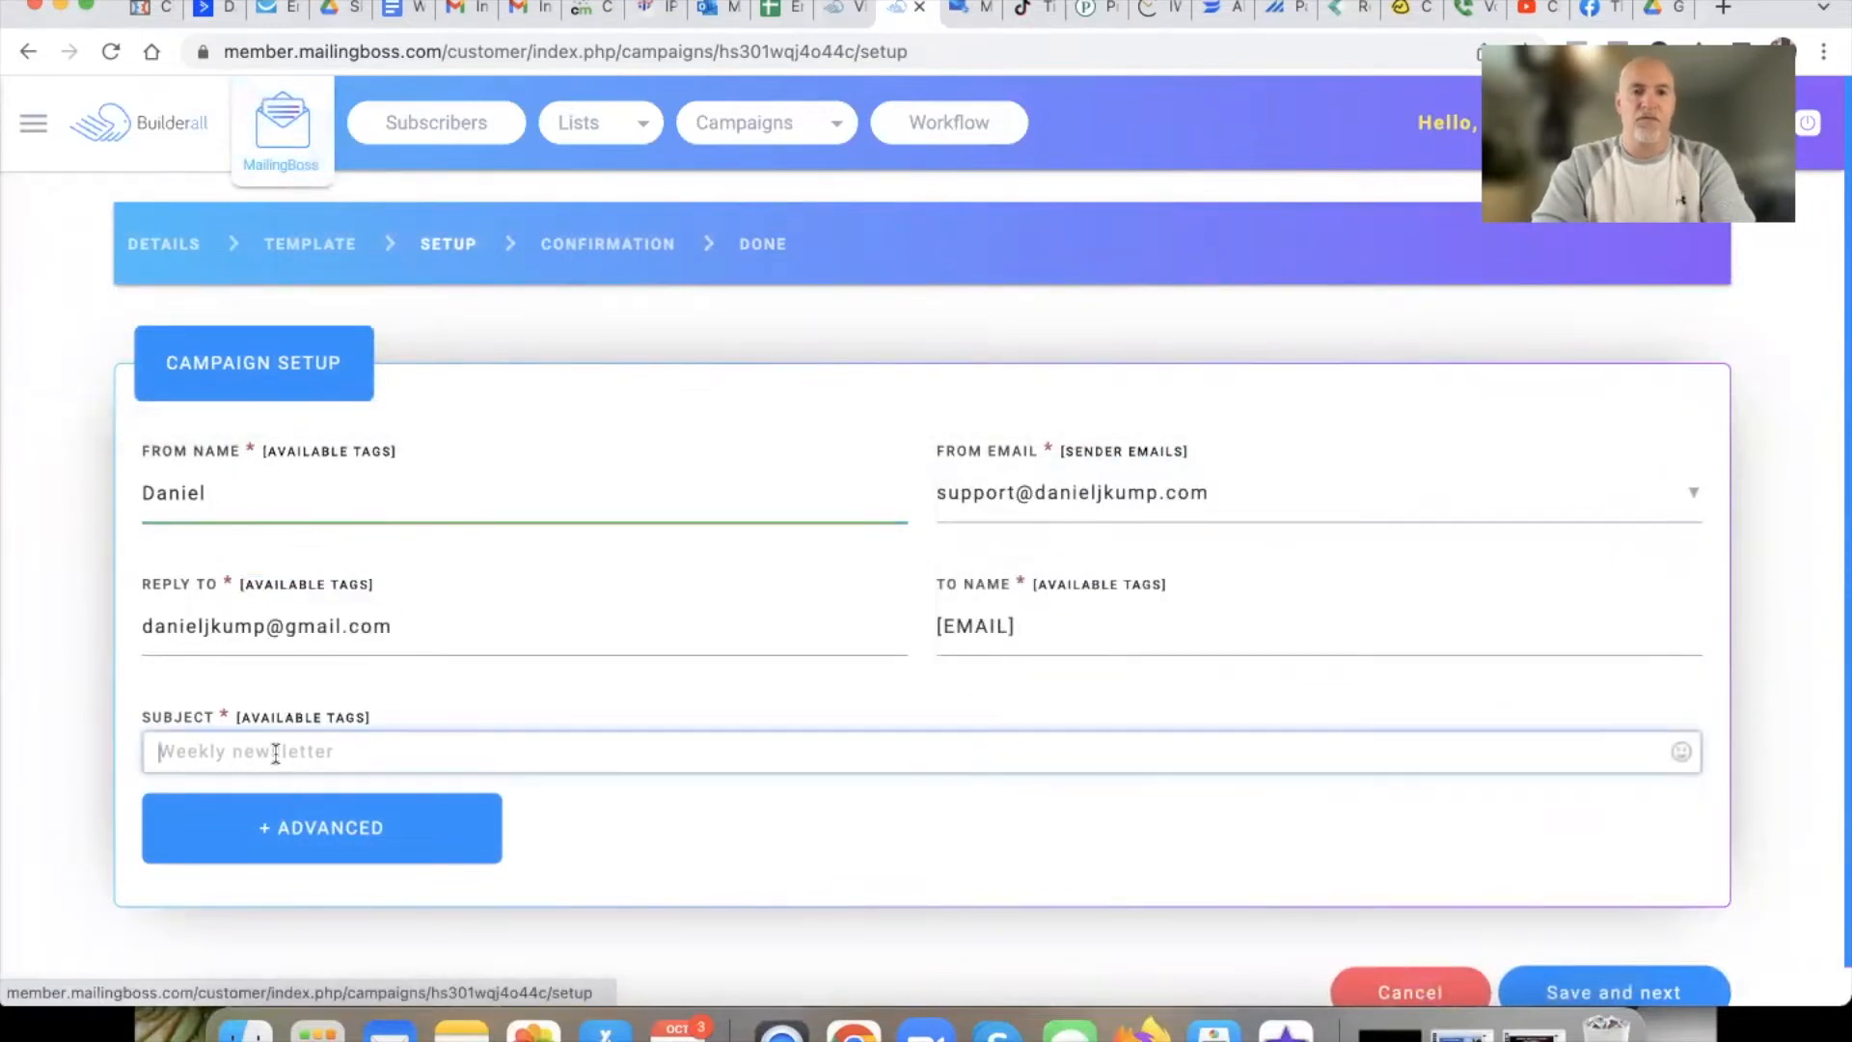
{"action": "type", "text": "you are awesome"}
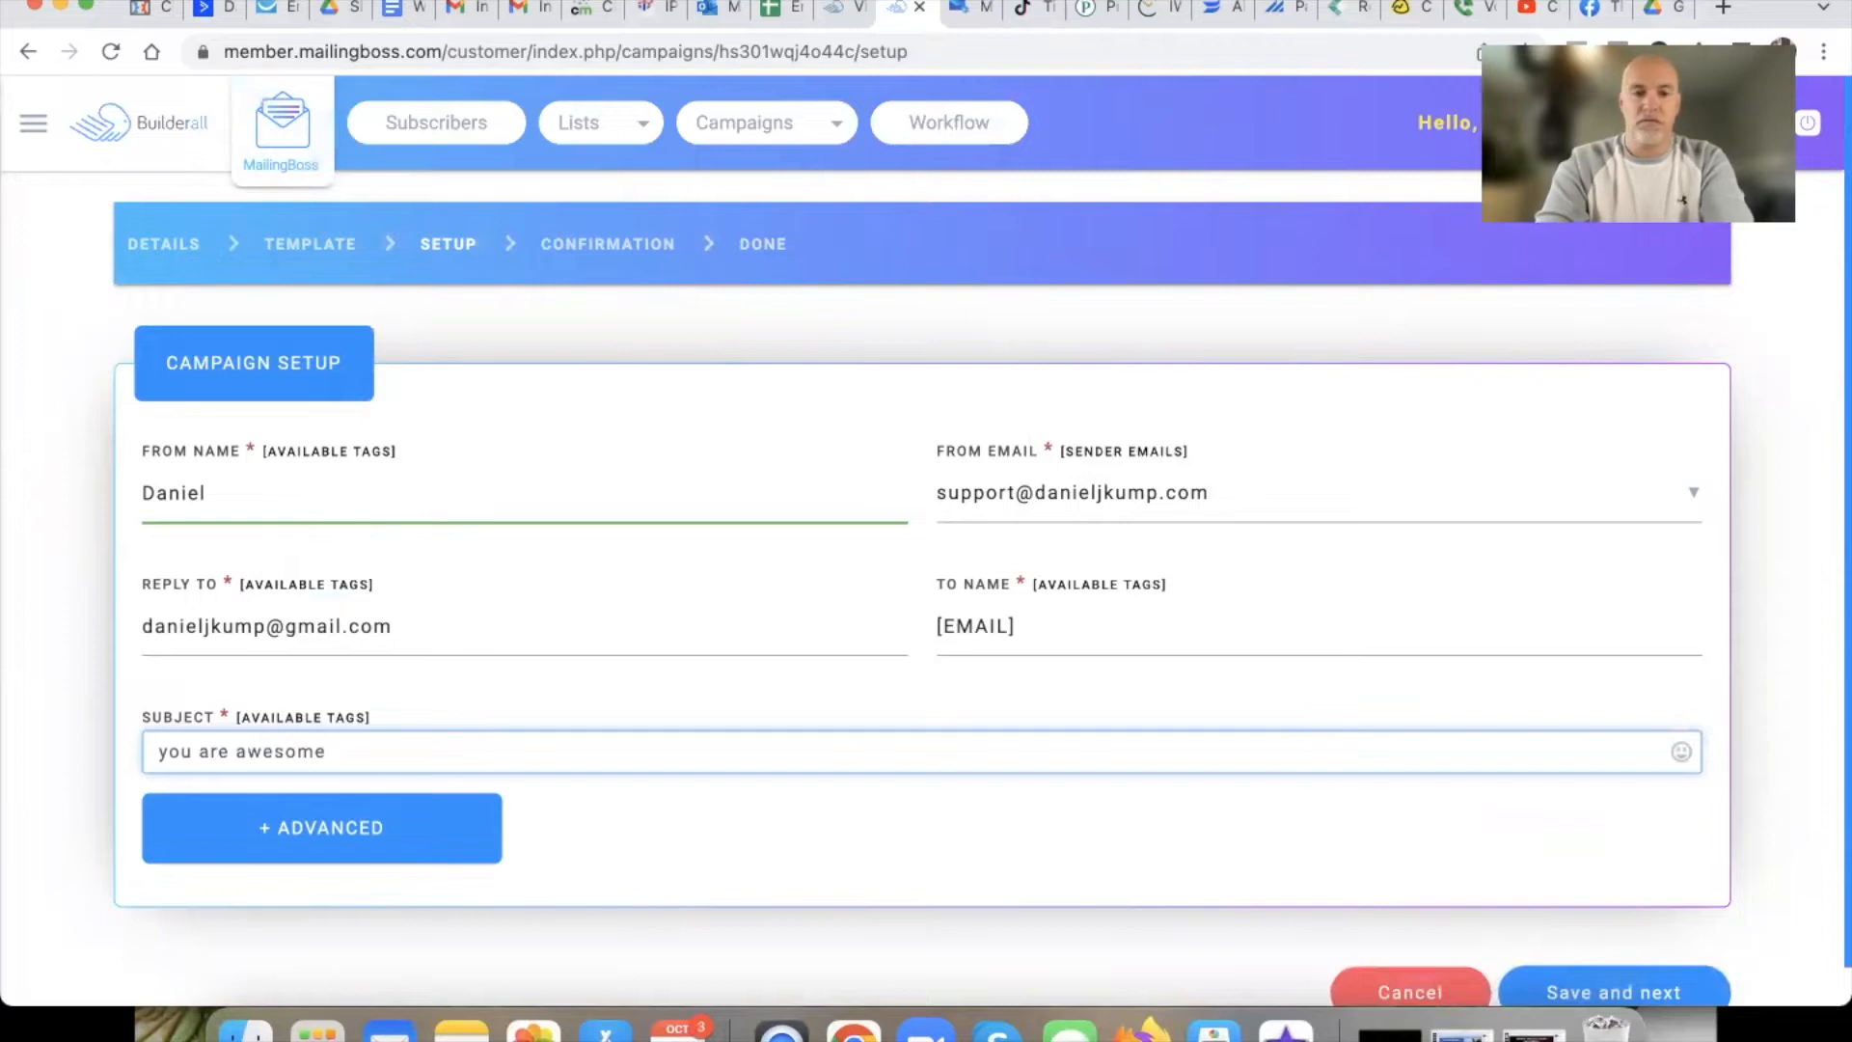
{"action": "triple_click", "coordinate": [239, 750]}
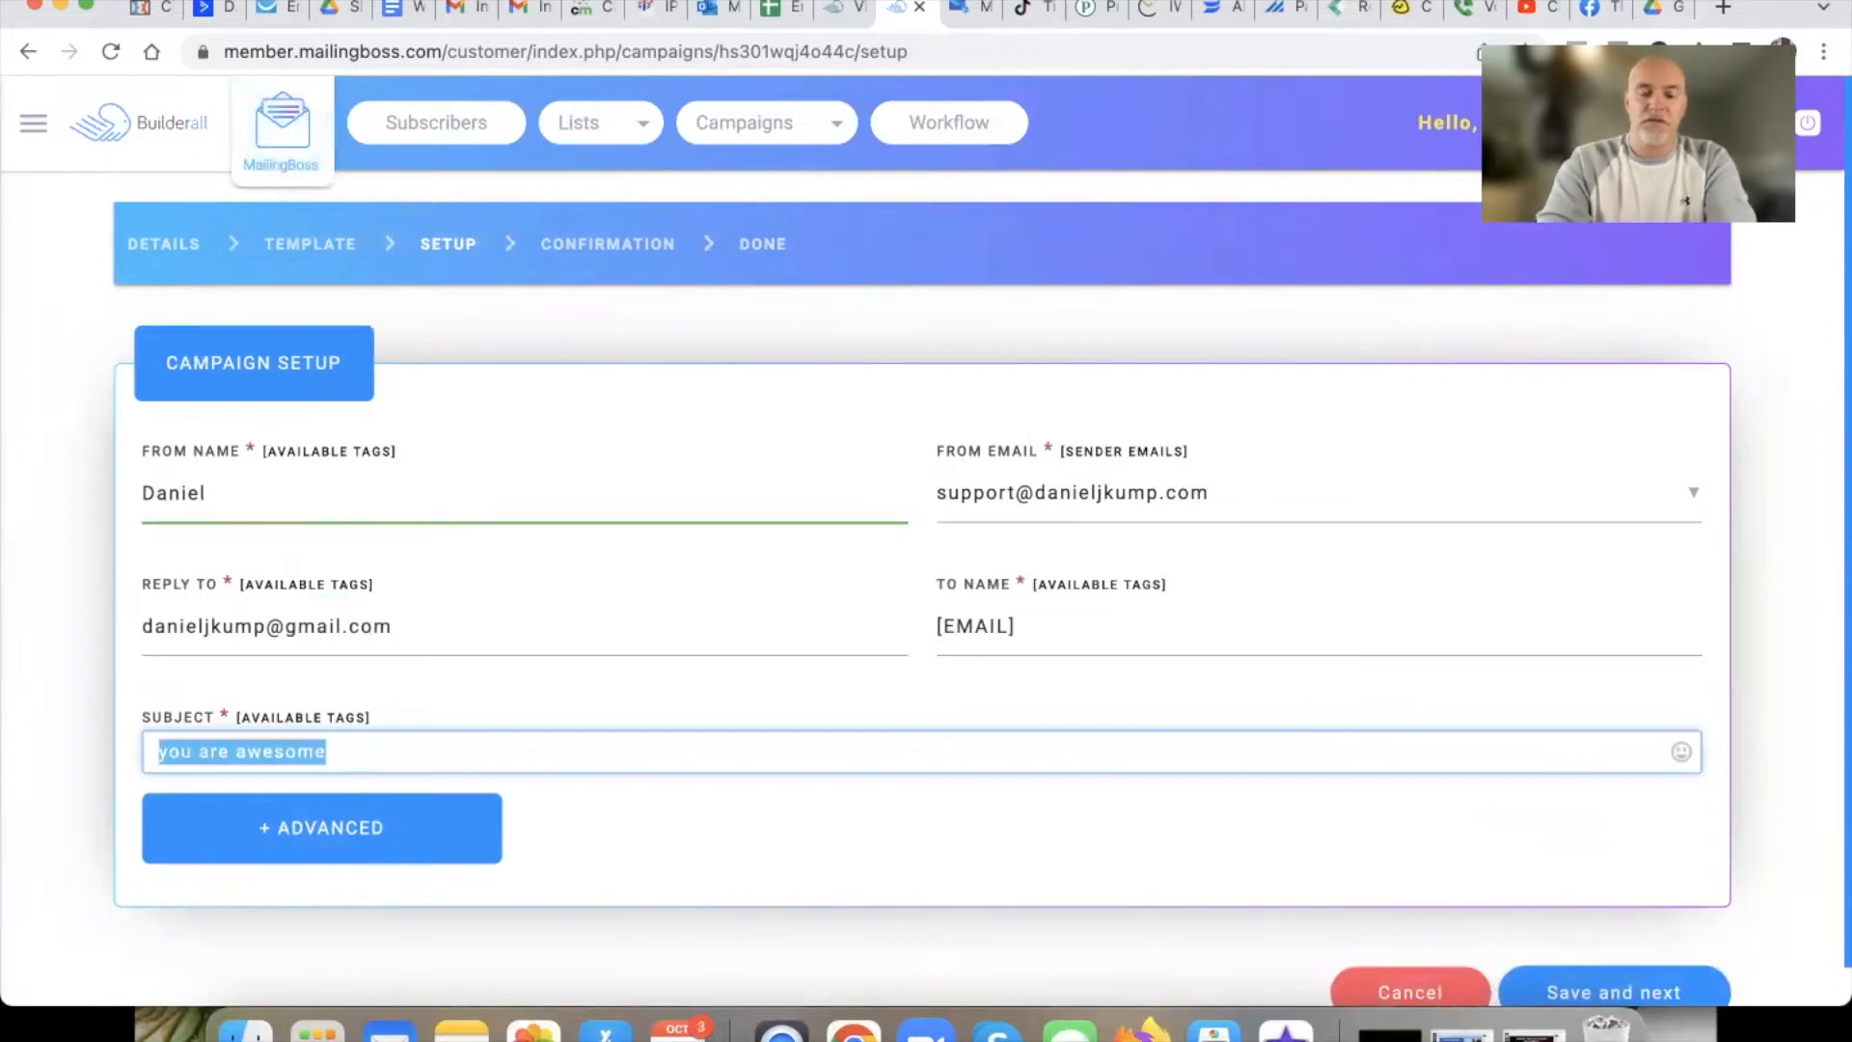
{"action": "type", "text": "email"}
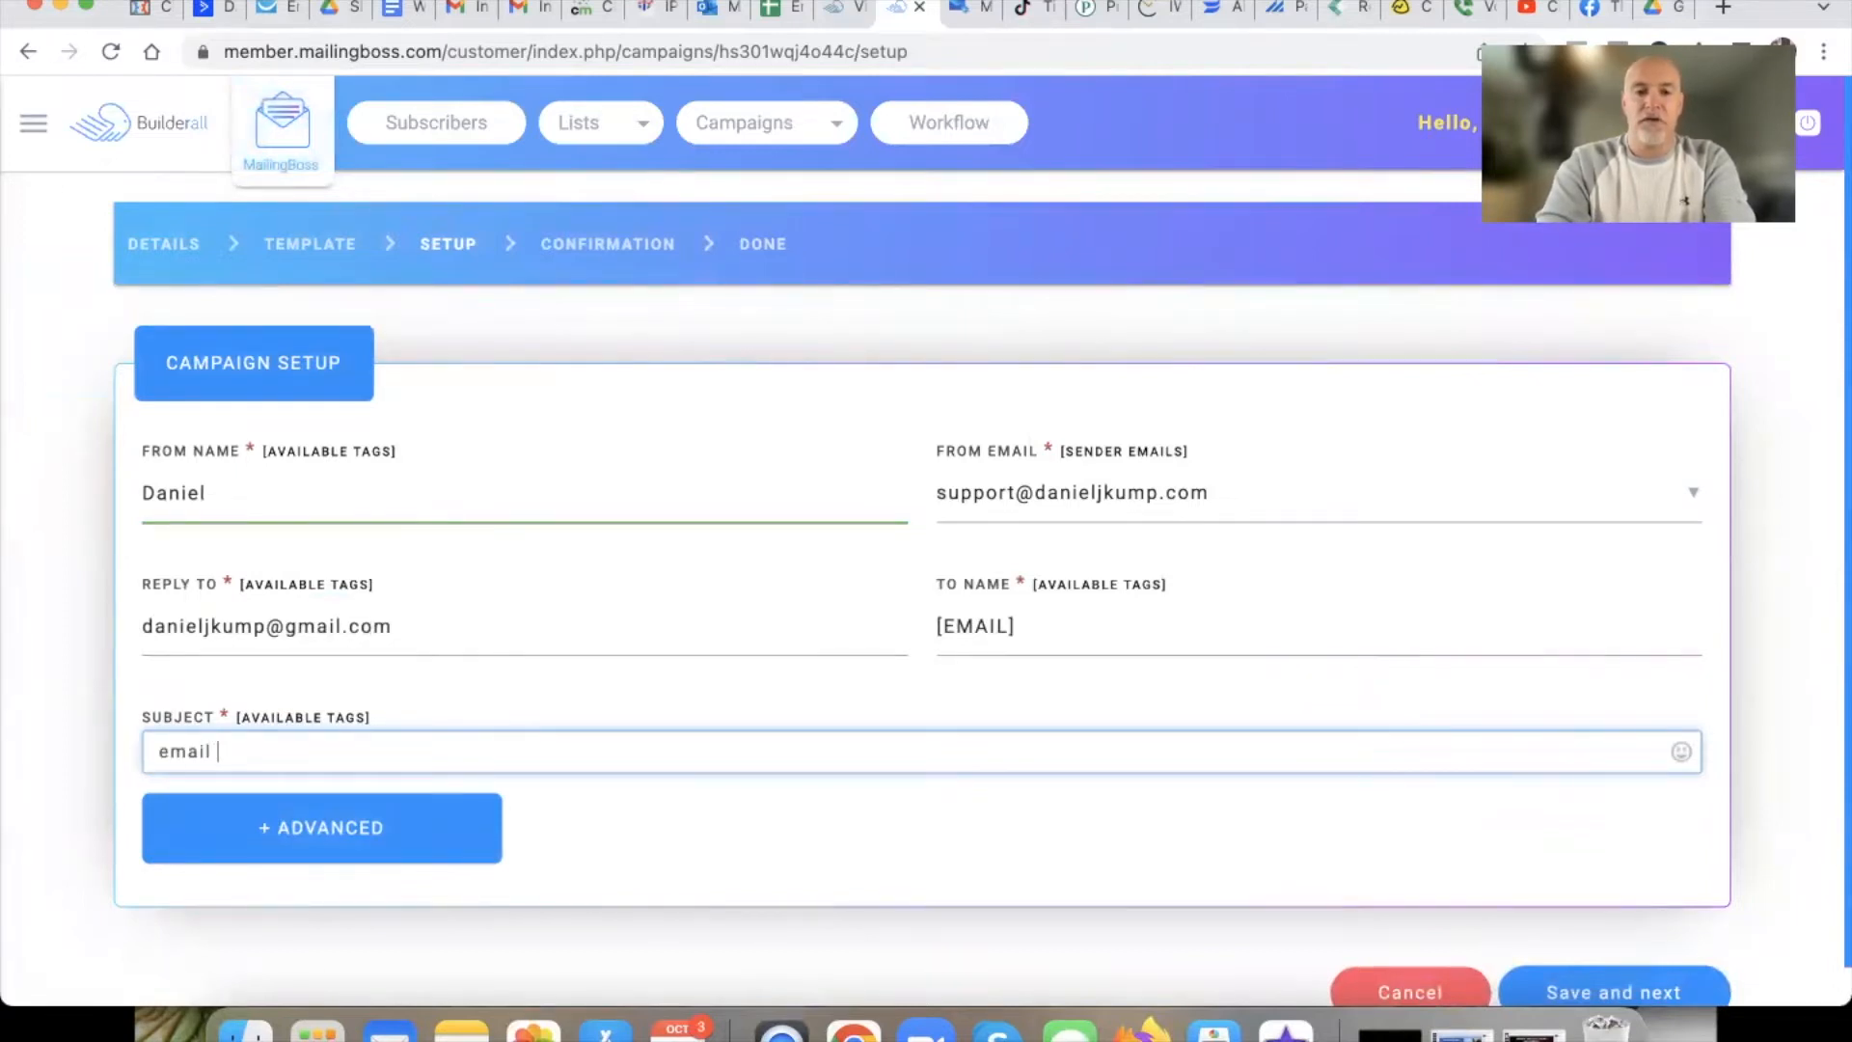
{"action": "type", "text": "t"}
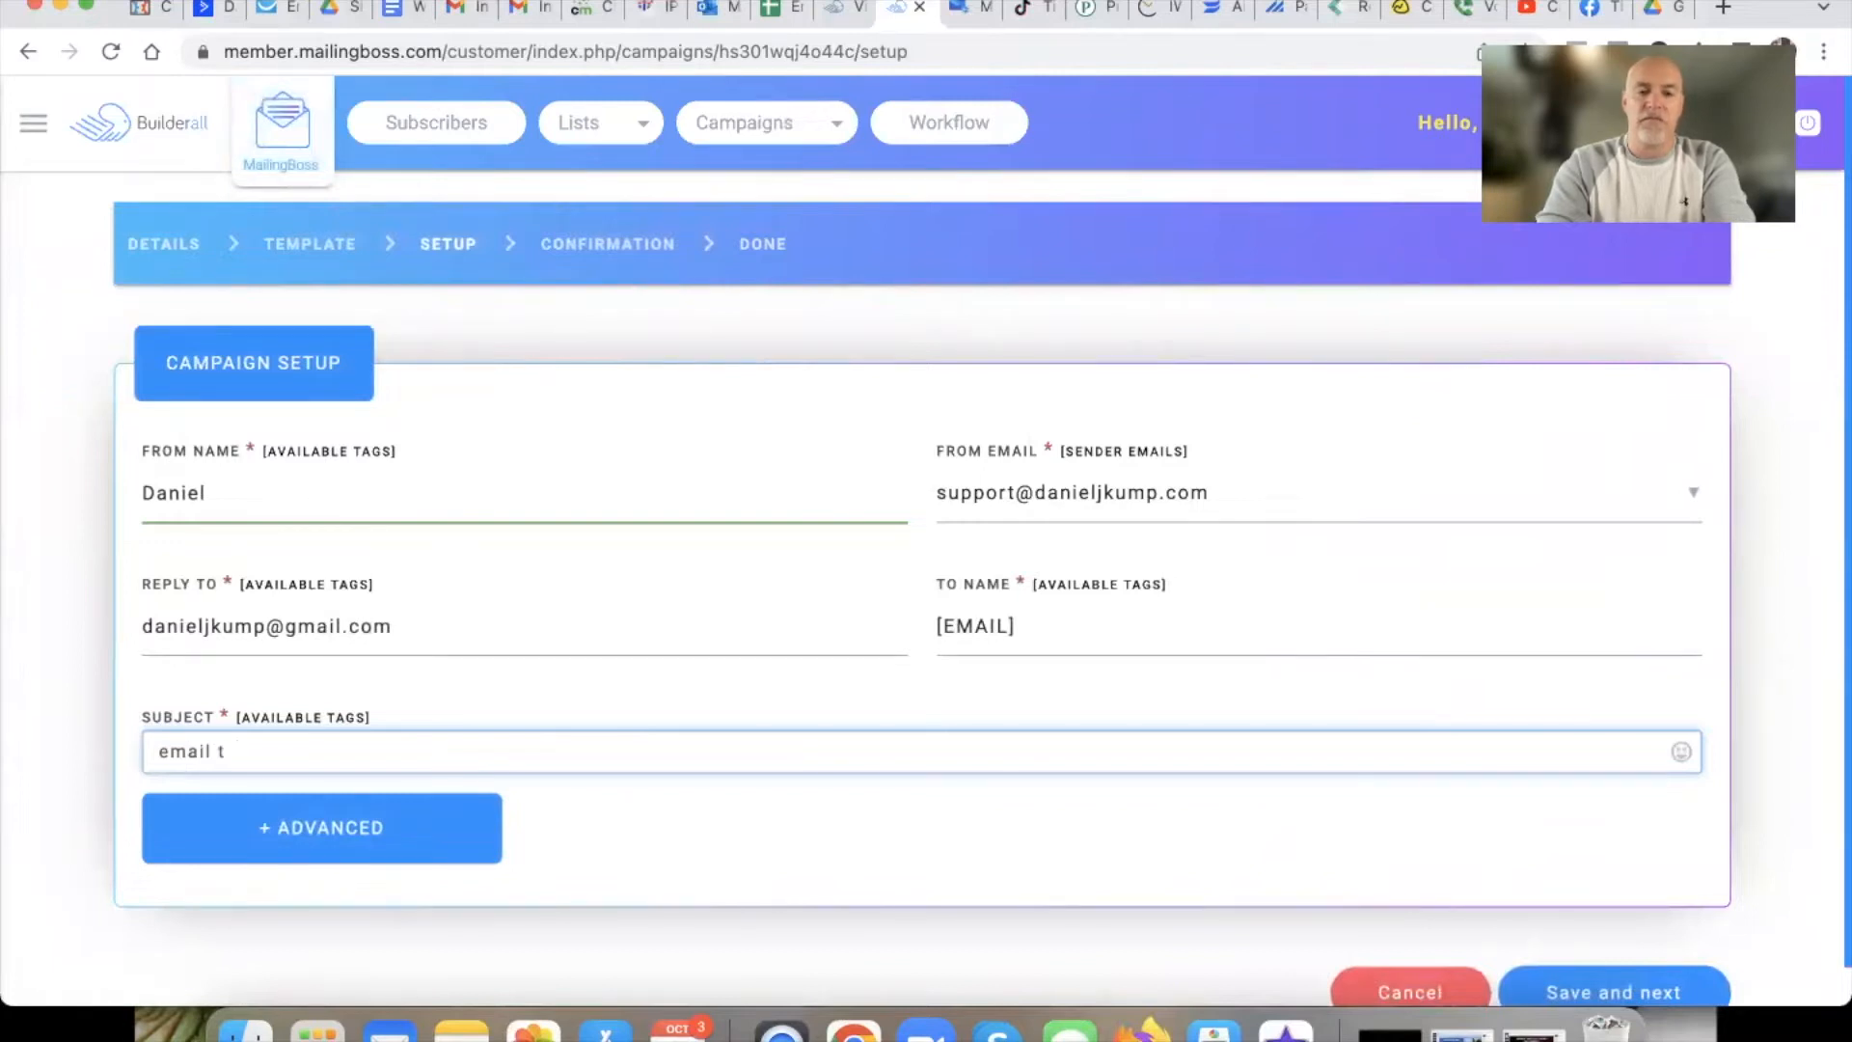
{"action": "type", "text": "youtube test"}
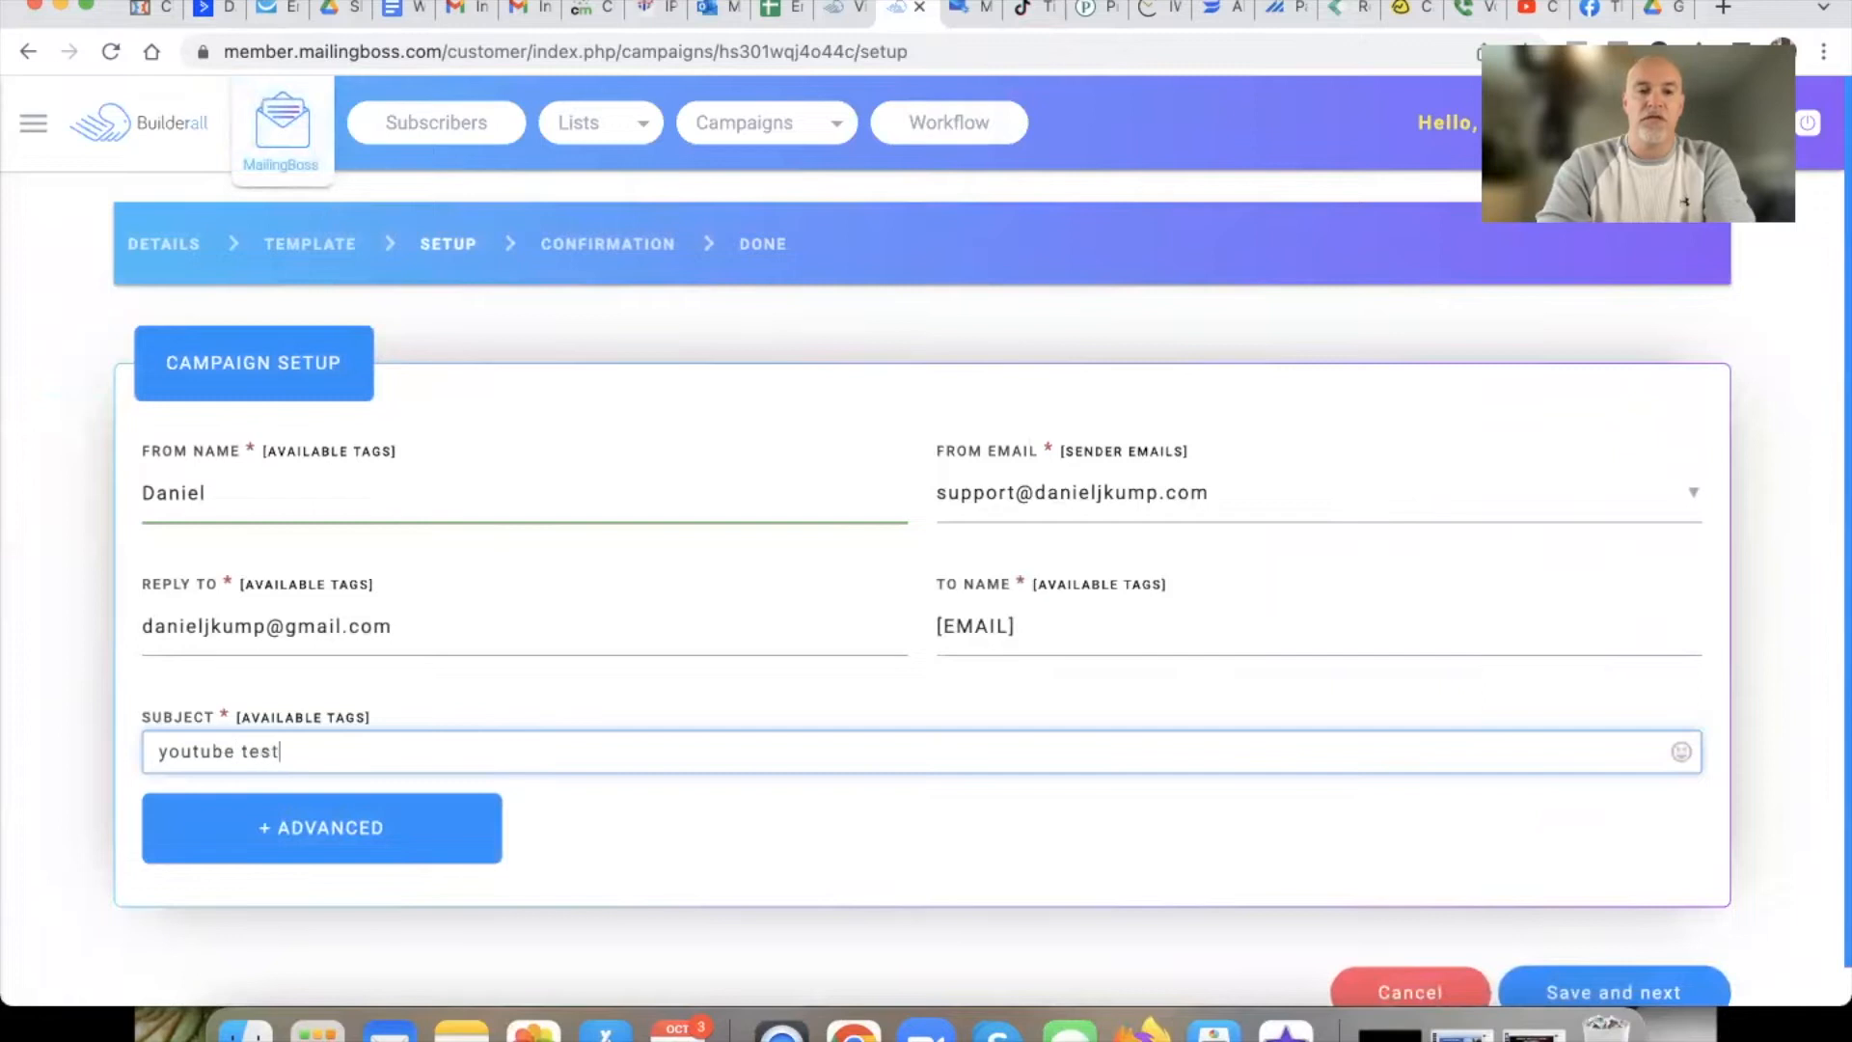
{"action": "type", "text": "email"}
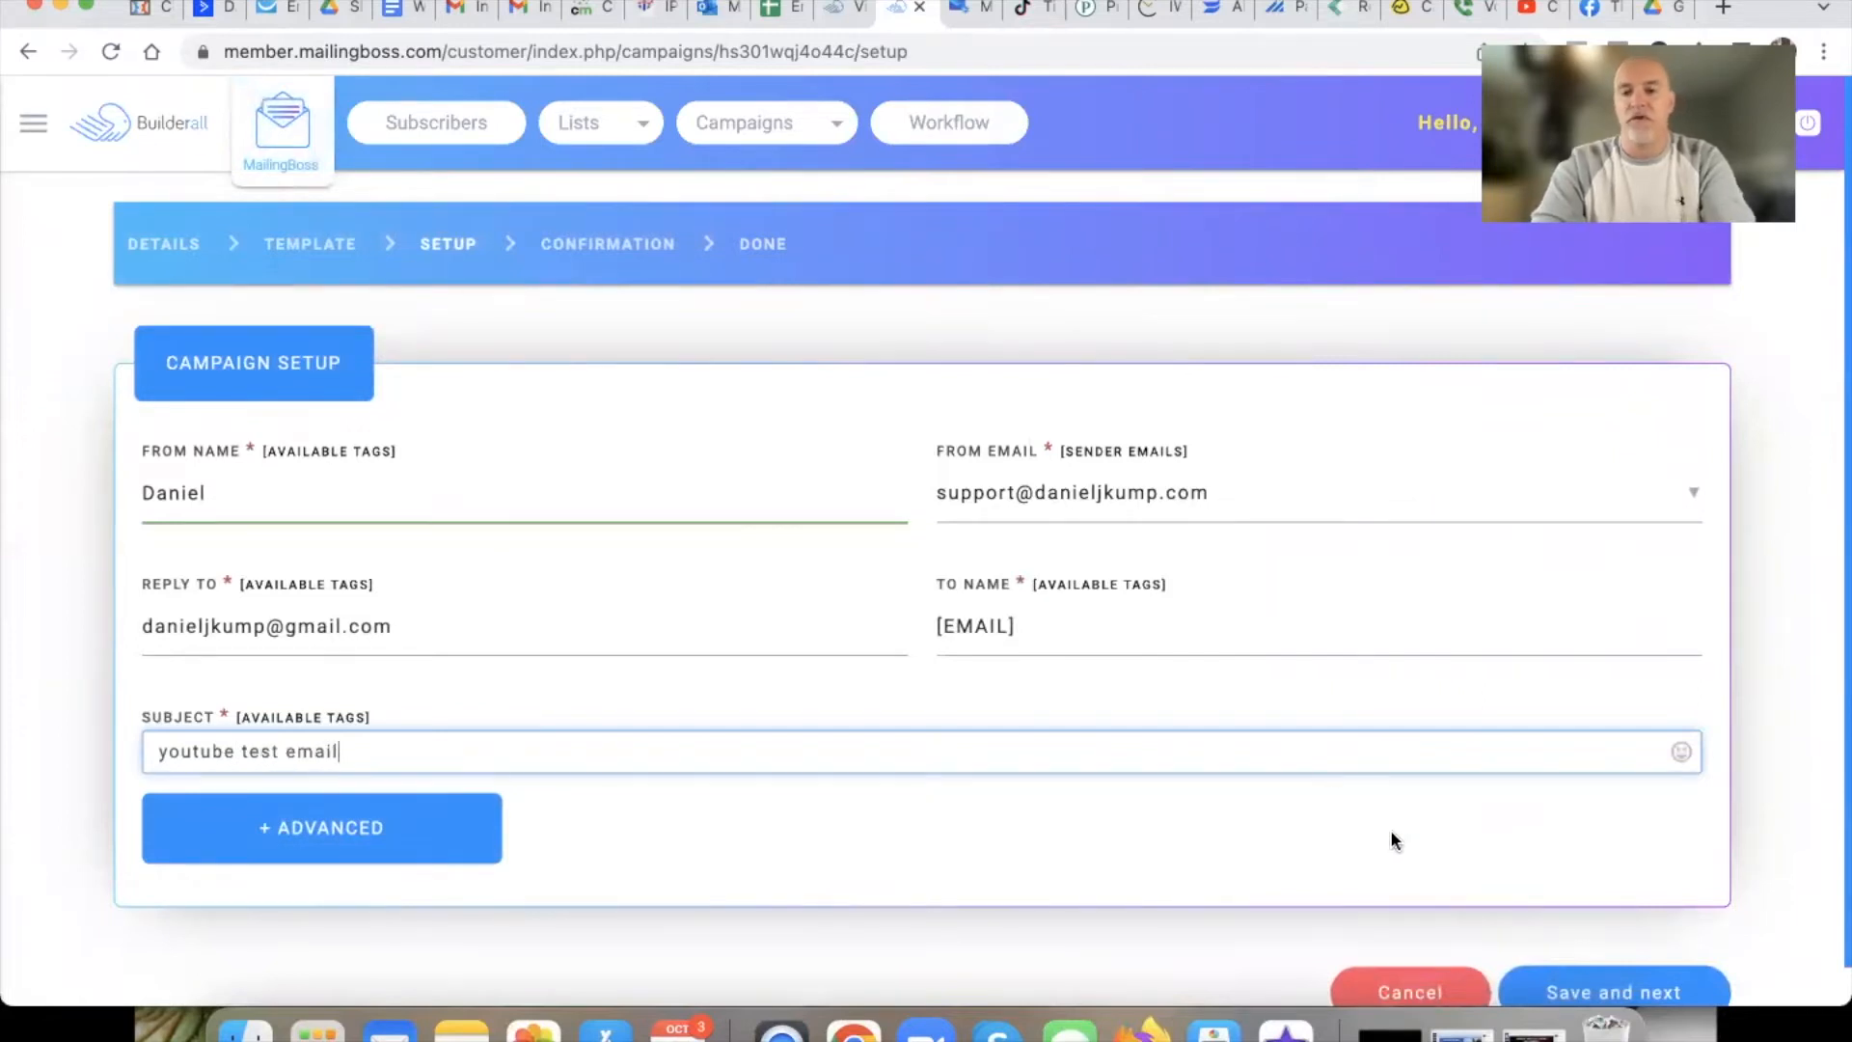
{"action": "left_click", "coordinate": [1613, 992]}
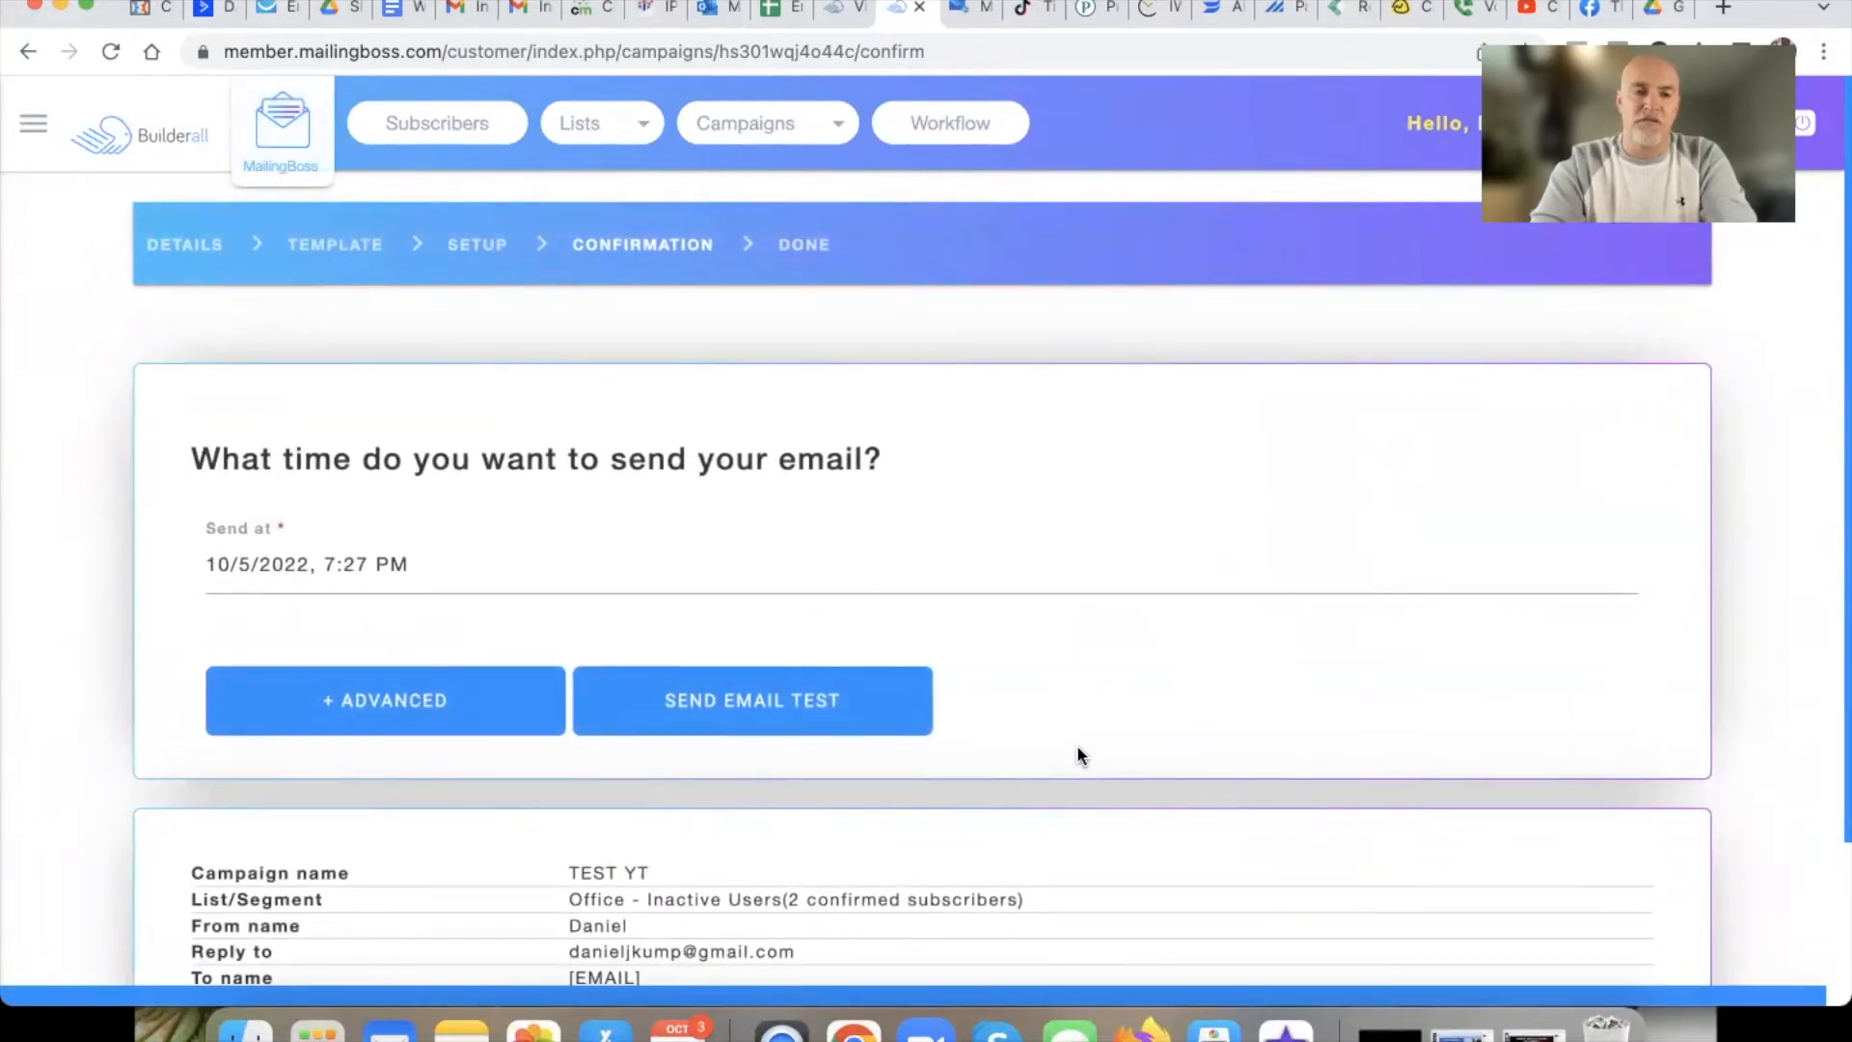
Send a test copy of the campaign email to a chosen suggested recipient address.
{"action": "left_click", "coordinate": [751, 699]}
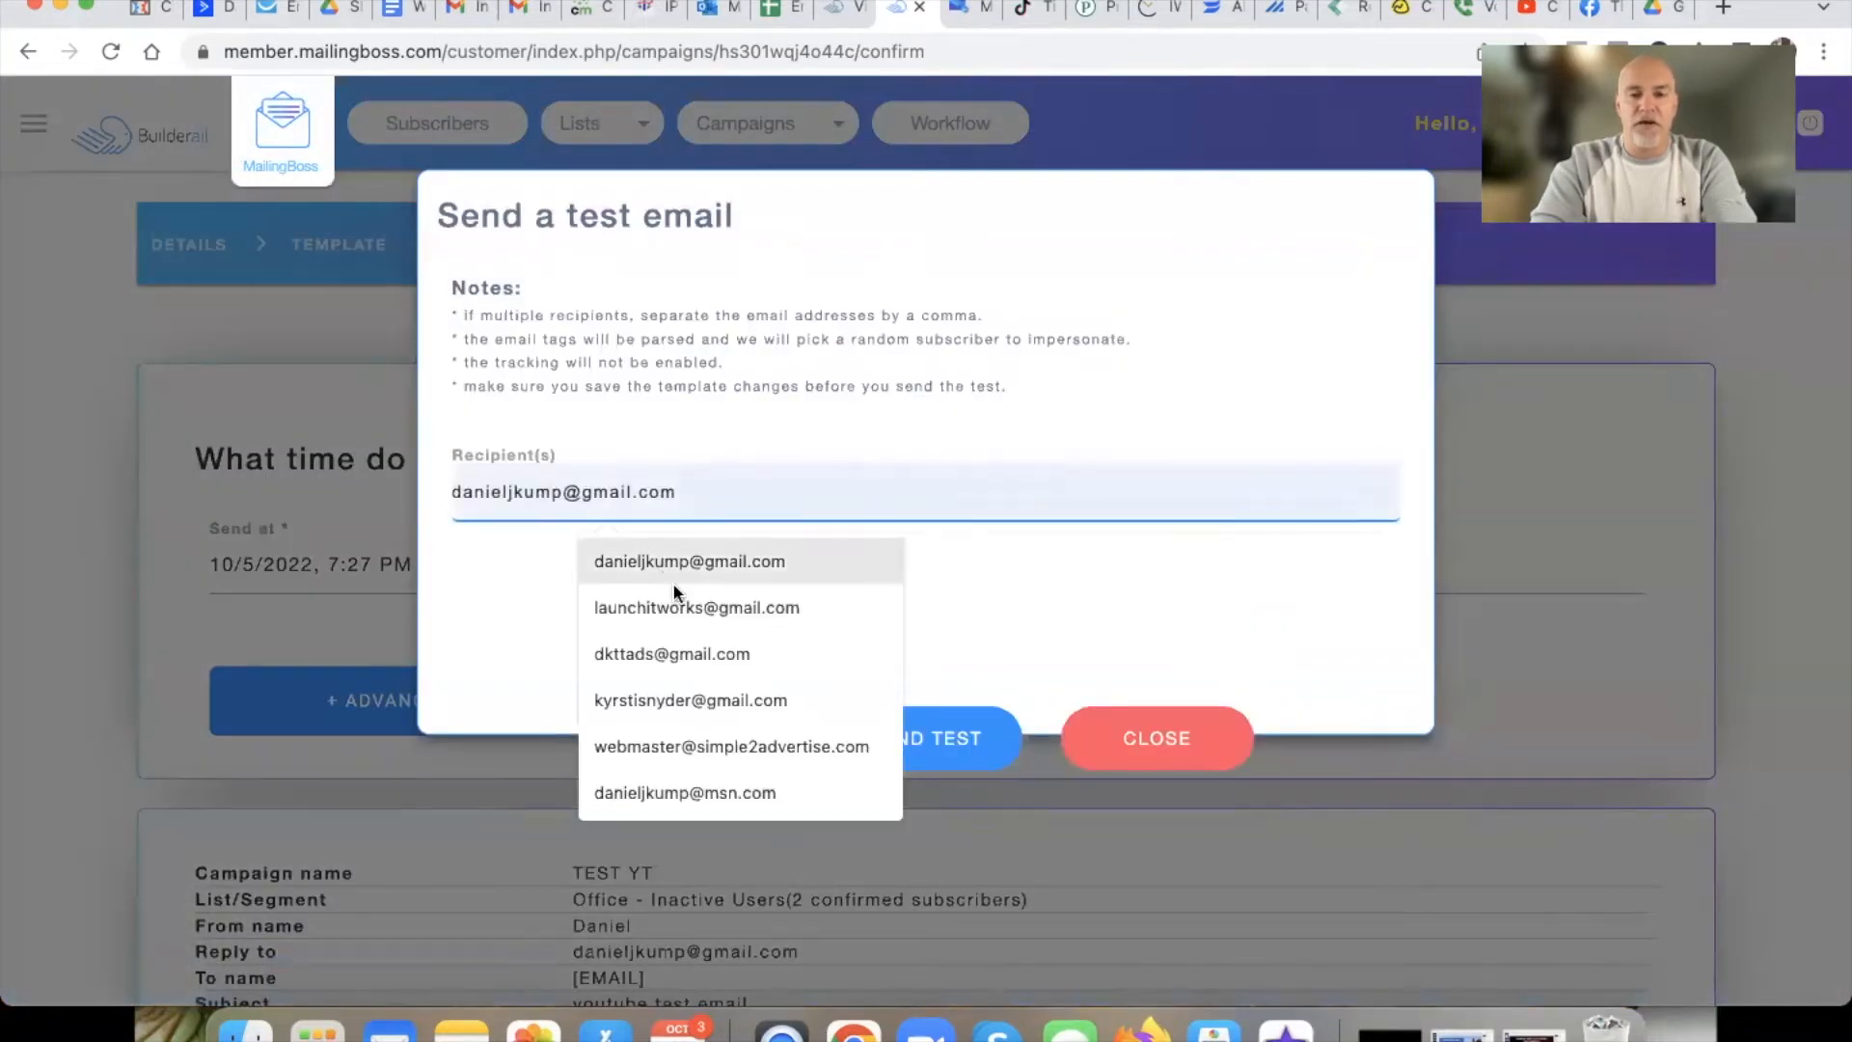
{"action": "left_click", "coordinate": [671, 654]}
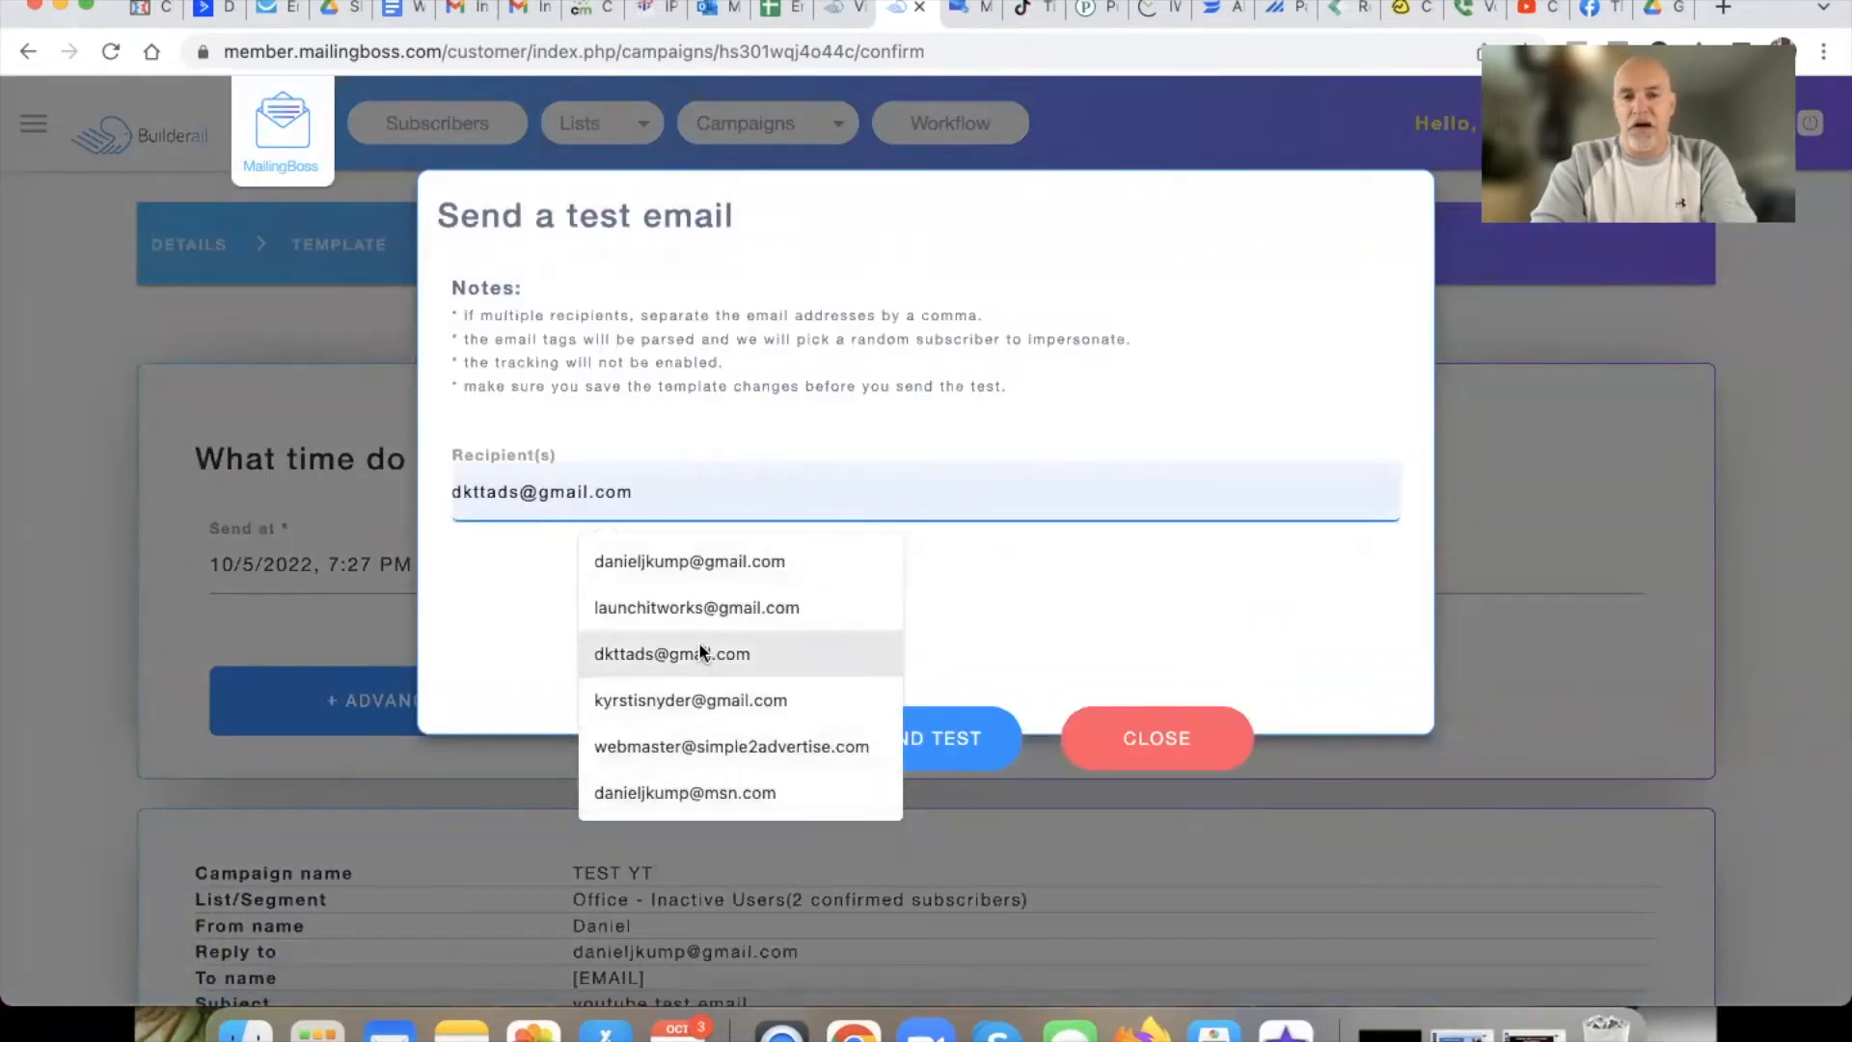
{"action": "left_click", "coordinate": [691, 561]}
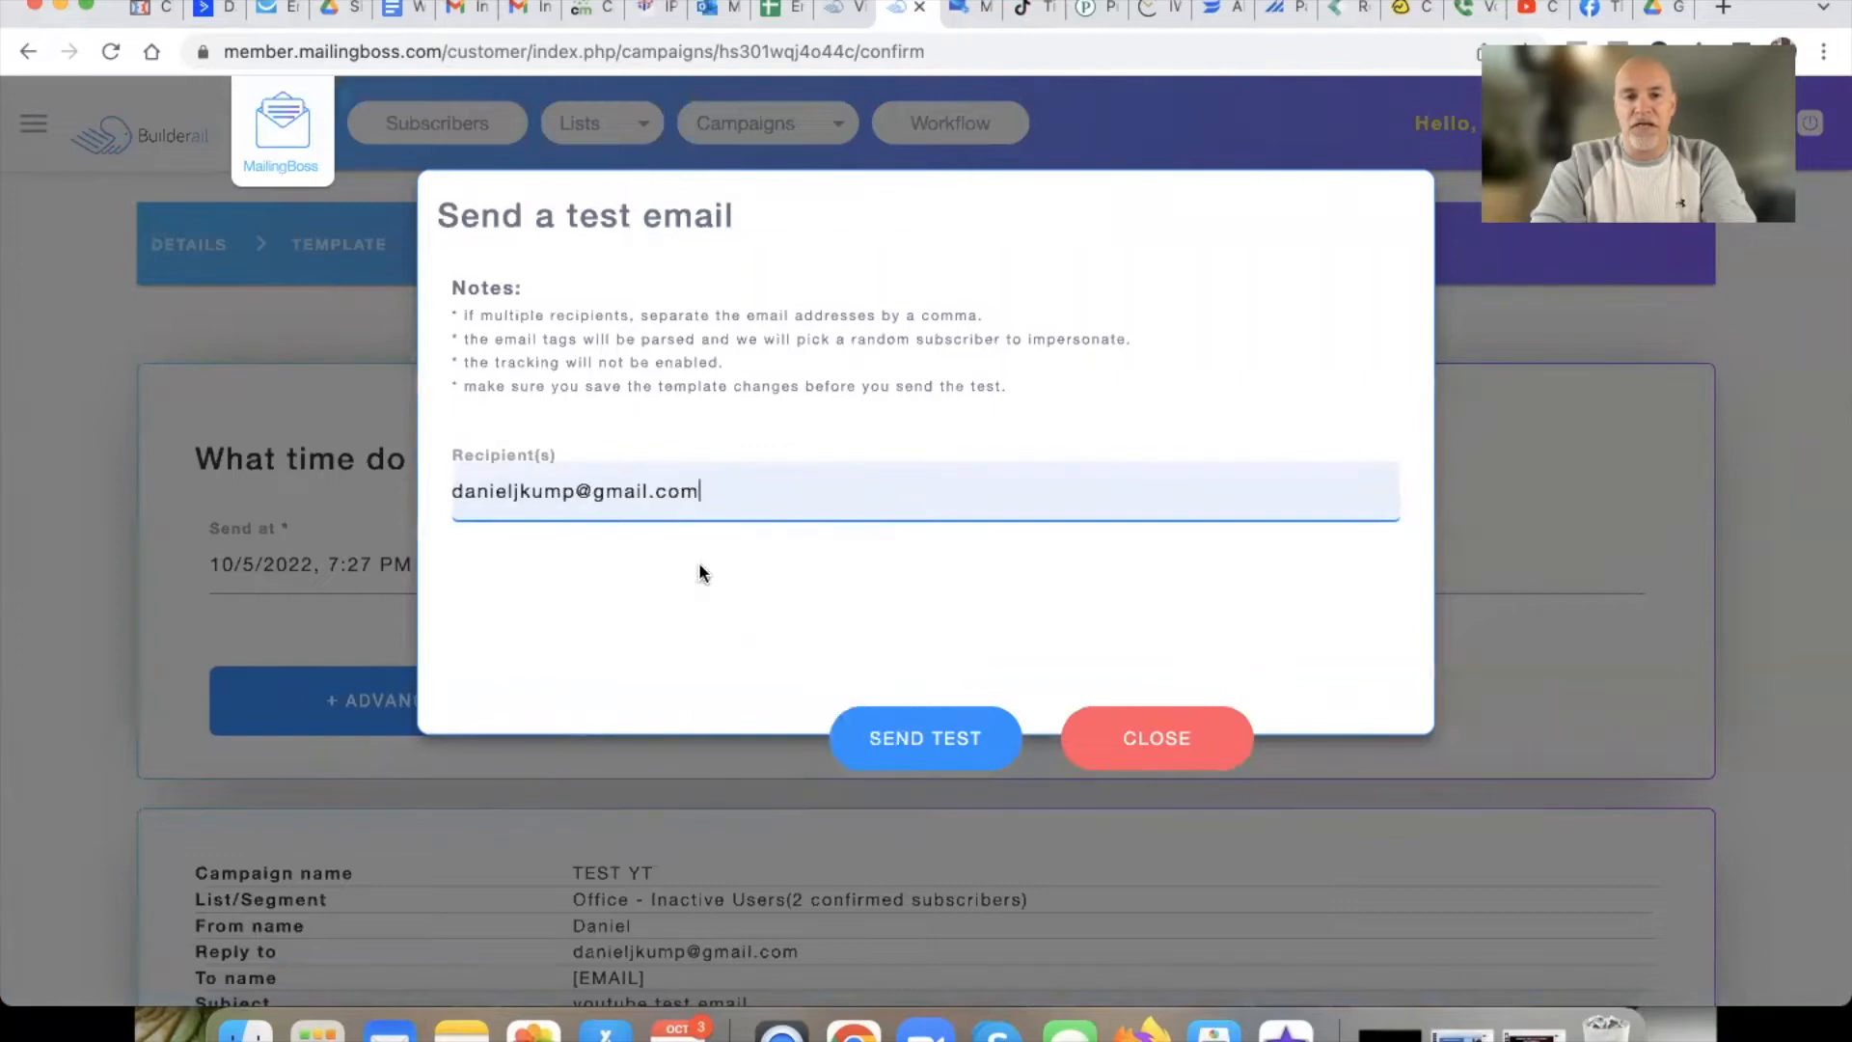
{"action": "left_click", "coordinate": [924, 736]}
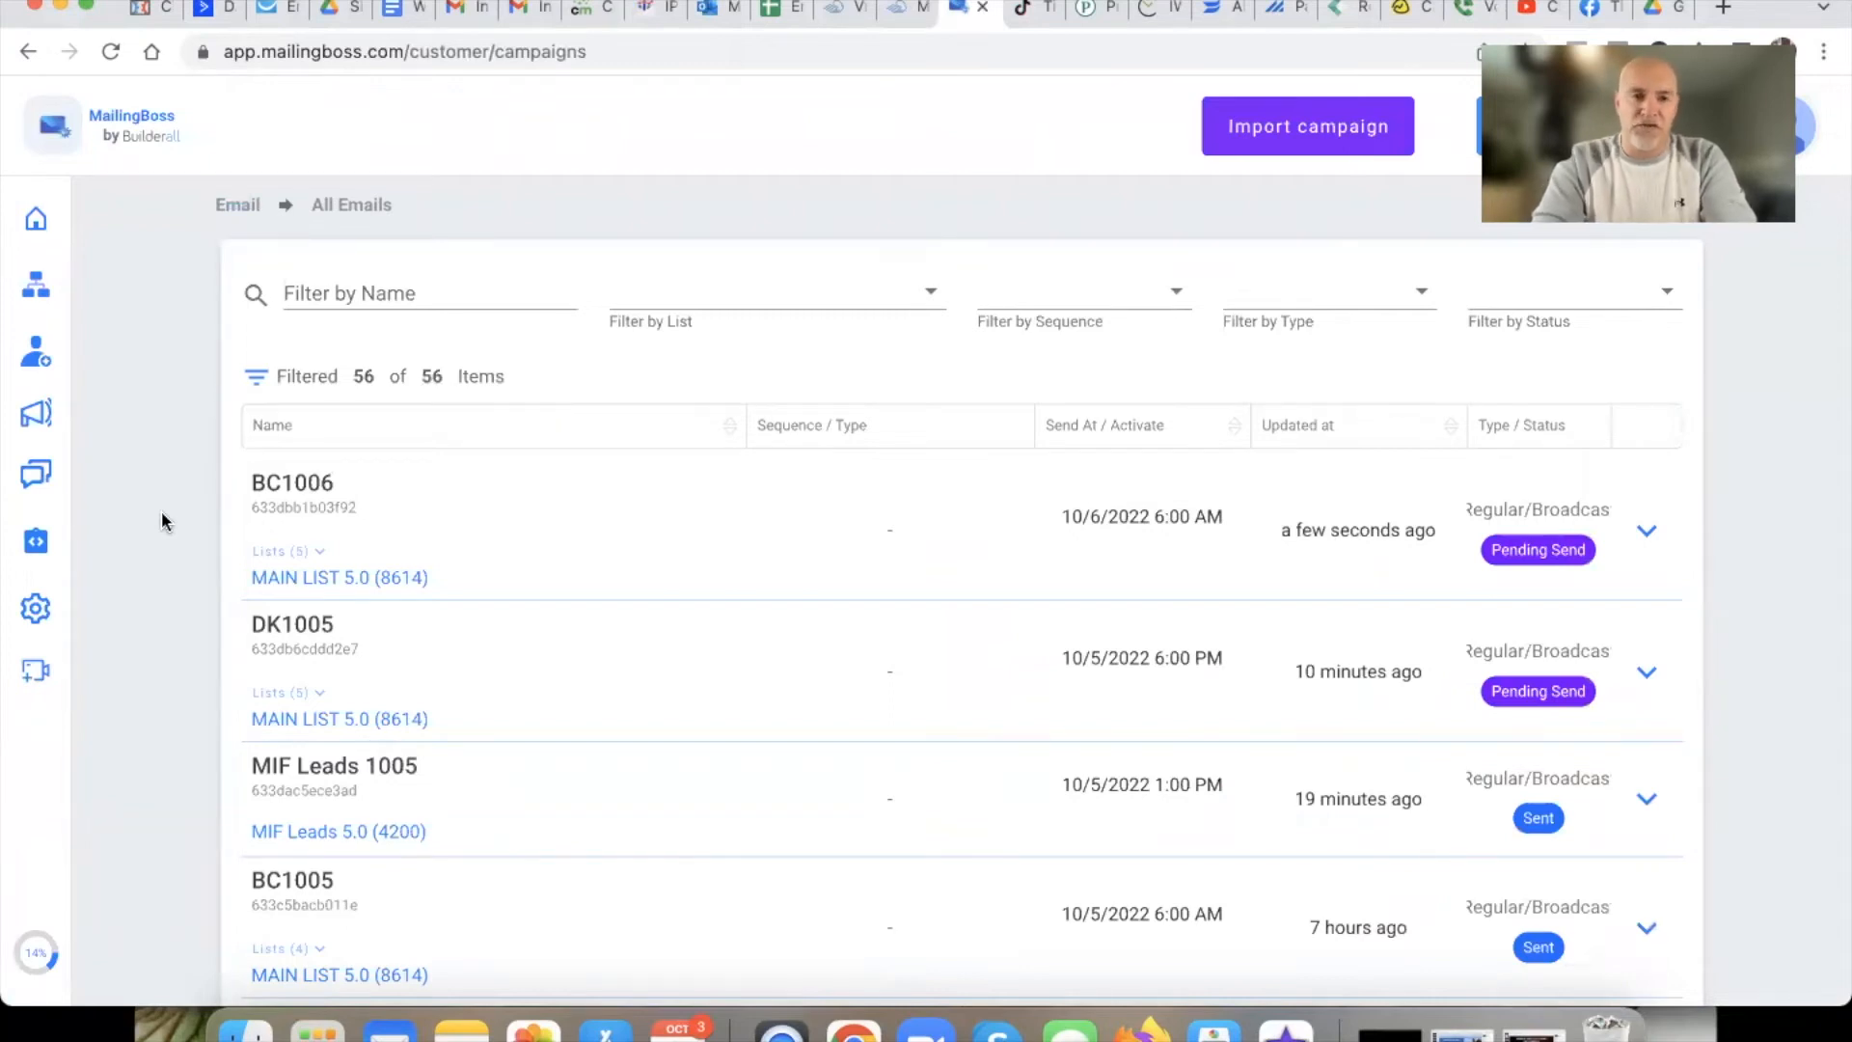
Navigate via the sidebar Email section to the templates page listing ATL Leads and DK Template.
{"action": "left_click", "coordinate": [35, 412]}
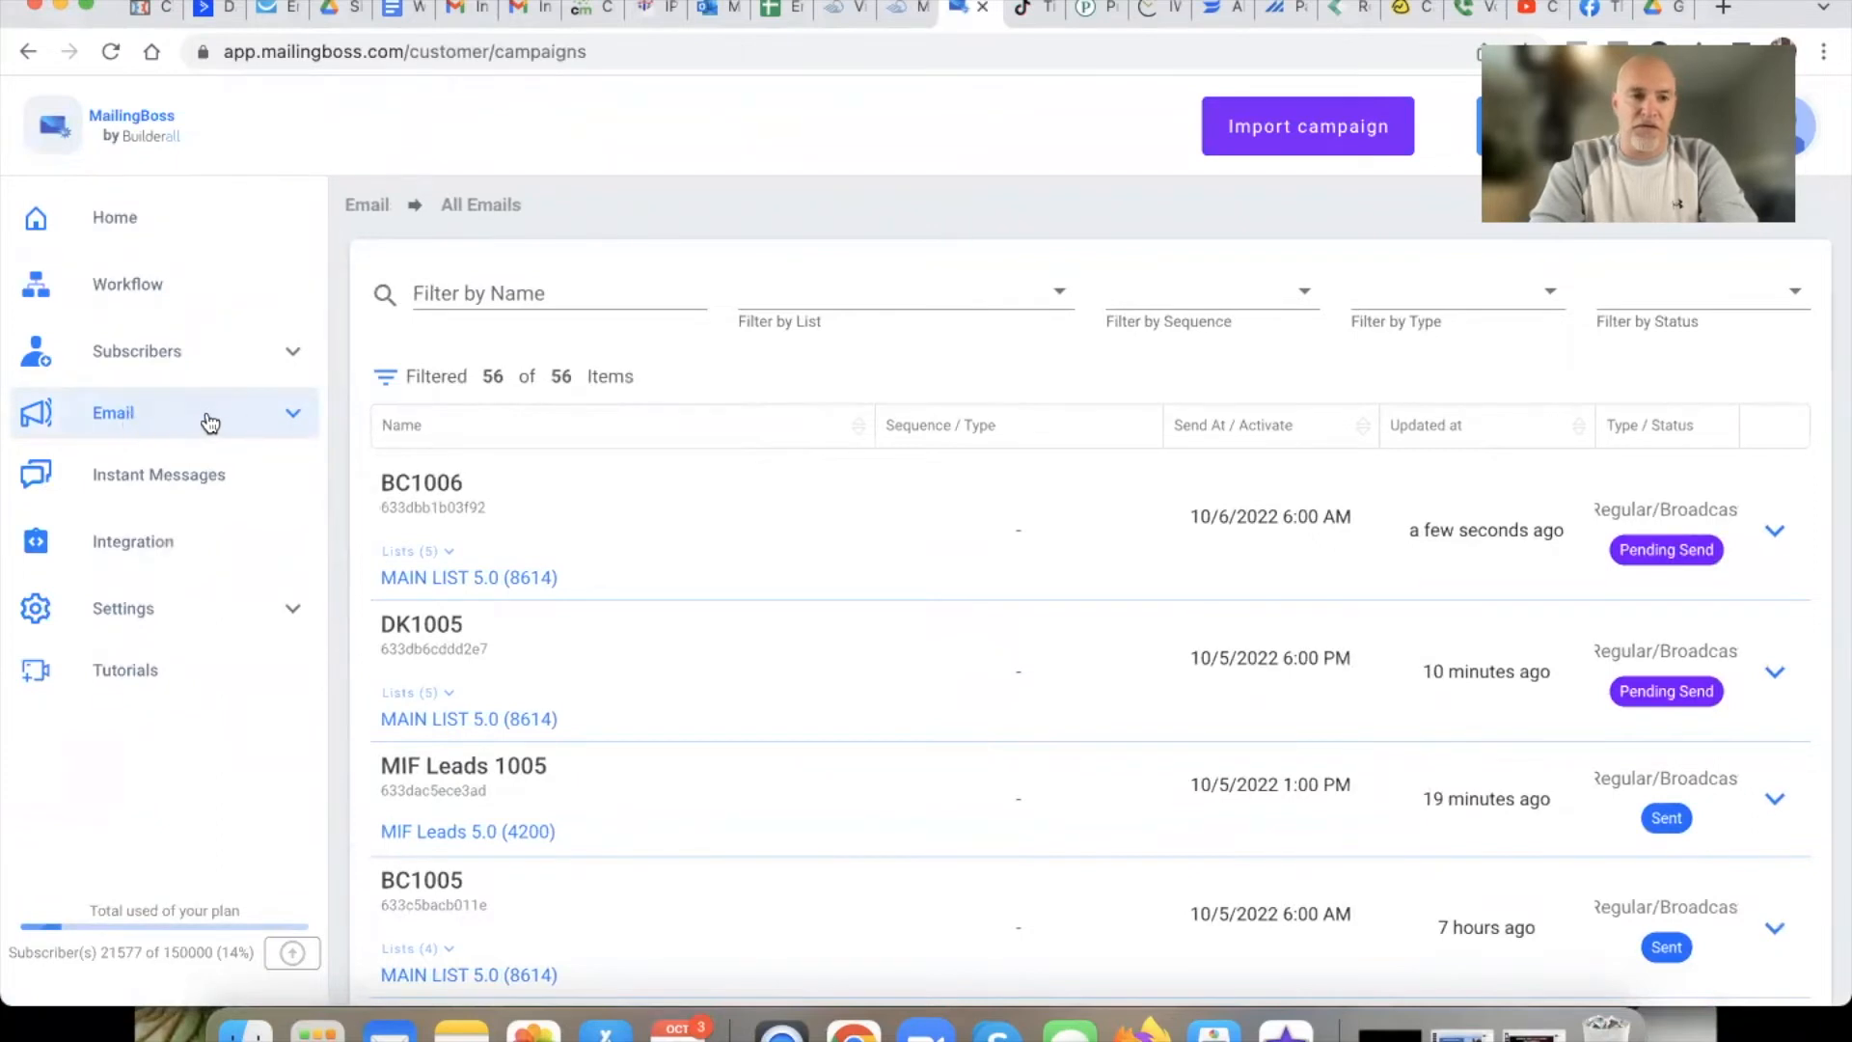
{"action": "left_click", "coordinate": [114, 413]}
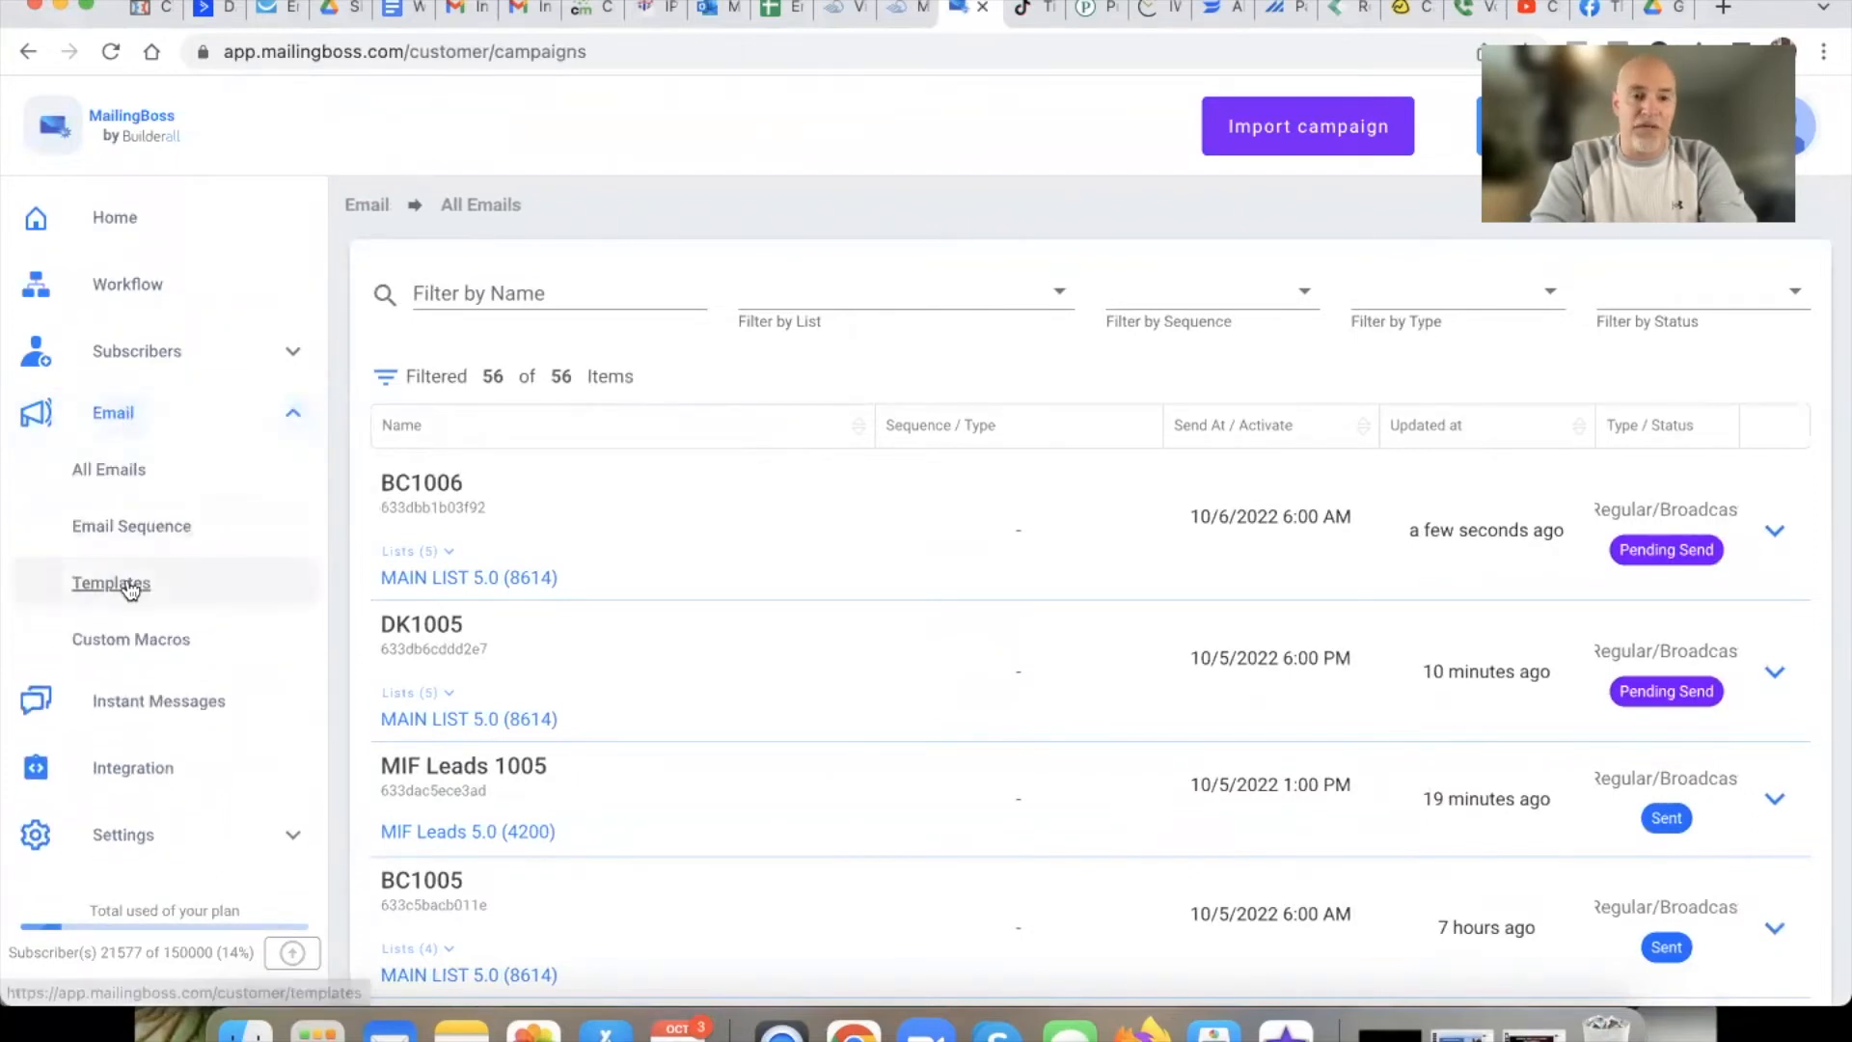
{"action": "left_click", "coordinate": [112, 583]}
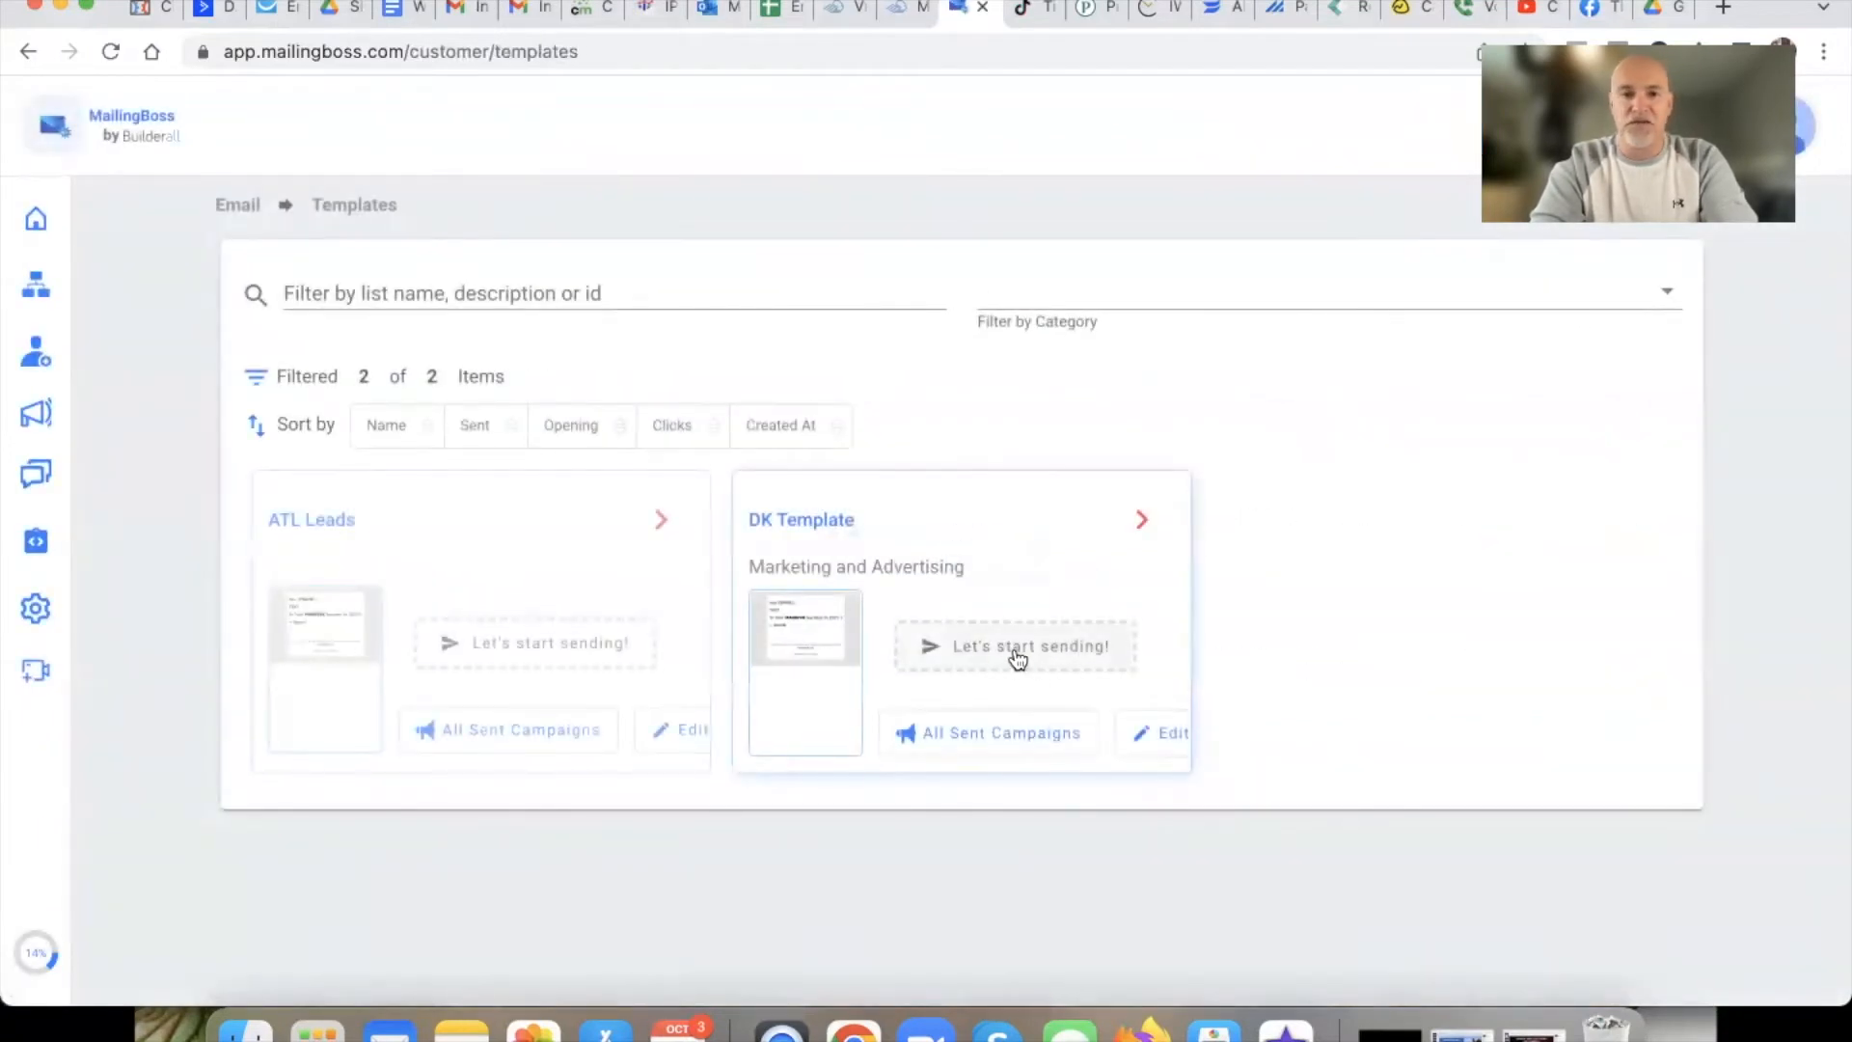
Start campaign YT TEST Demo from DK Template as Regular/Broadcast to MIF Leads 5.0 and save it.
{"action": "left_click", "coordinate": [1030, 646]}
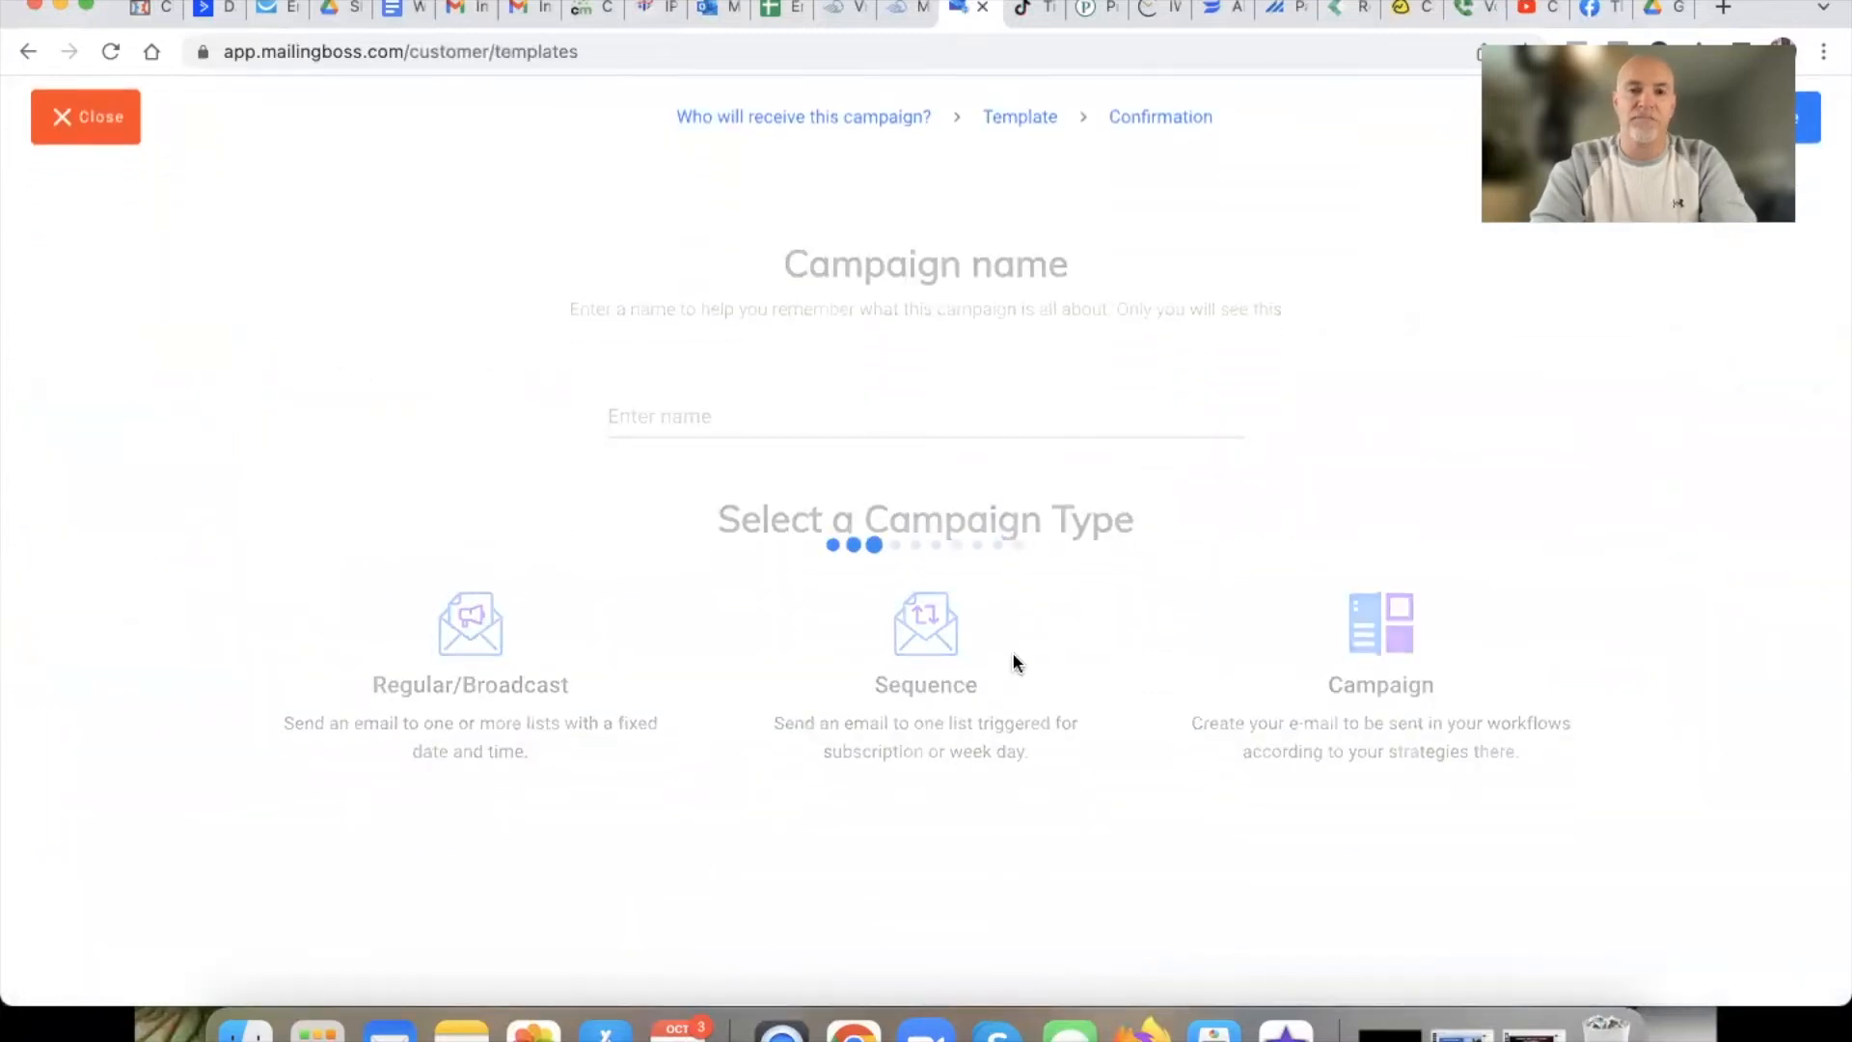
{"action": "left_click", "coordinate": [924, 417]}
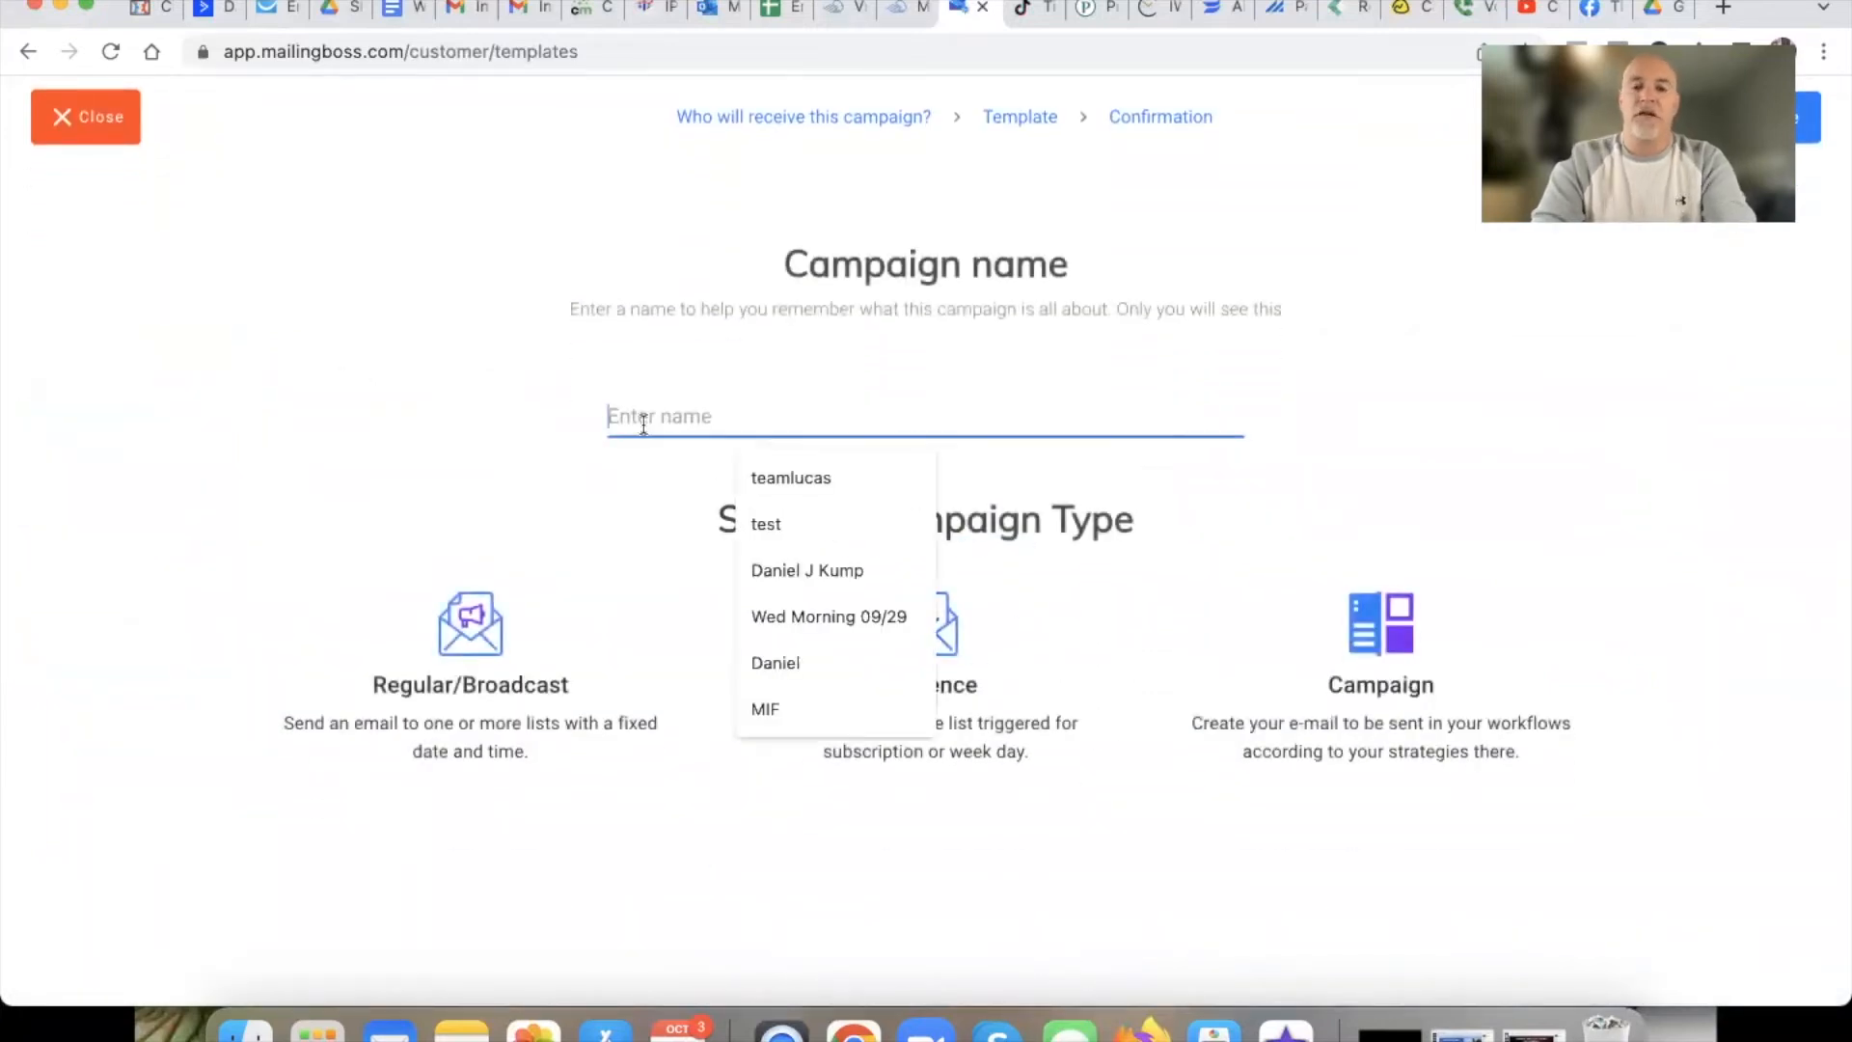
{"action": "type", "text": "YT TEST Demo"}
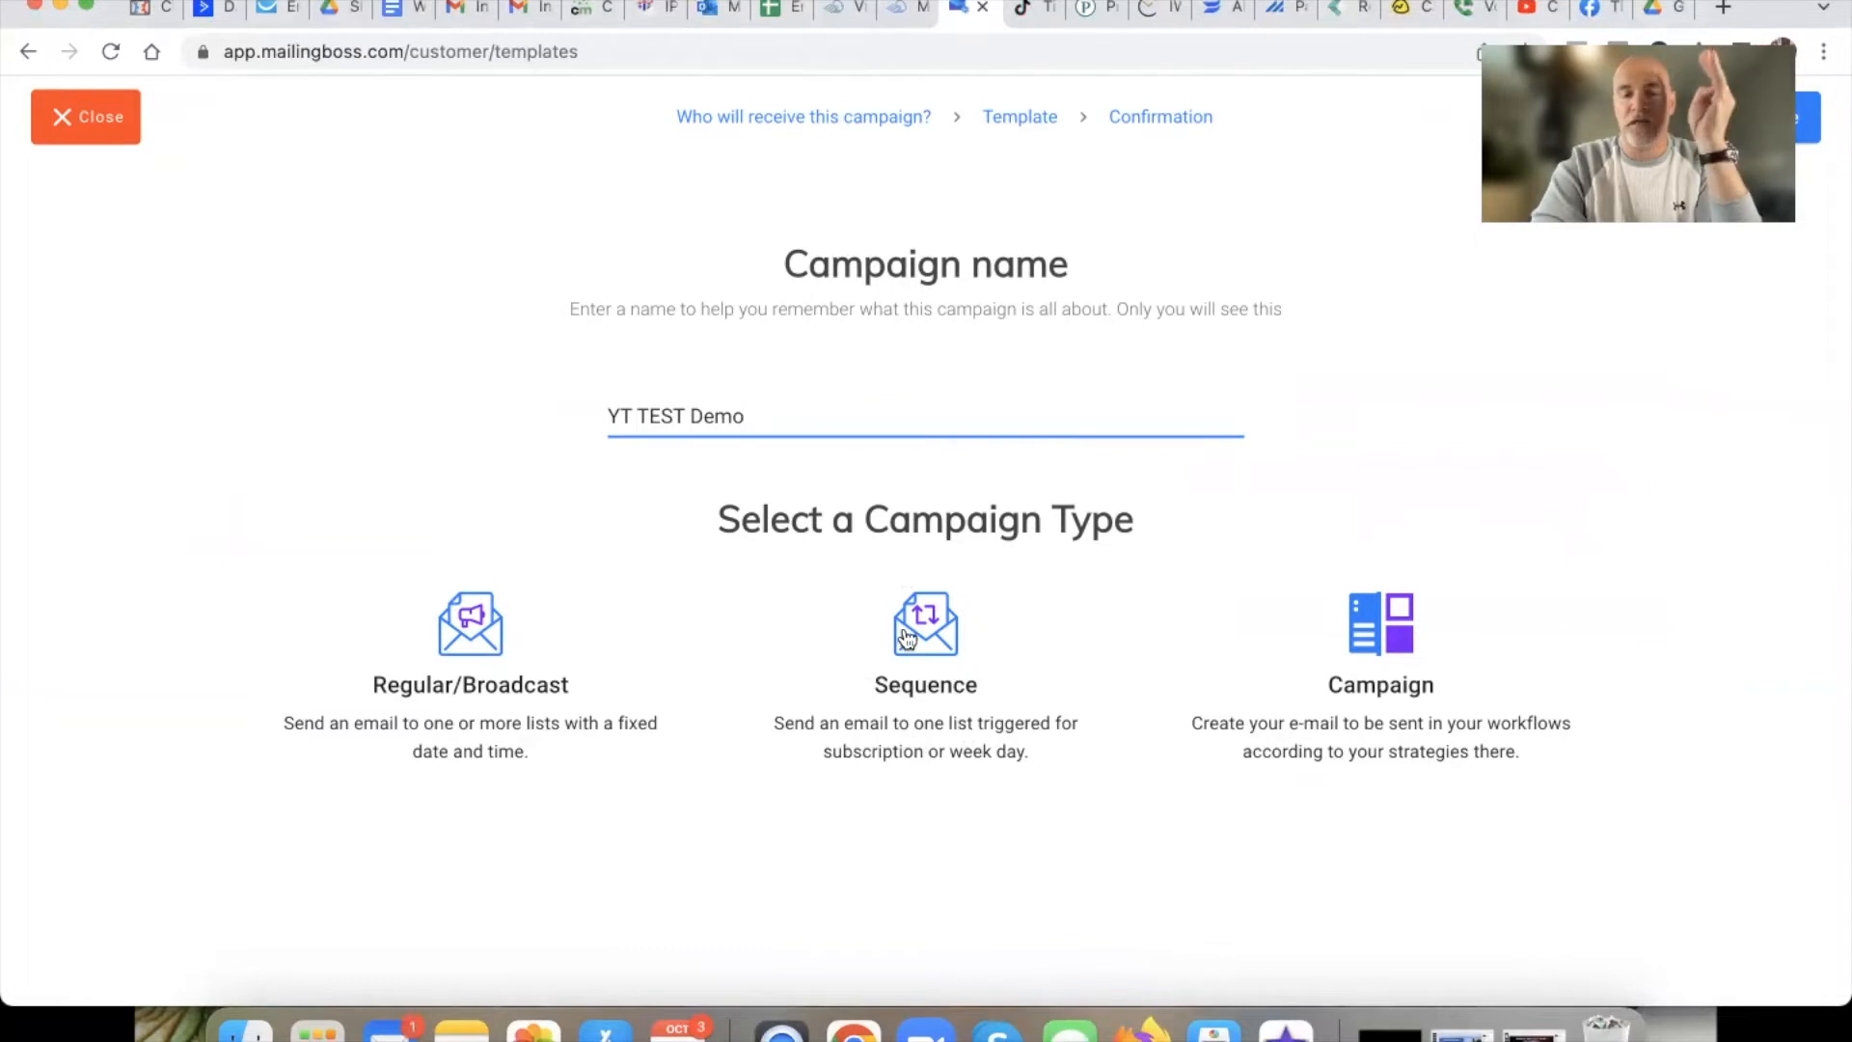
{"action": "mouse_move", "coordinate": [1341, 608]}
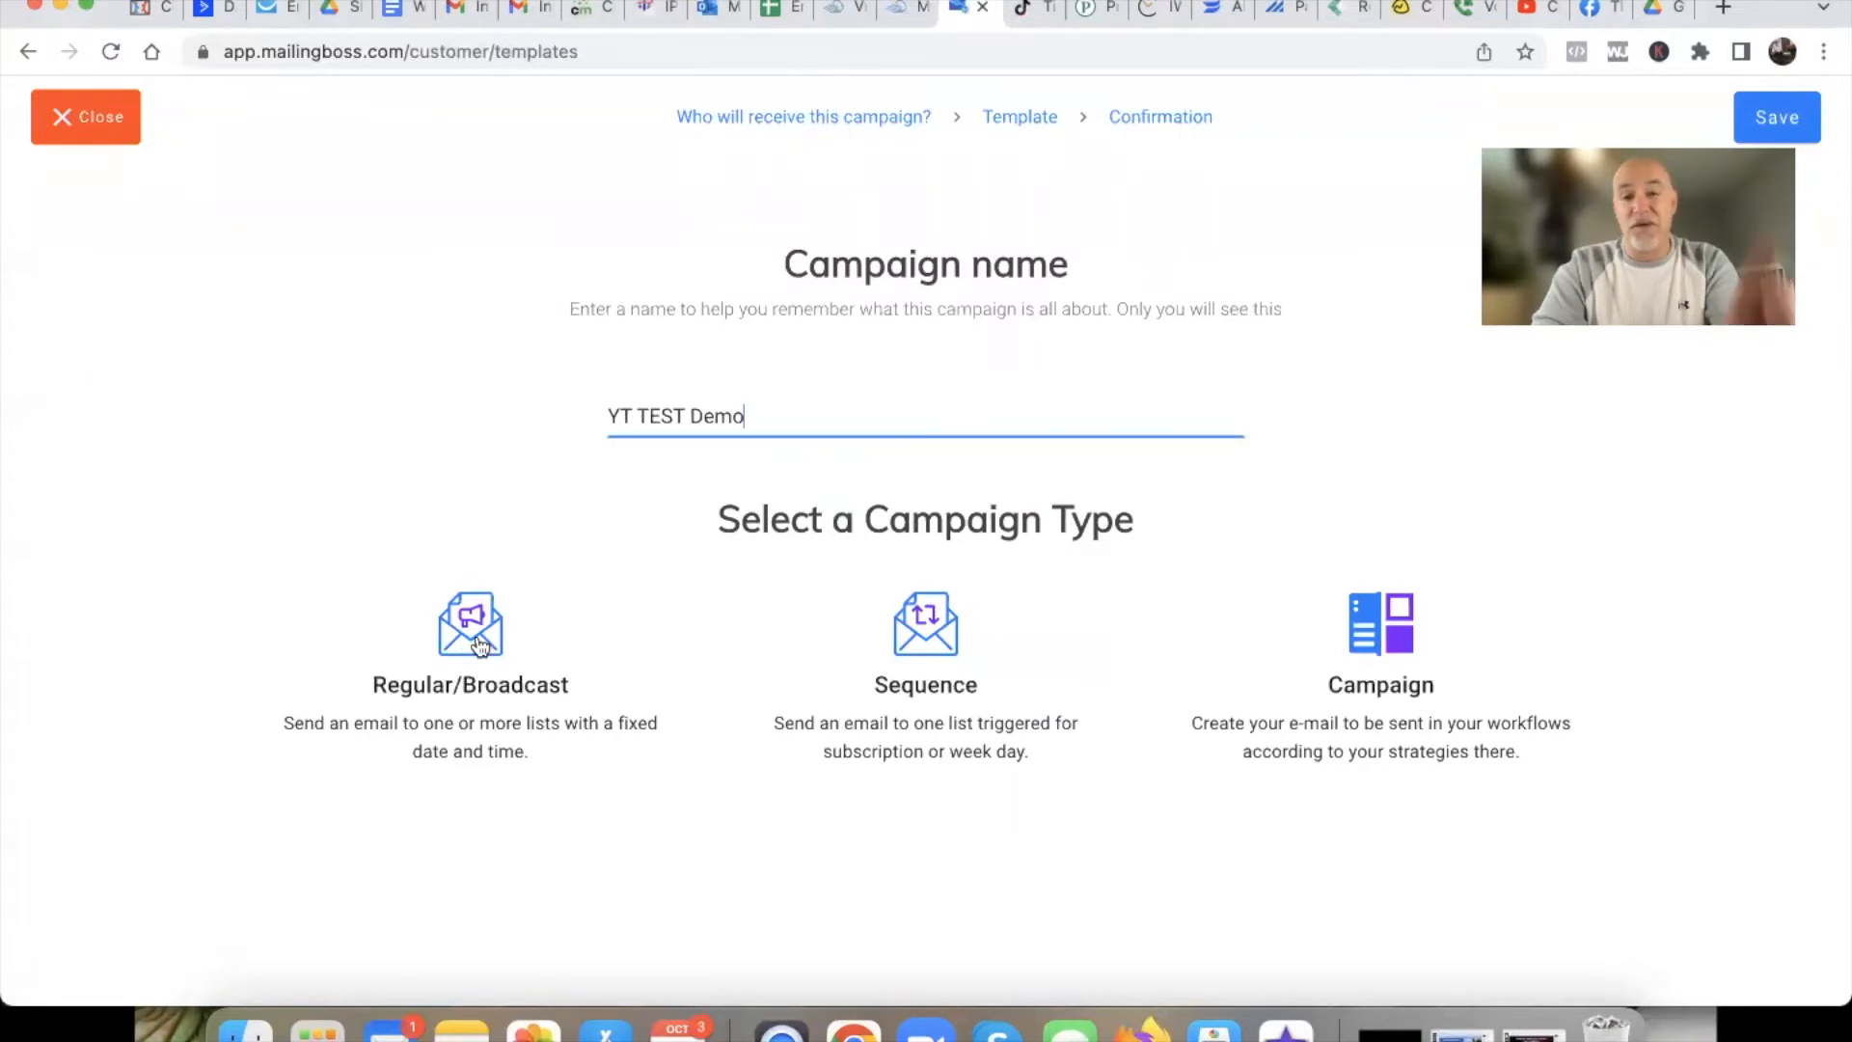
{"action": "left_click", "coordinate": [468, 623]}
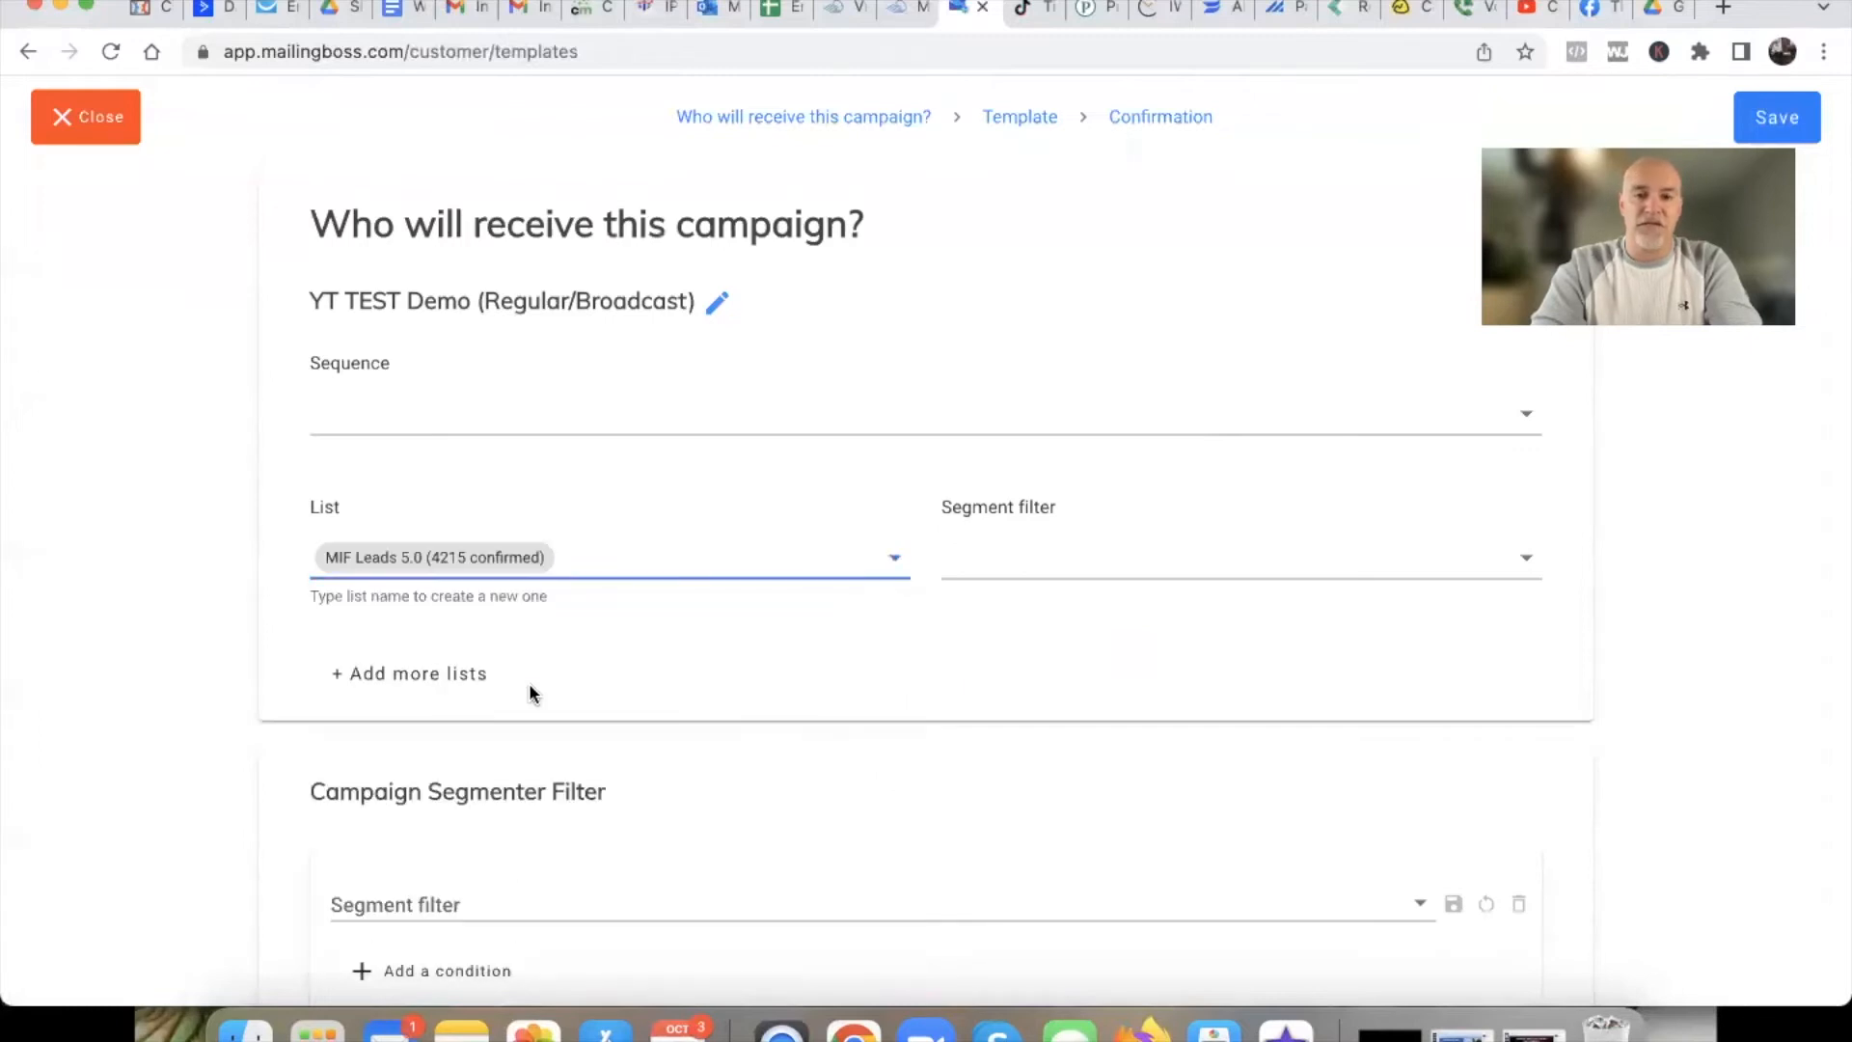
{"action": "left_click", "coordinate": [1774, 117]}
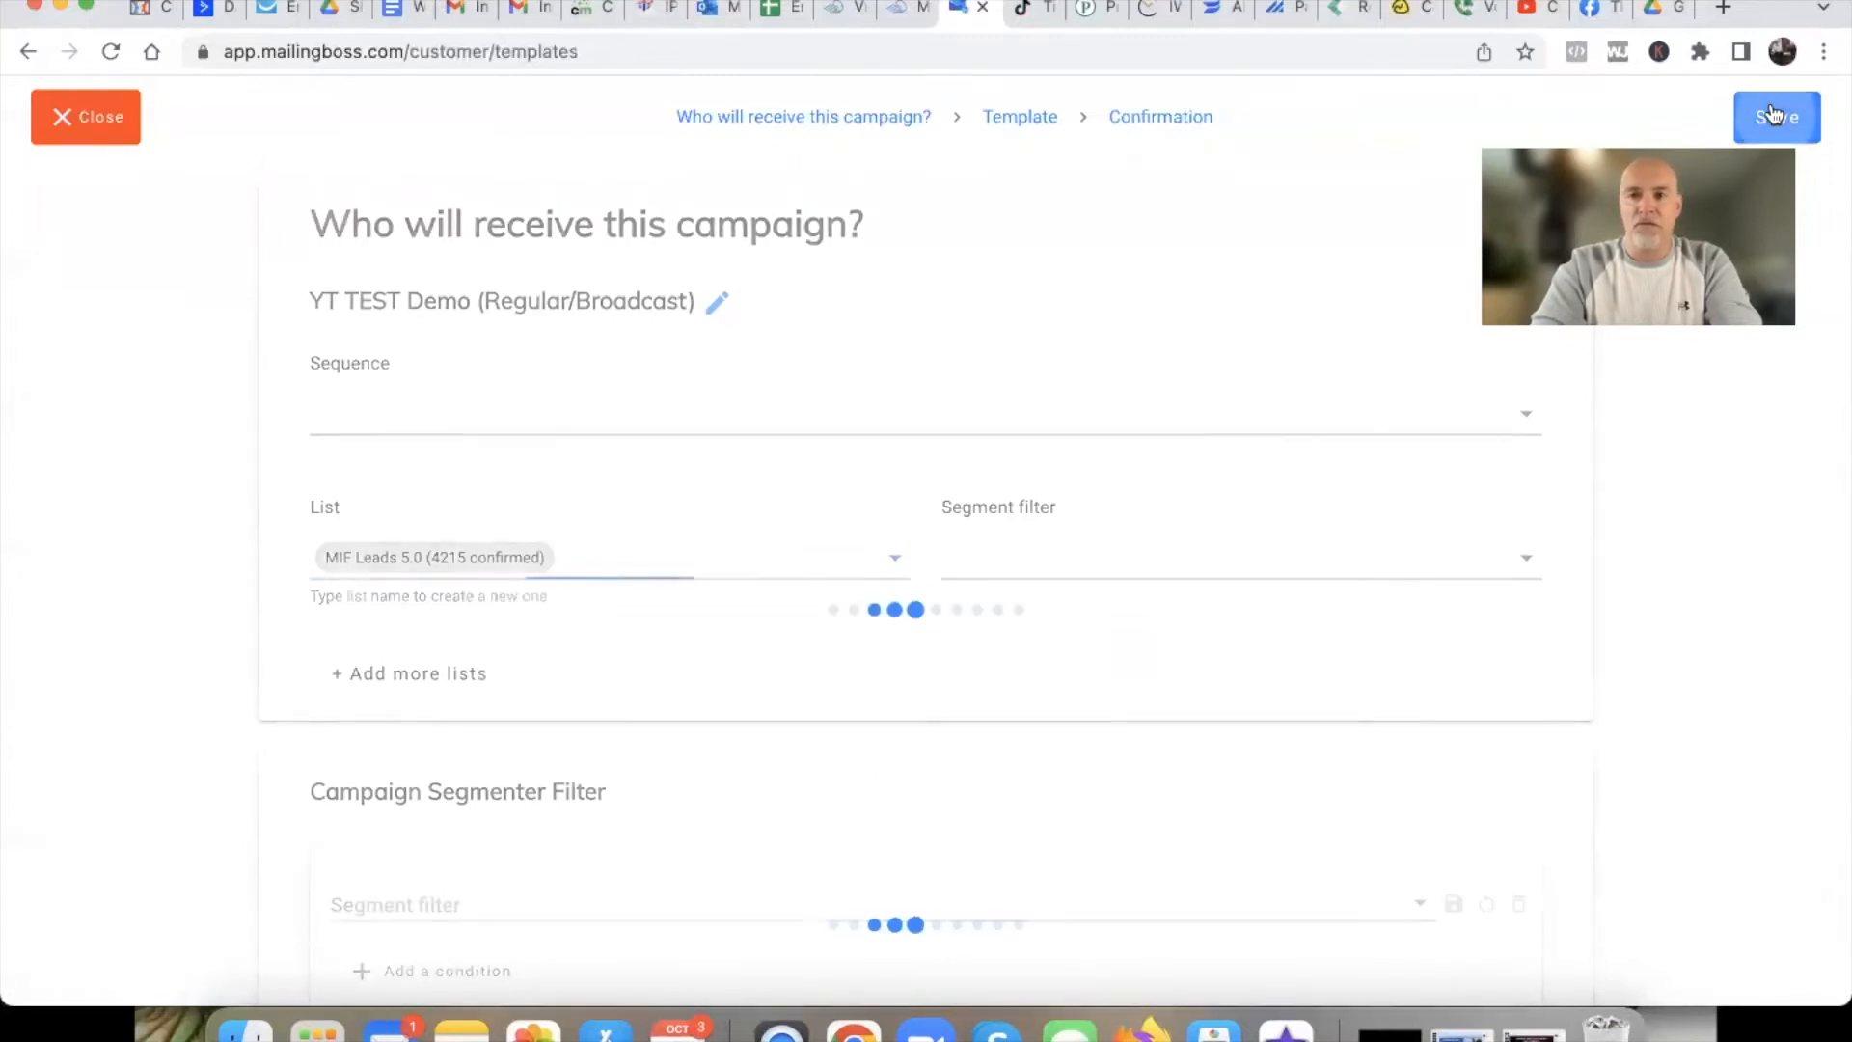
Continue to template editing and enter 'YT test email' in the email body content section.
{"action": "left_click", "coordinate": [1775, 118]}
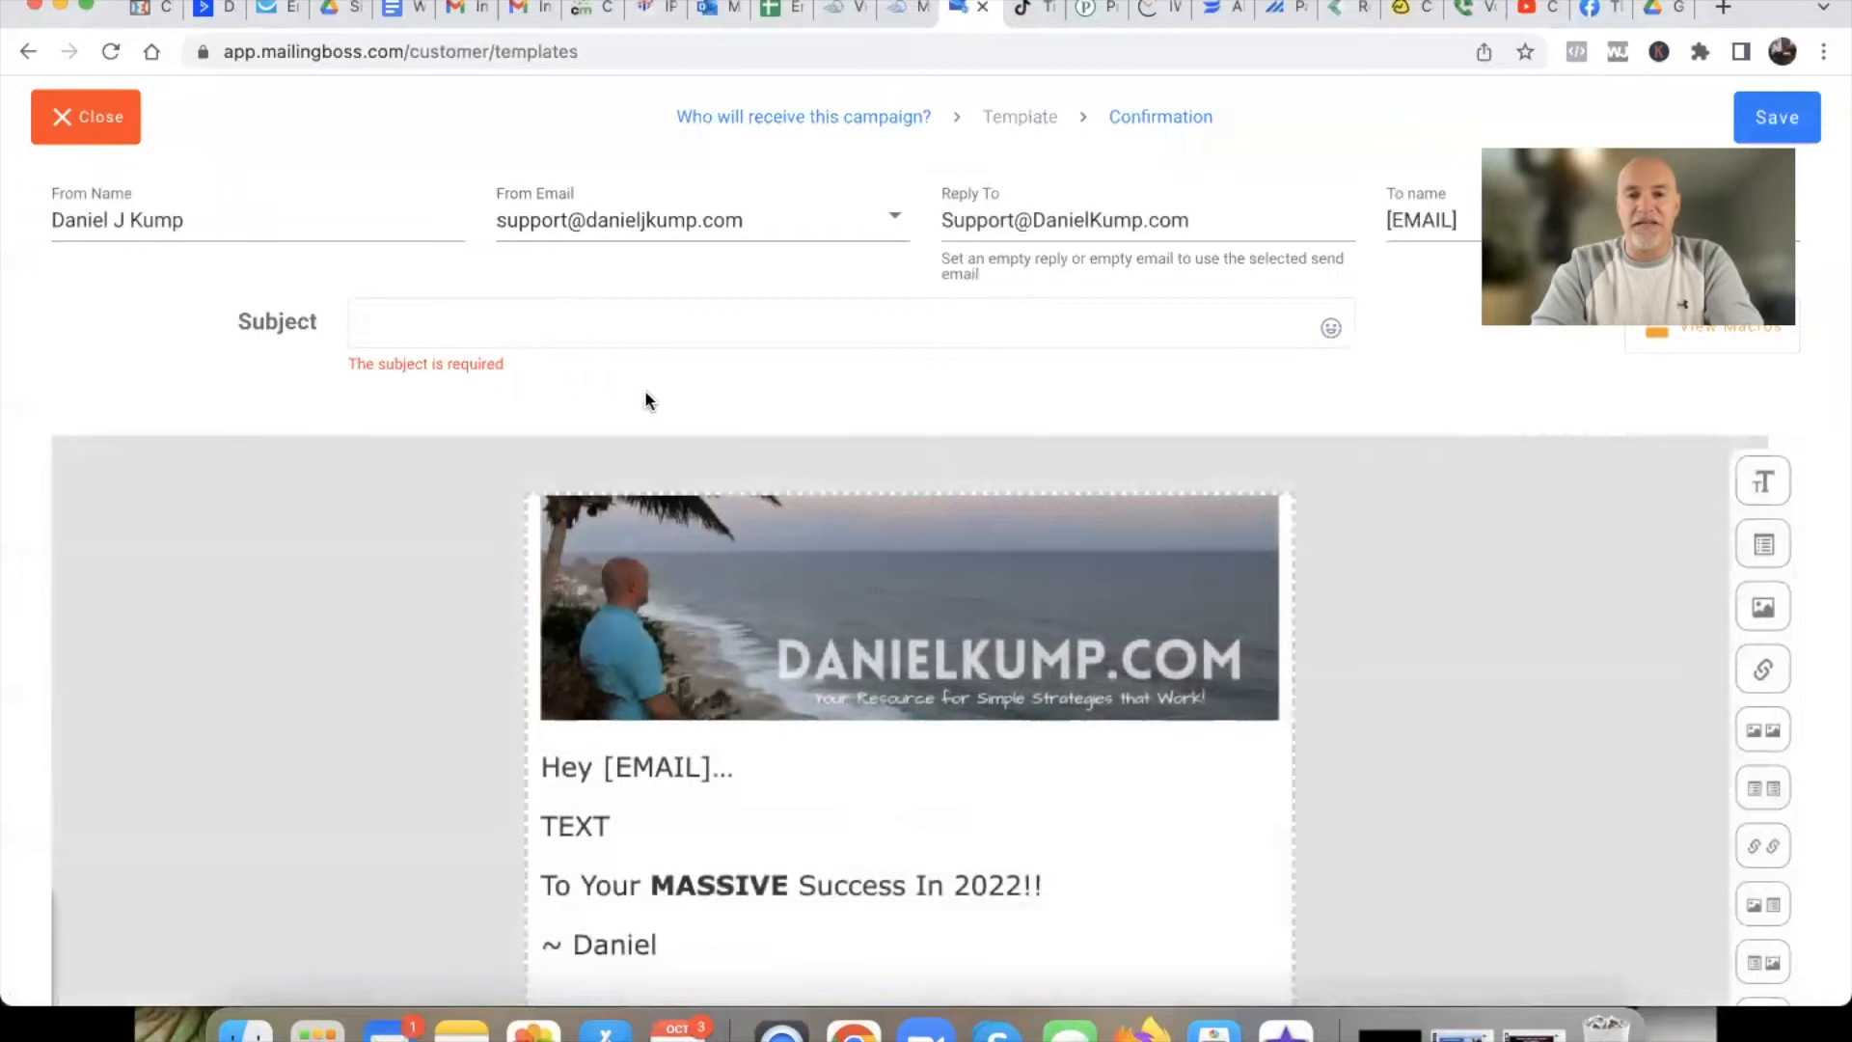
{"action": "left_click", "coordinate": [813, 777]}
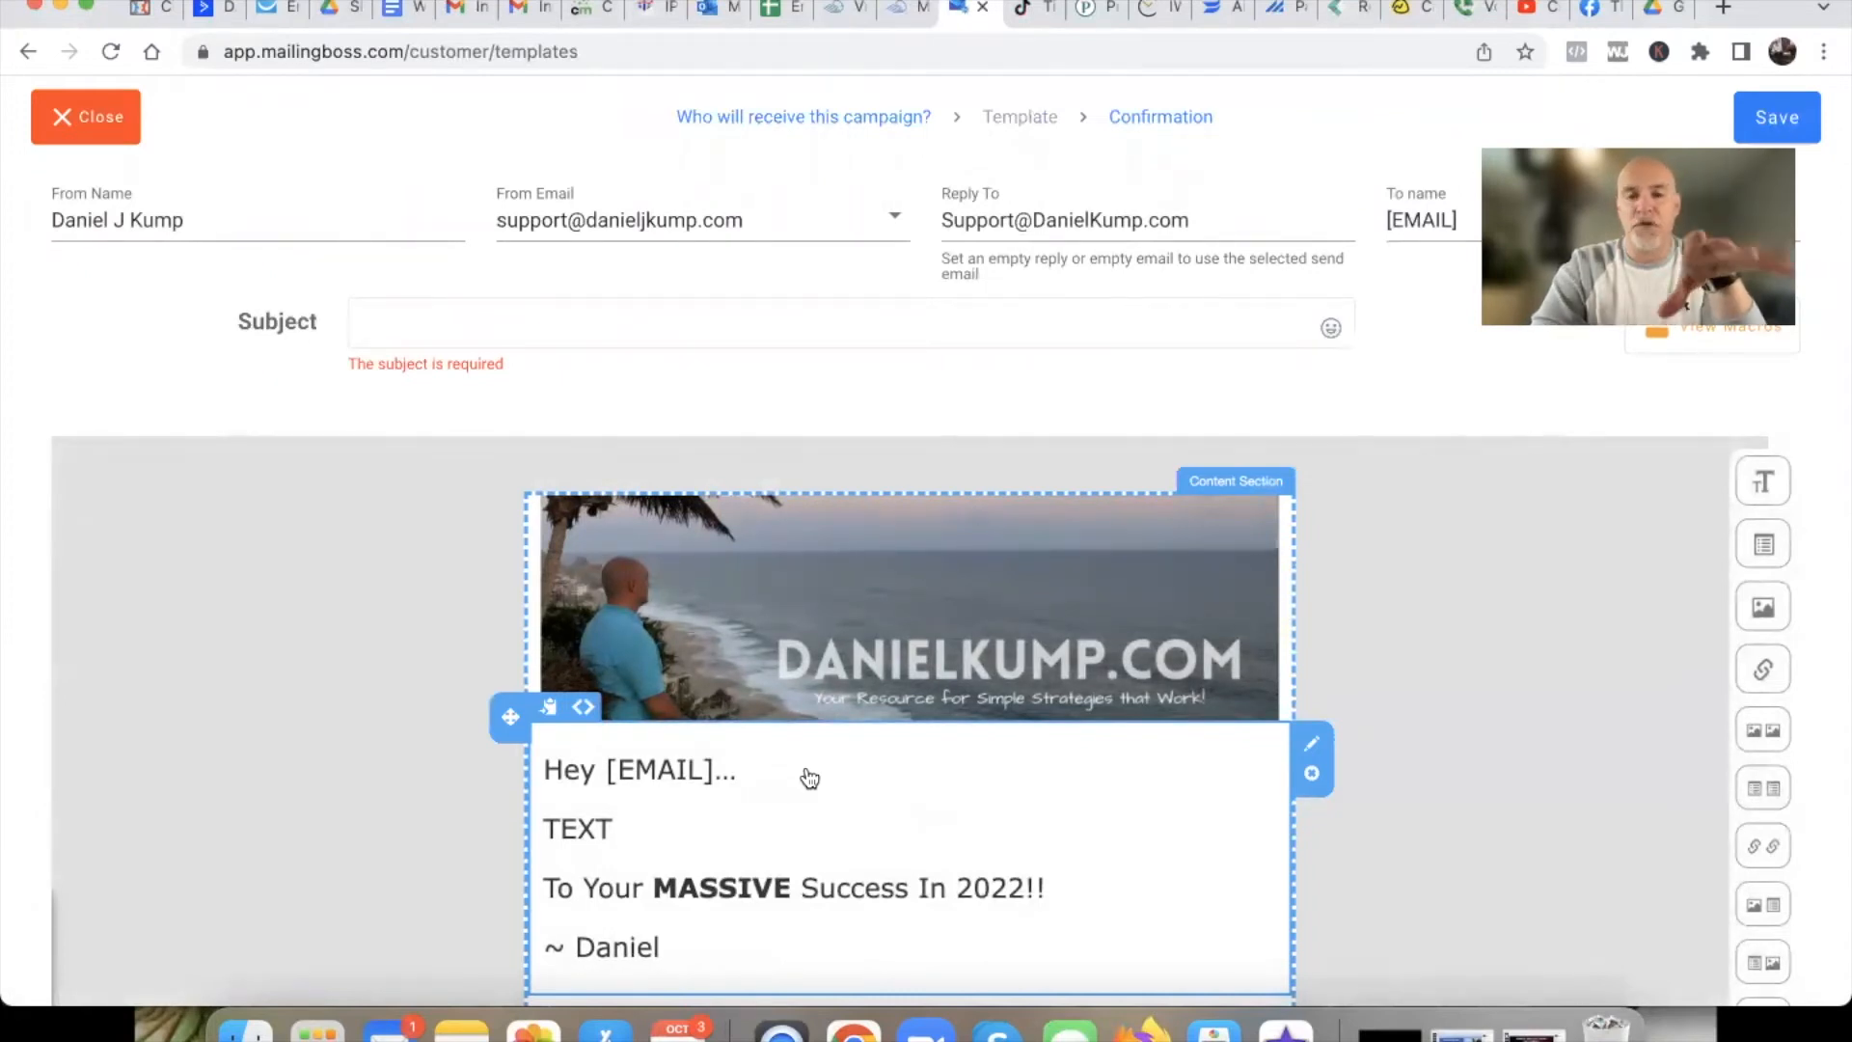
{"action": "left_click", "coordinate": [827, 278]}
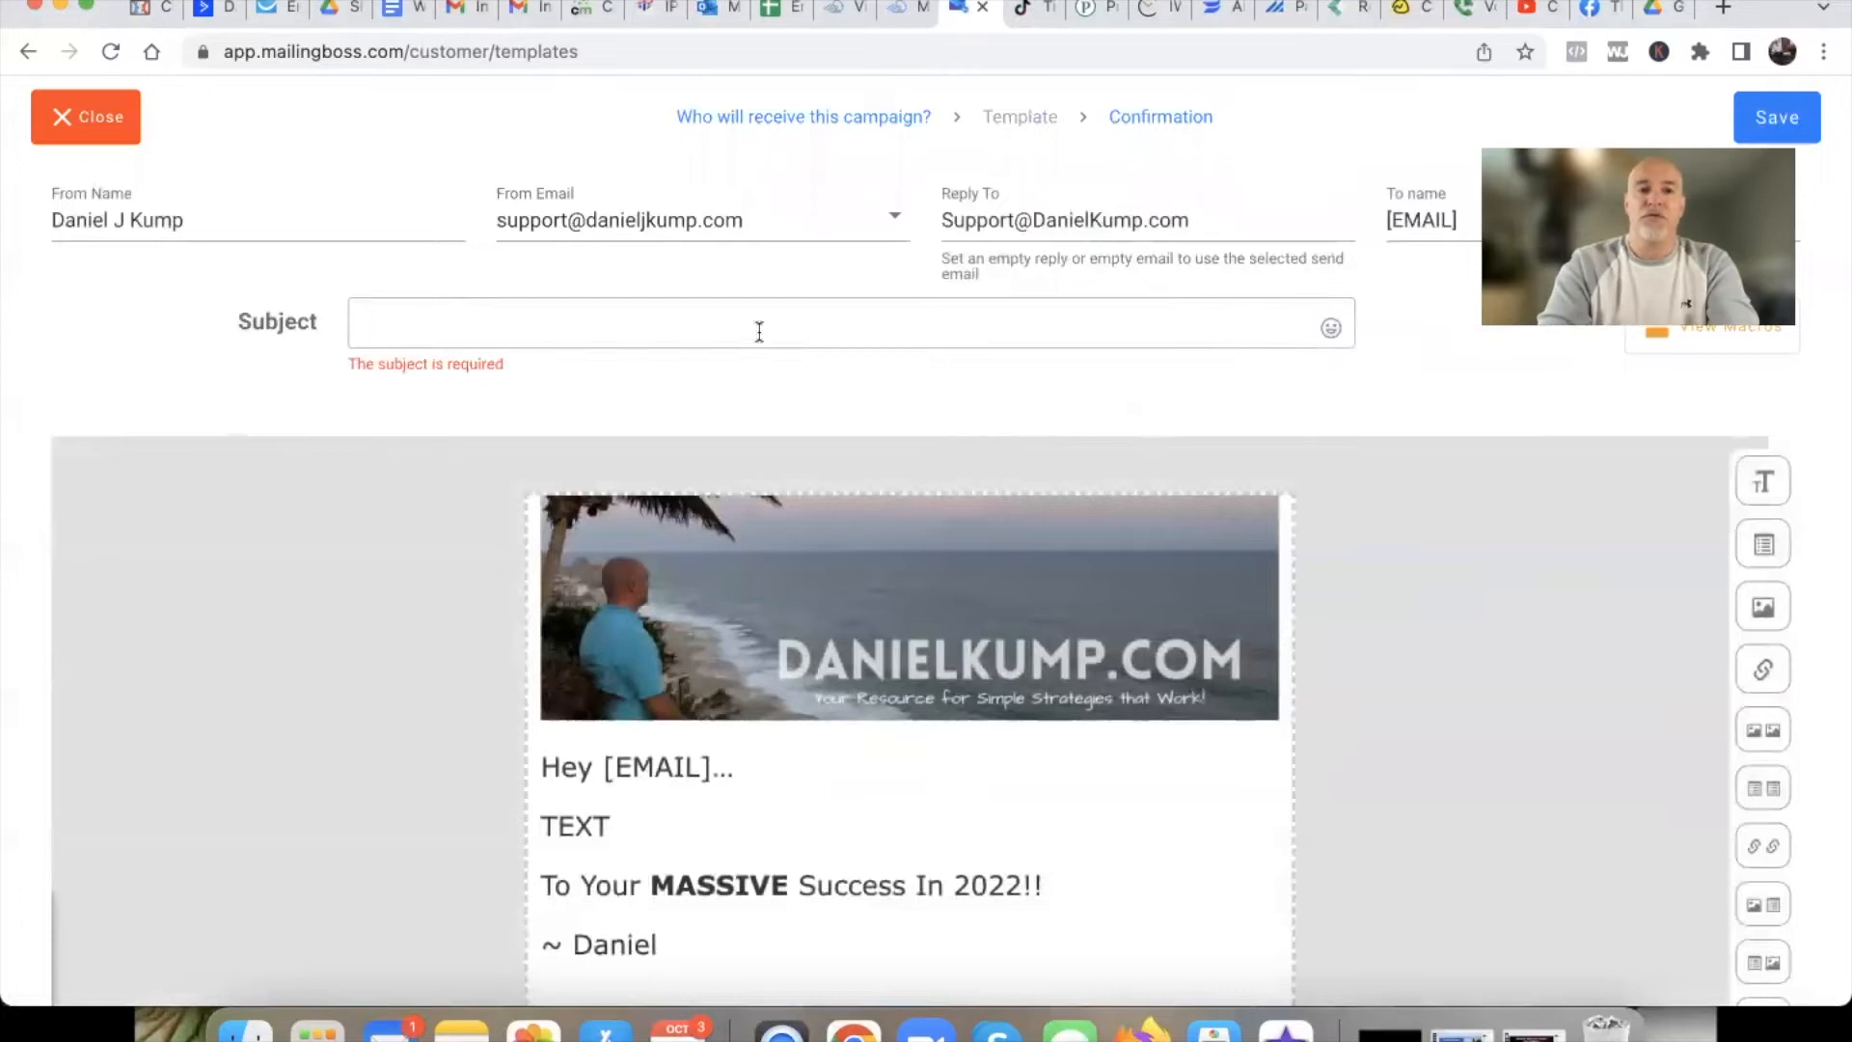
{"action": "type", "text": "YT"}
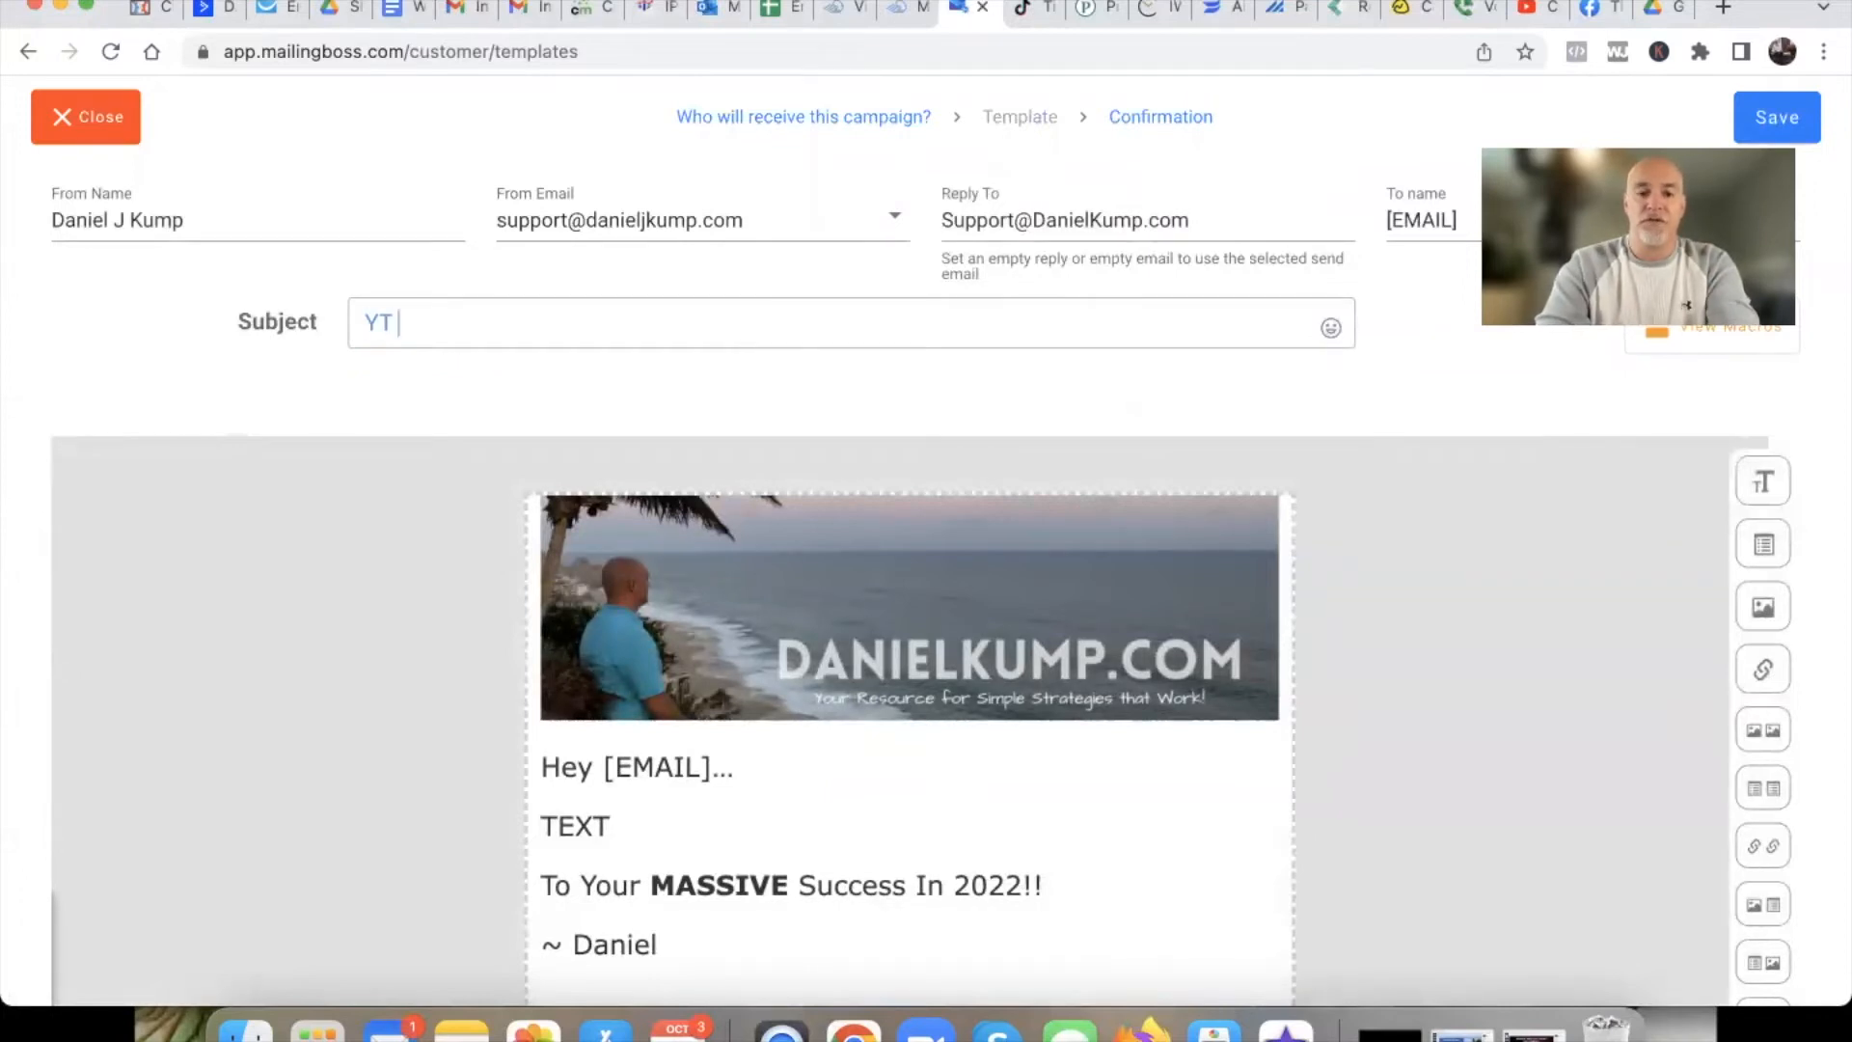
{"action": "type", "text": "test email"}
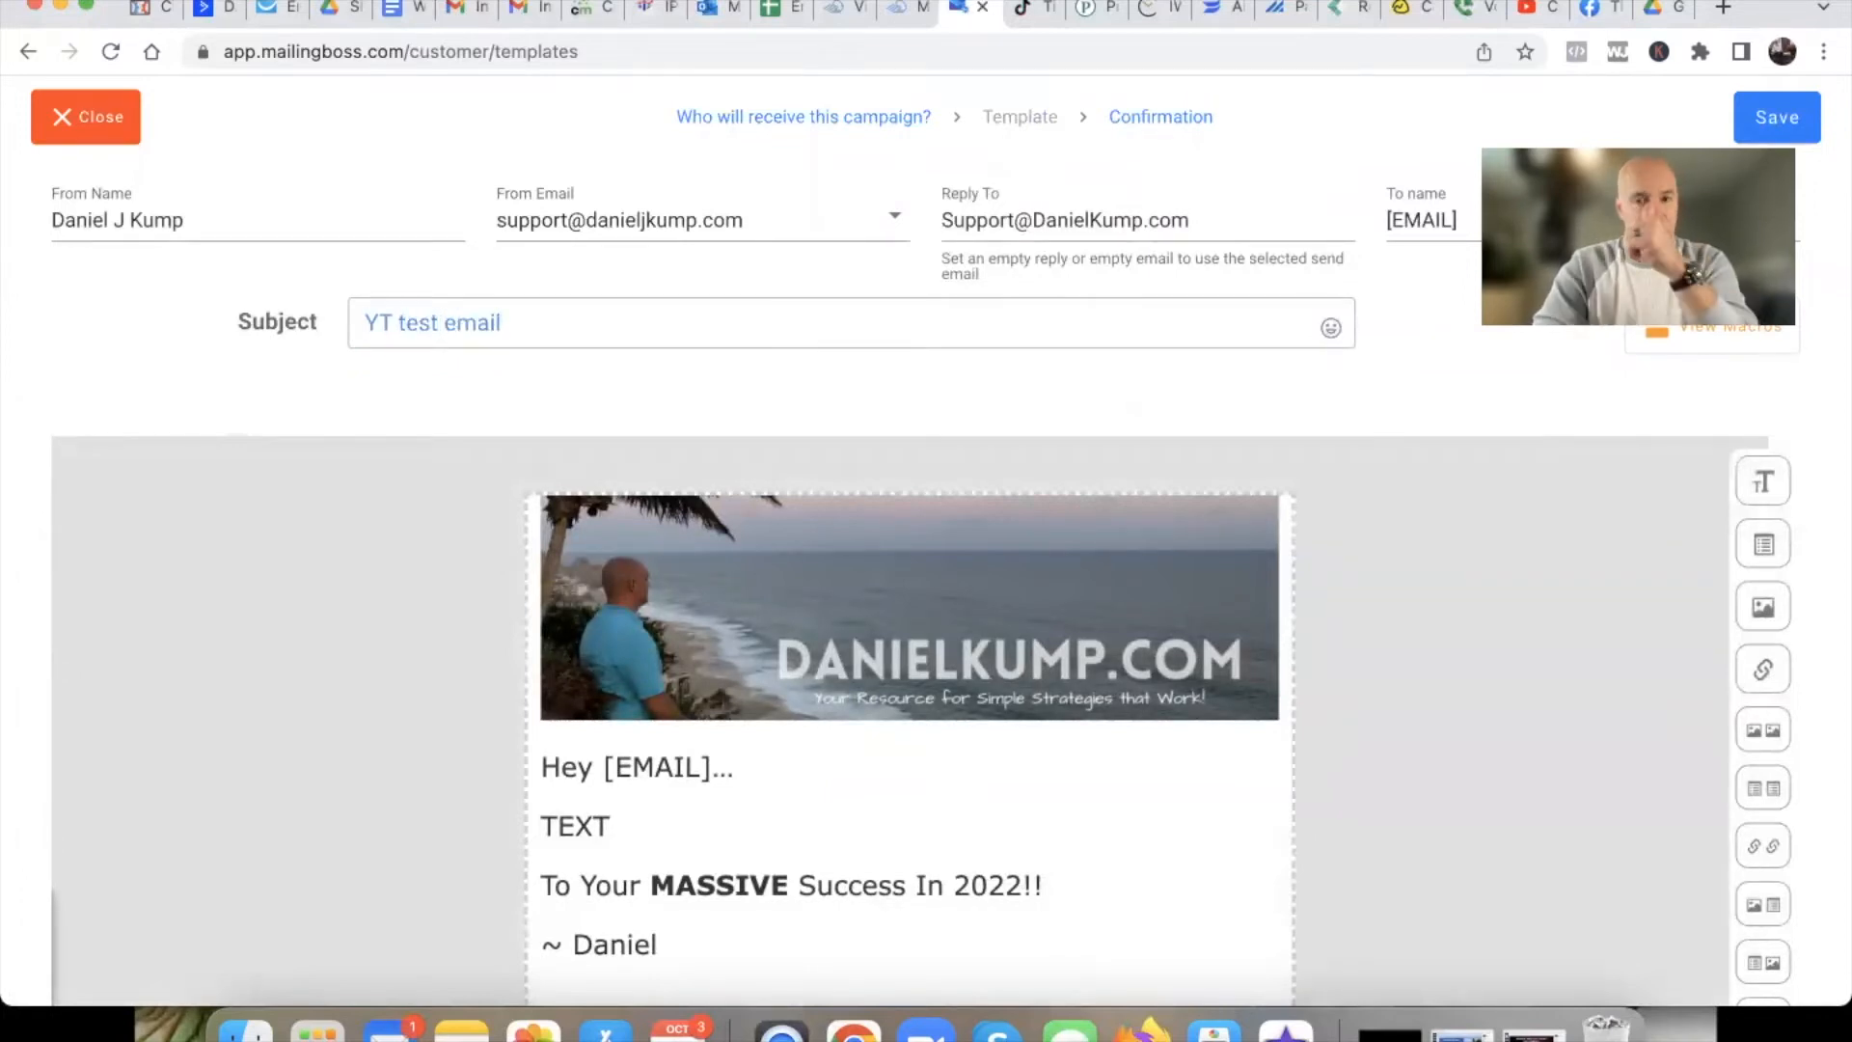
{"action": "scroll", "scroll_direction": "down", "scroll_amount": 3}
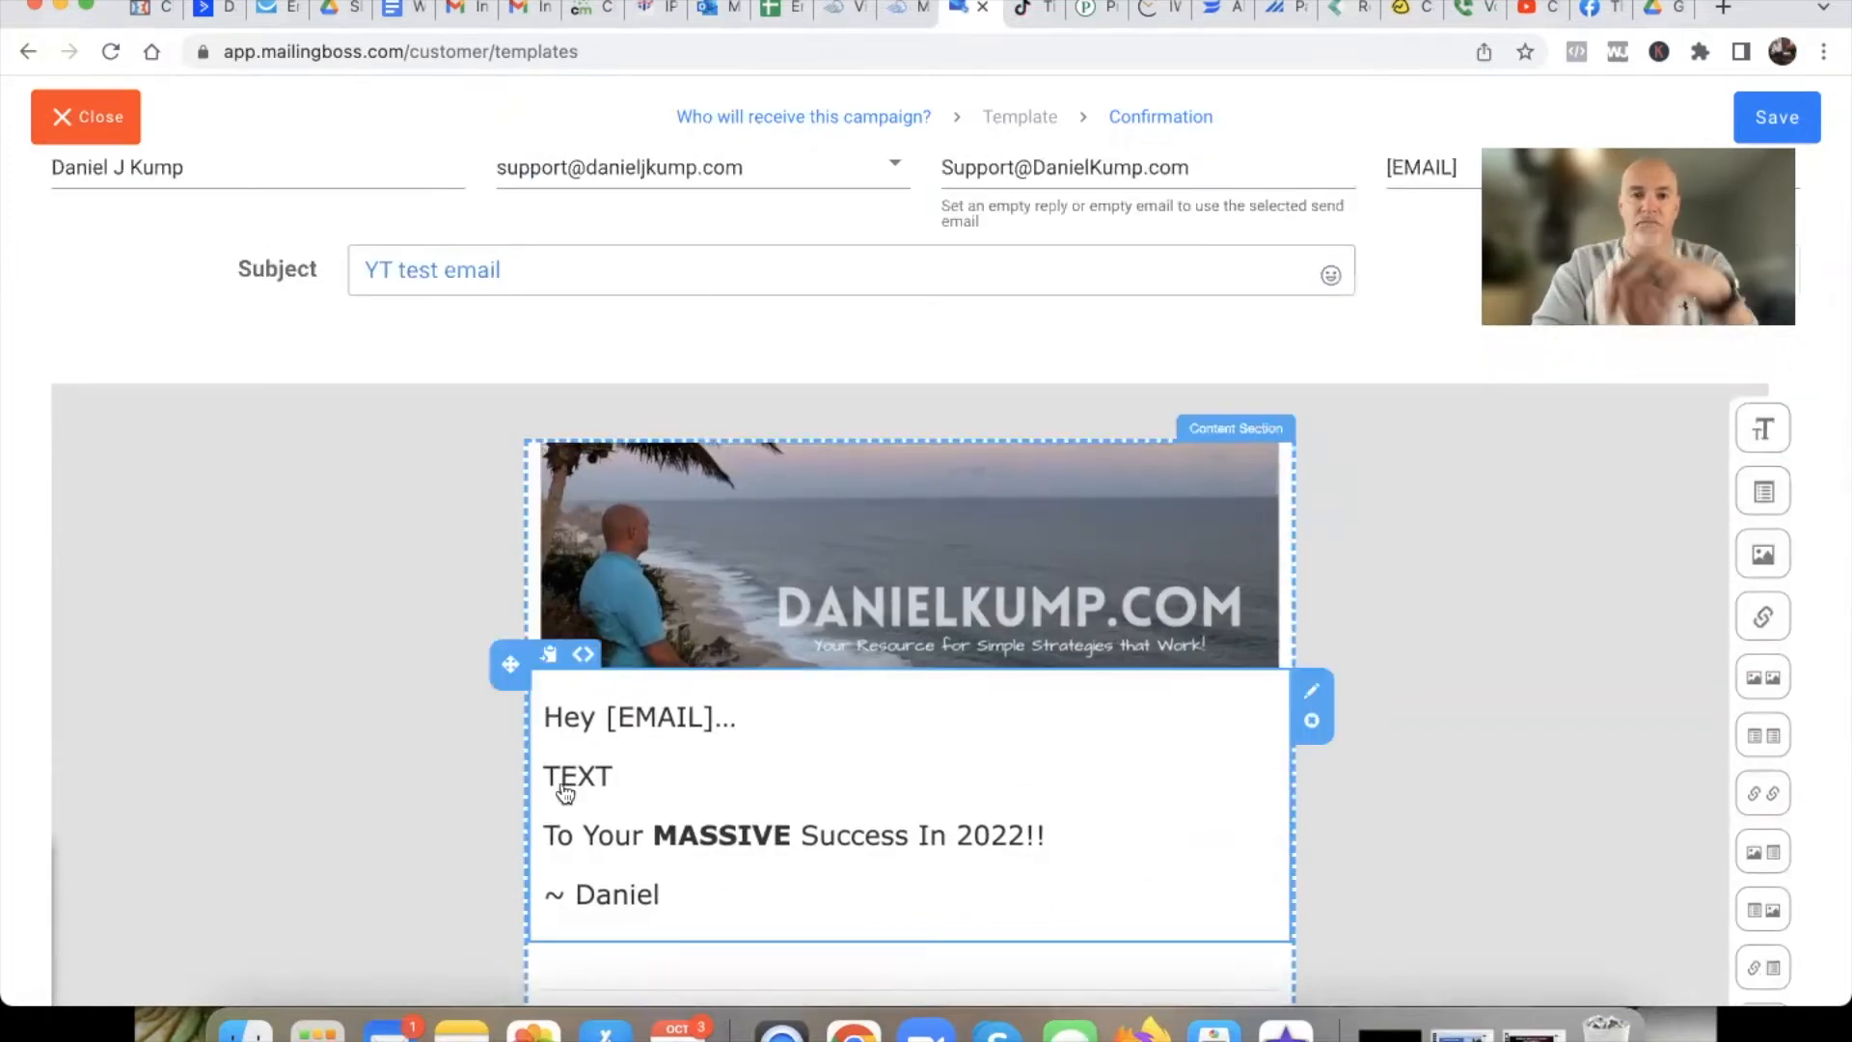
Replace the TEXT placeholder with 'Click Here If You Are Awesome / You know you are!!' and save.
{"action": "double_click", "coordinate": [576, 775]}
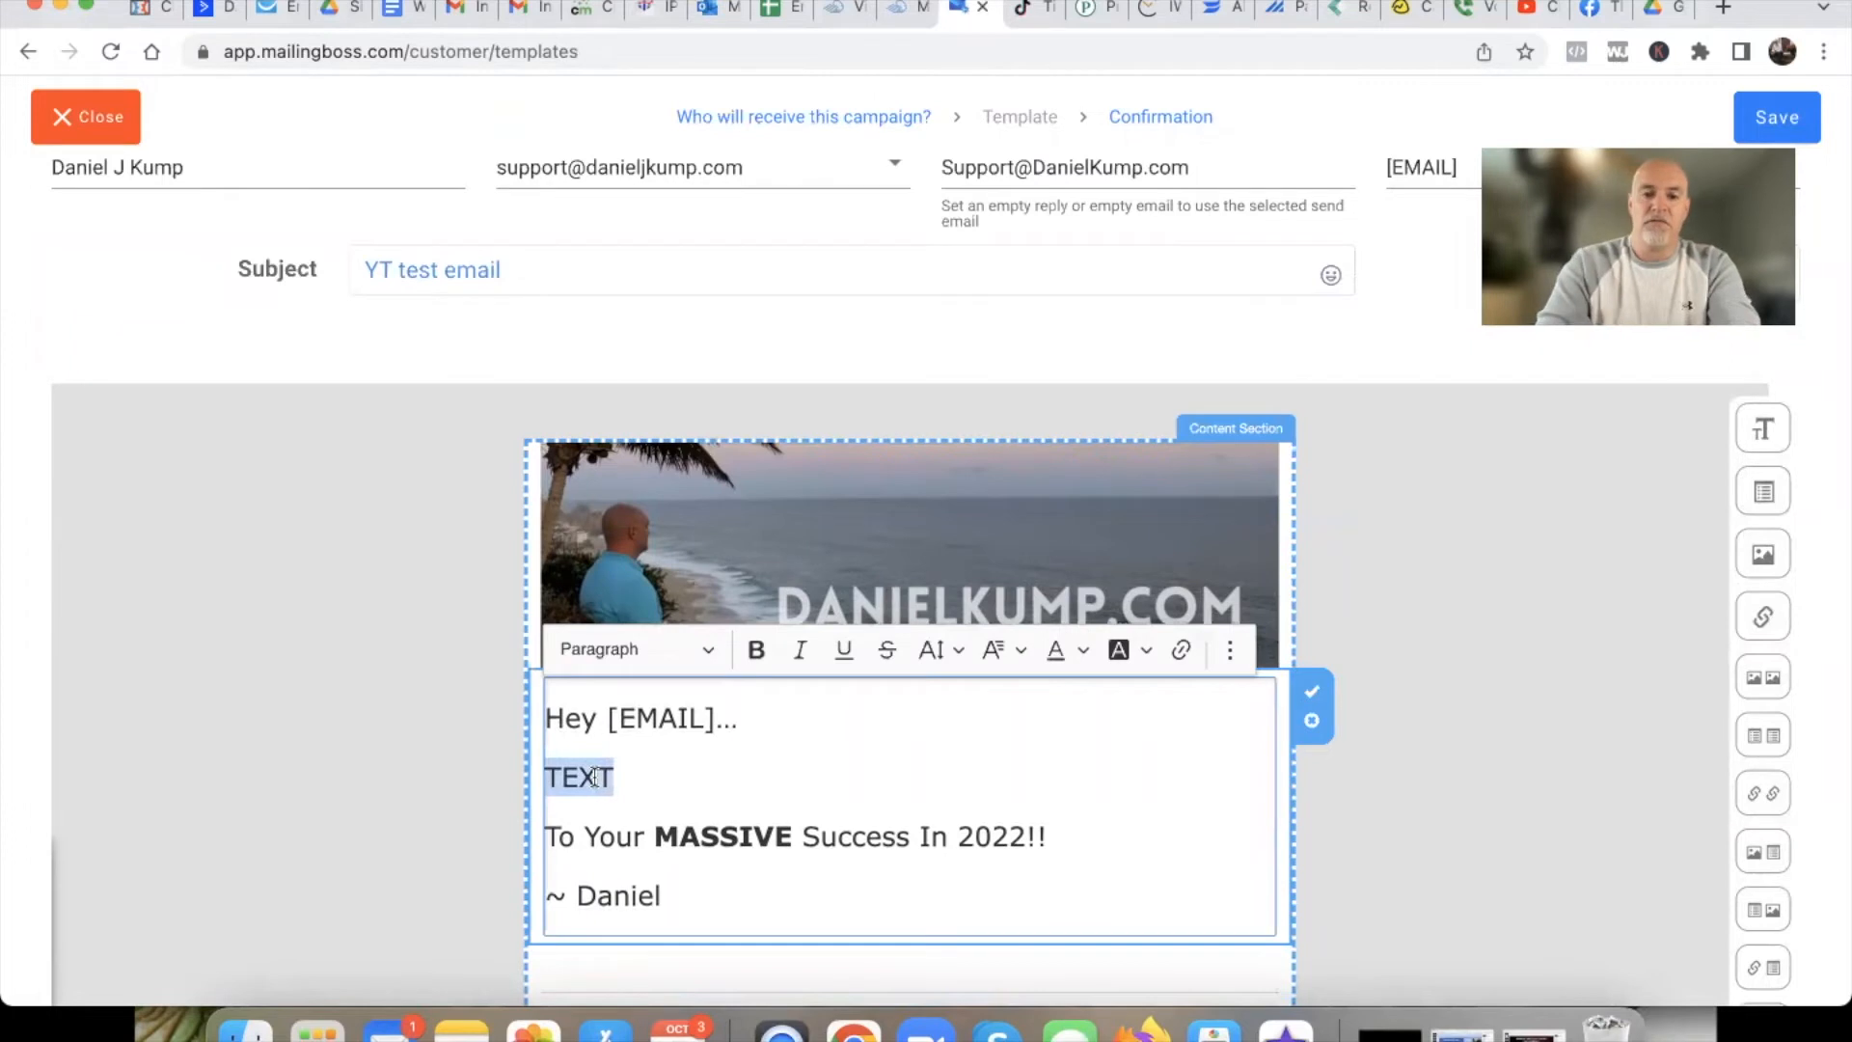
{"action": "type", "text": "Clic"}
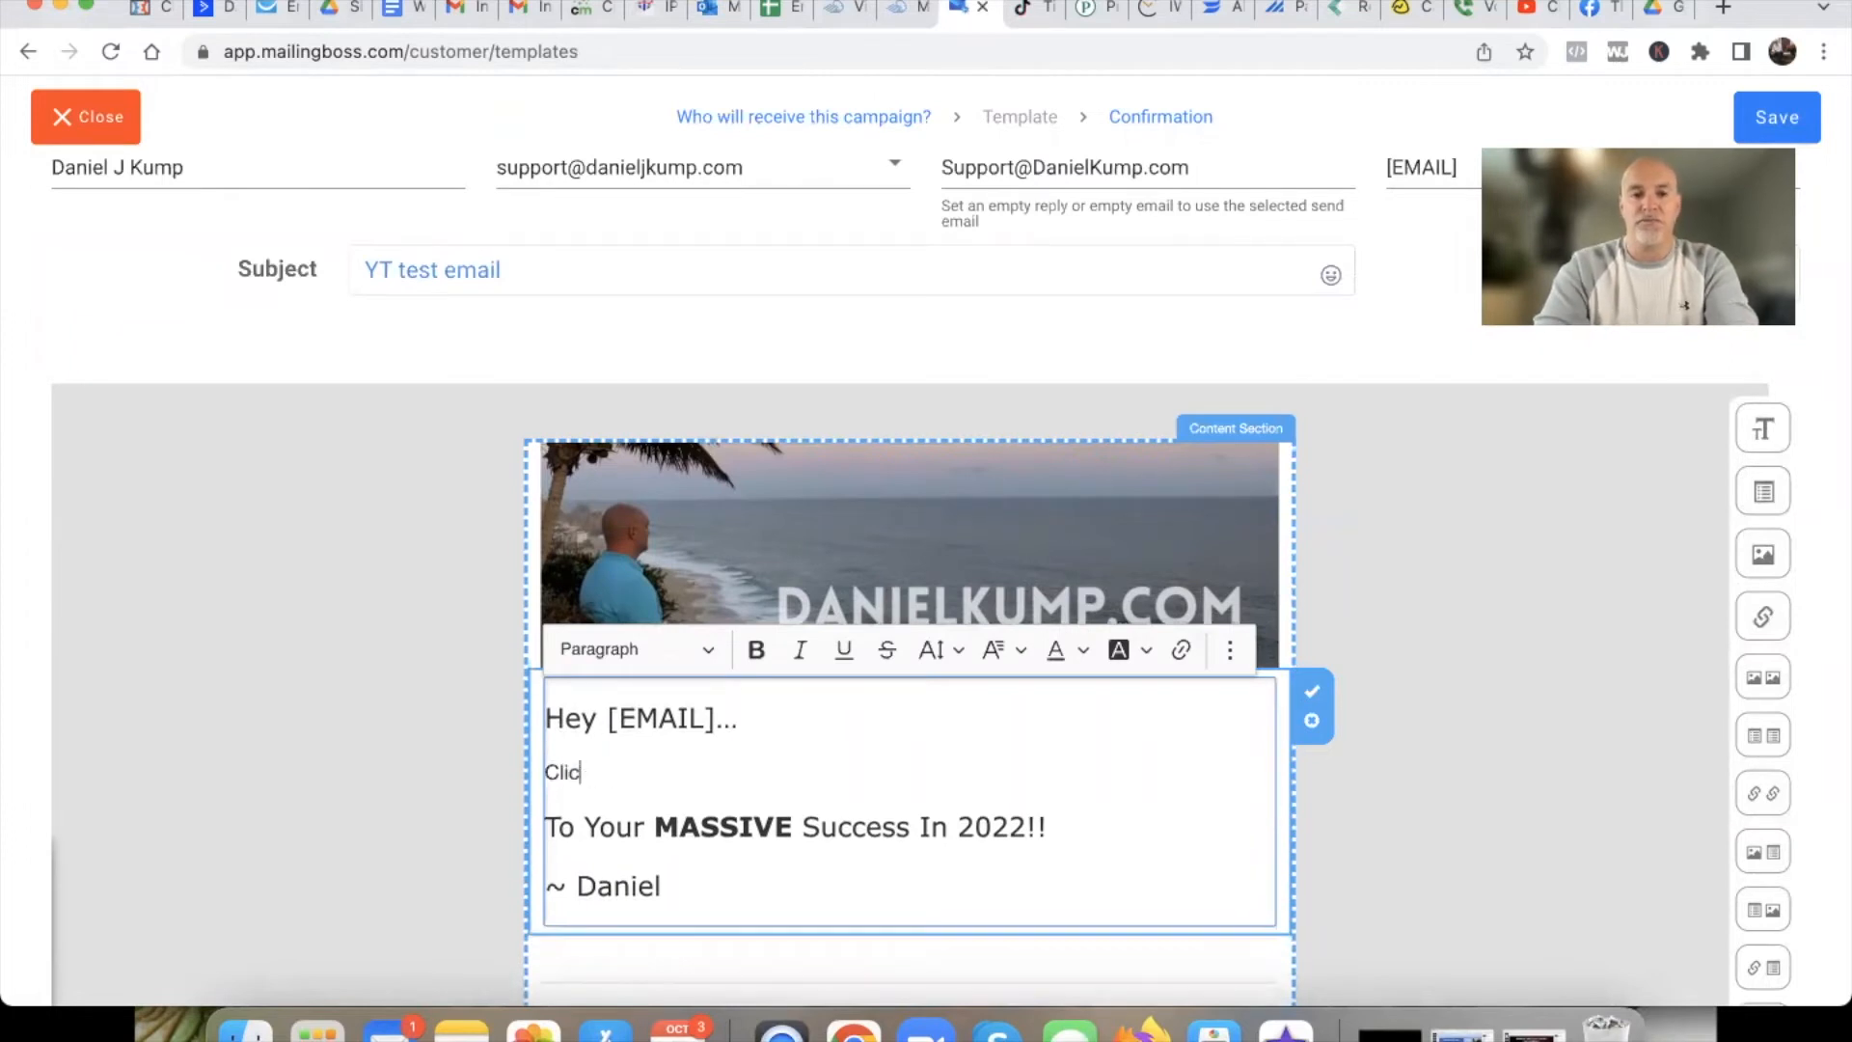
{"action": "key", "text": "Backspace"}
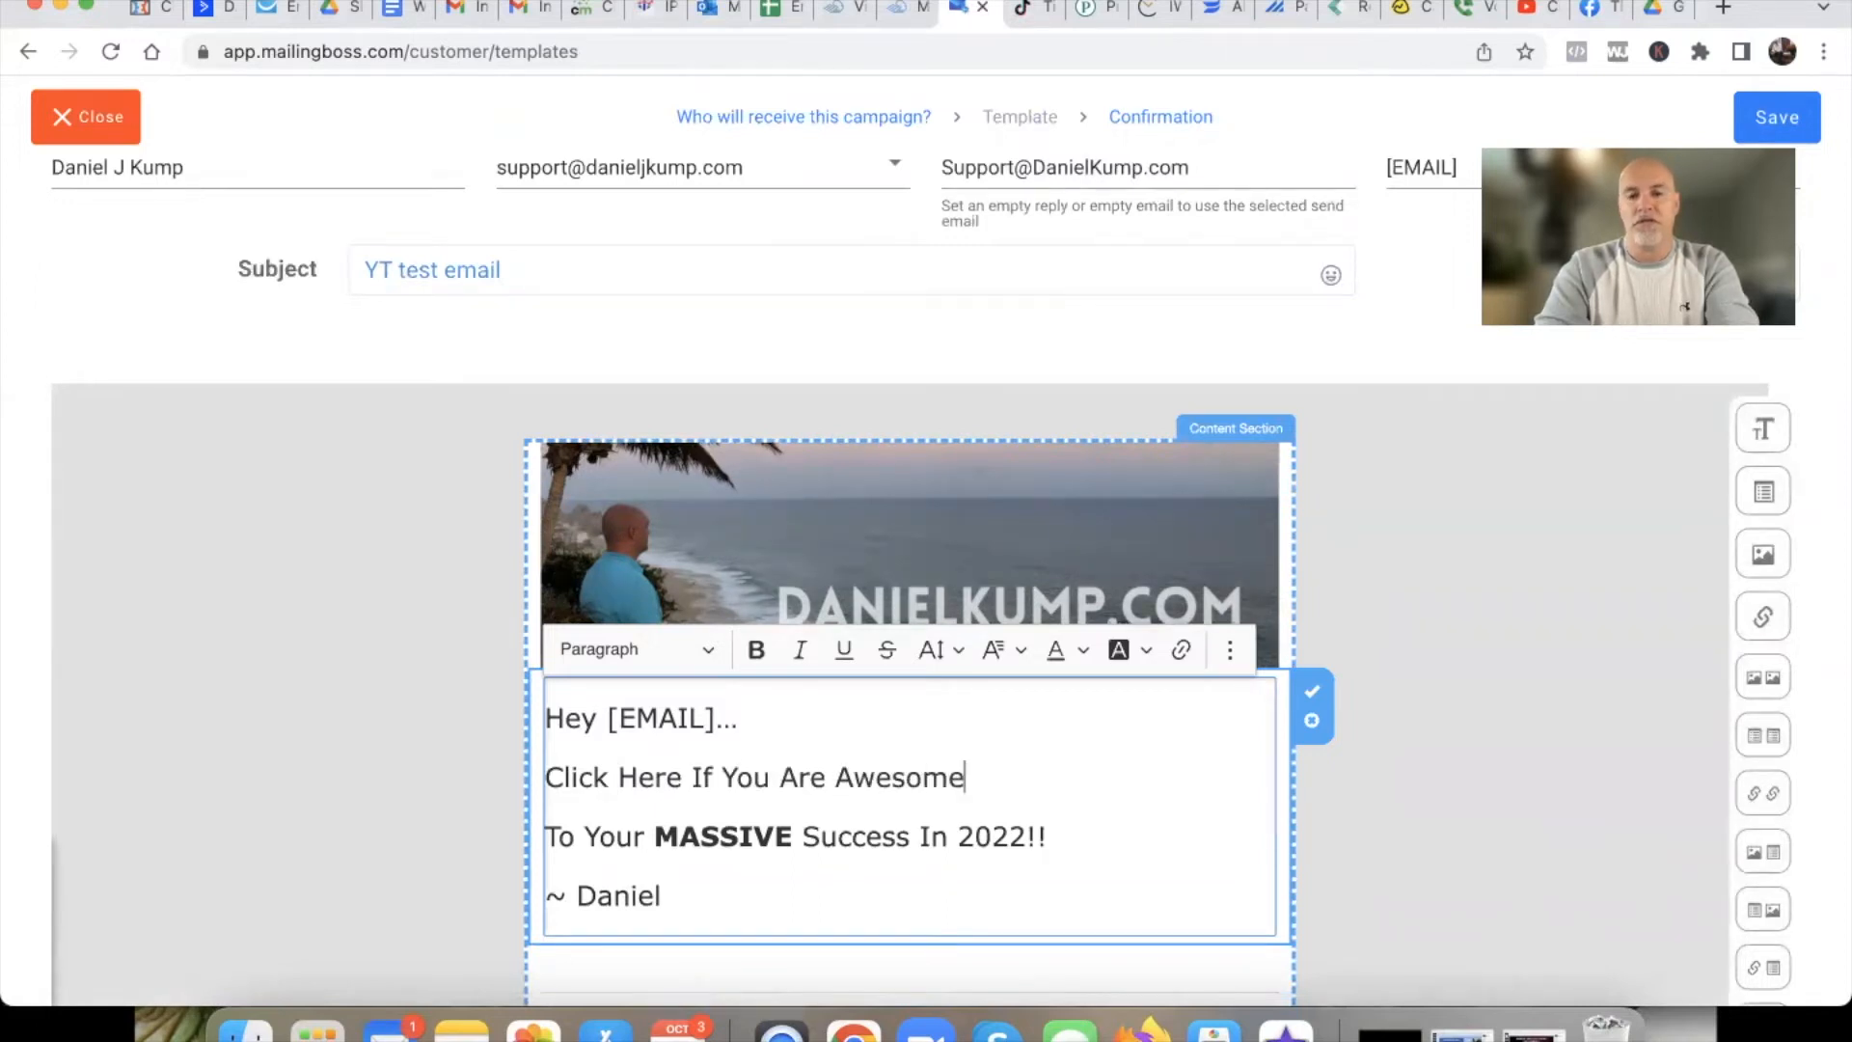
{"action": "type", "text": "You know you are~!!"}
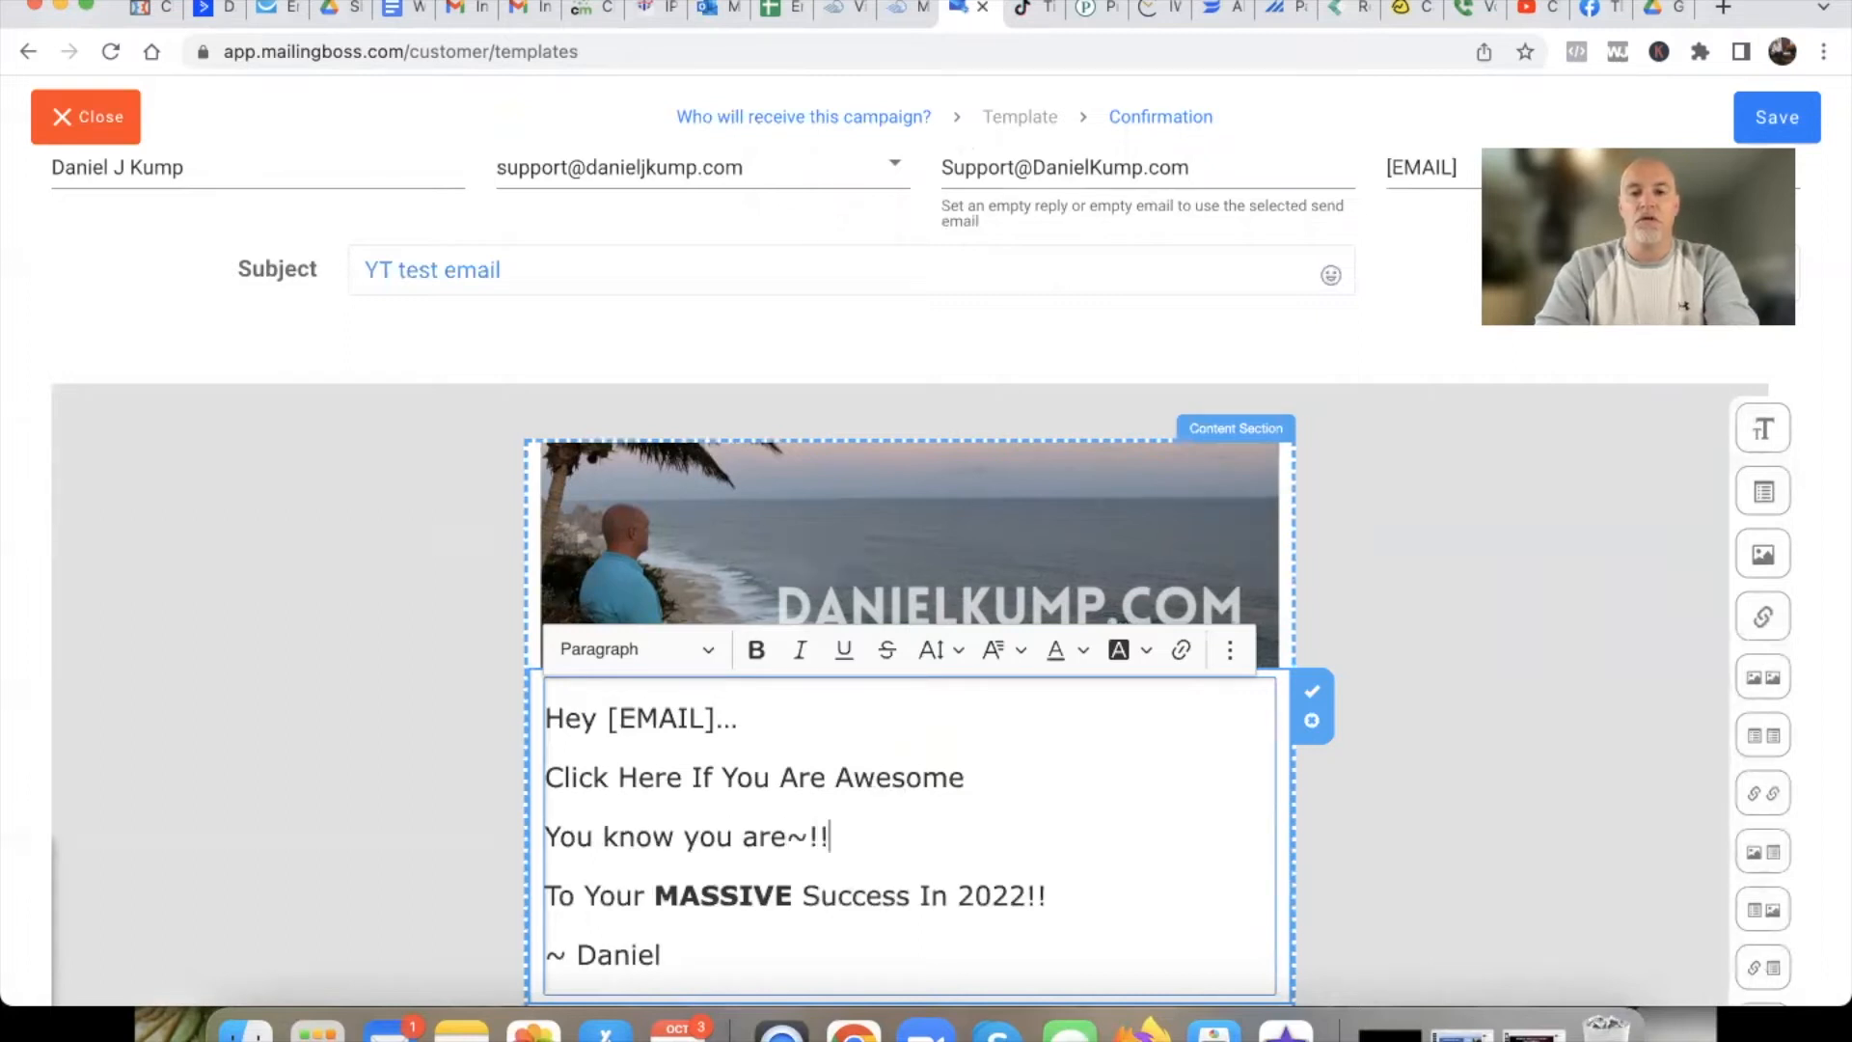
{"action": "key", "text": "Backspace"}
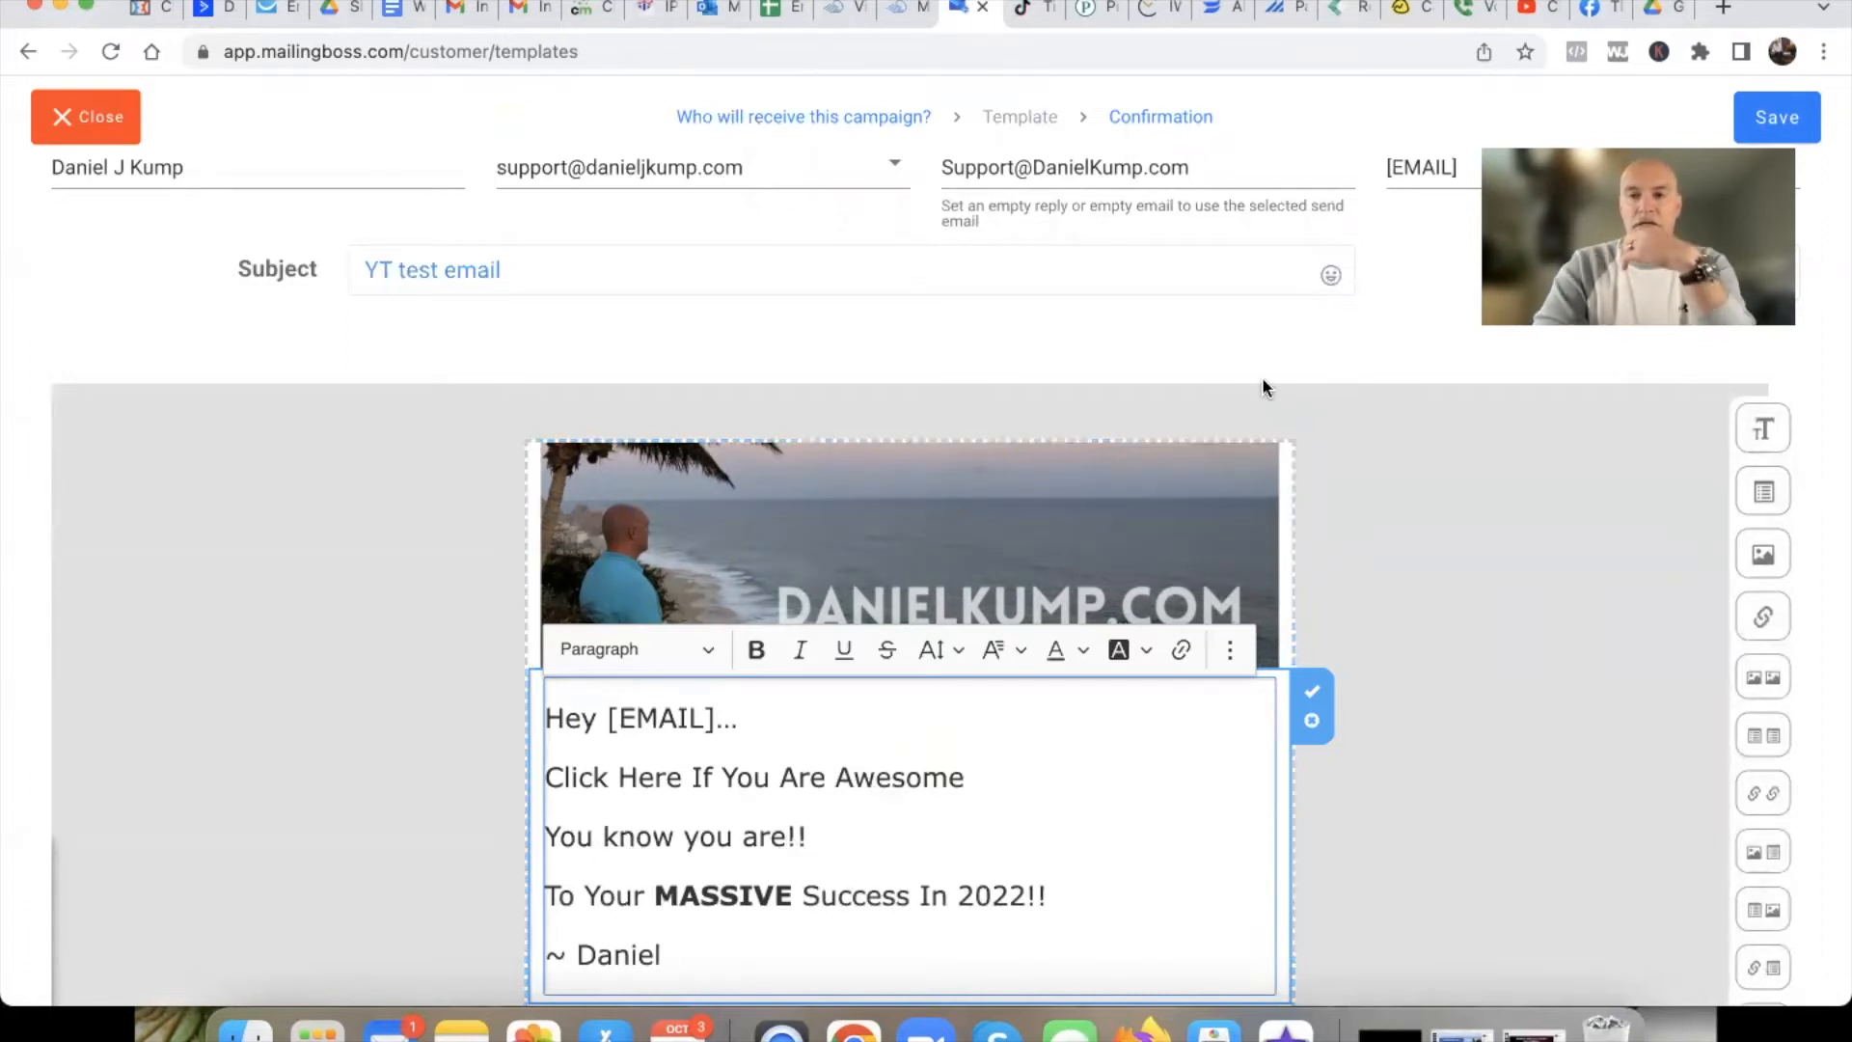
{"action": "left_click", "coordinate": [1776, 118]}
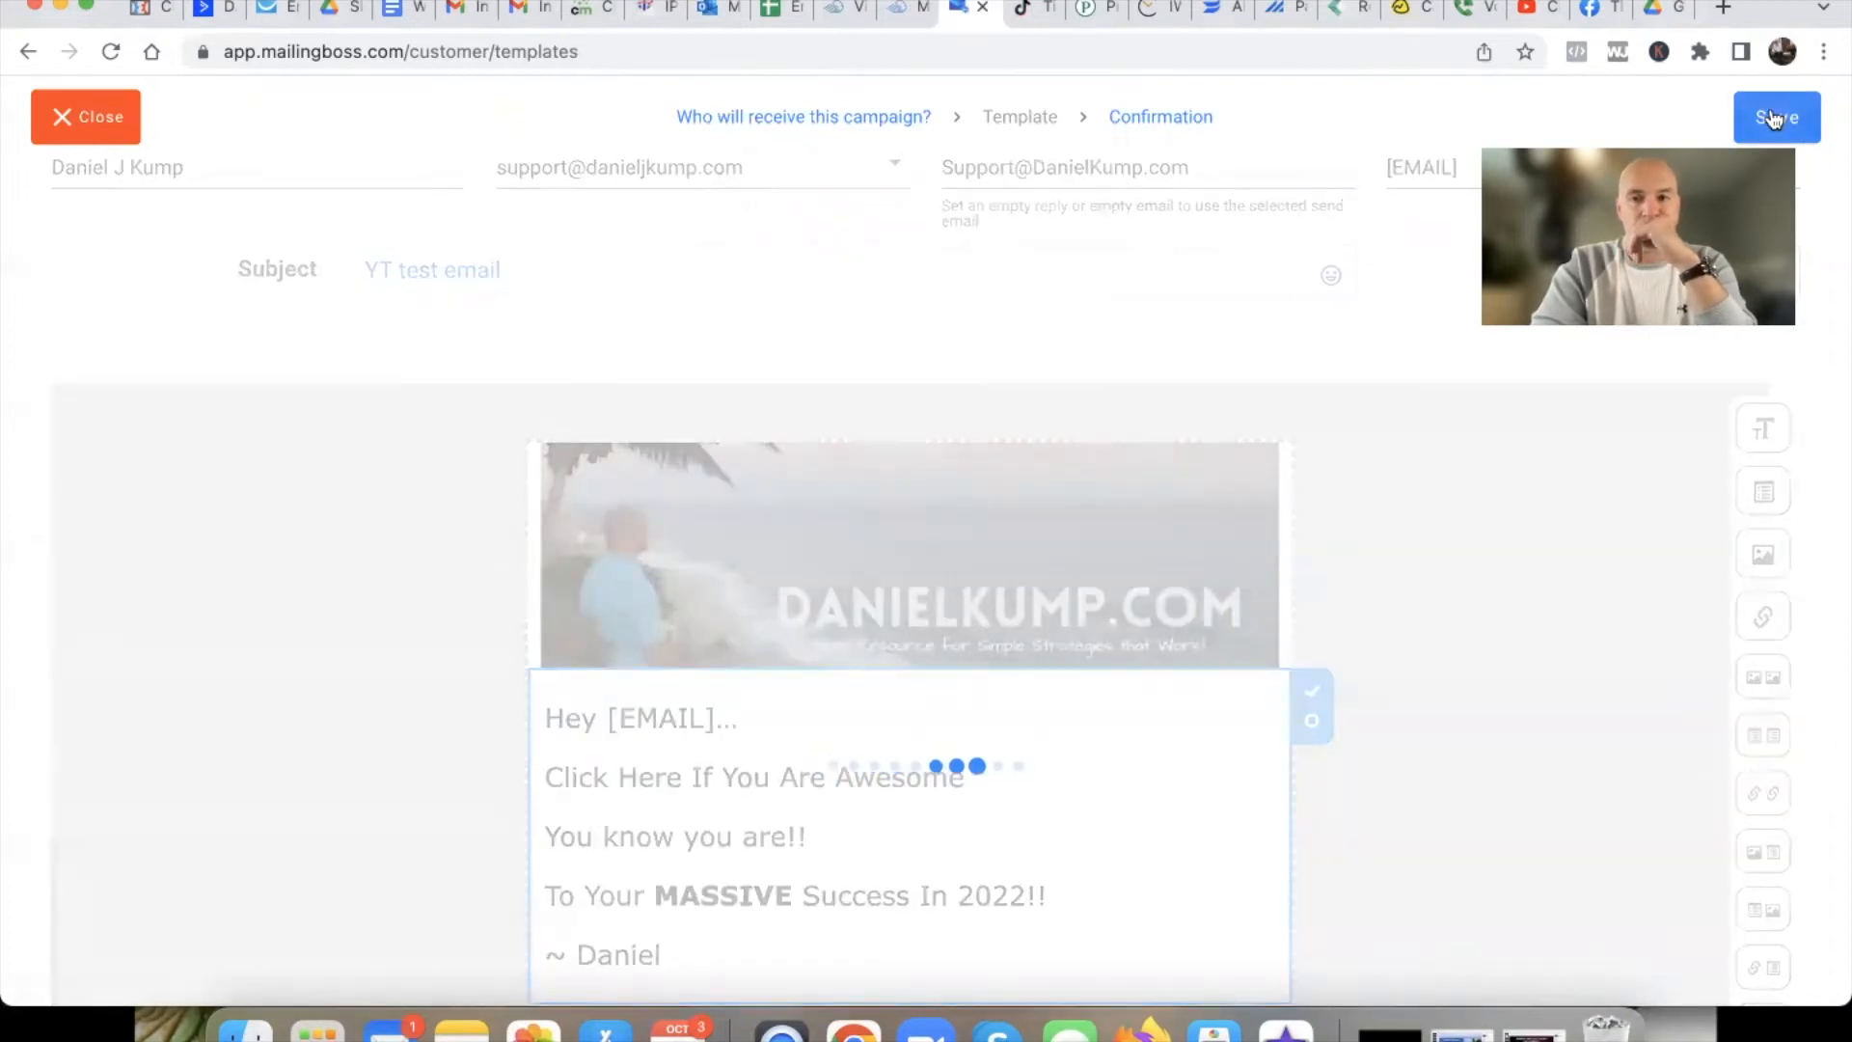
{"action": "left_click", "coordinate": [1776, 118]}
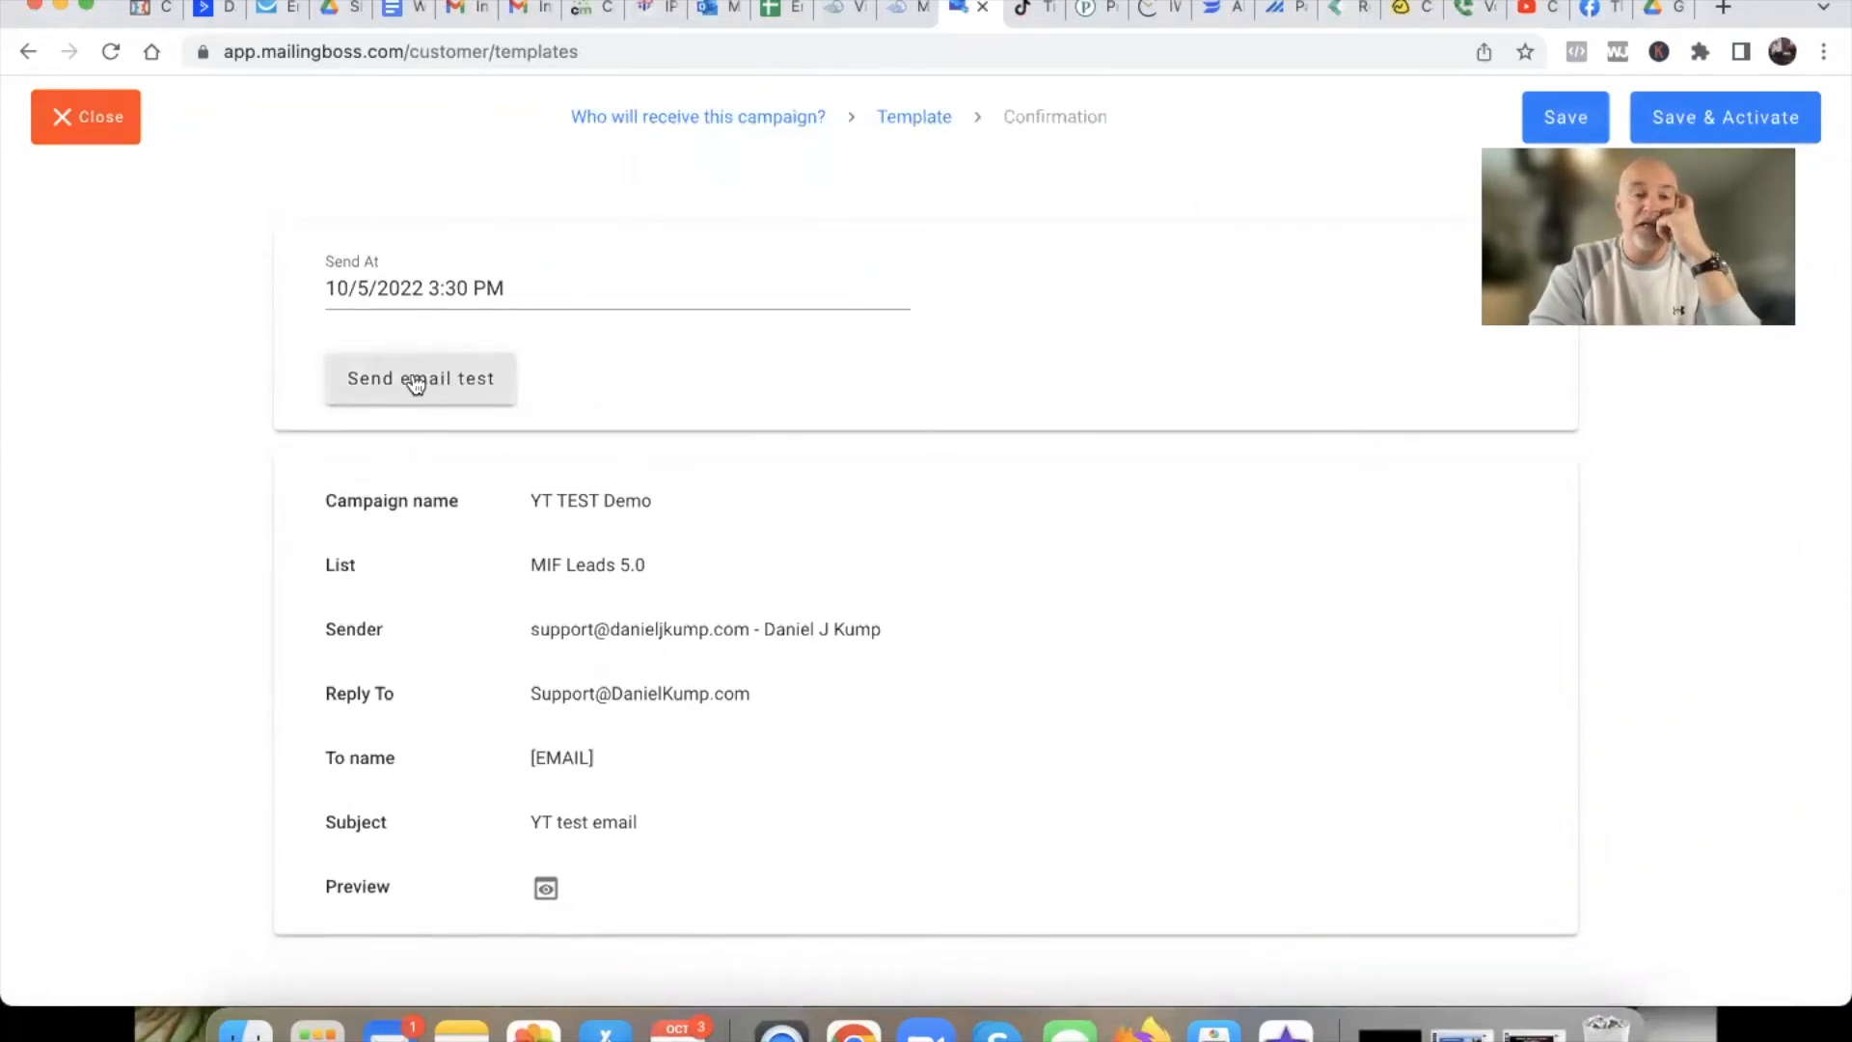
{"action": "left_click", "coordinate": [419, 378]}
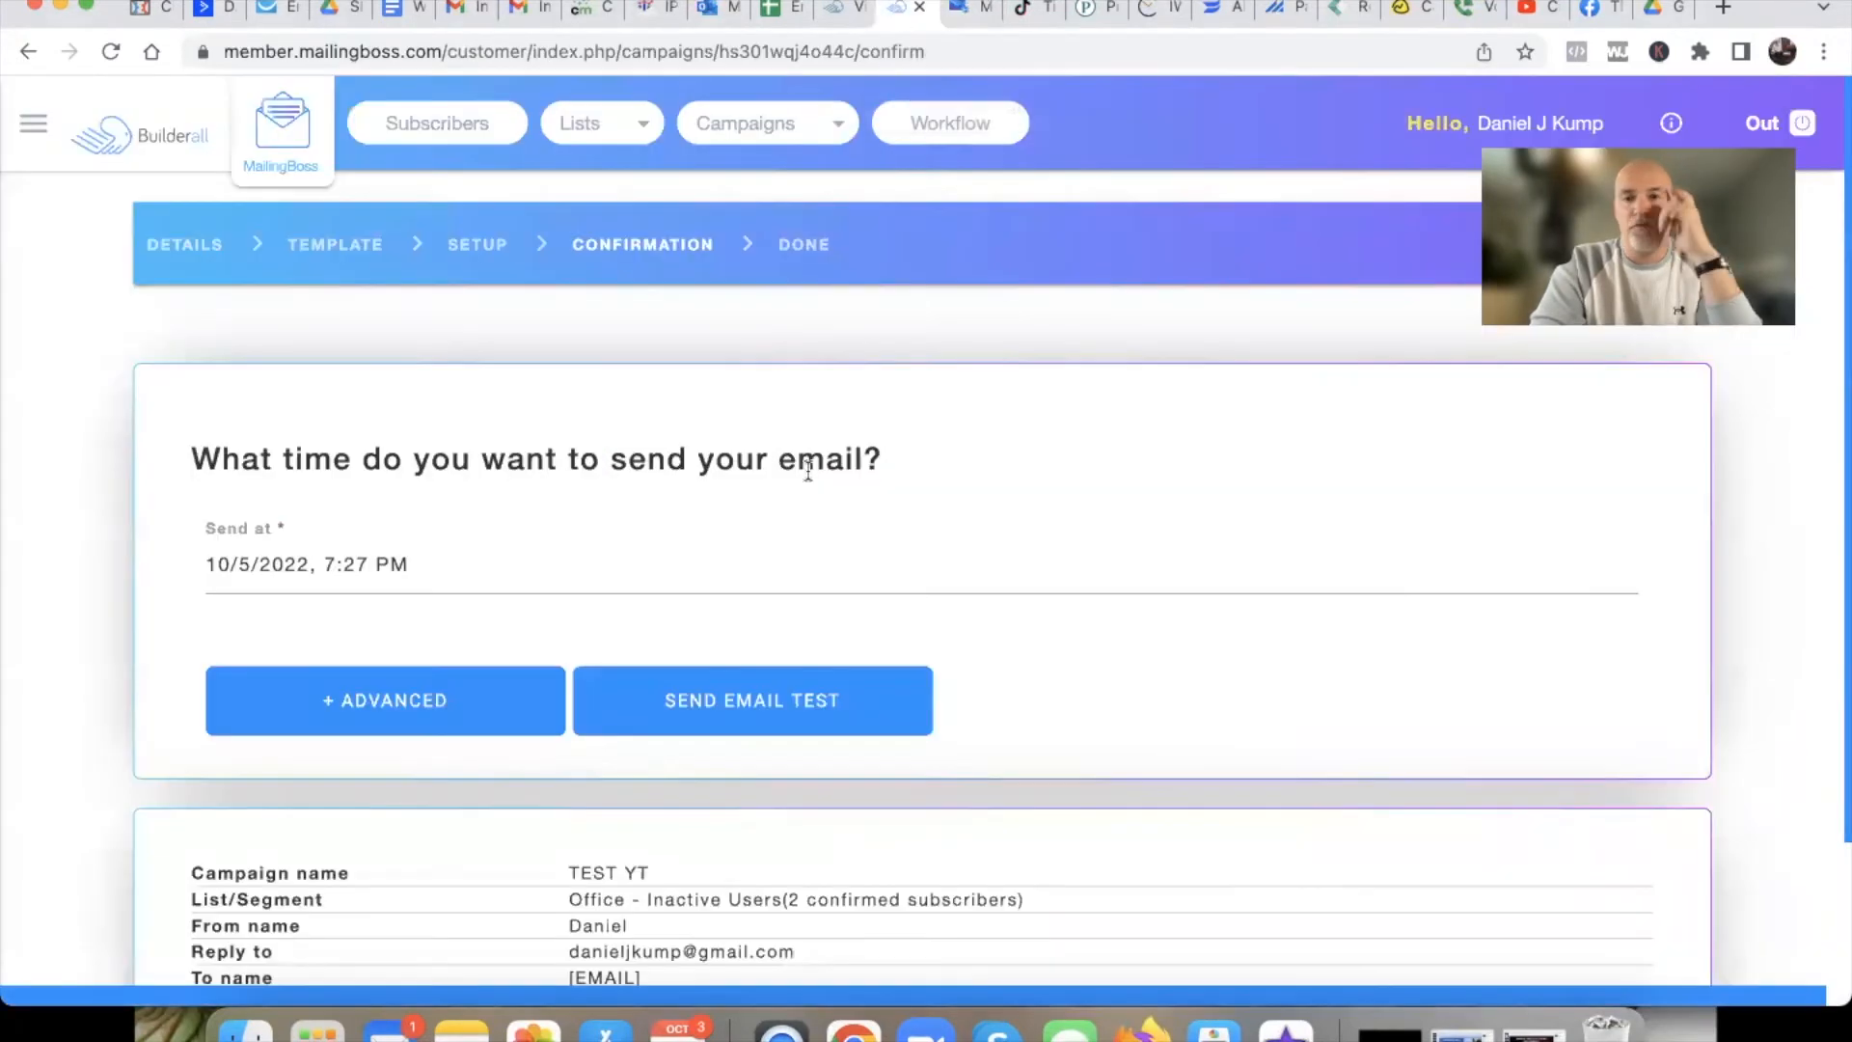
{"action": "left_click", "coordinate": [751, 698]}
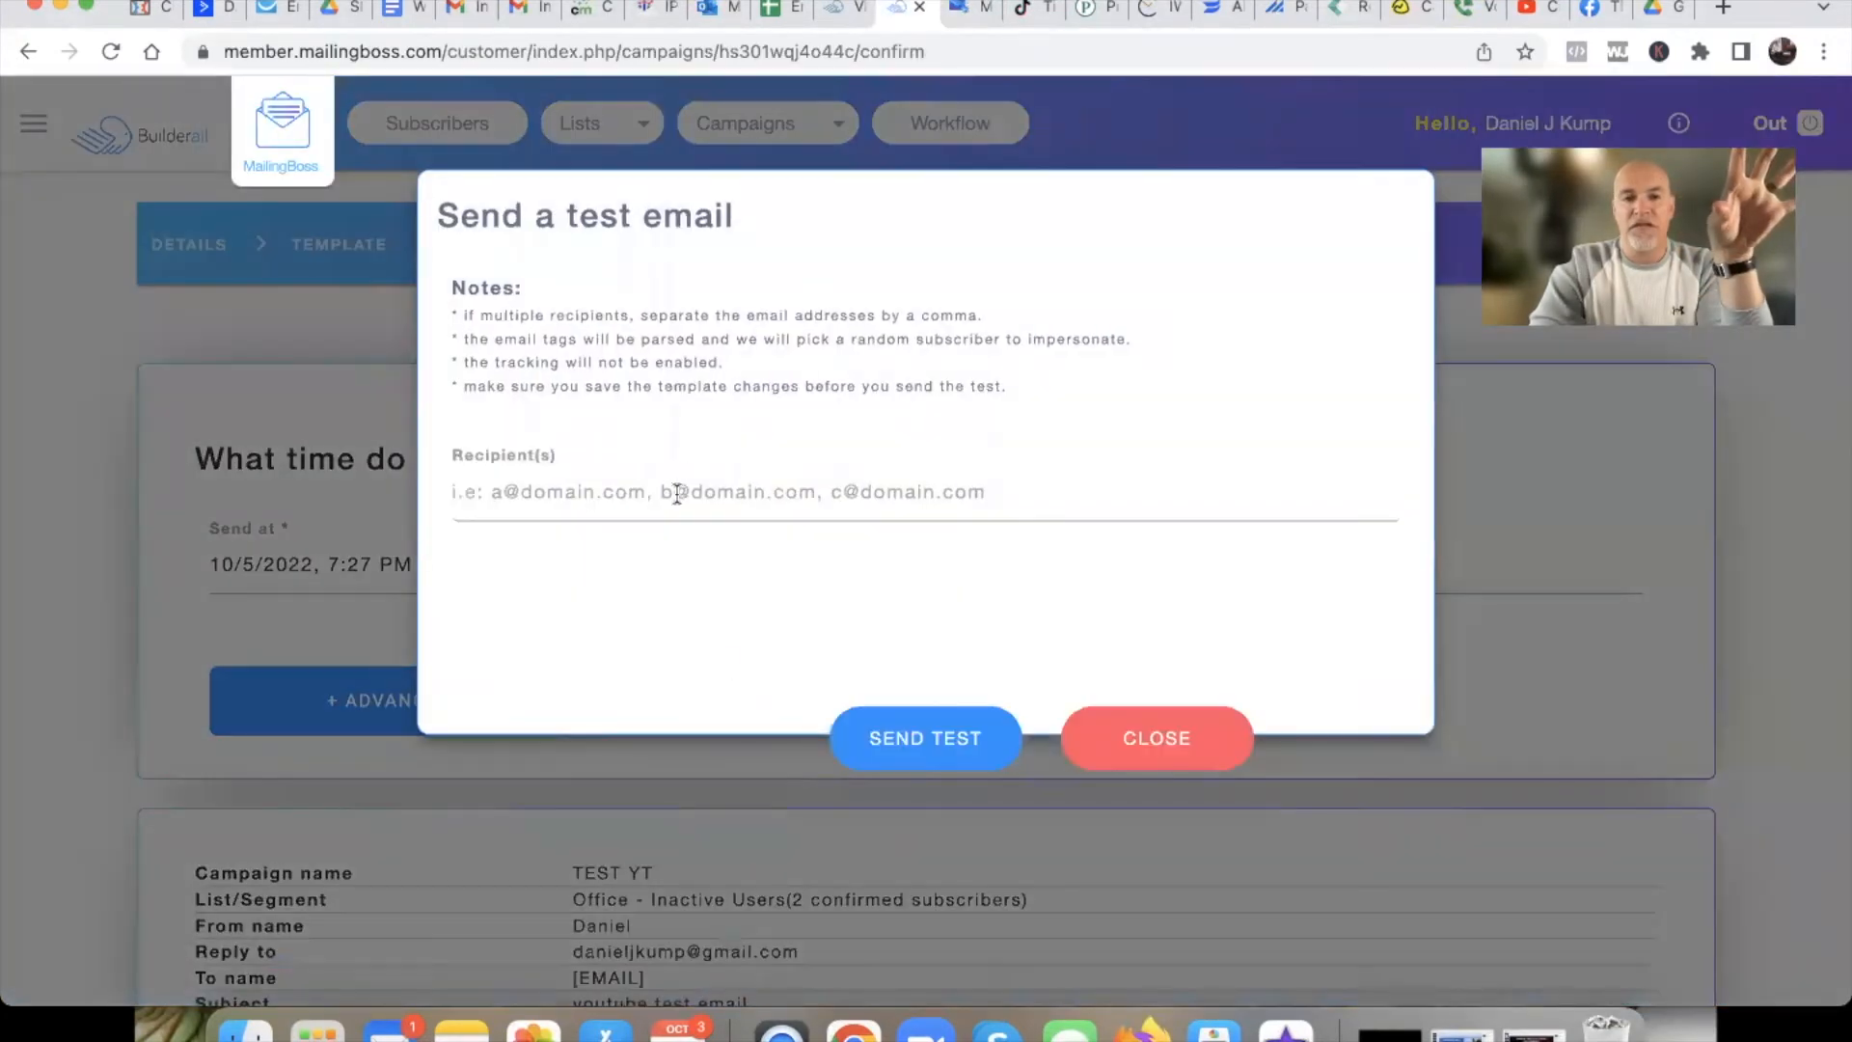
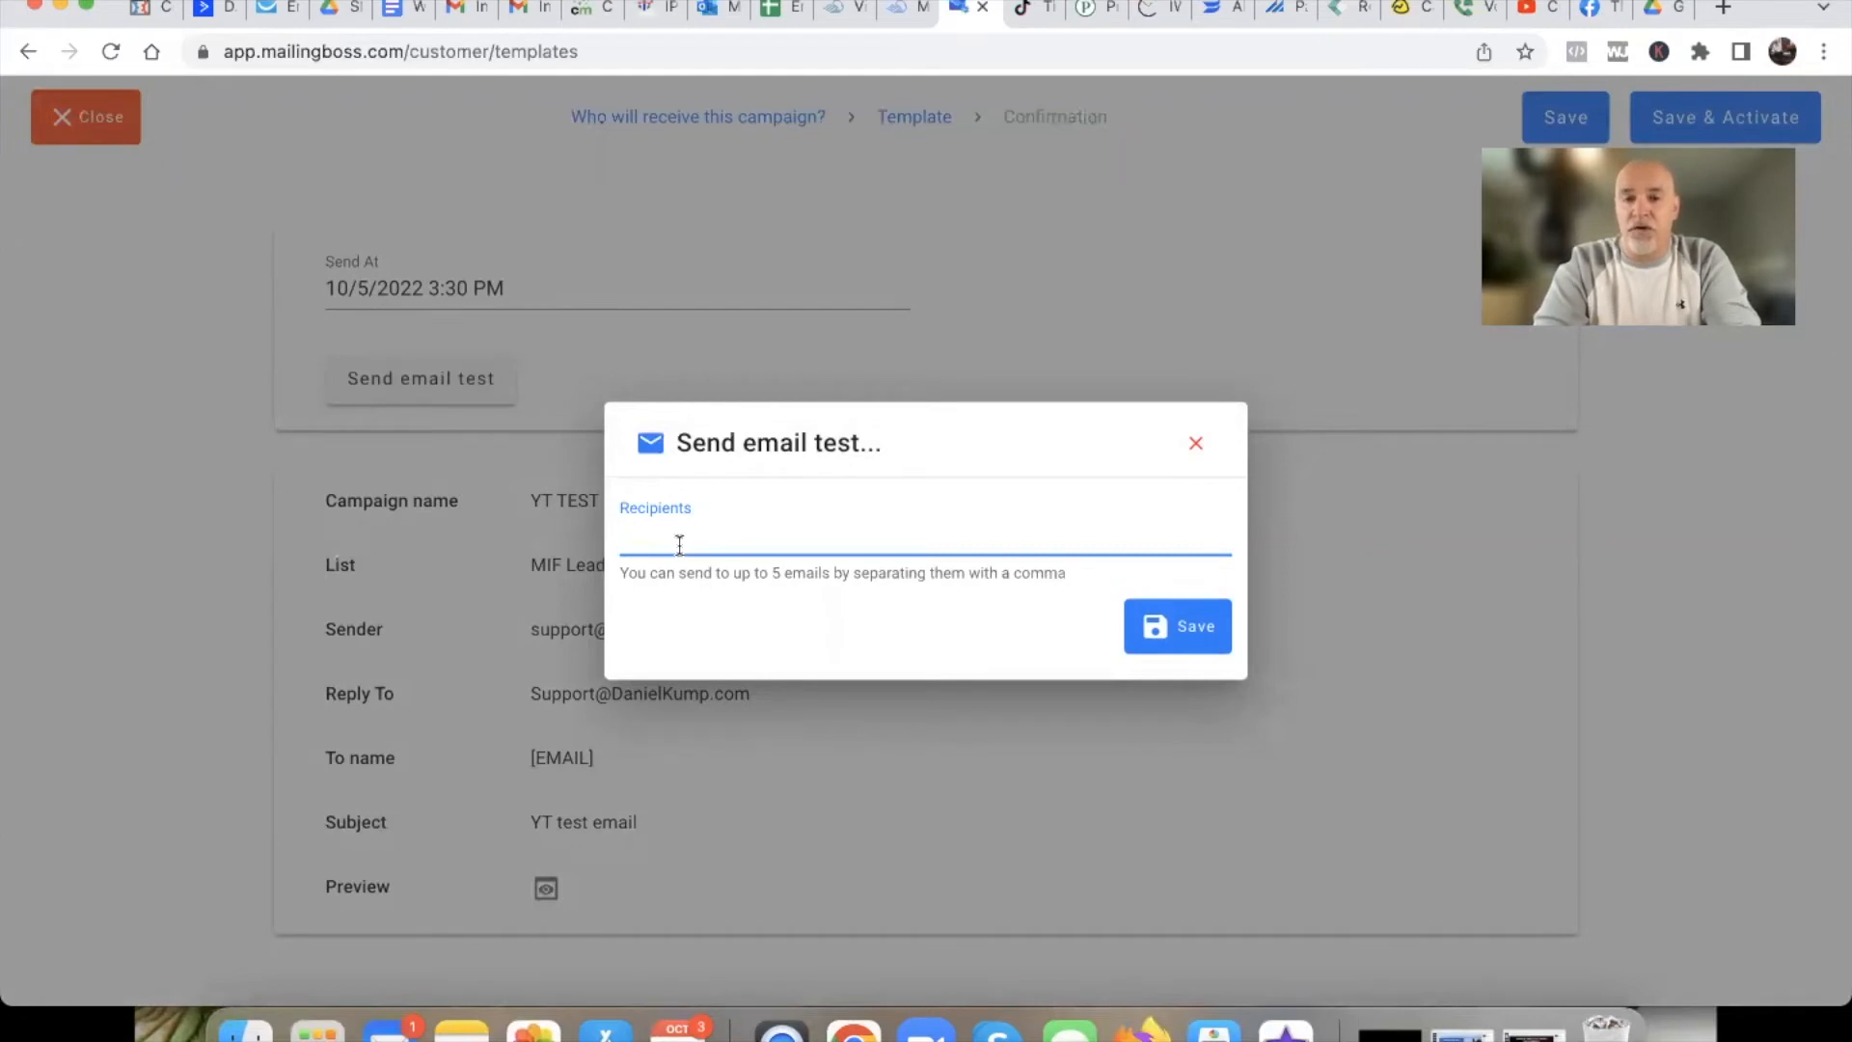
{"action": "mouse_move", "coordinate": [461, 1024]}
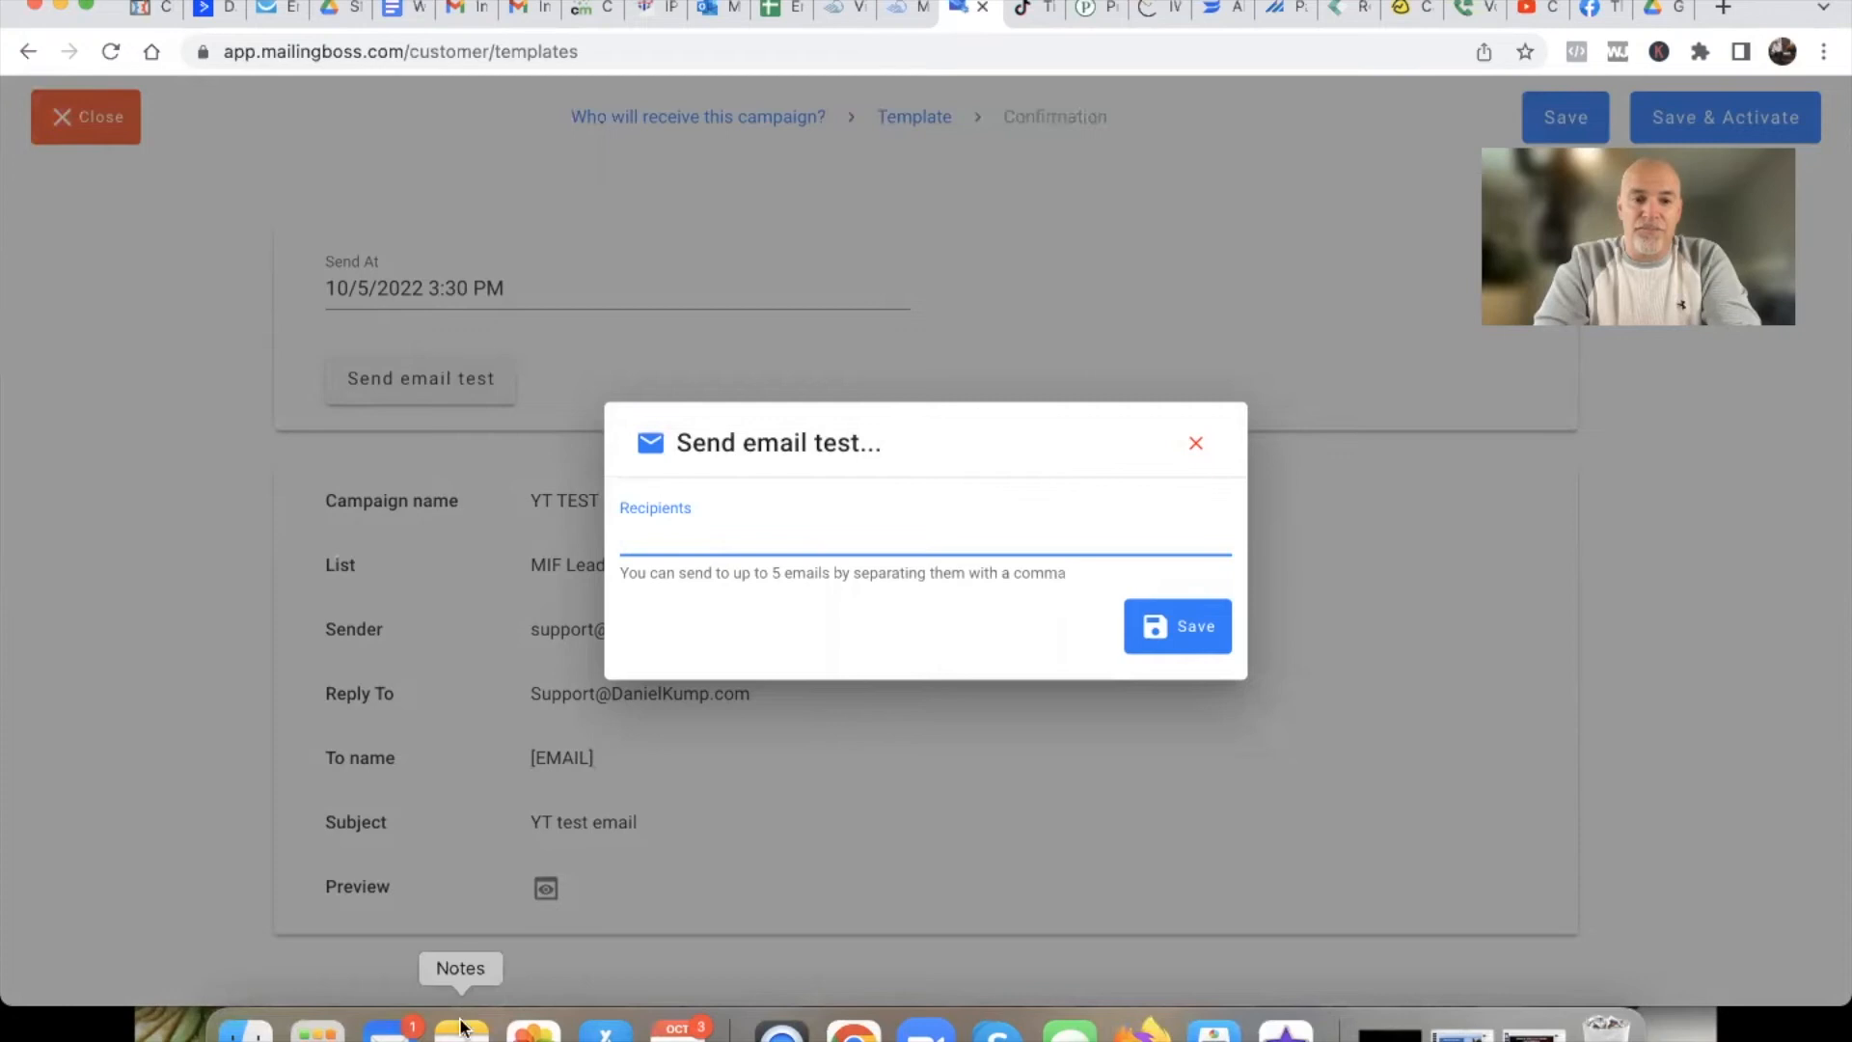
{"action": "left_click", "coordinate": [461, 1028]}
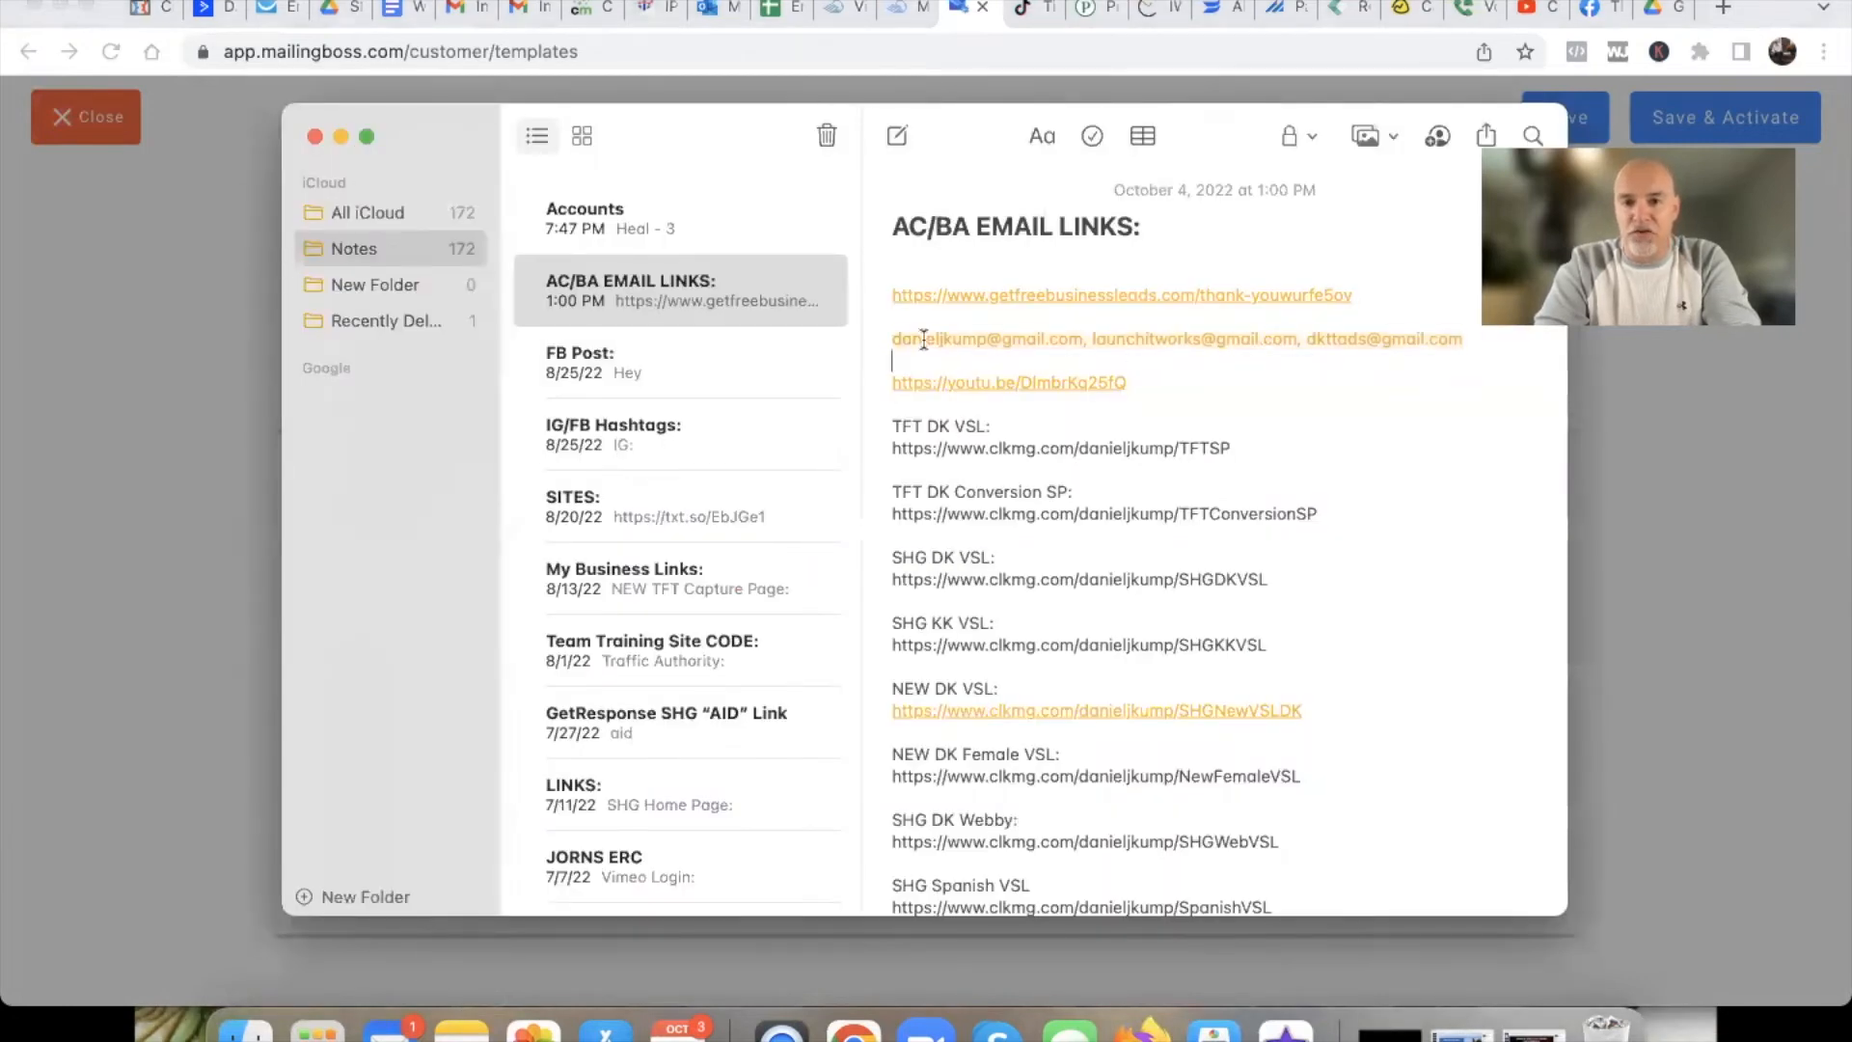
{"action": "left_click_drag", "start_coordinate": [893, 339], "coordinate": [1461, 340]}
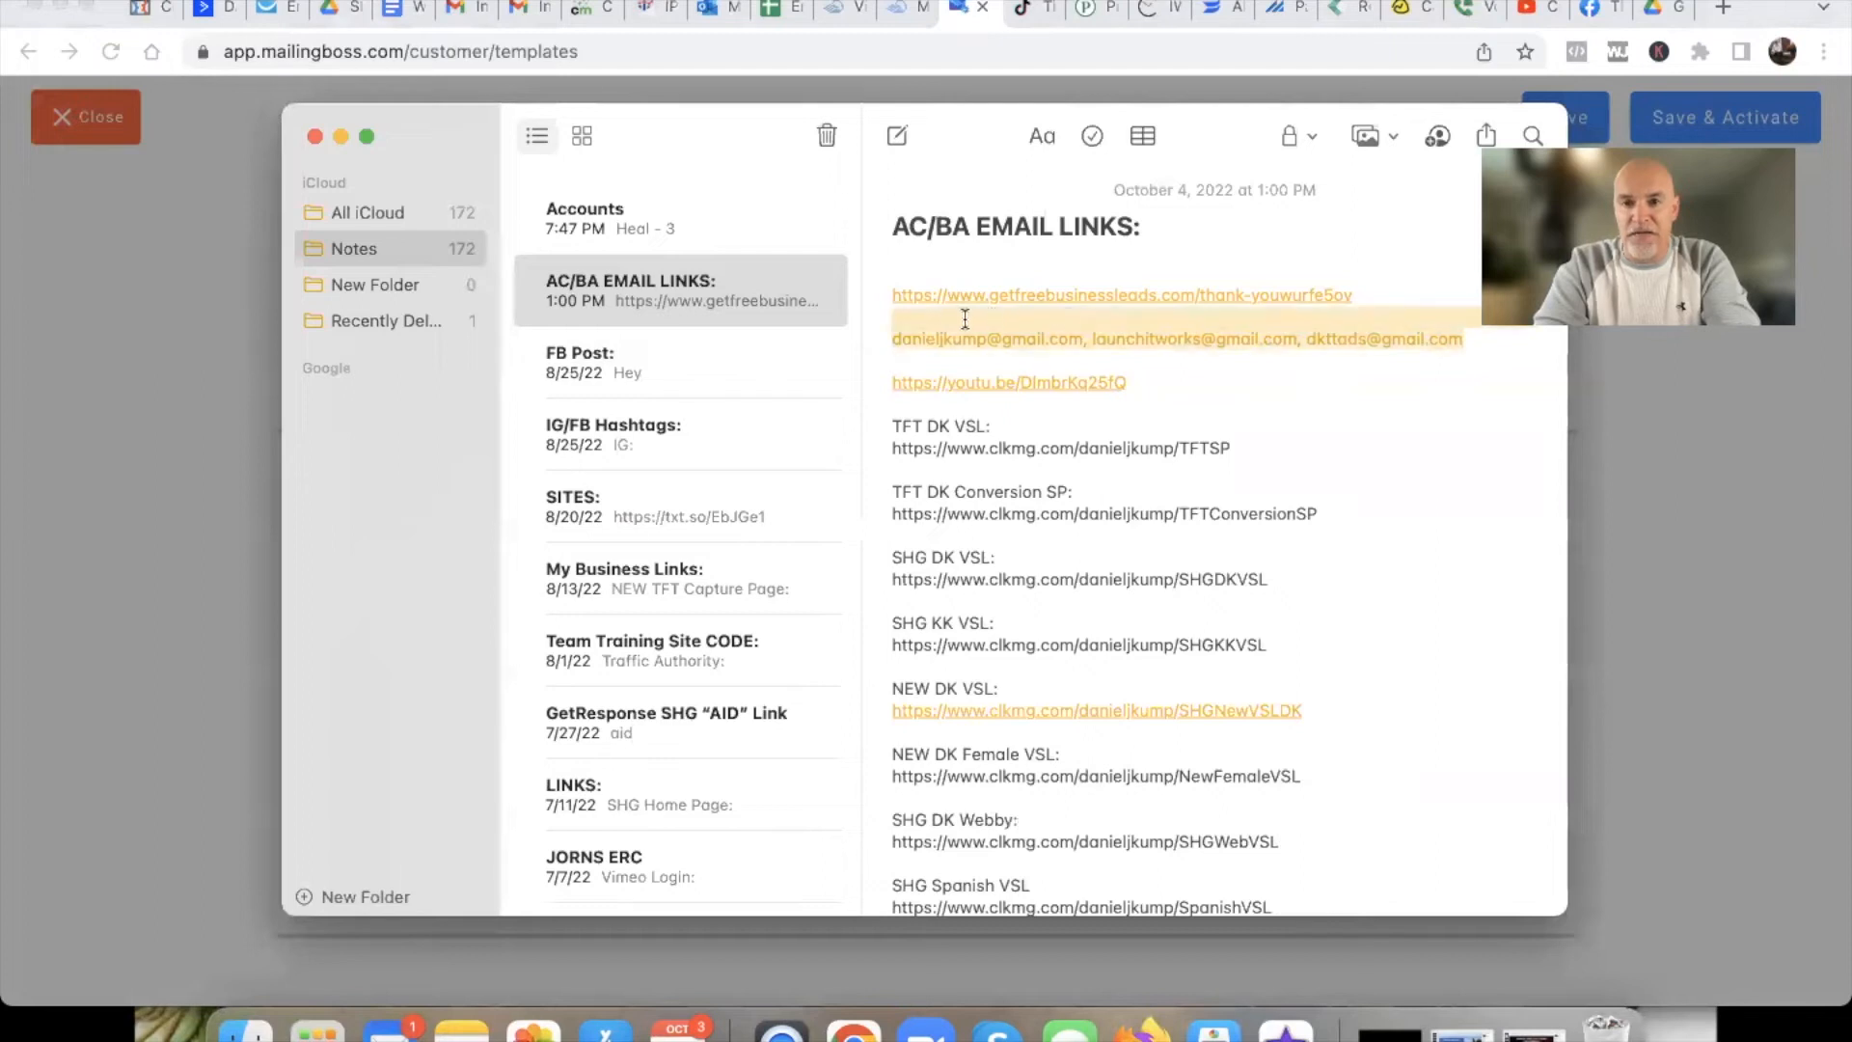
{"action": "triple_click", "coordinate": [1175, 340]}
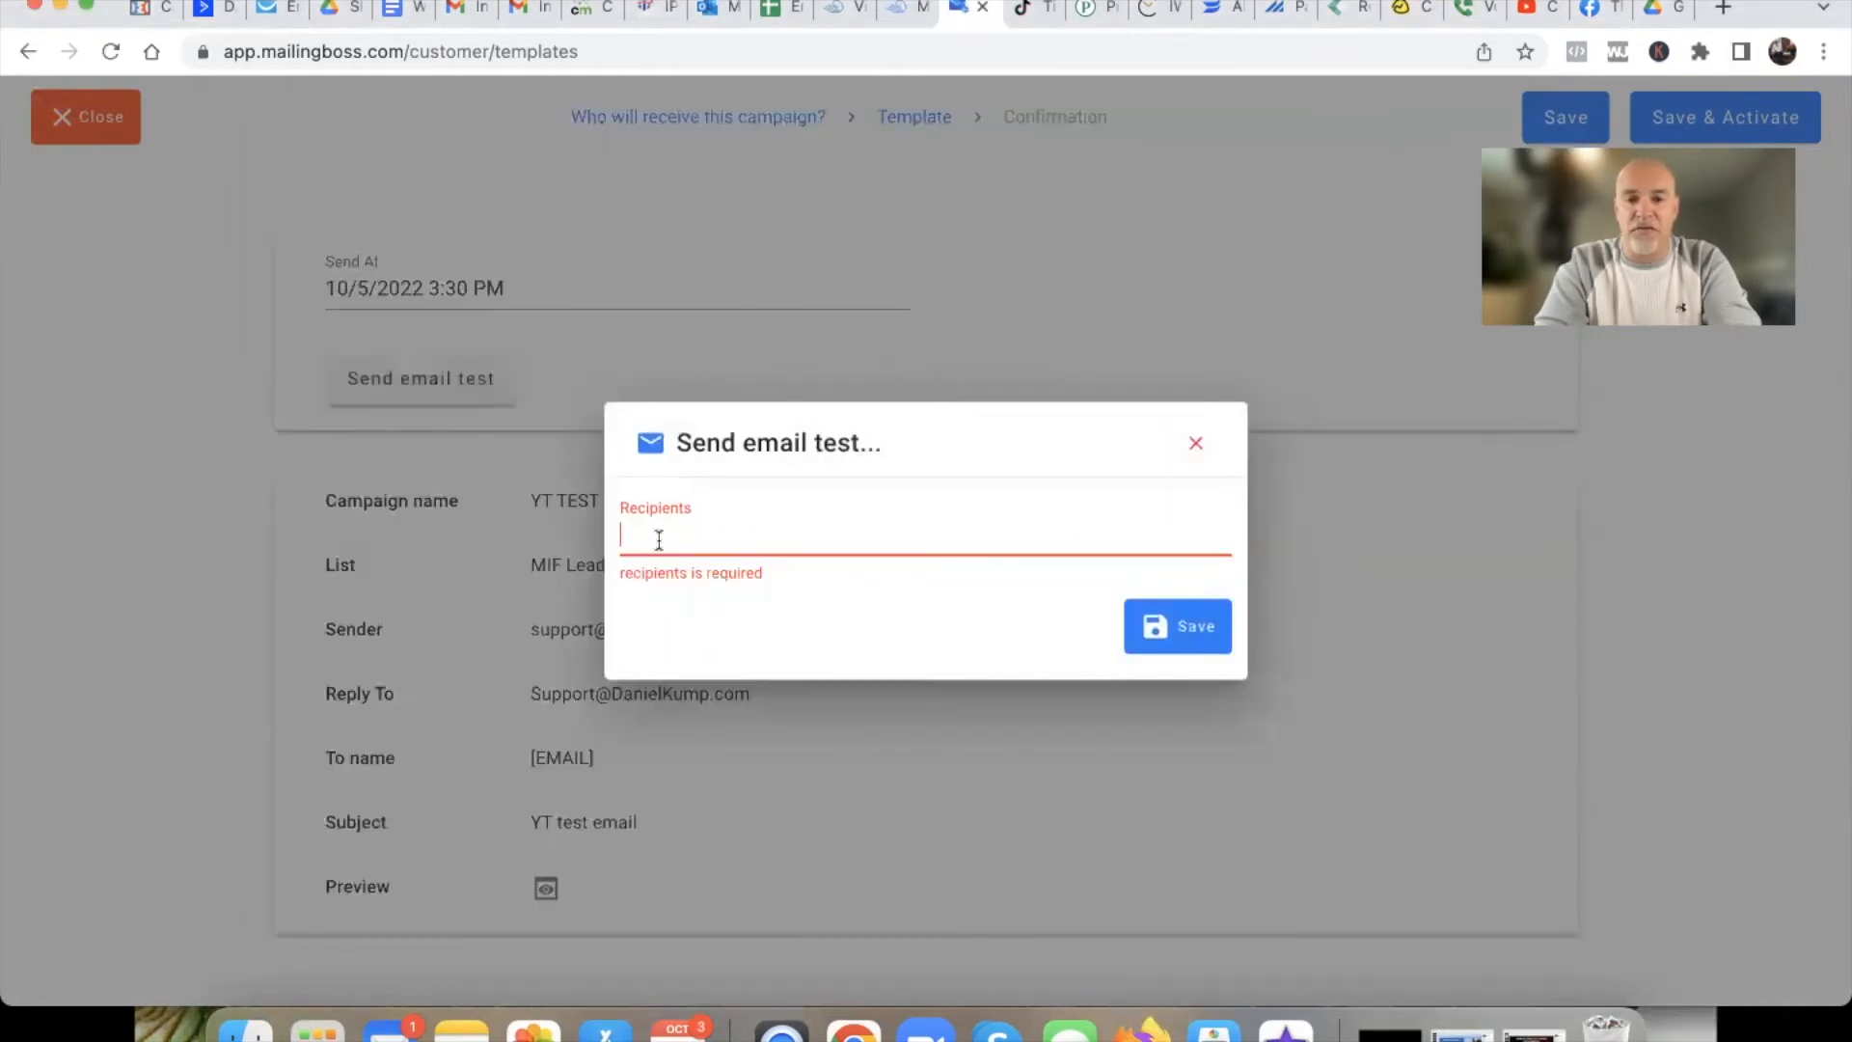
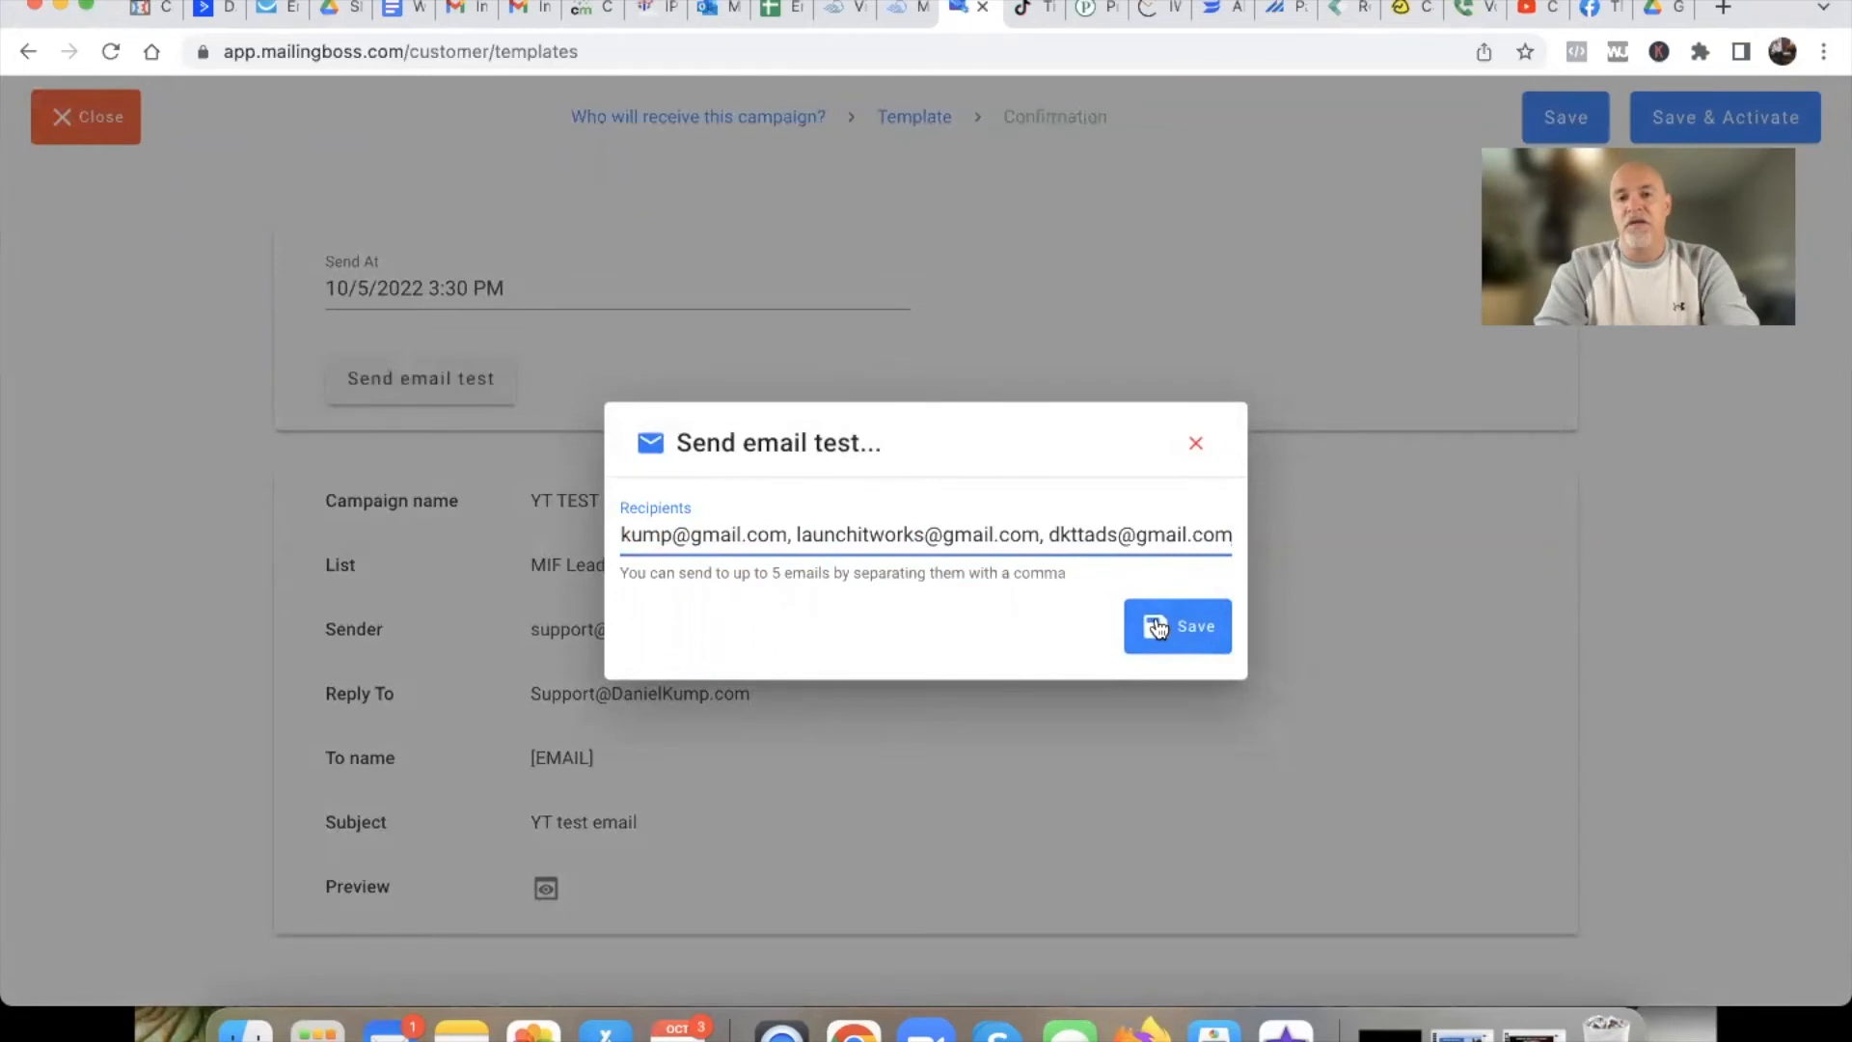
{"action": "left_click", "coordinate": [1176, 625]}
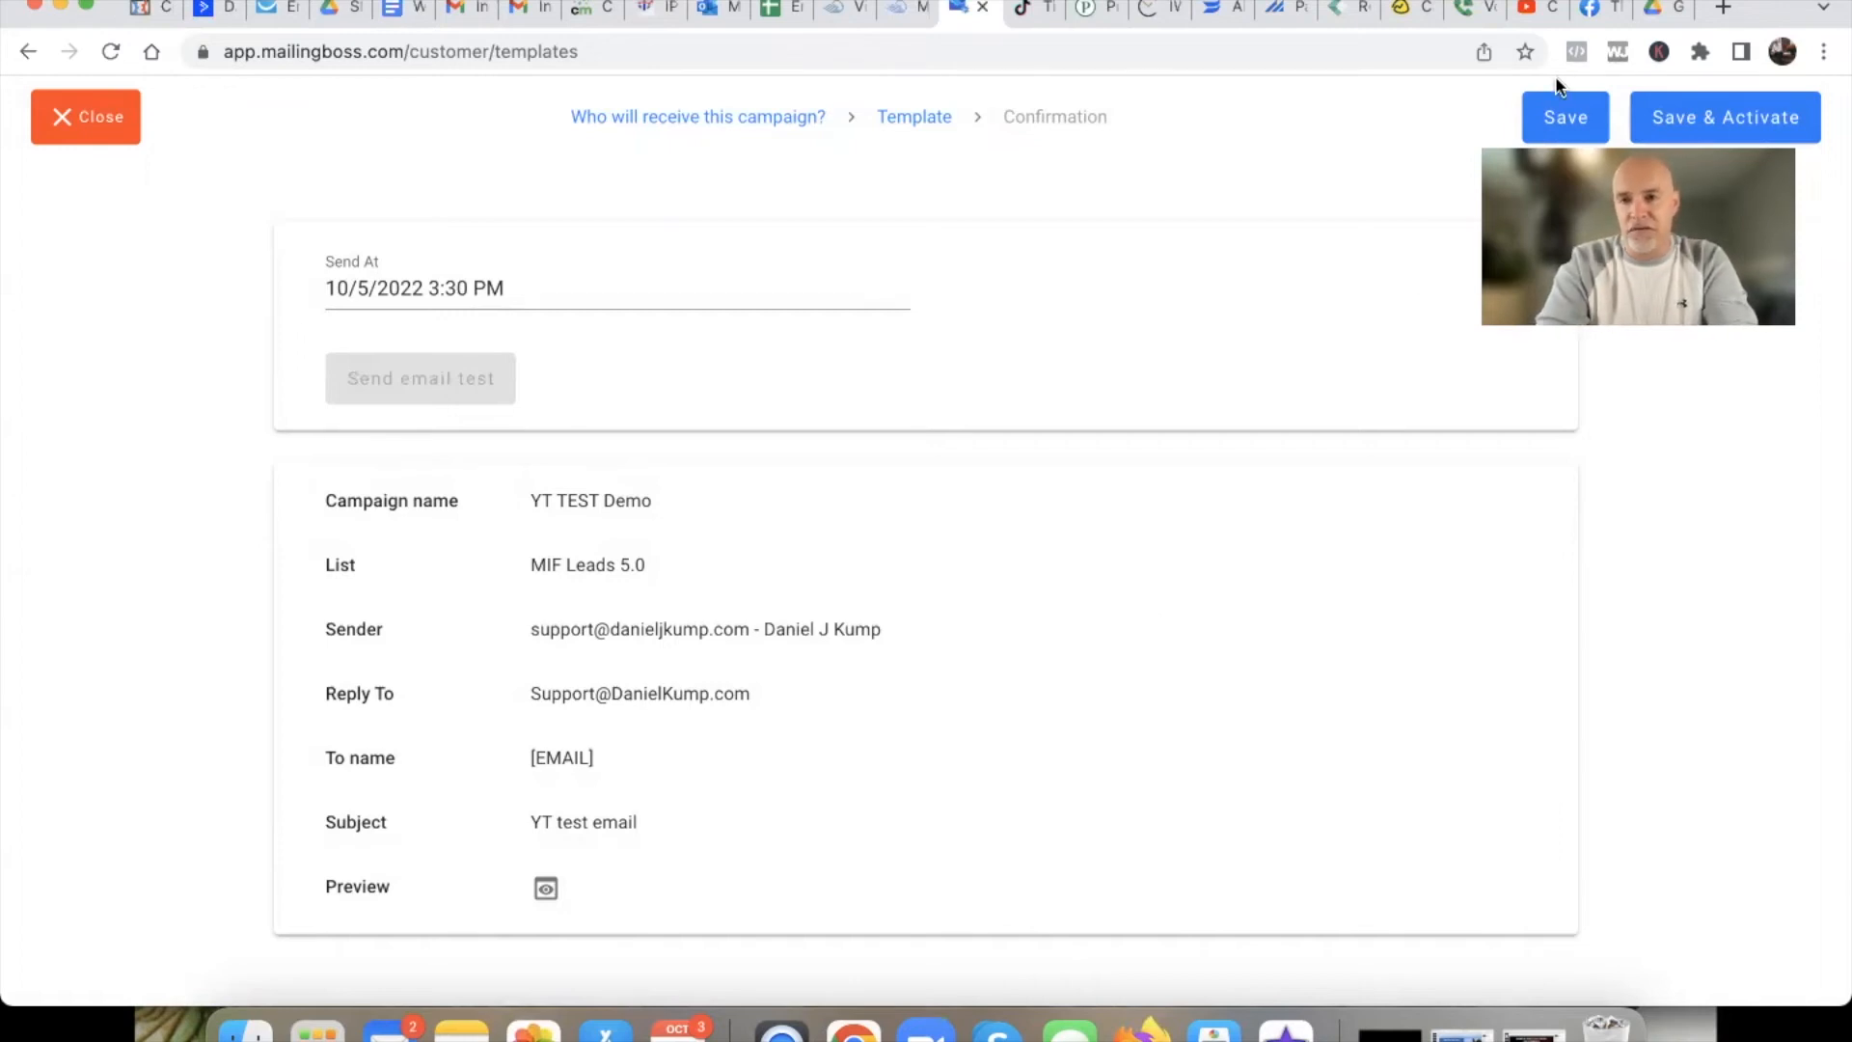
Refresh the Gmail inbox, read the newly arrived YT test email, and return to MailingBoss.
{"action": "left_click", "coordinate": [465, 8]}
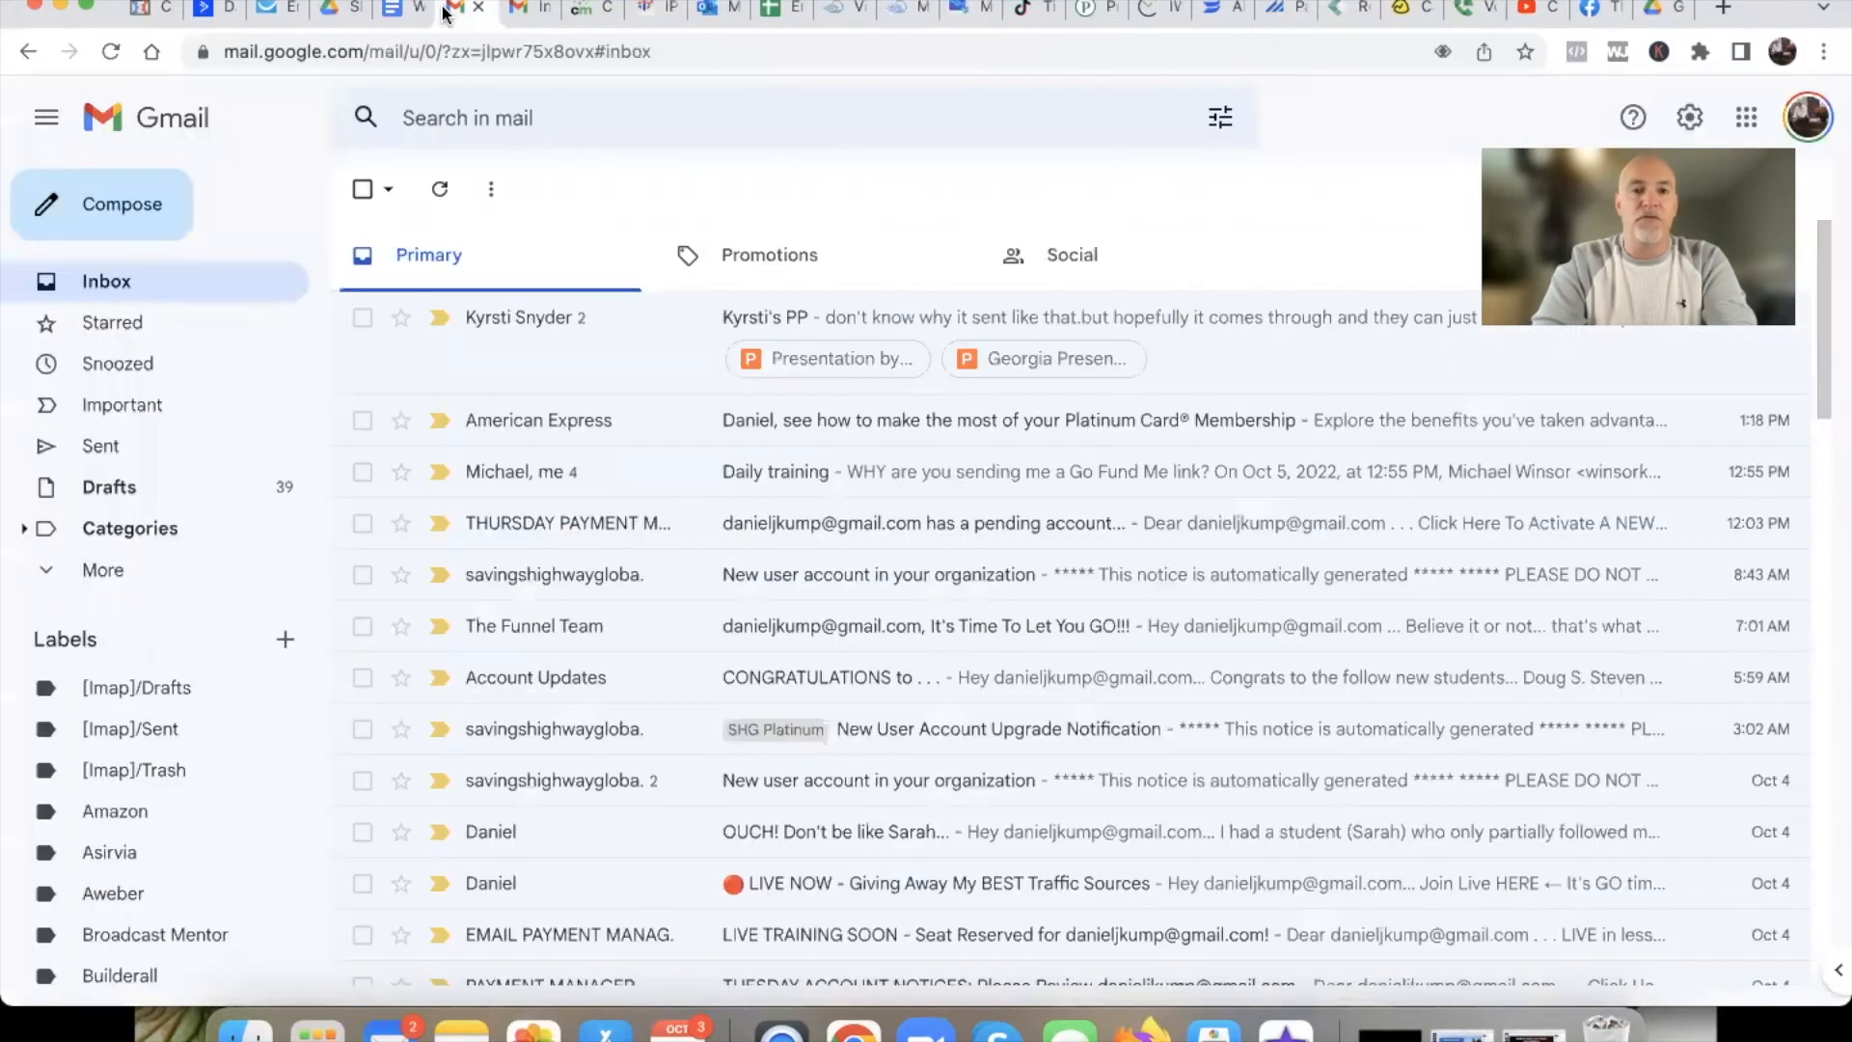
{"action": "left_click", "coordinate": [440, 190]}
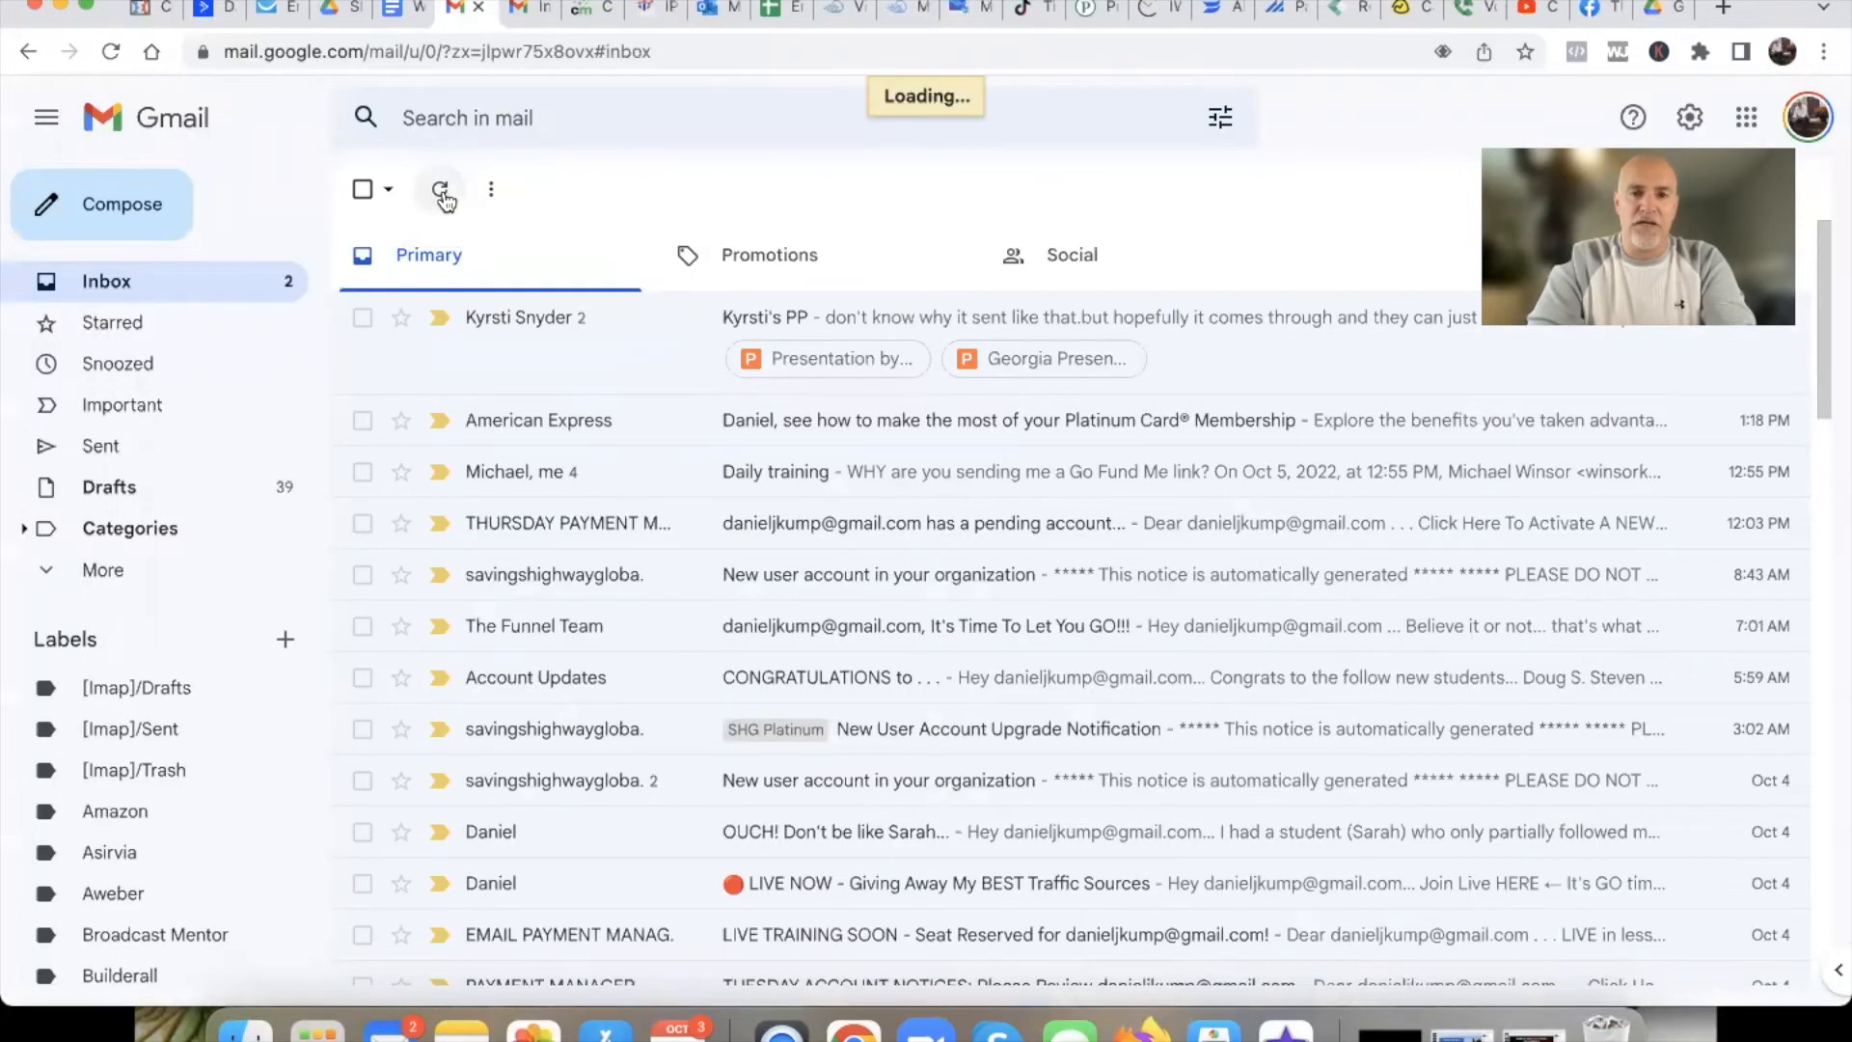
{"action": "left_click", "coordinate": [440, 190]}
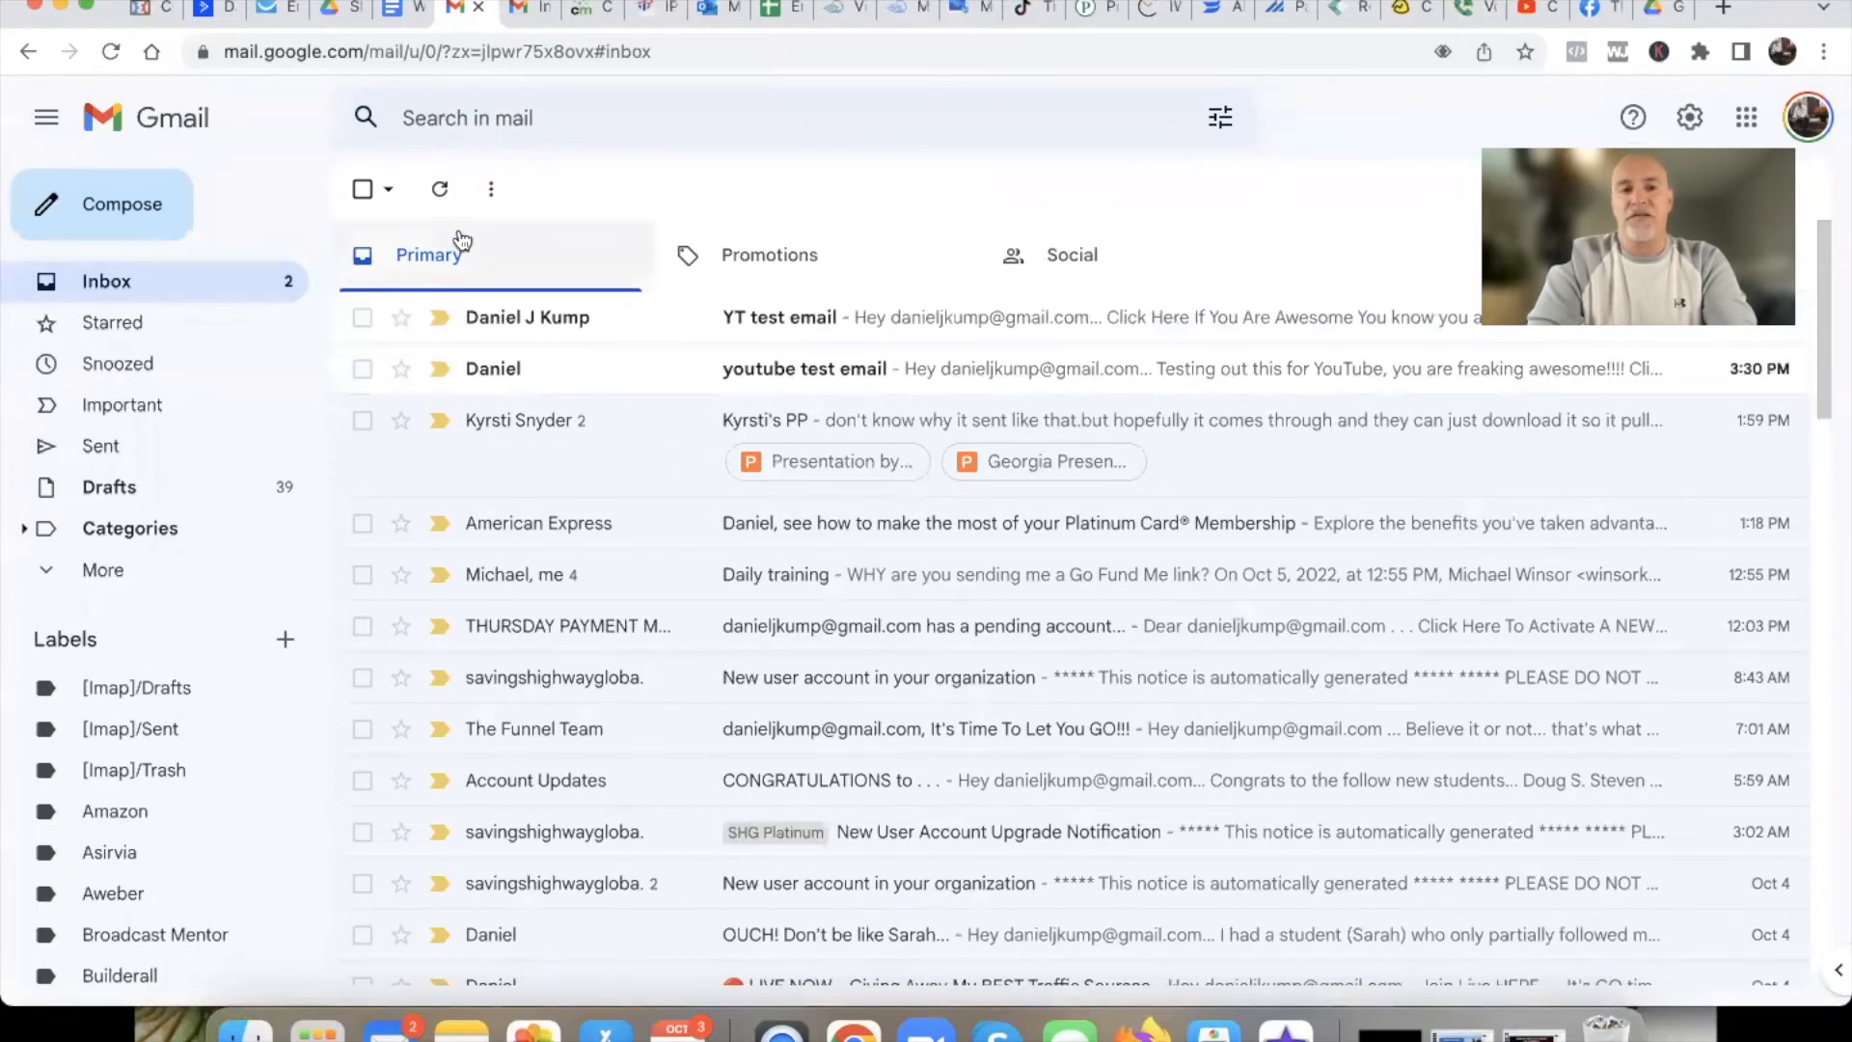
{"action": "mouse_move", "coordinate": [567, 367]}
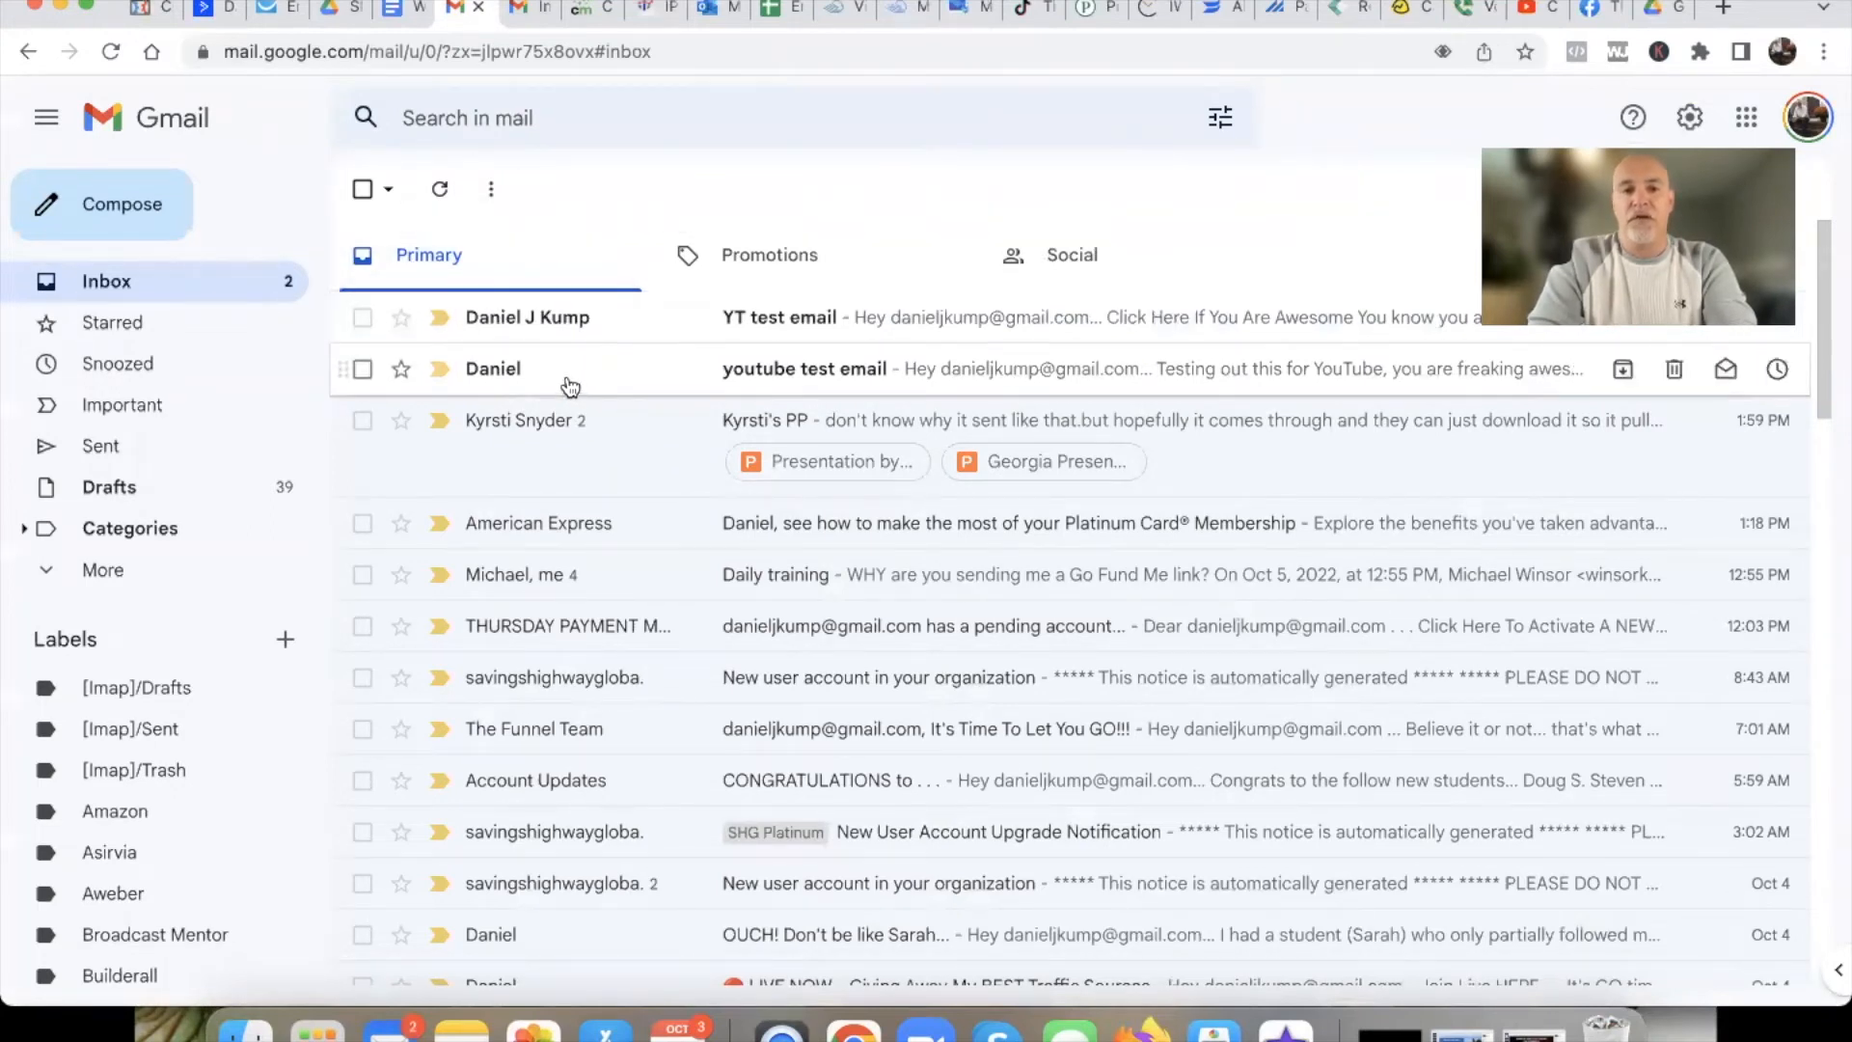
{"action": "left_click", "coordinate": [803, 369]}
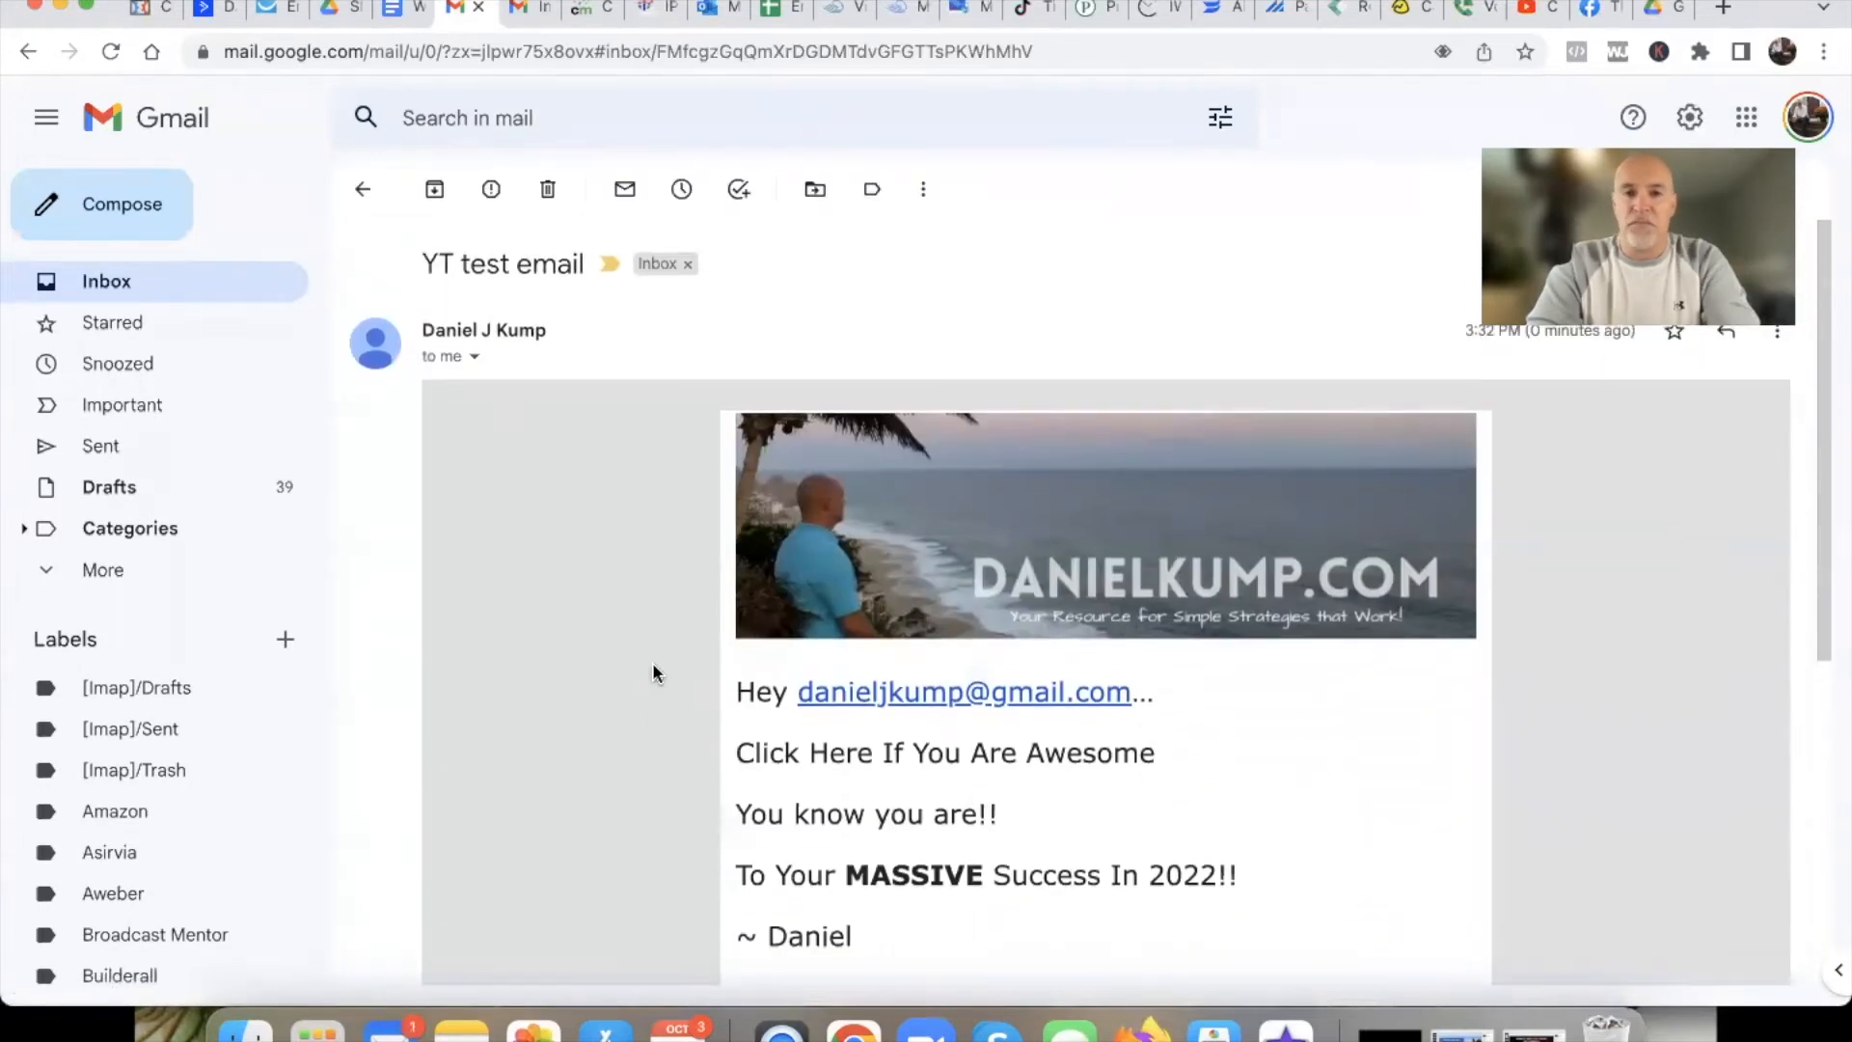
{"action": "mouse_move", "coordinate": [1023, 21]}
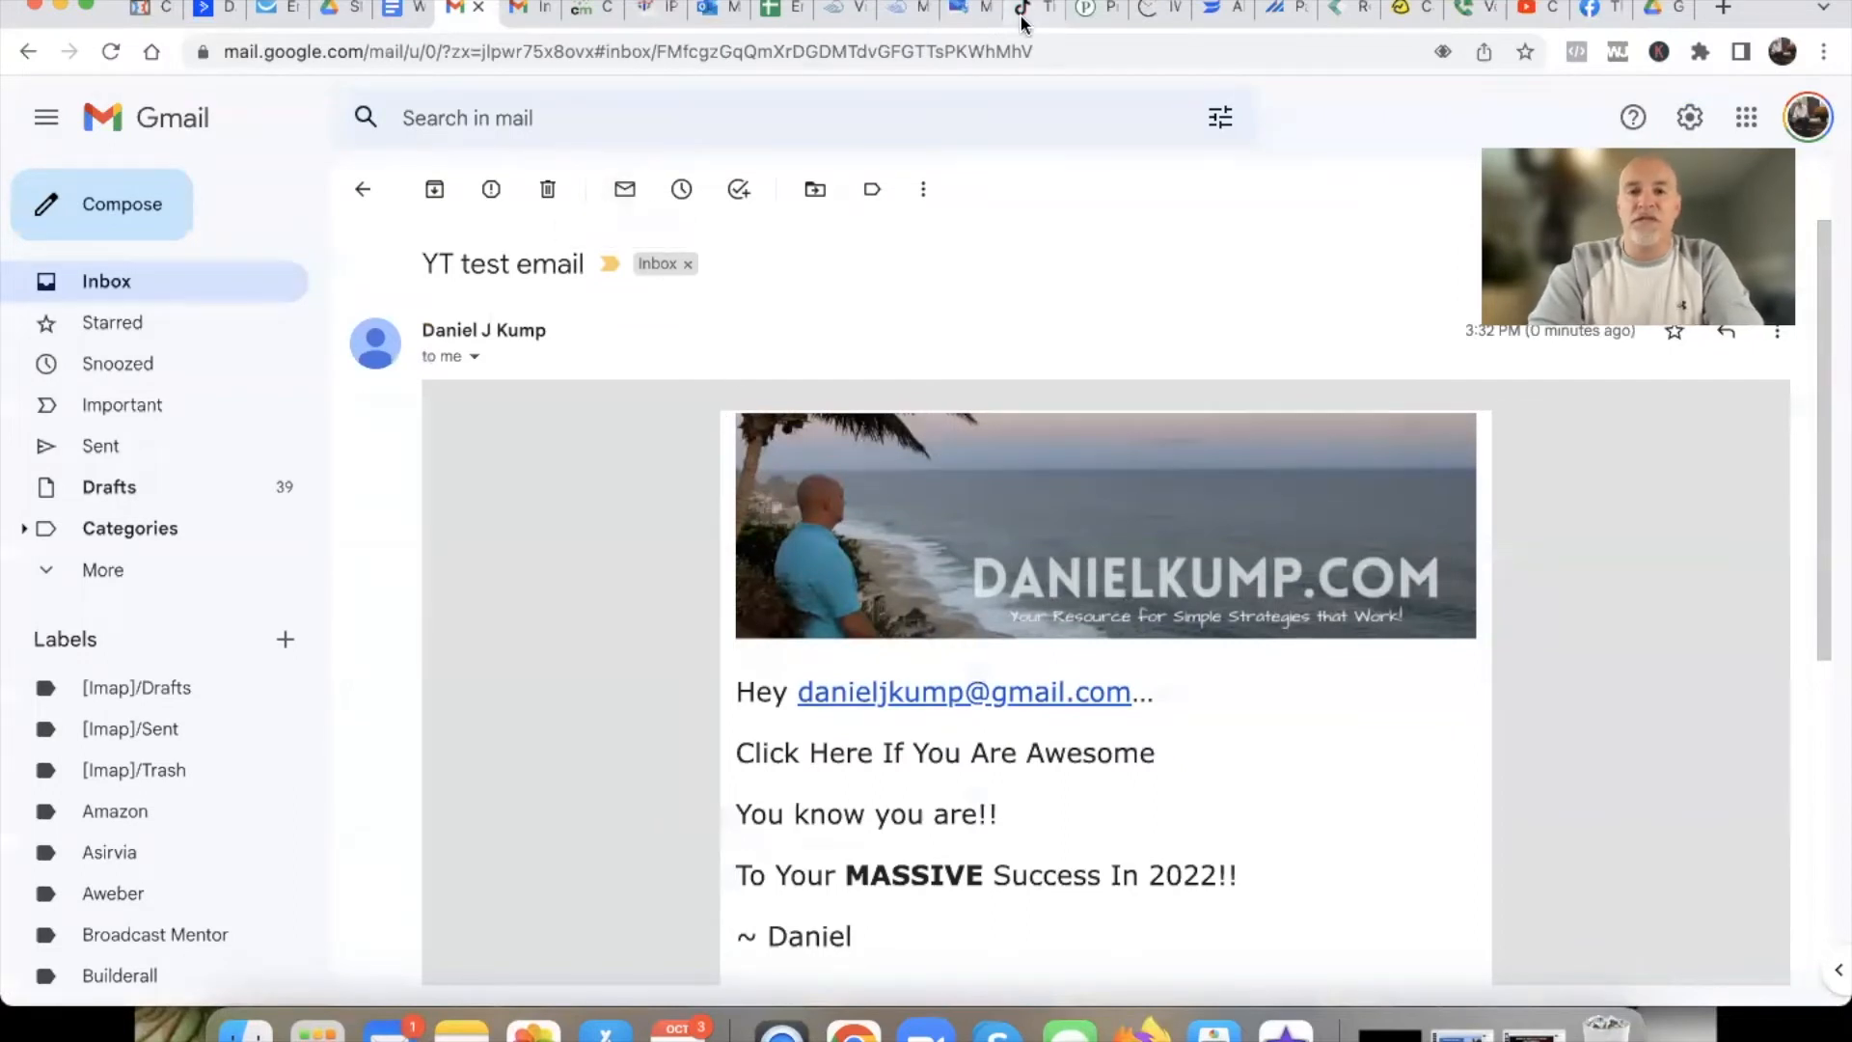
{"action": "left_click", "coordinate": [968, 10]}
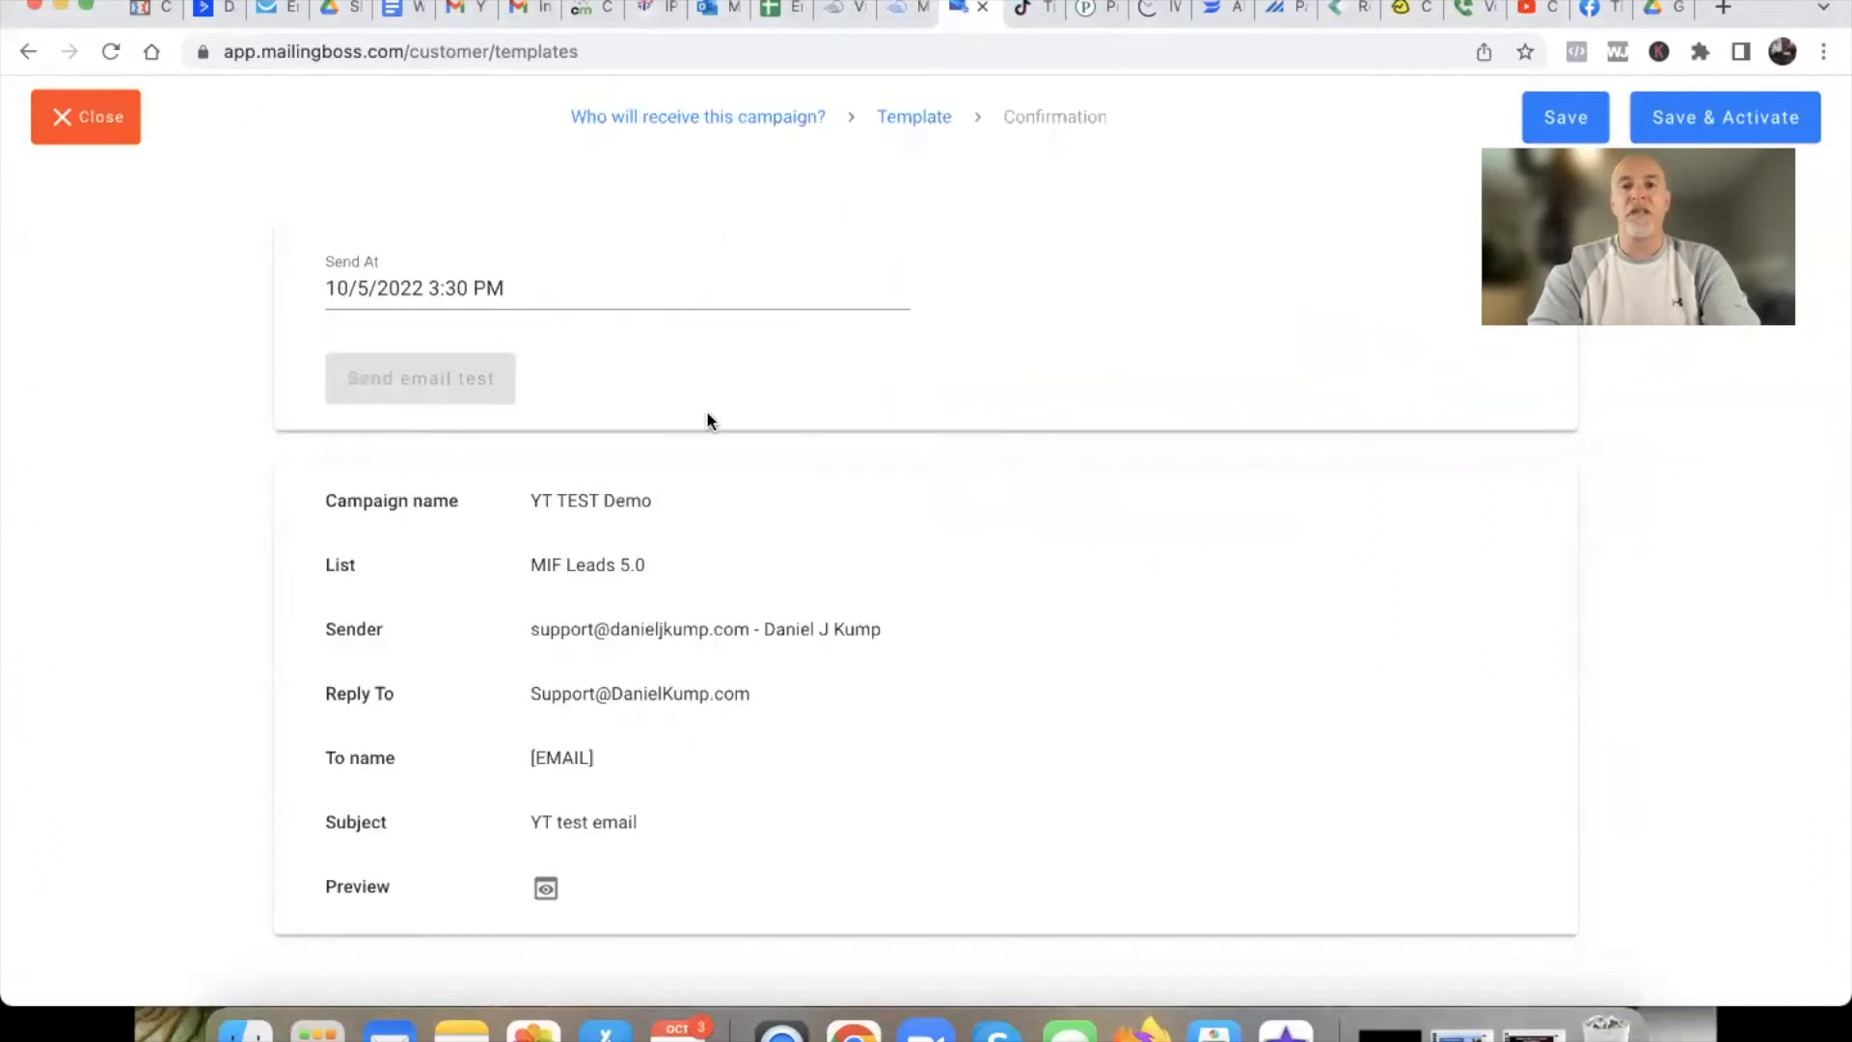
{"action": "mouse_move", "coordinate": [807, 410]}
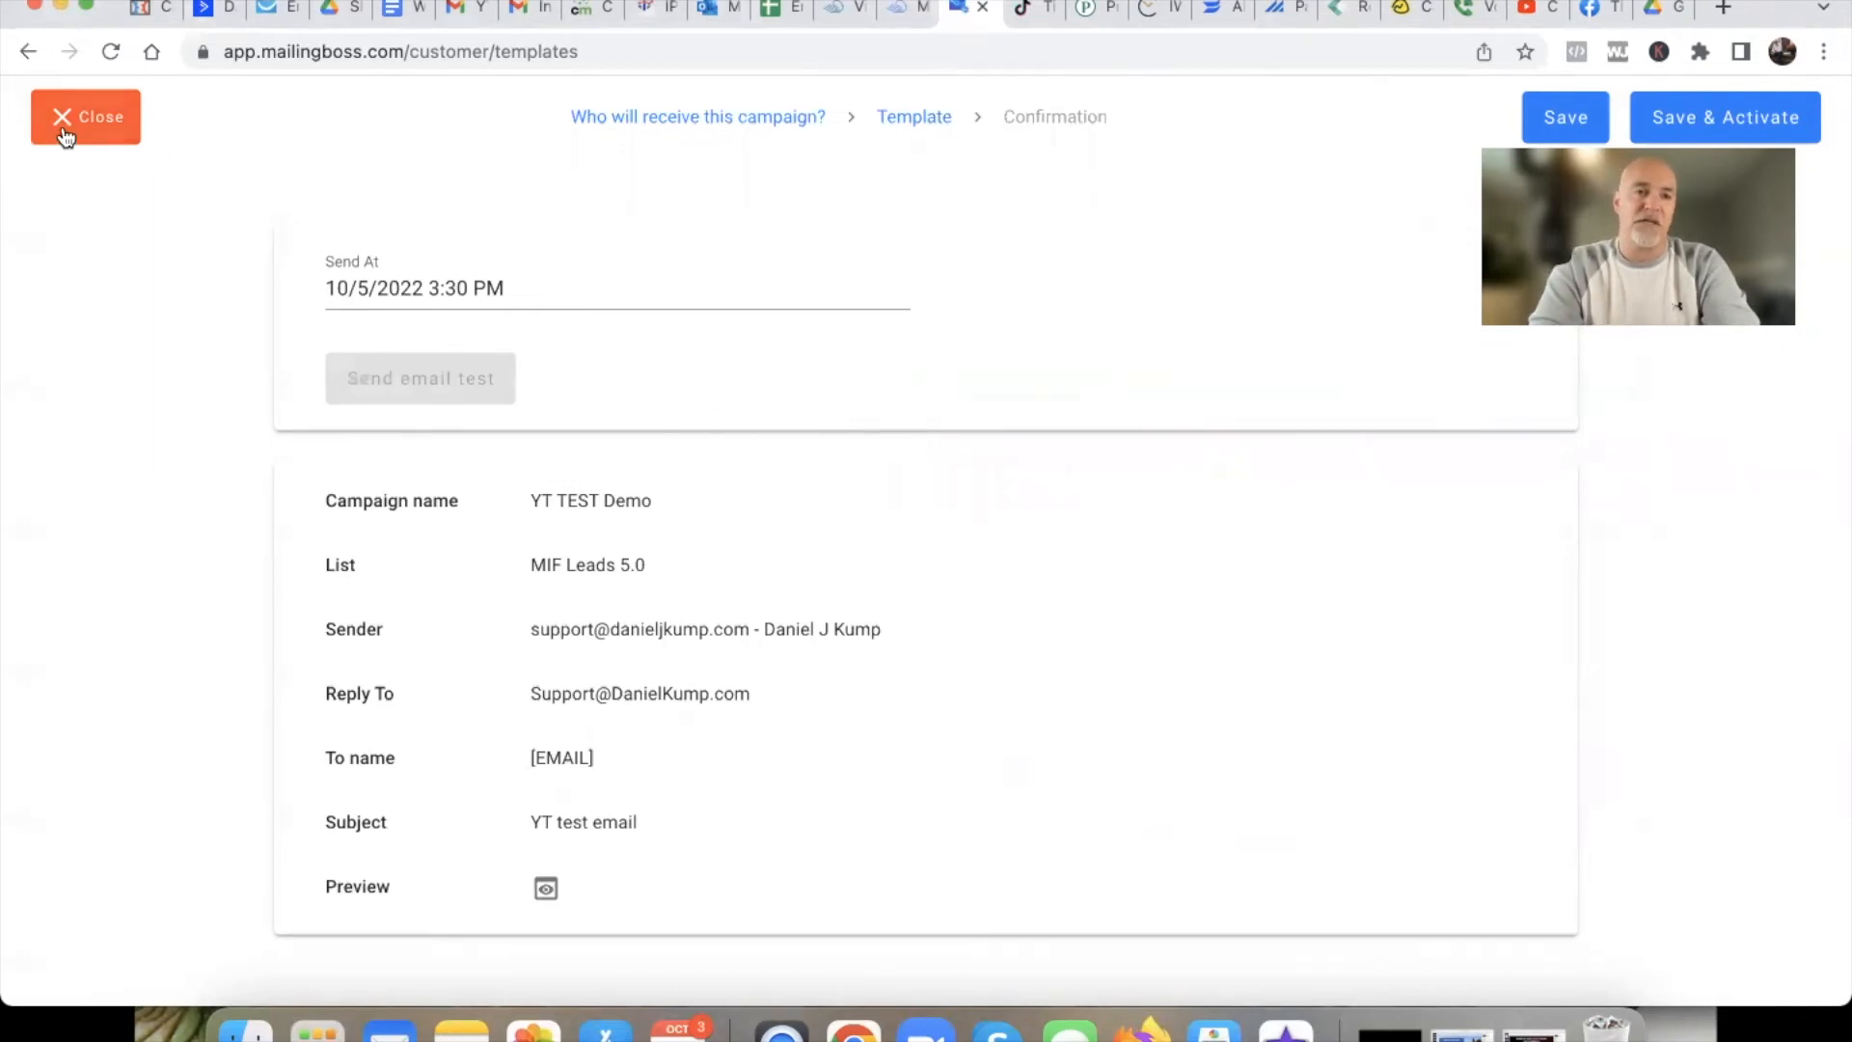
Leave the campaign confirmation and open the TA Leads & Ads subscriber list.
{"action": "left_click", "coordinate": [83, 116]}
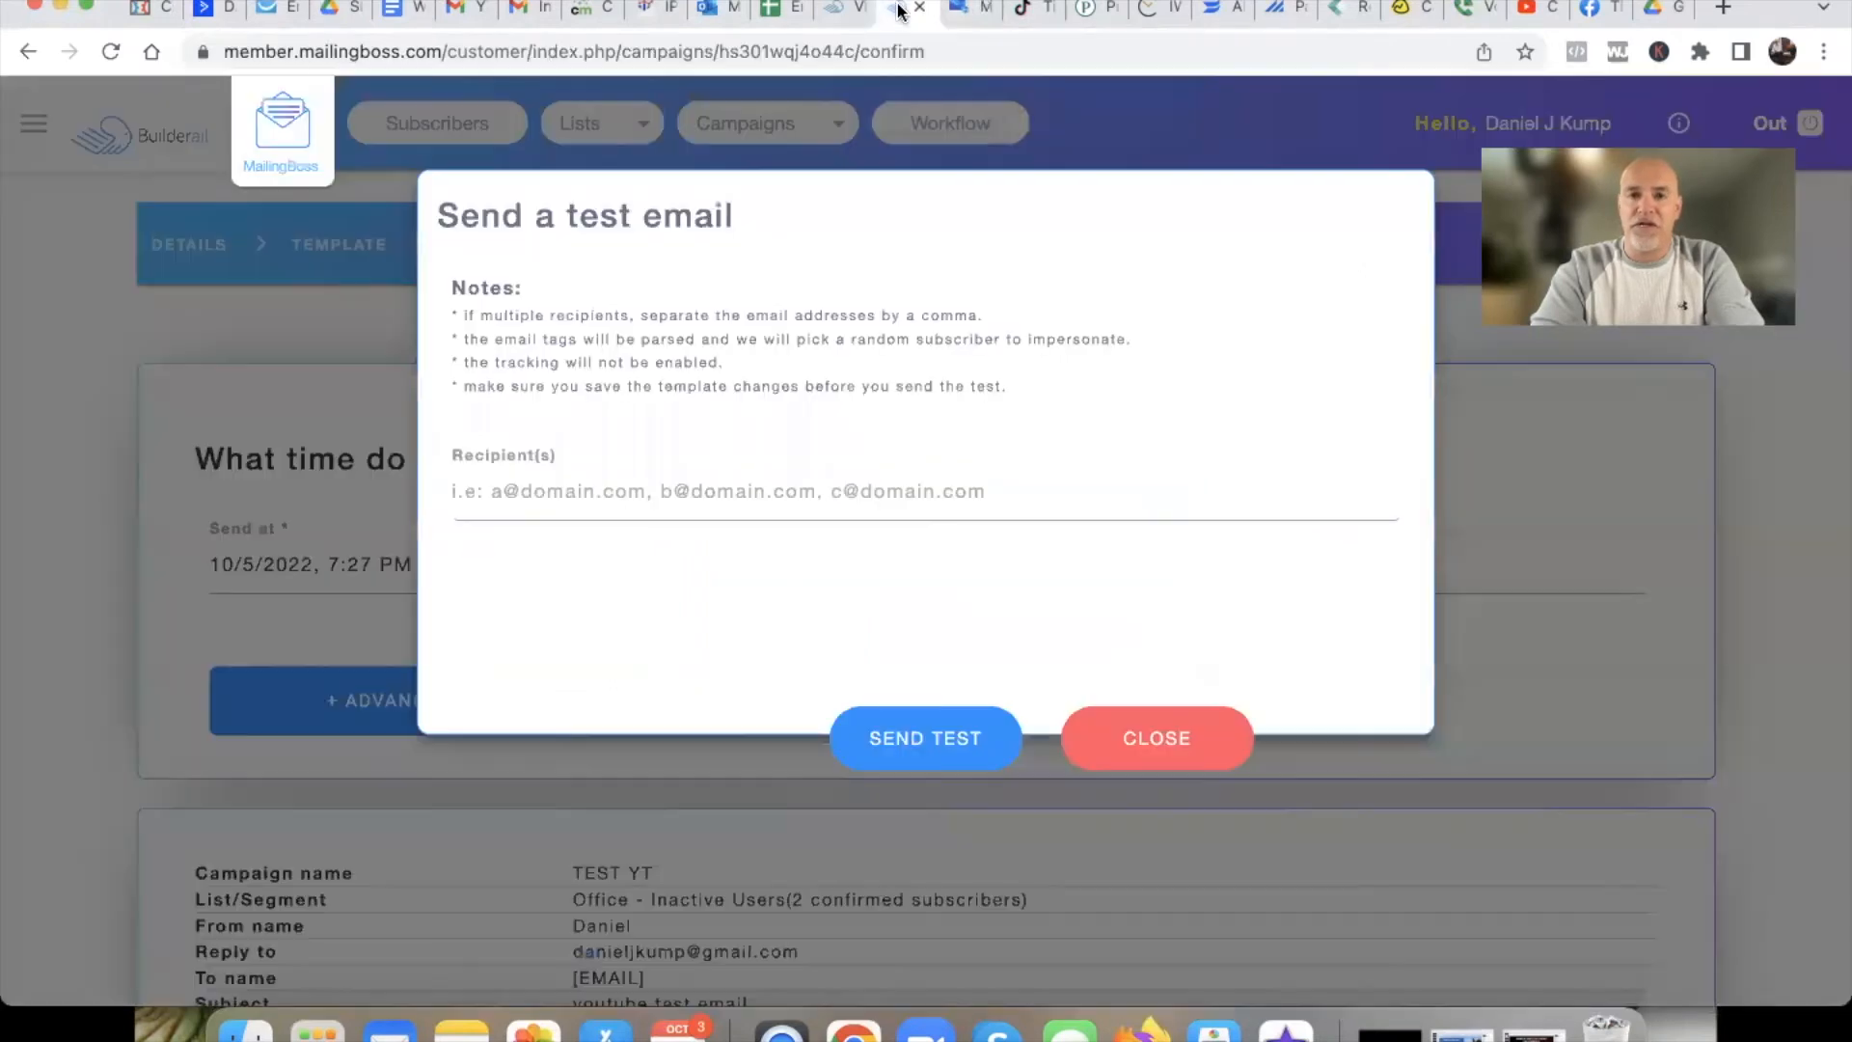
{"action": "left_click", "coordinate": [1155, 737]}
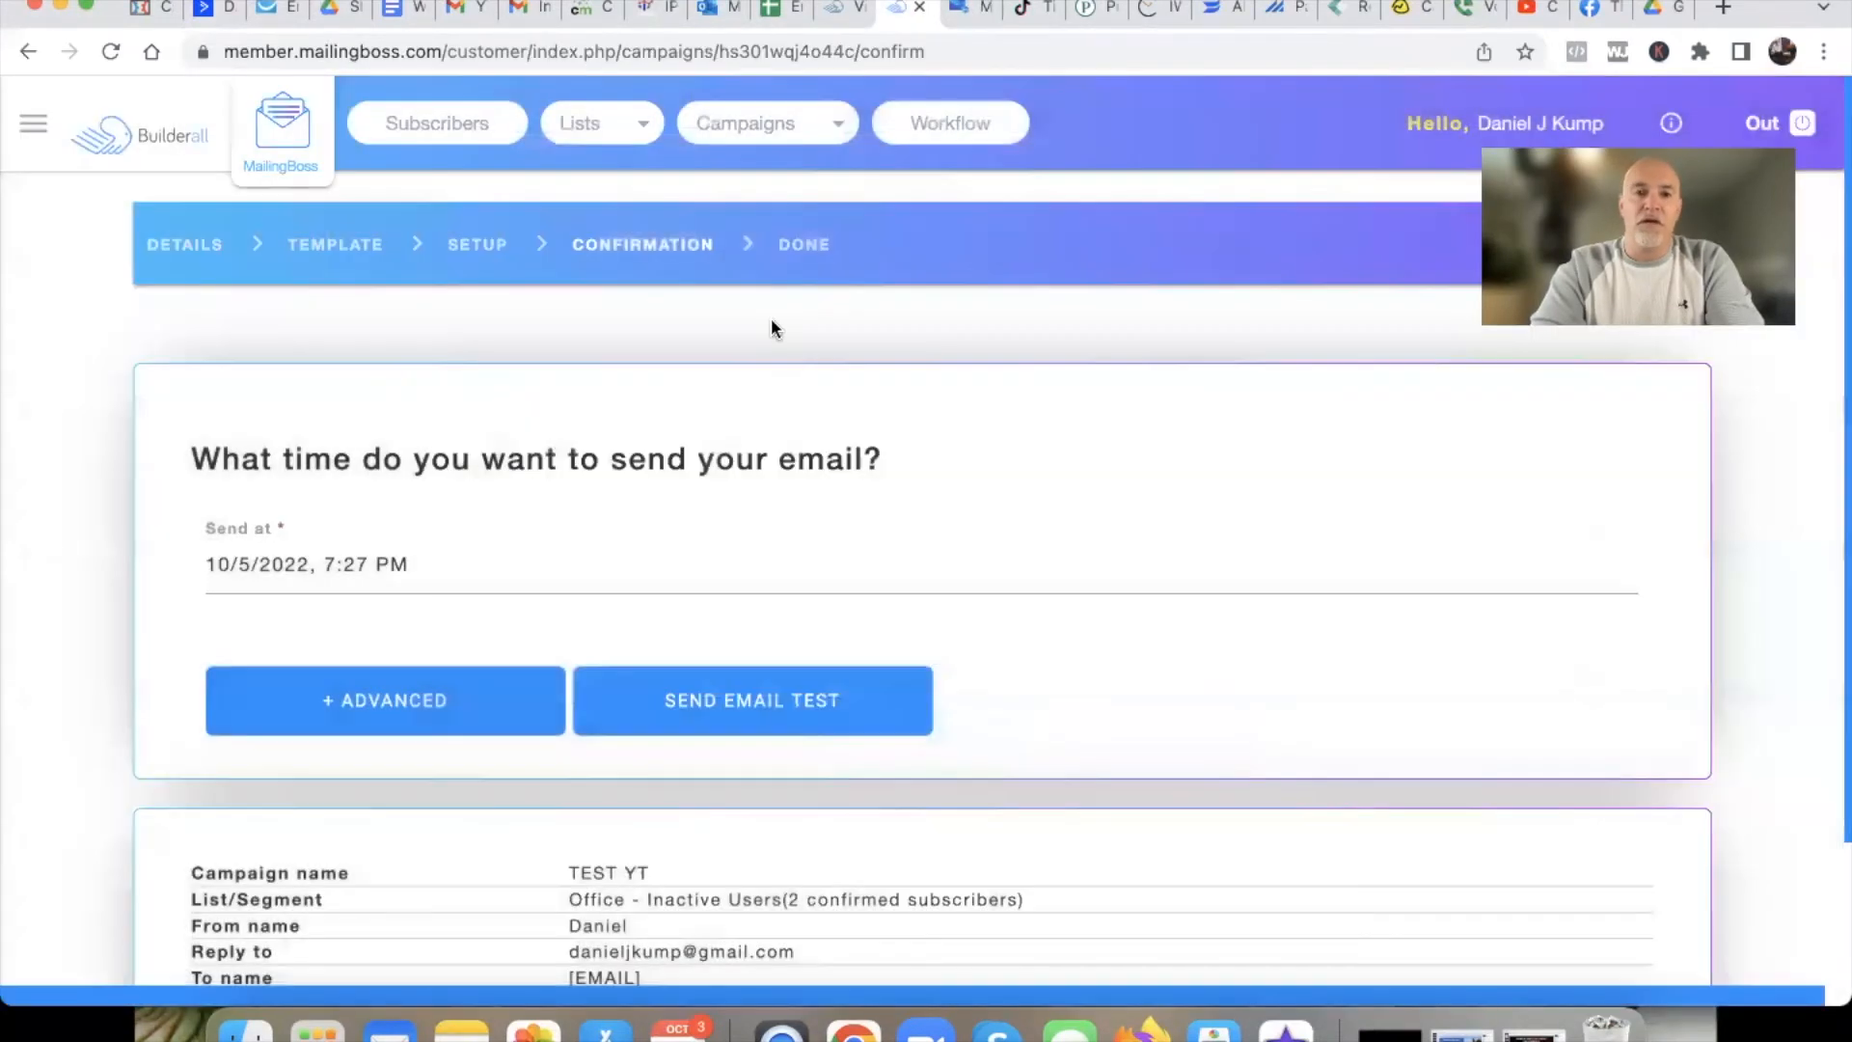
{"action": "left_click", "coordinate": [578, 123]}
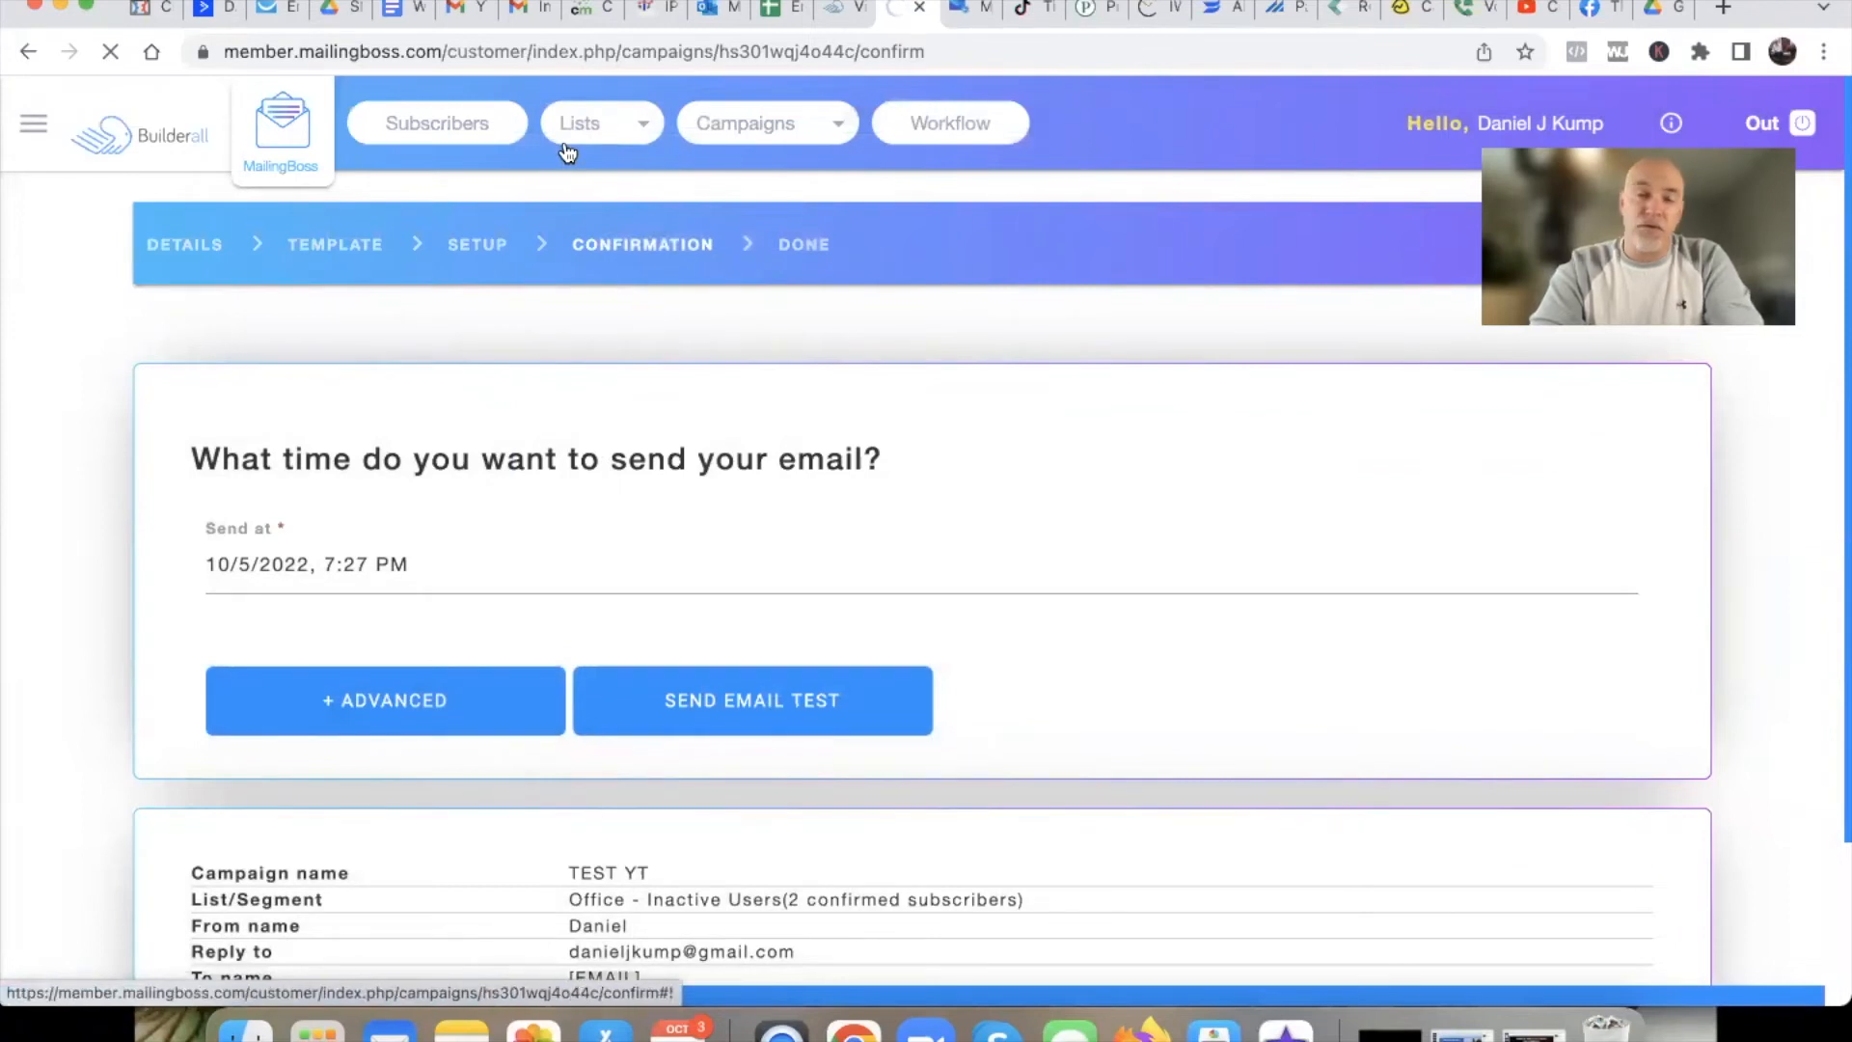
{"action": "left_click", "coordinate": [579, 123]}
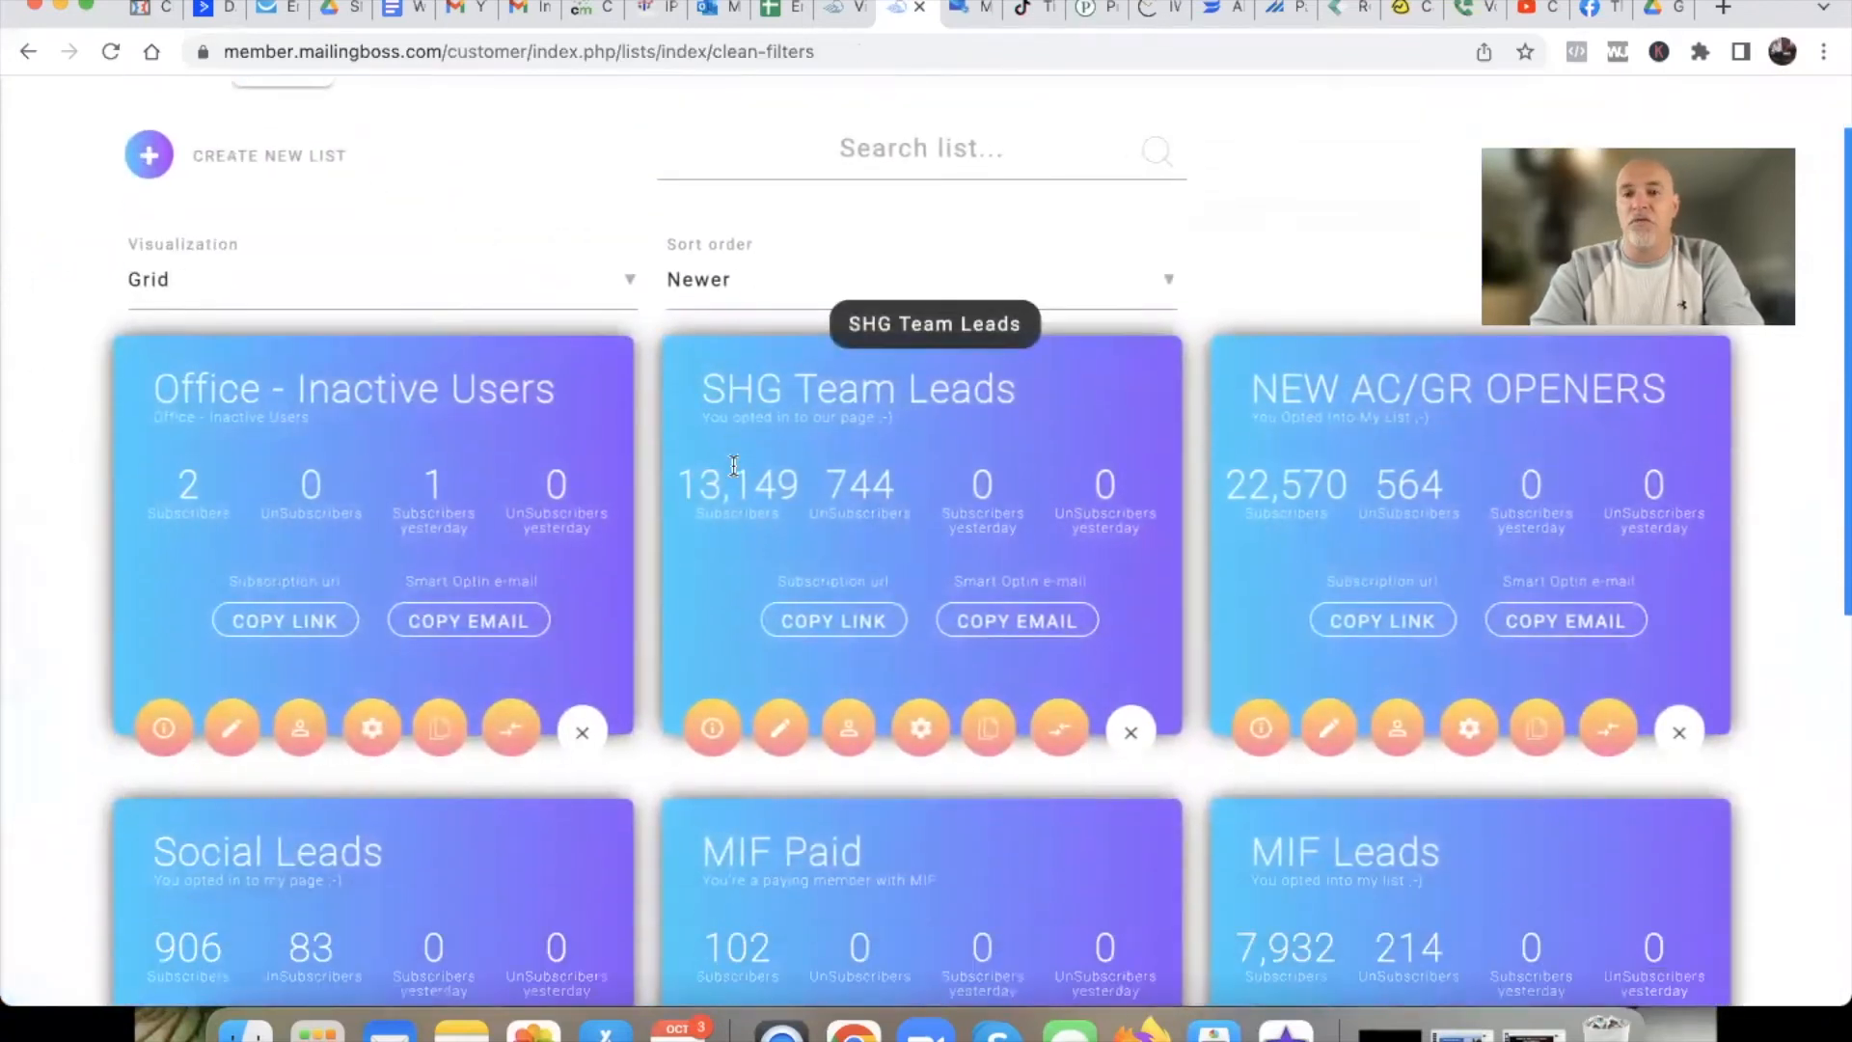
{"action": "scroll", "scroll_direction": "down", "scroll_amount": 3}
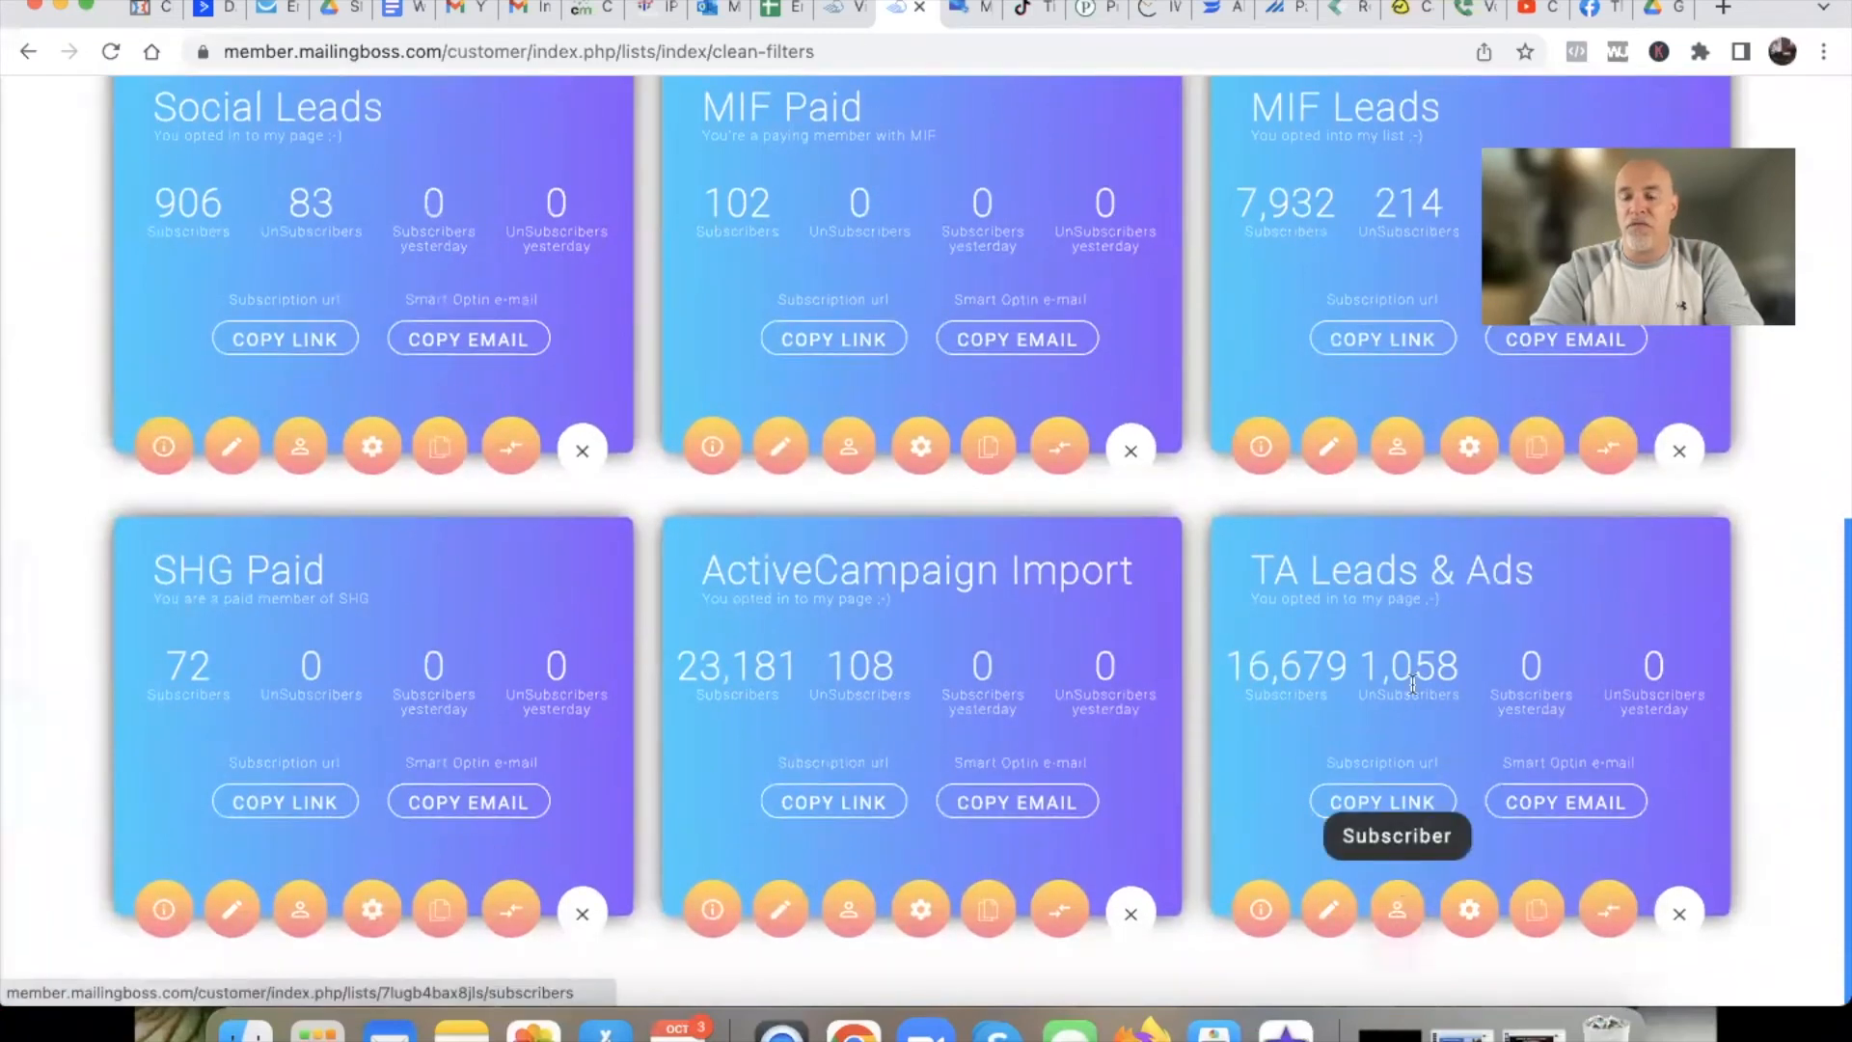
{"action": "left_click", "coordinate": [1397, 908]}
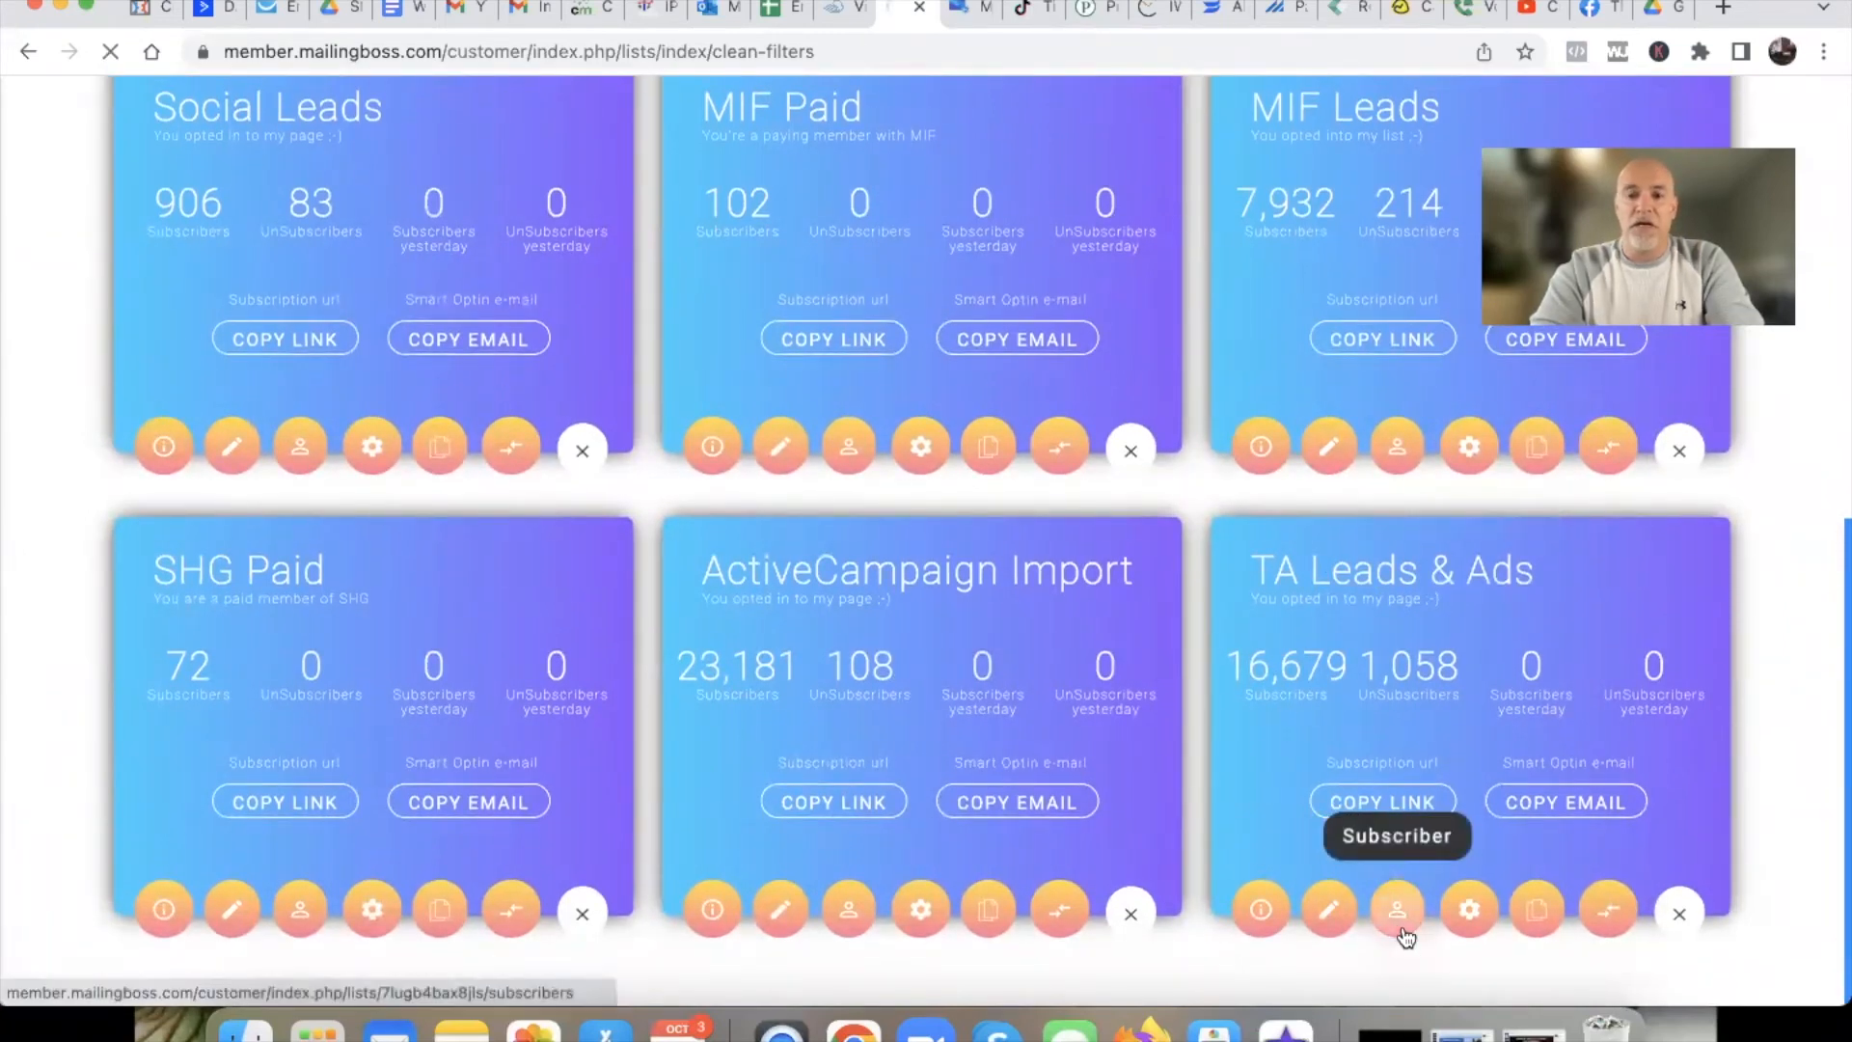
{"action": "left_click", "coordinate": [1394, 909]}
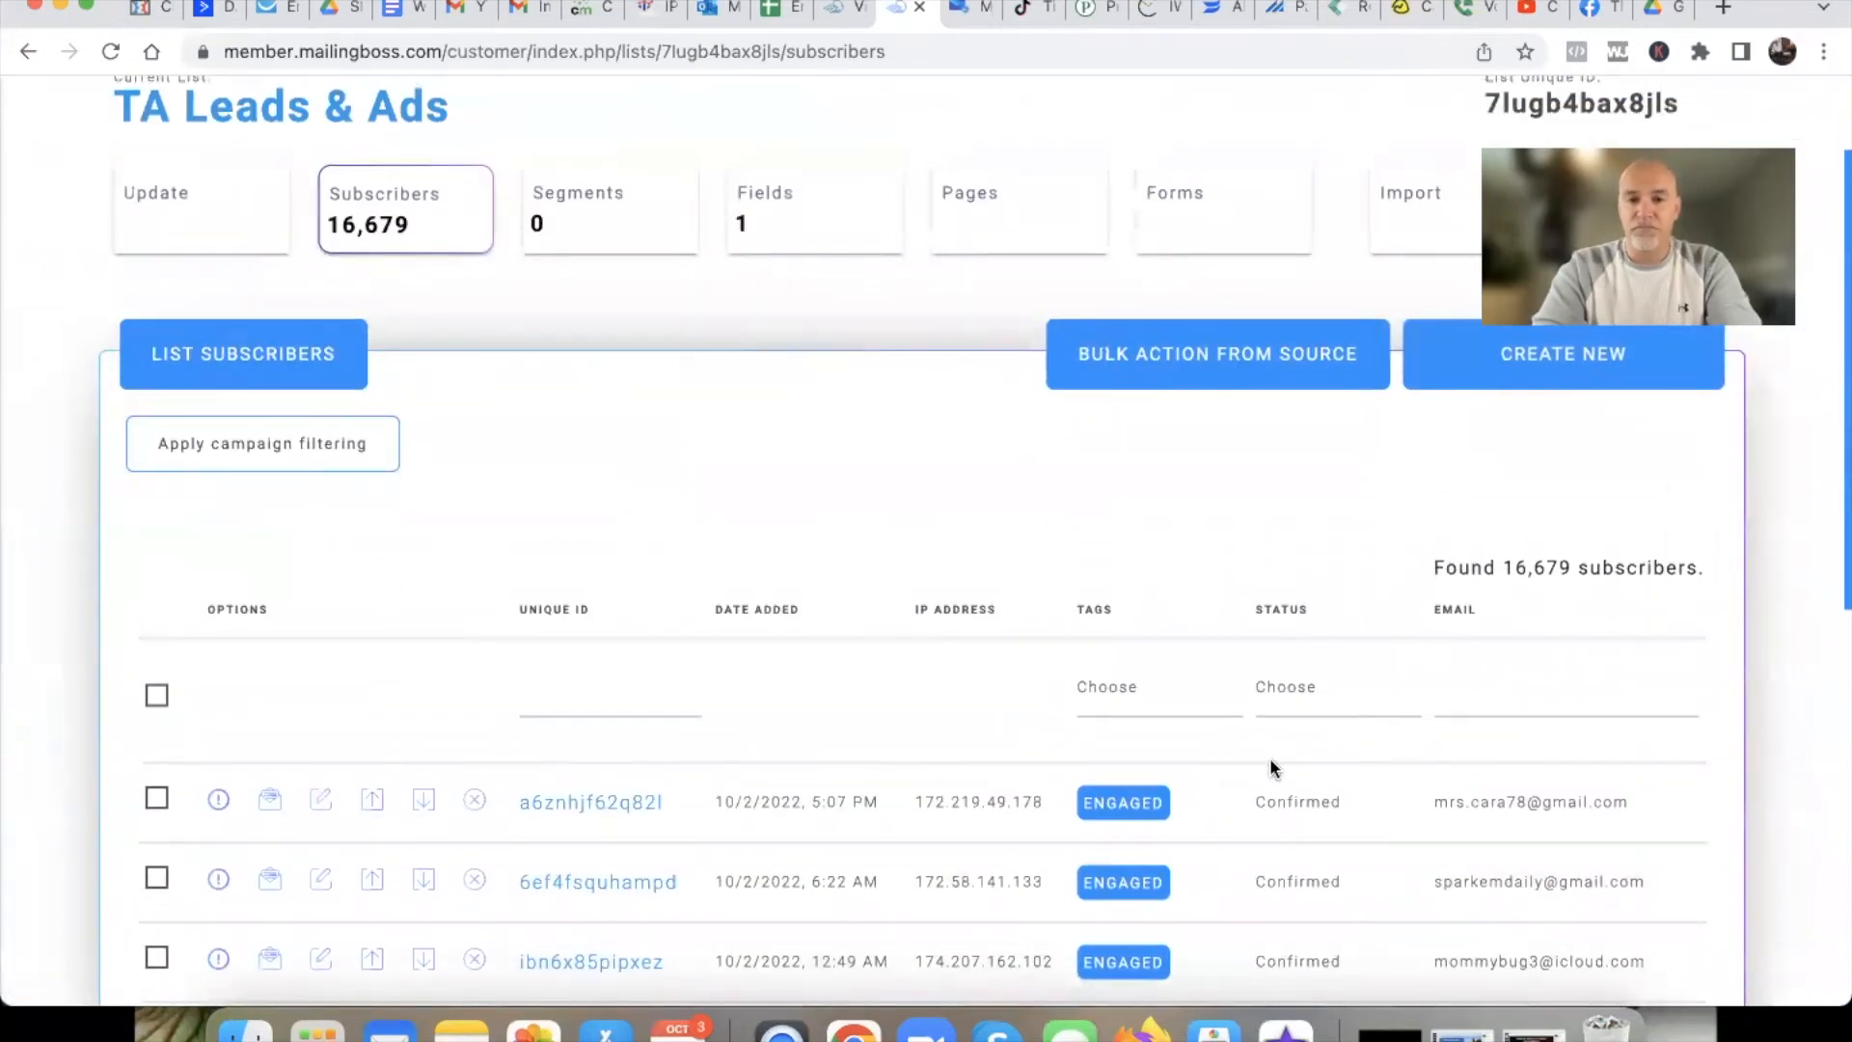
{"action": "left_click", "coordinate": [1564, 695]}
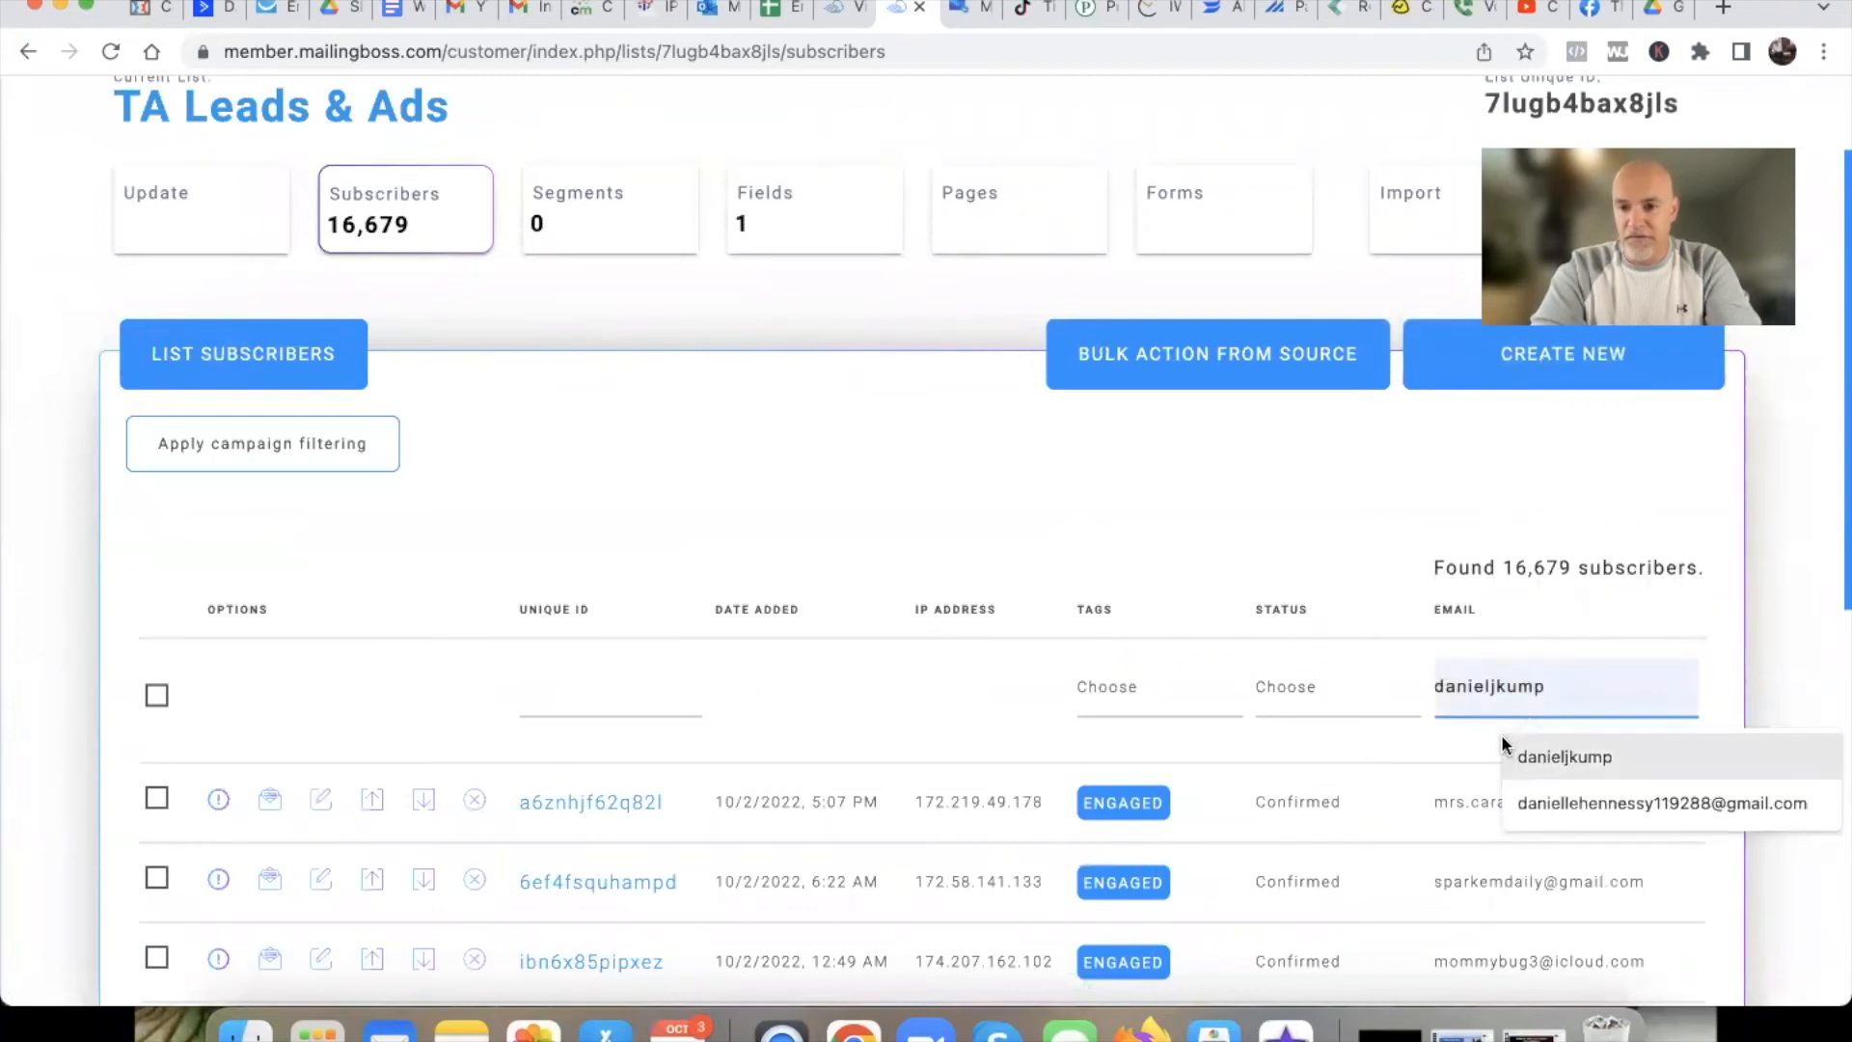
{"action": "key", "text": "Backspace"}
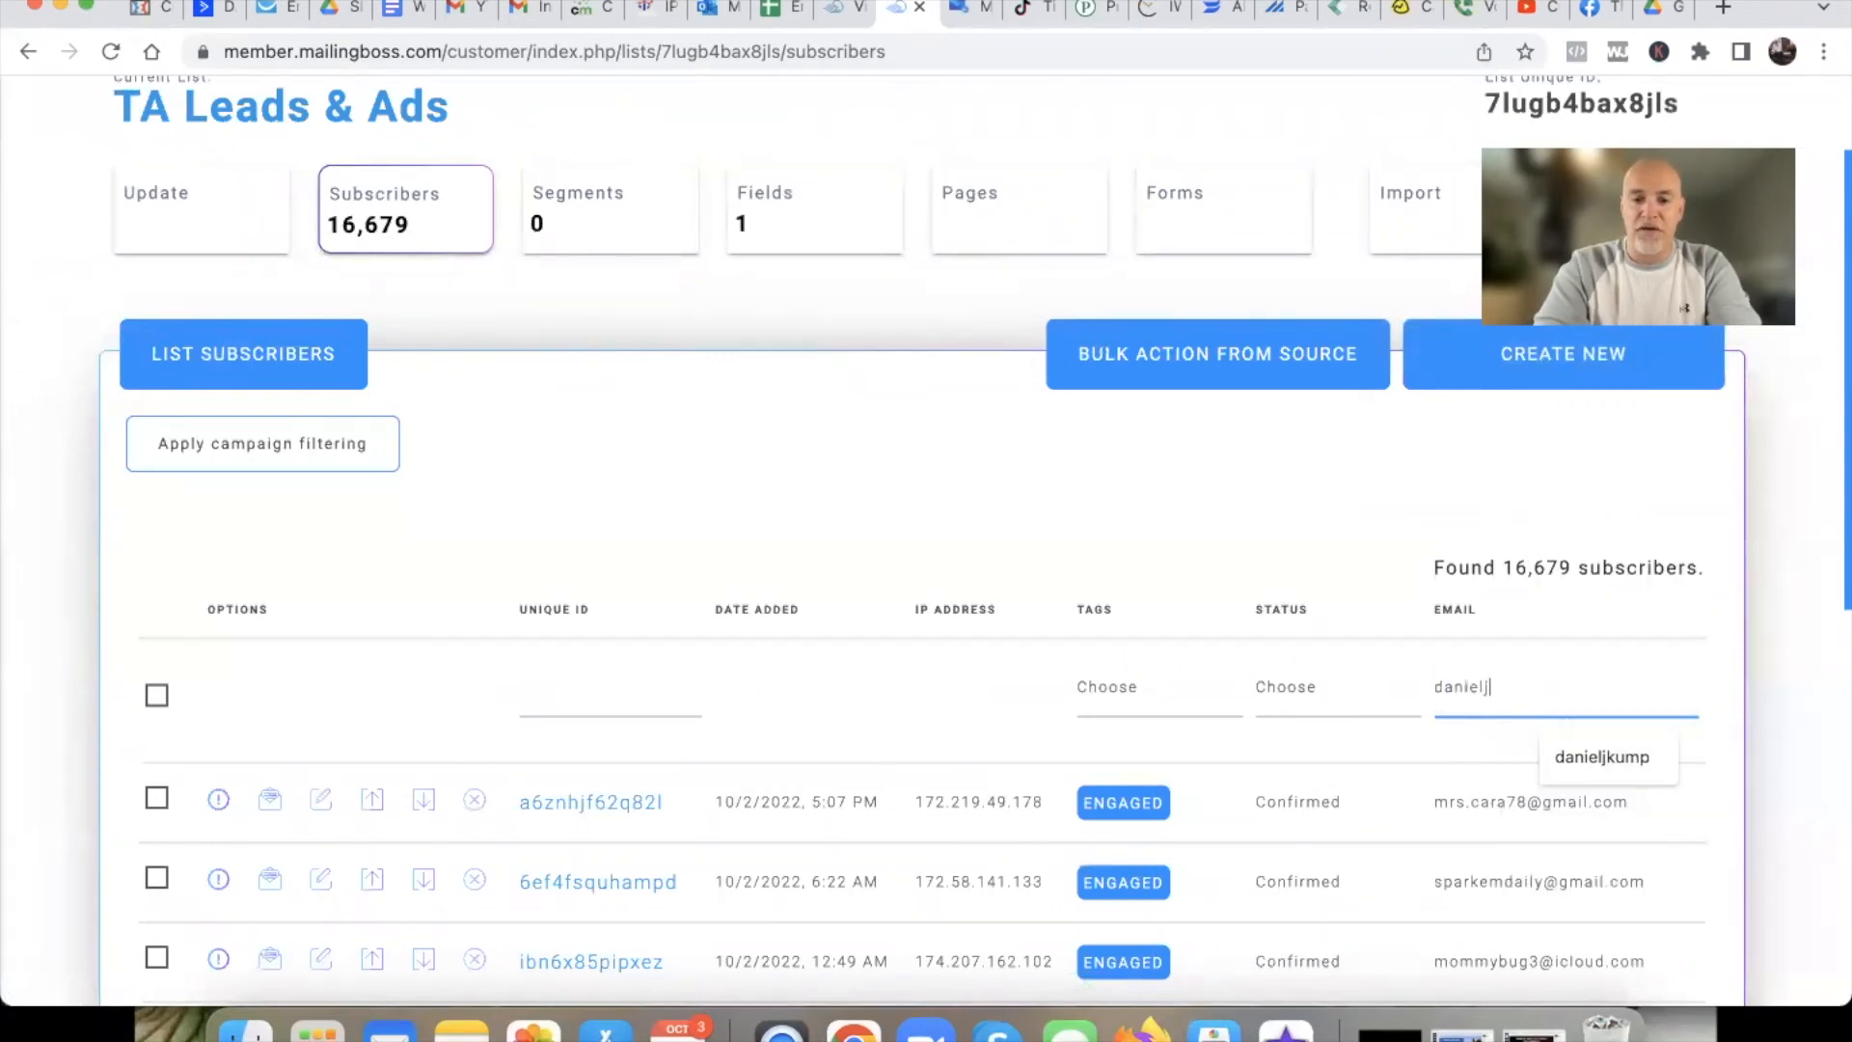
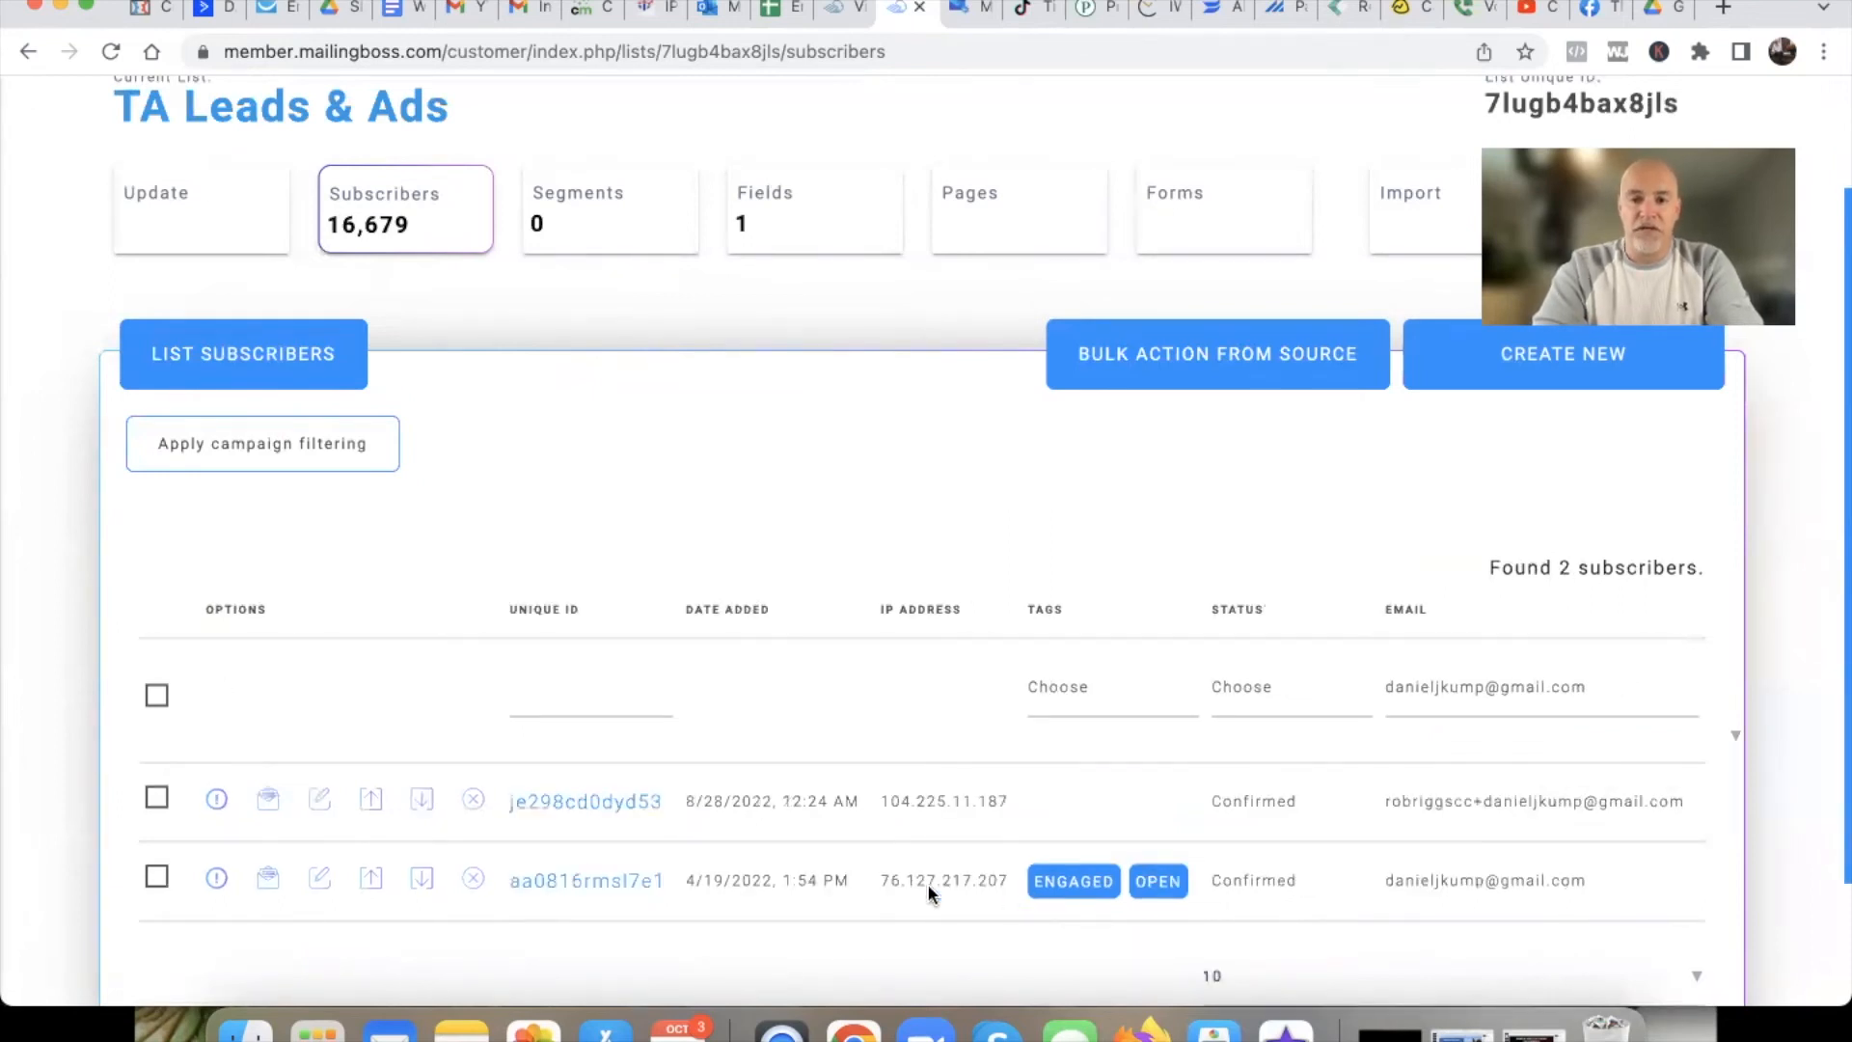
{"action": "mouse_move", "coordinate": [909, 841]}
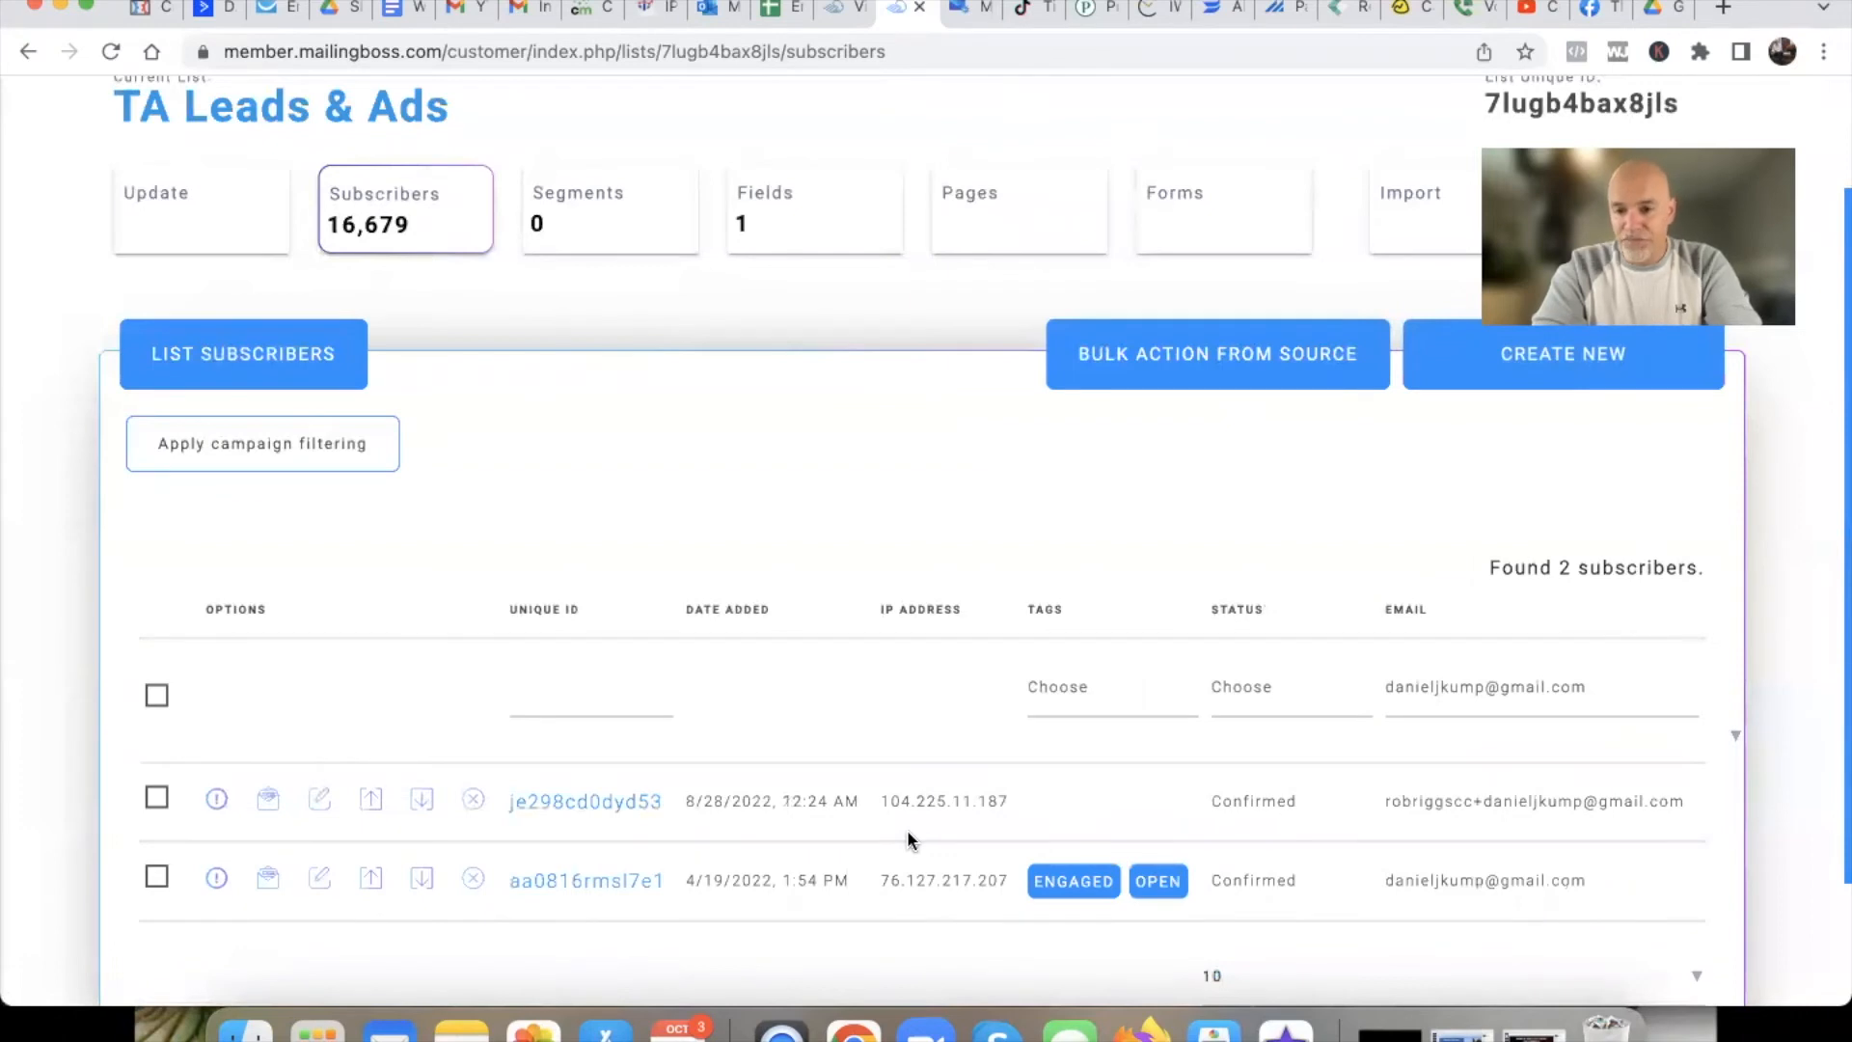
{"action": "mouse_move", "coordinate": [1459, 879]}
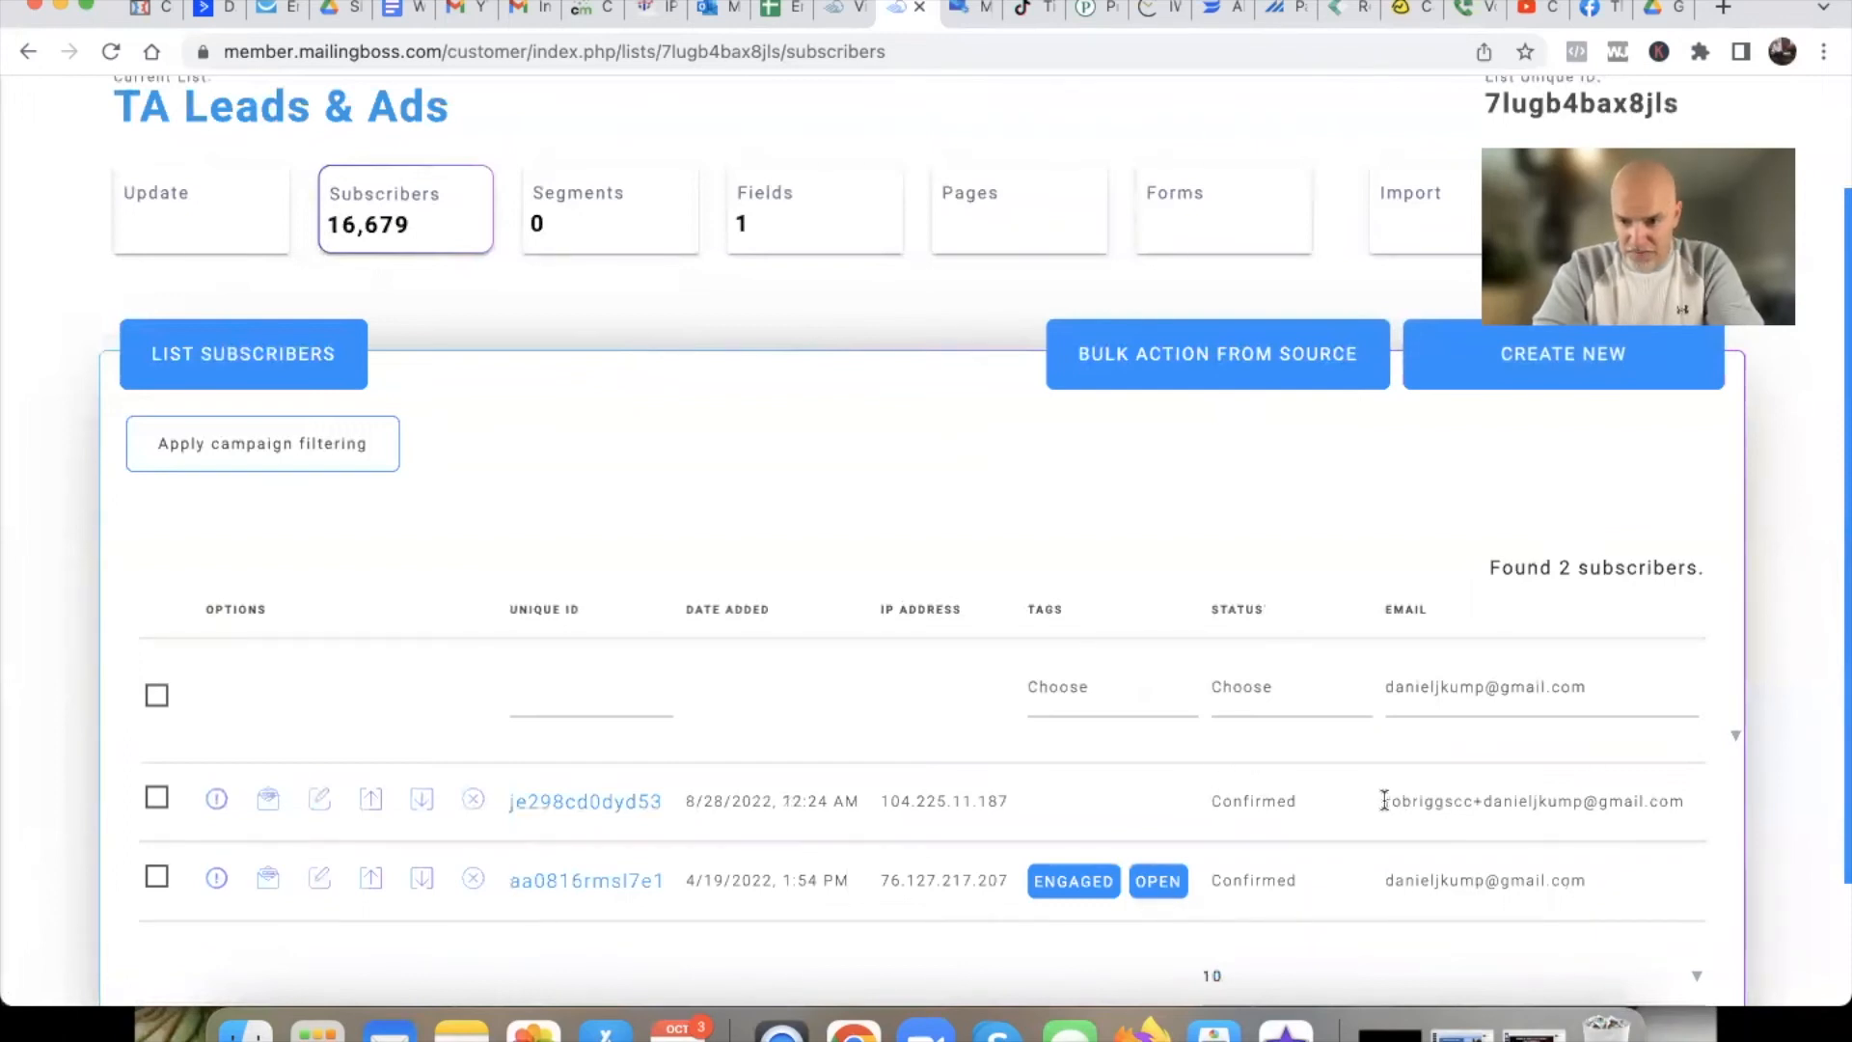
{"action": "double_click", "coordinate": [1430, 801]}
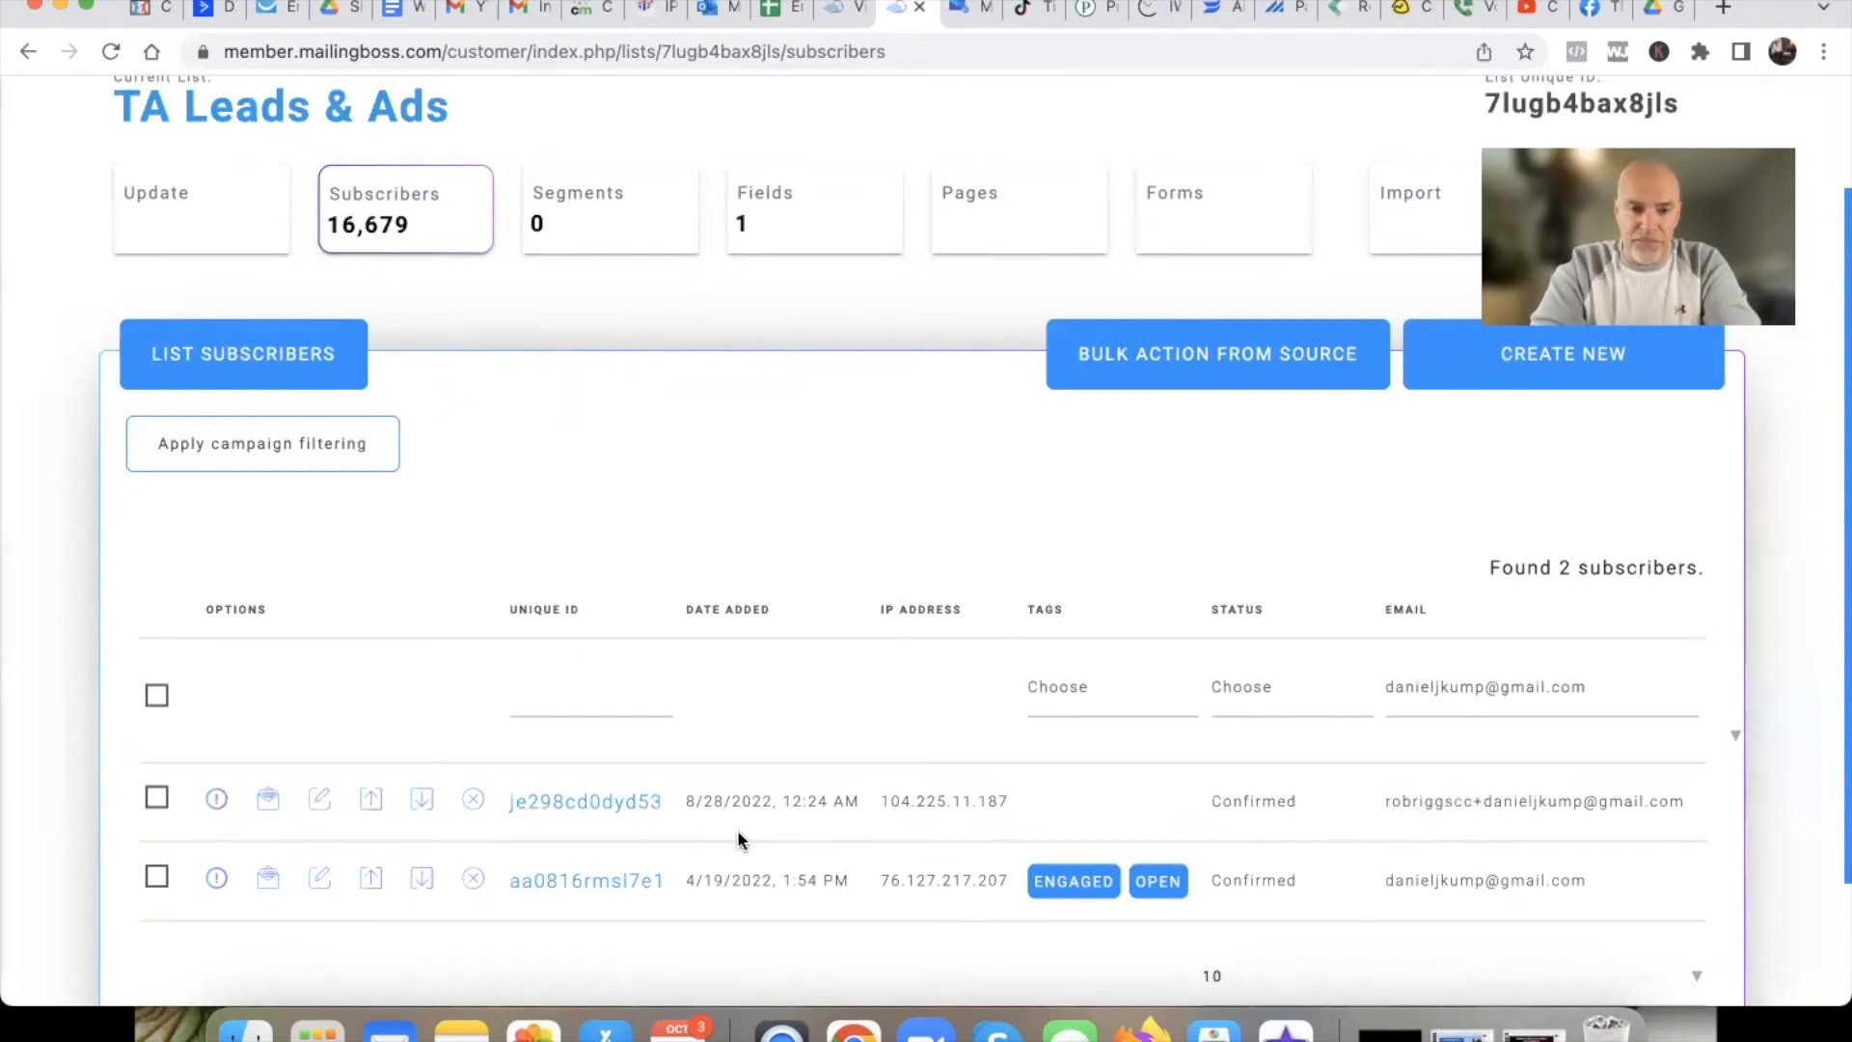
Delete the first matching subscriber and refilter by the remembered email, leaving one match.
{"action": "left_click", "coordinate": [472, 799]}
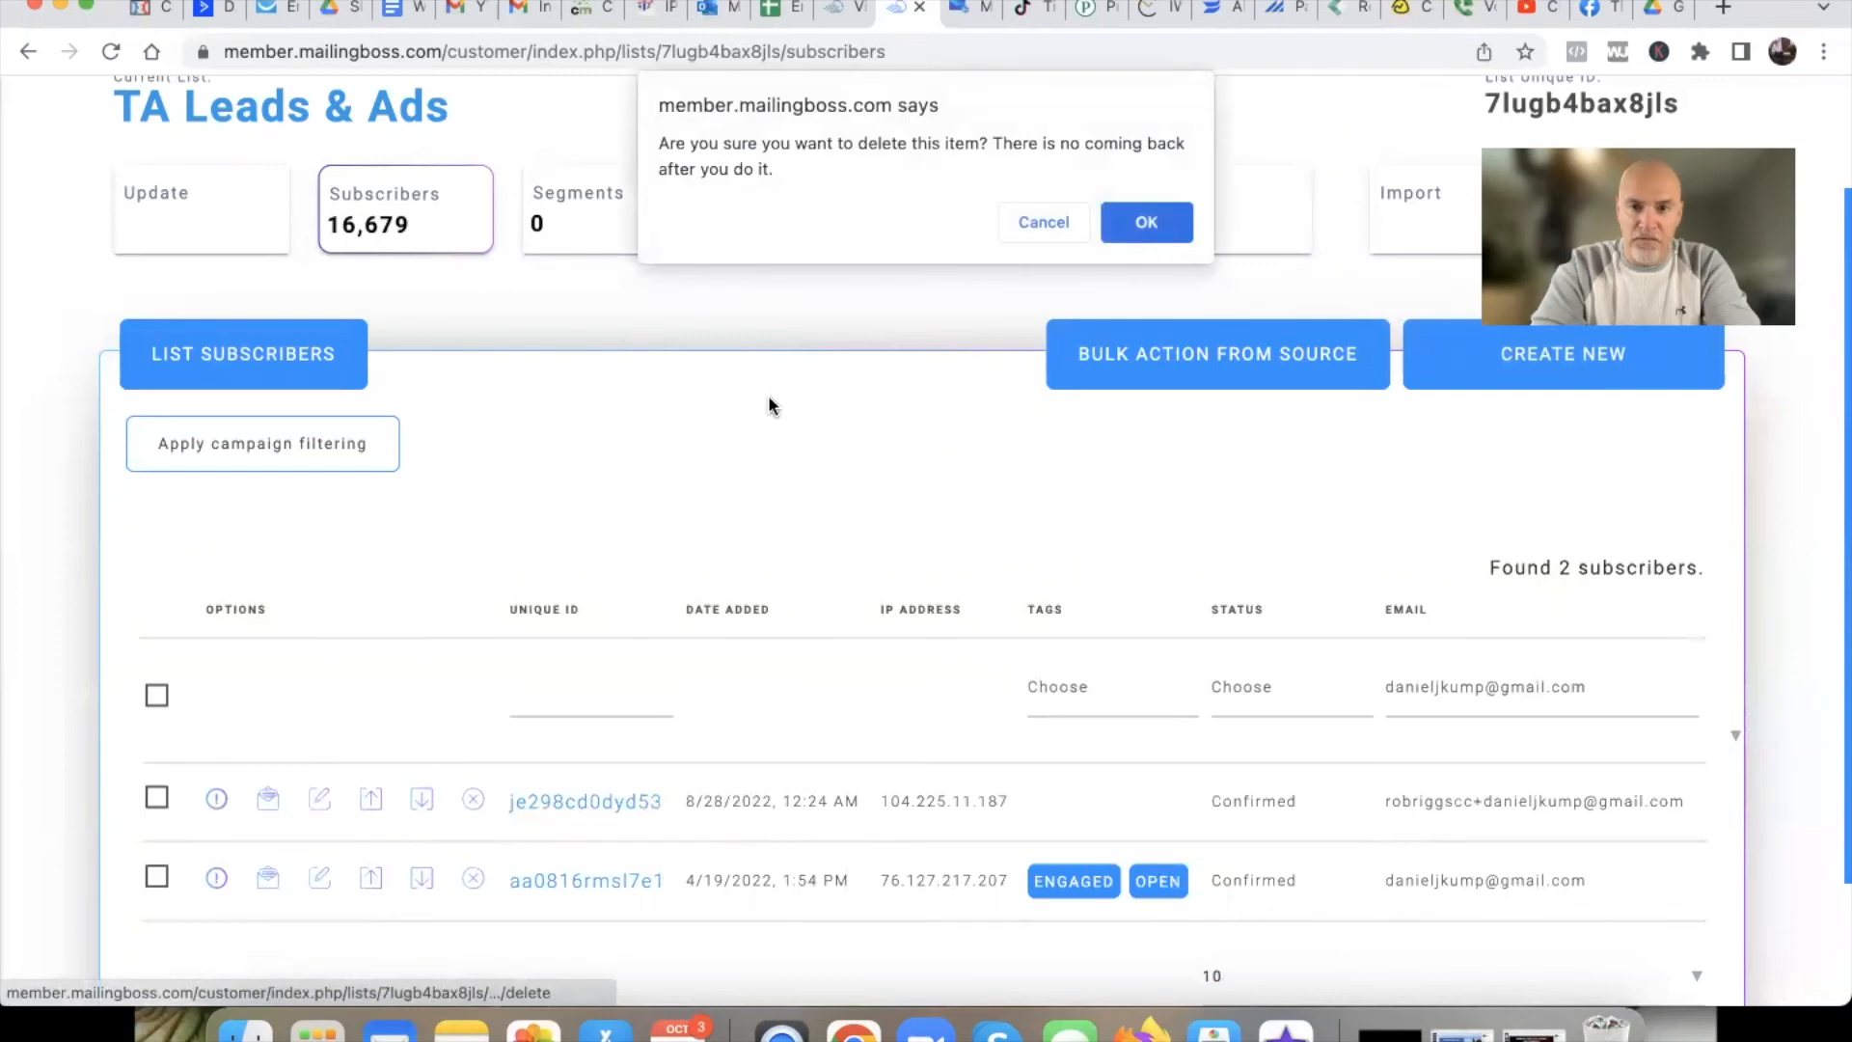
{"action": "left_click", "coordinate": [1144, 222]}
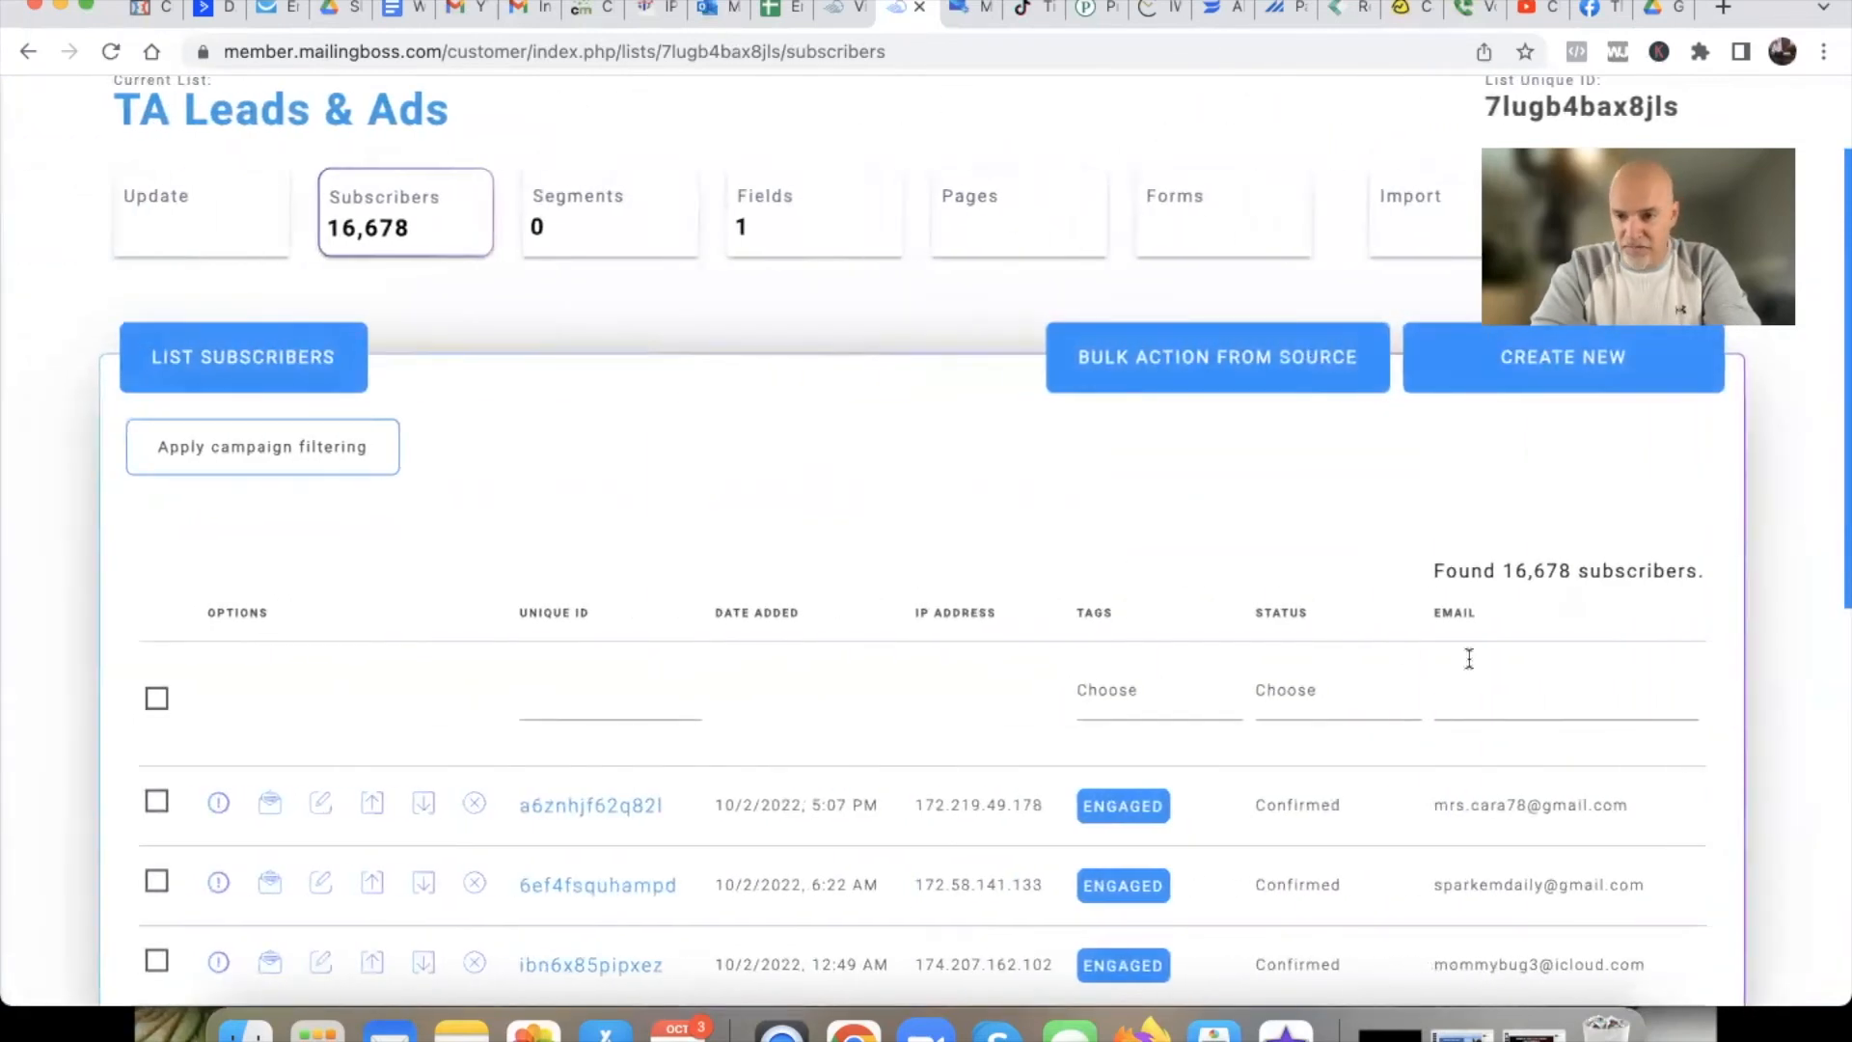
{"action": "left_click", "coordinate": [1564, 697]}
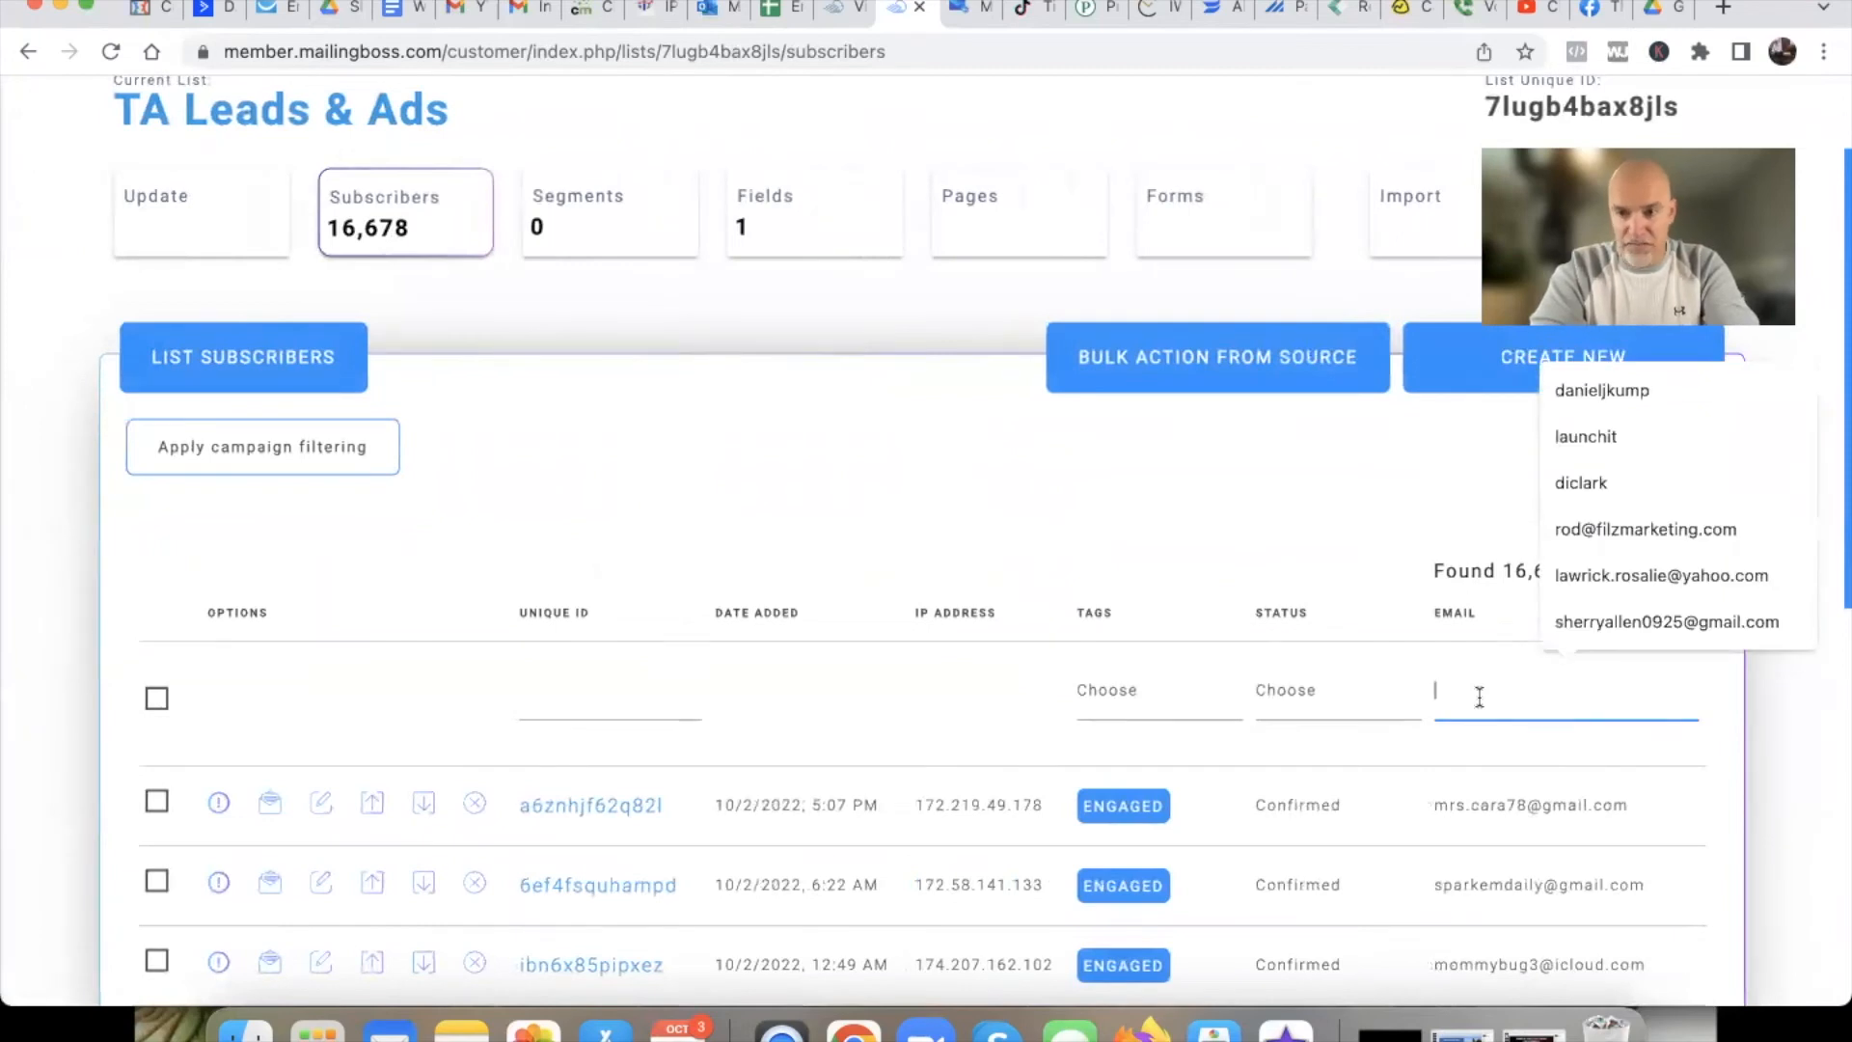
{"action": "left_click", "coordinate": [1601, 390]}
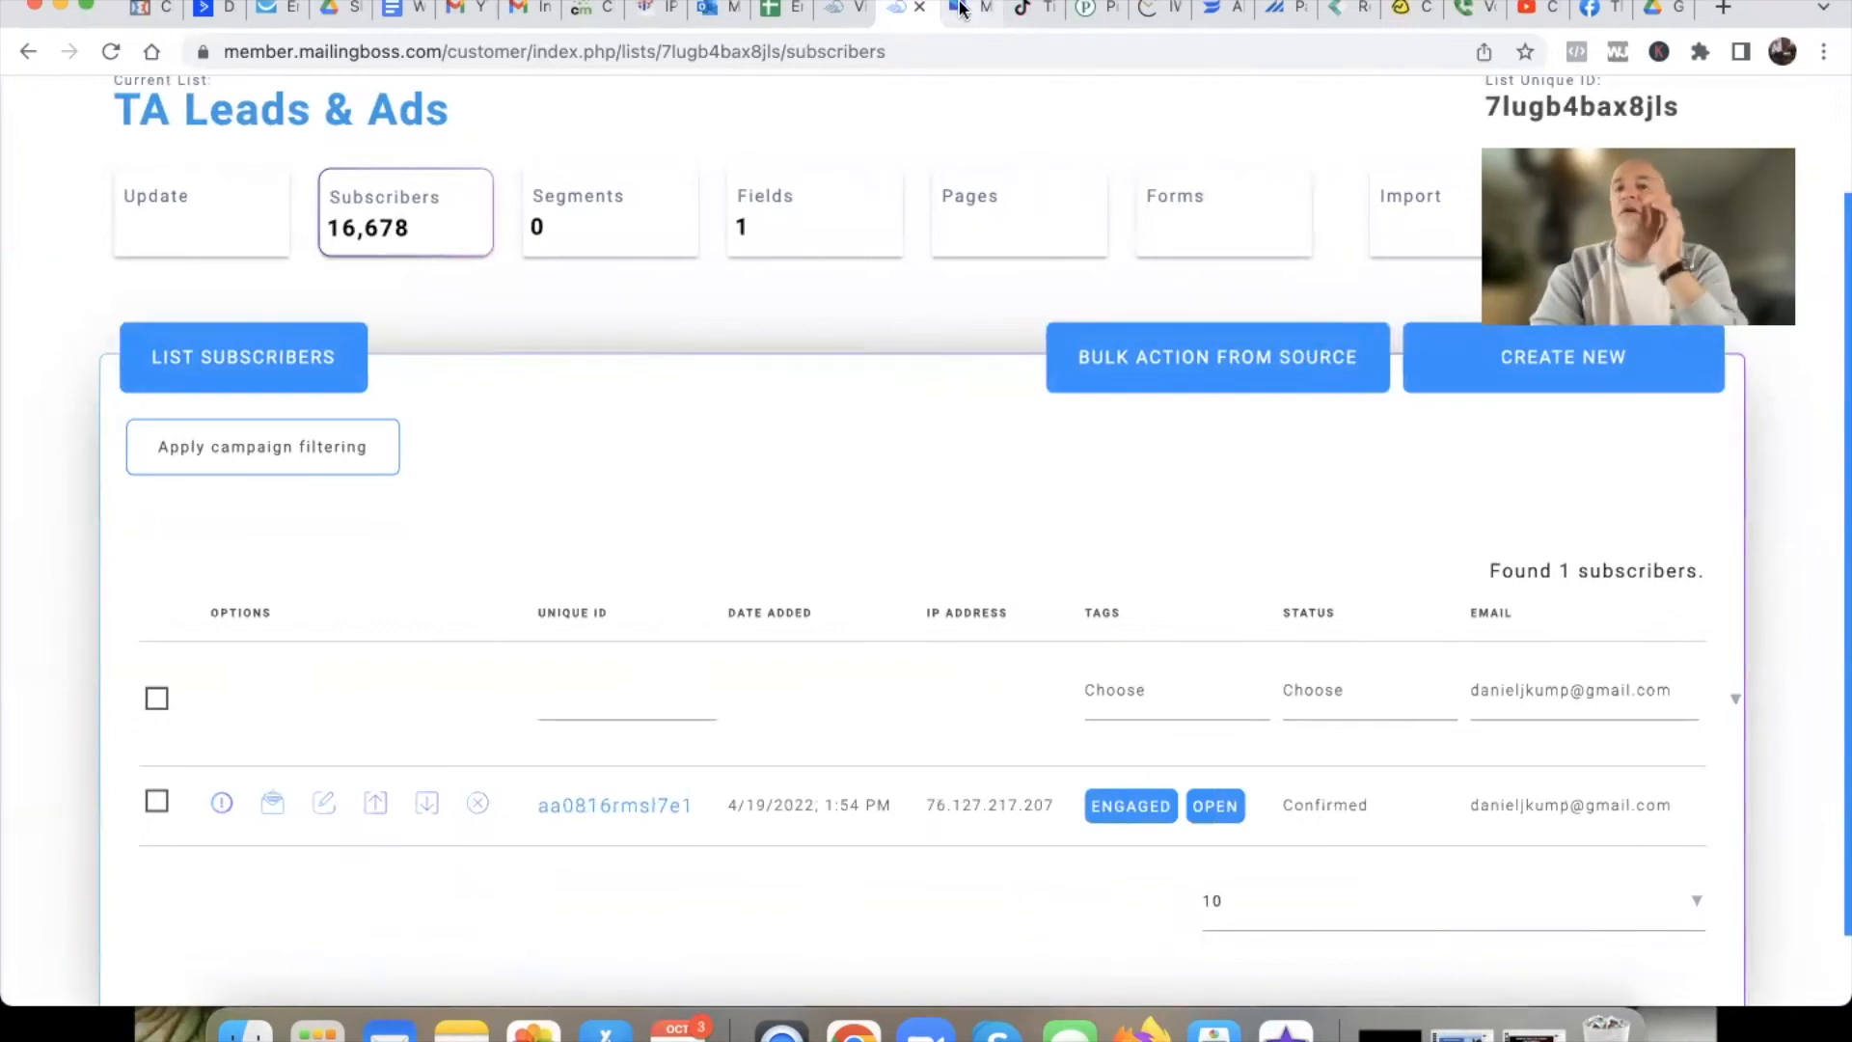
Open All Subscribers under Subscribers in the MailingBoss 5.0 tab.
{"action": "left_click", "coordinate": [968, 10]}
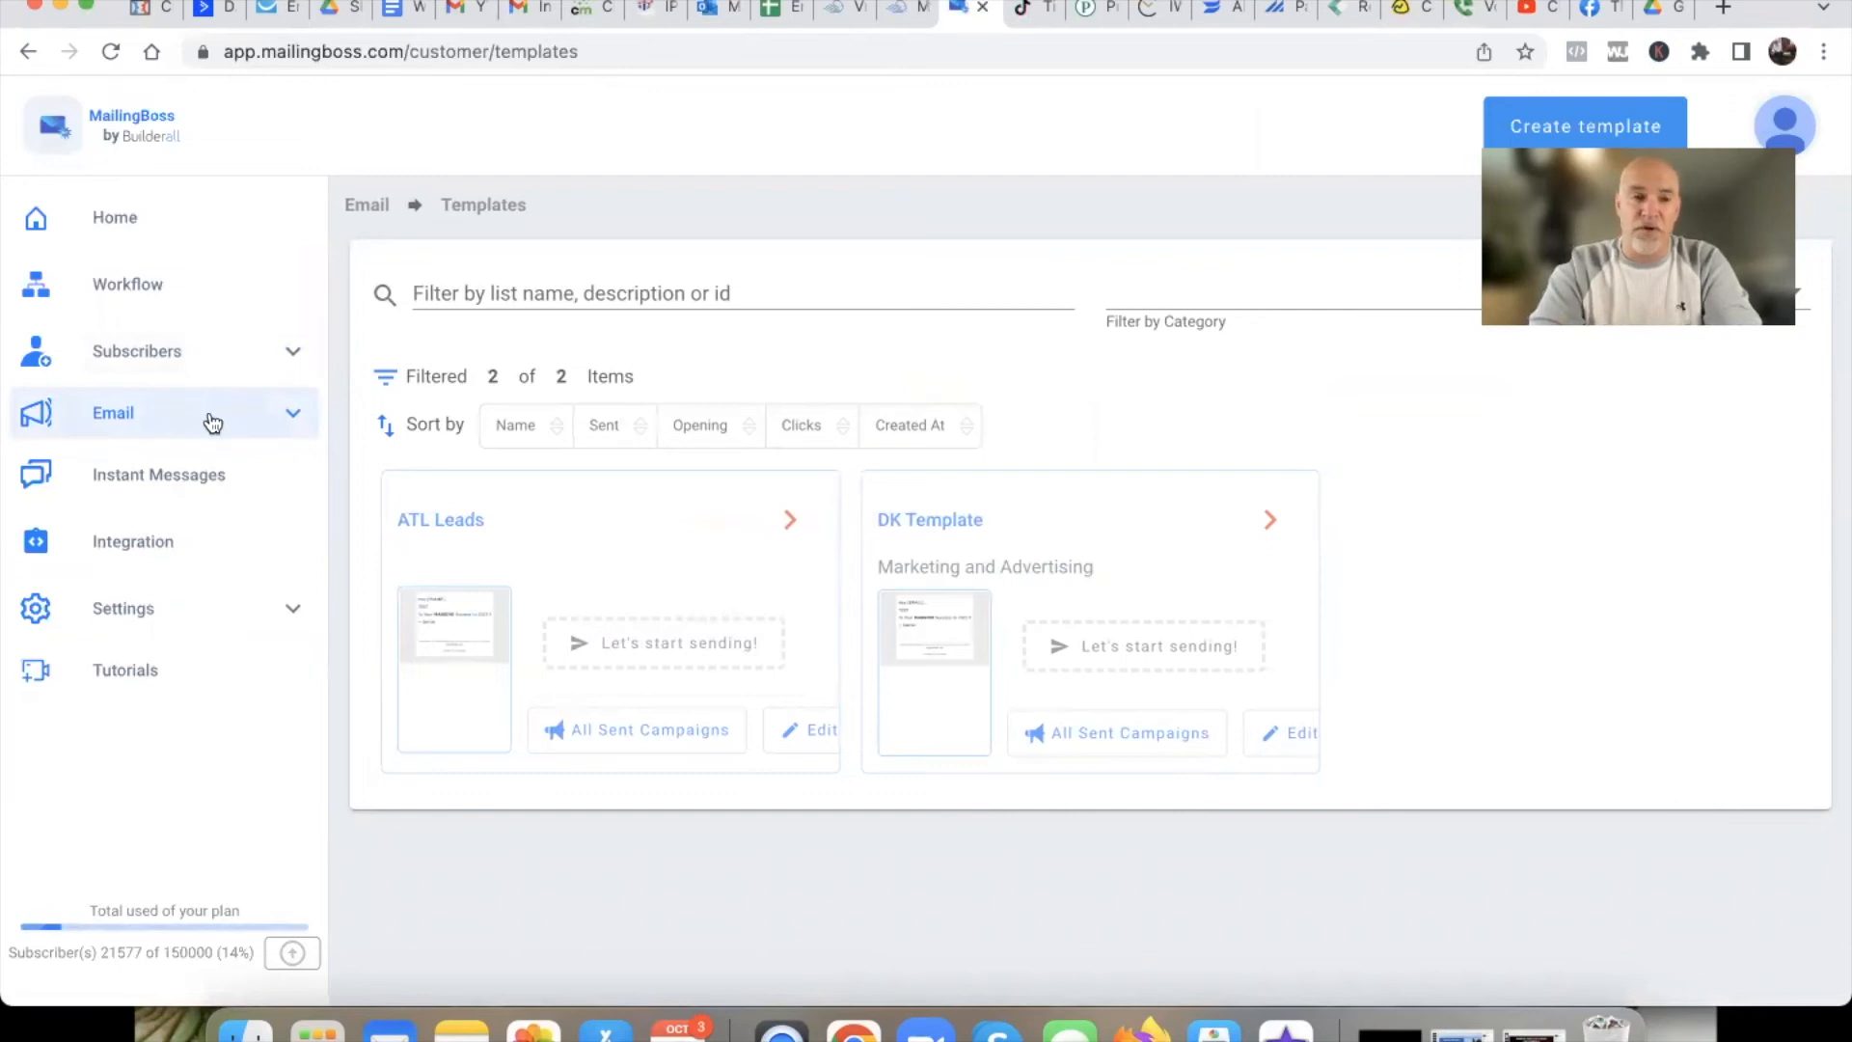
{"action": "left_click", "coordinate": [114, 413]}
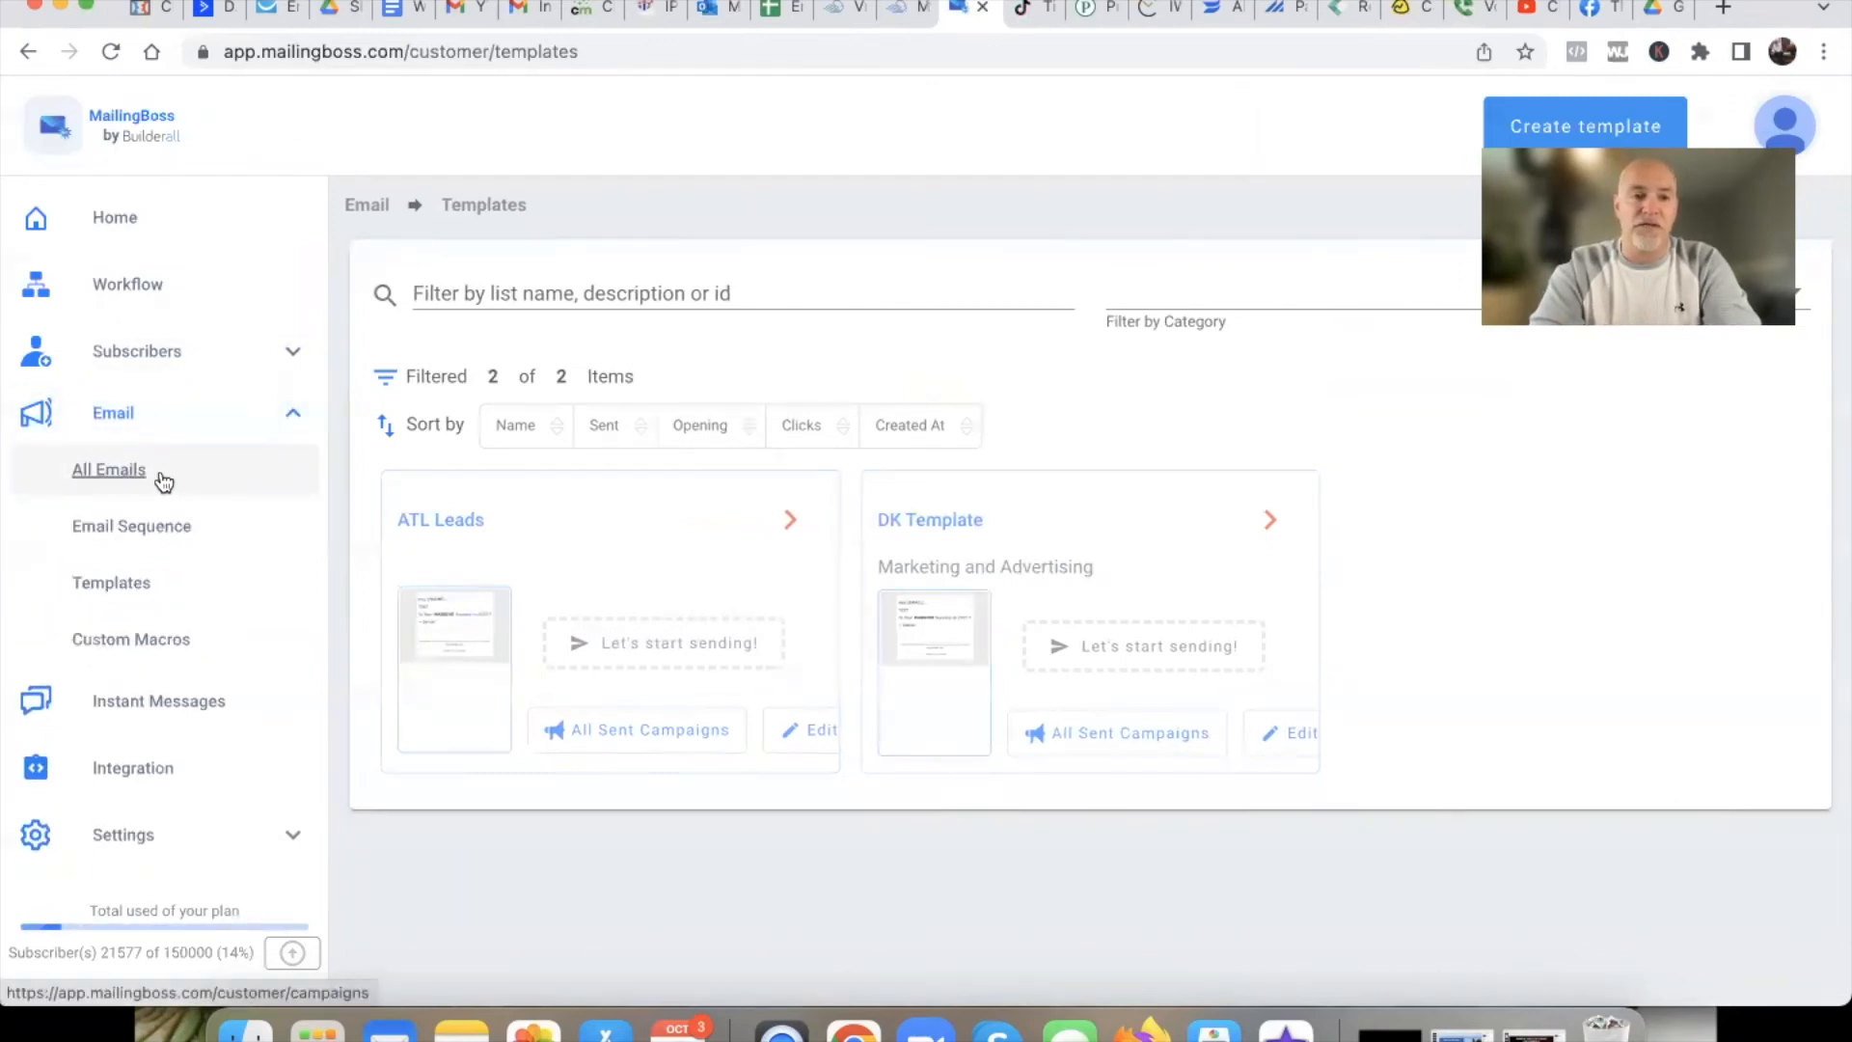
{"action": "left_click", "coordinate": [135, 351]}
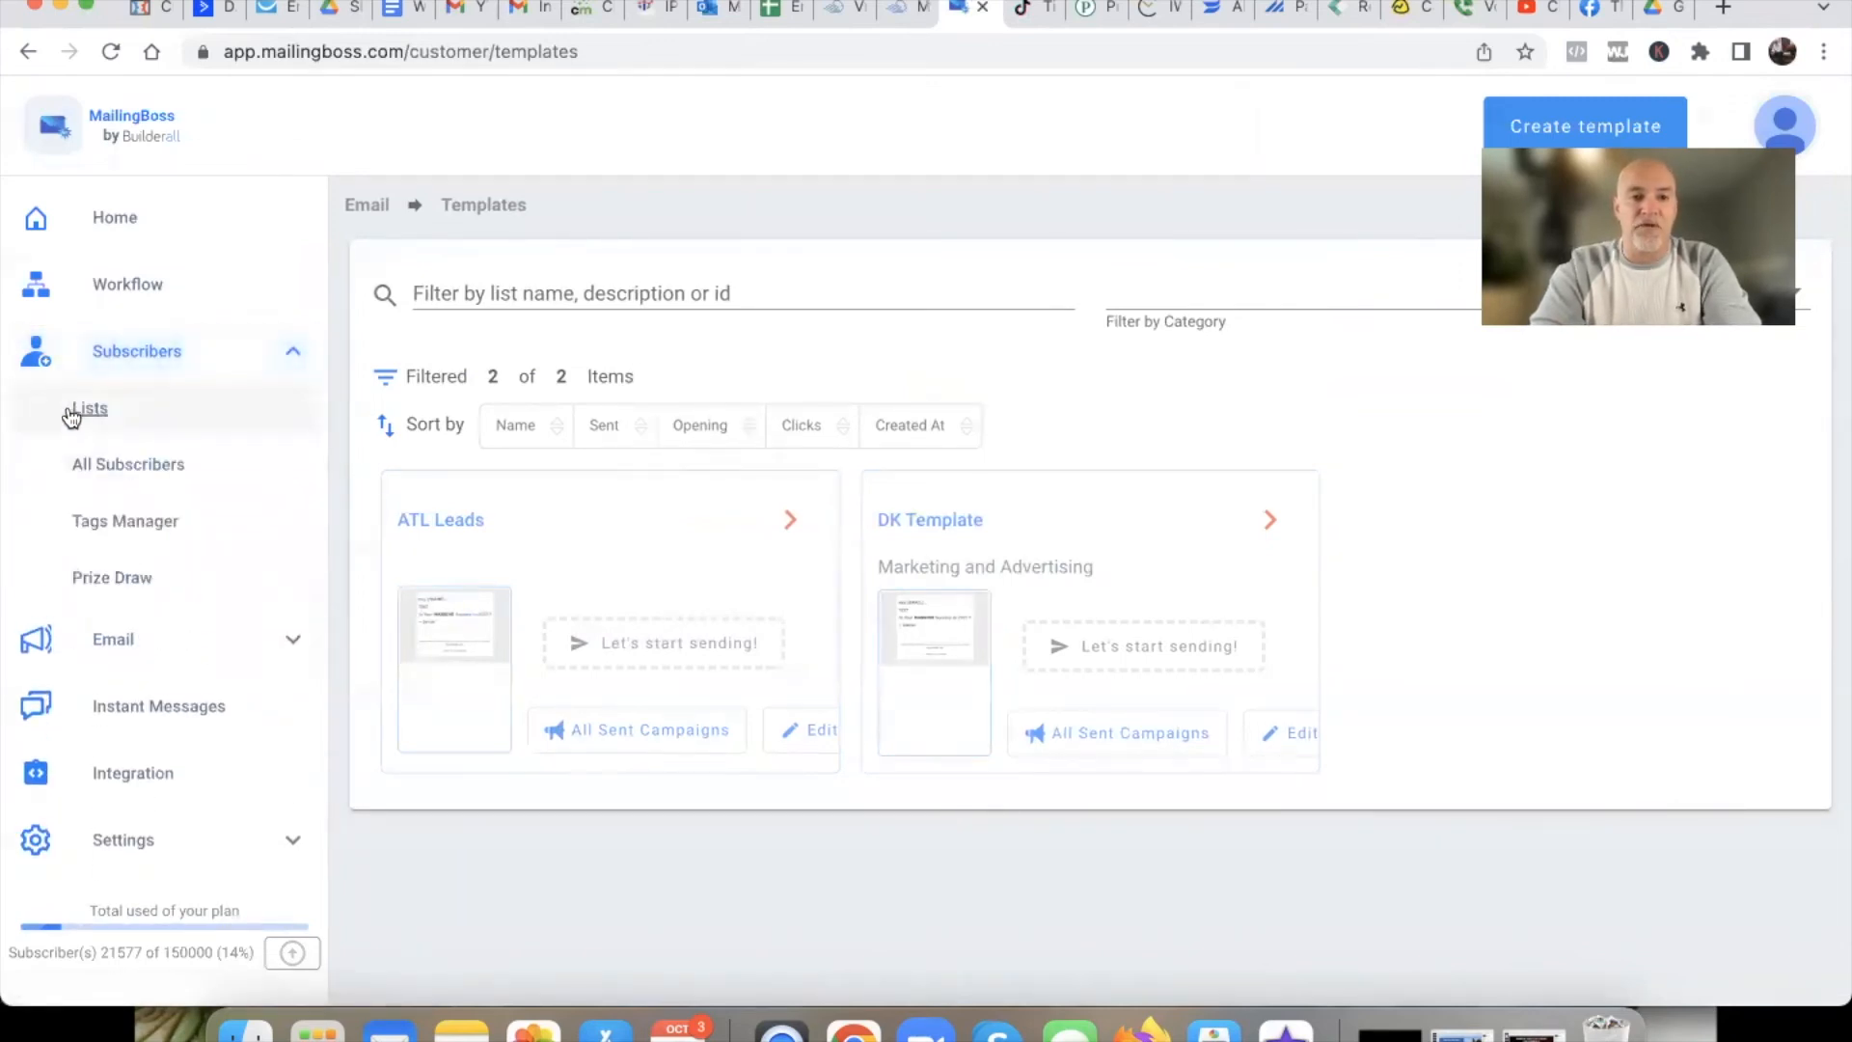
{"action": "left_click", "coordinate": [127, 465]}
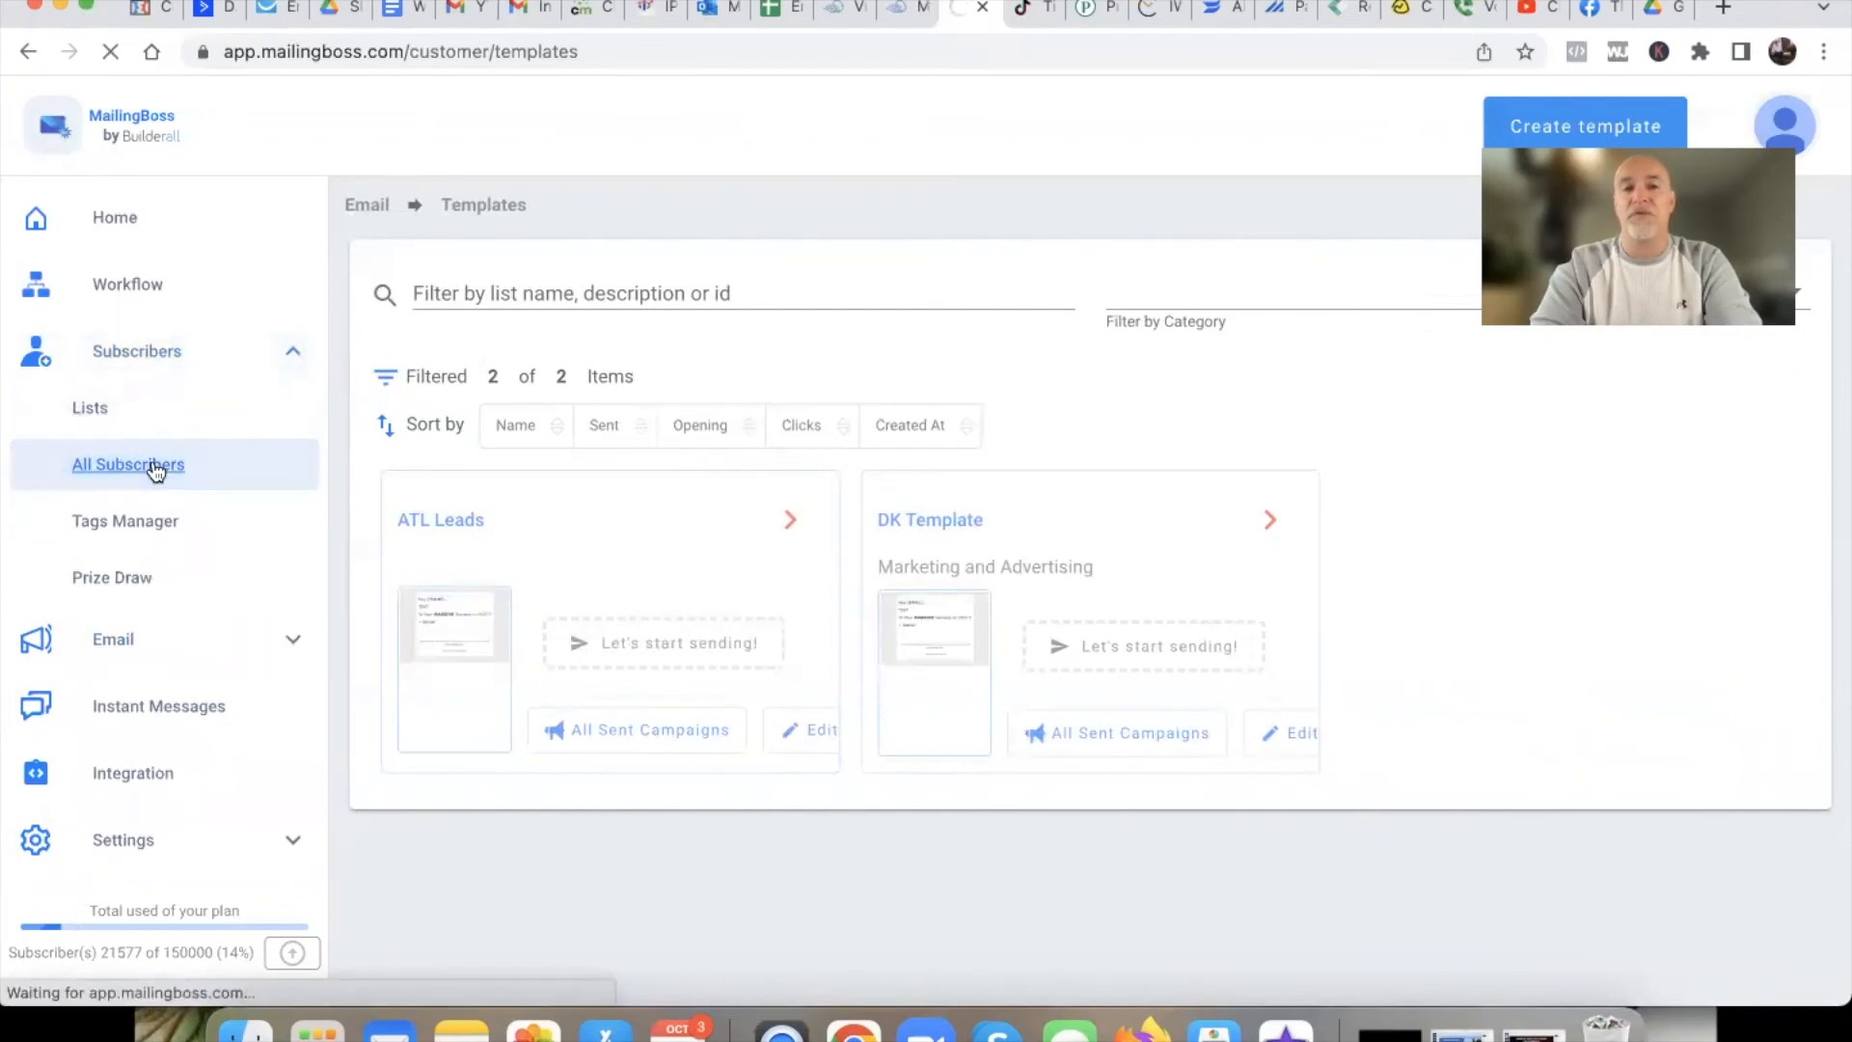
{"action": "left_click", "coordinate": [127, 465]}
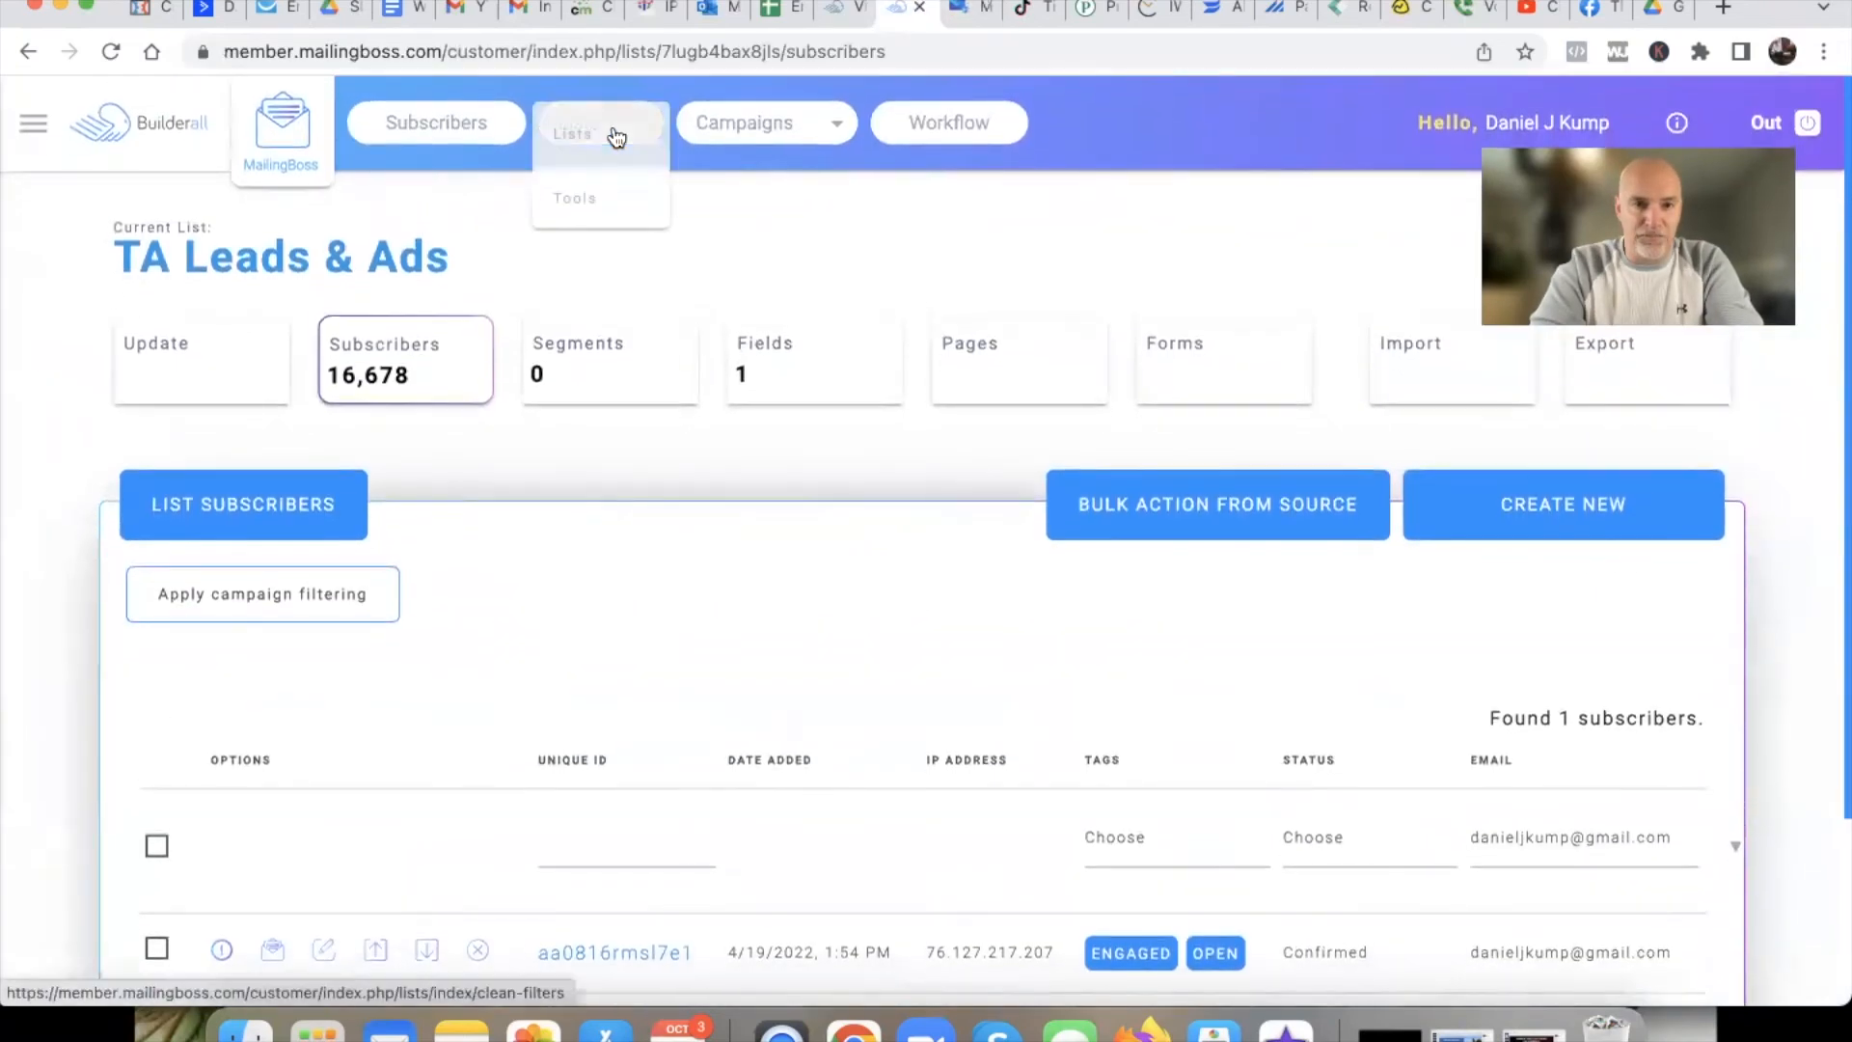
{"action": "left_click", "coordinate": [434, 122]}
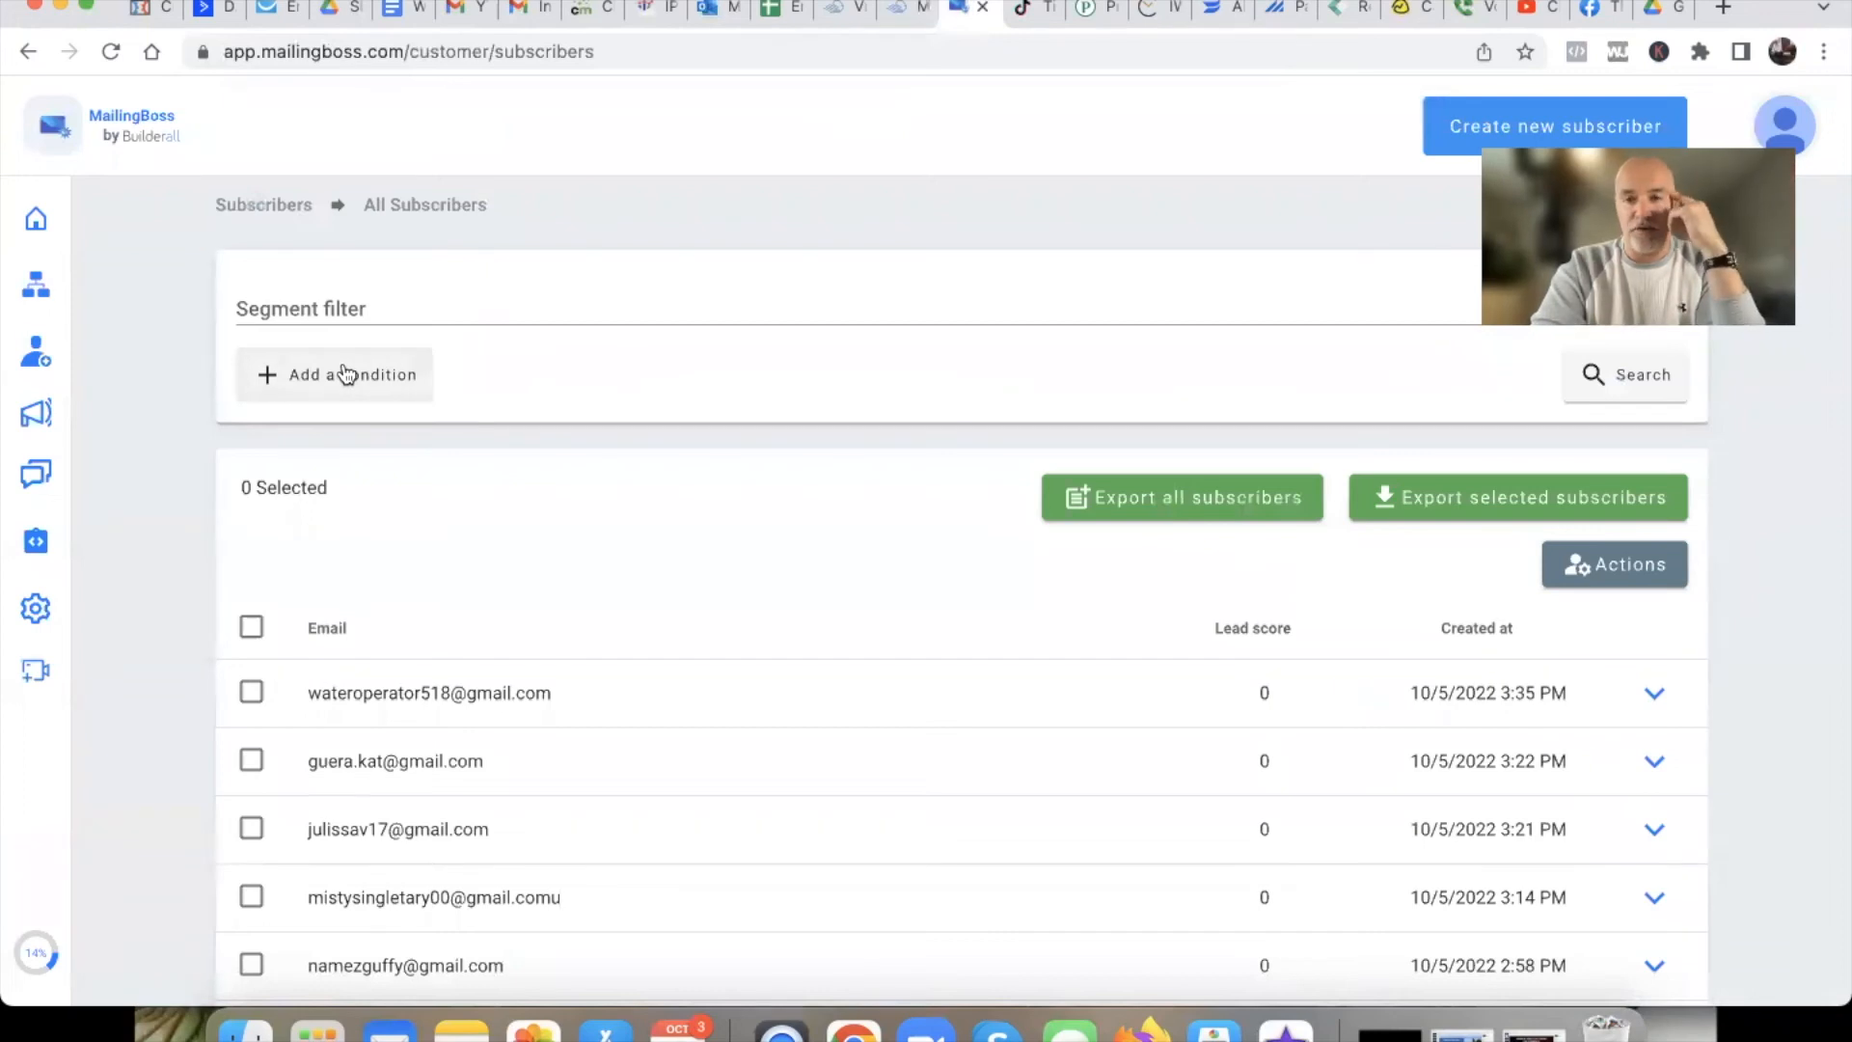
{"action": "mouse_move", "coordinate": [326, 389]}
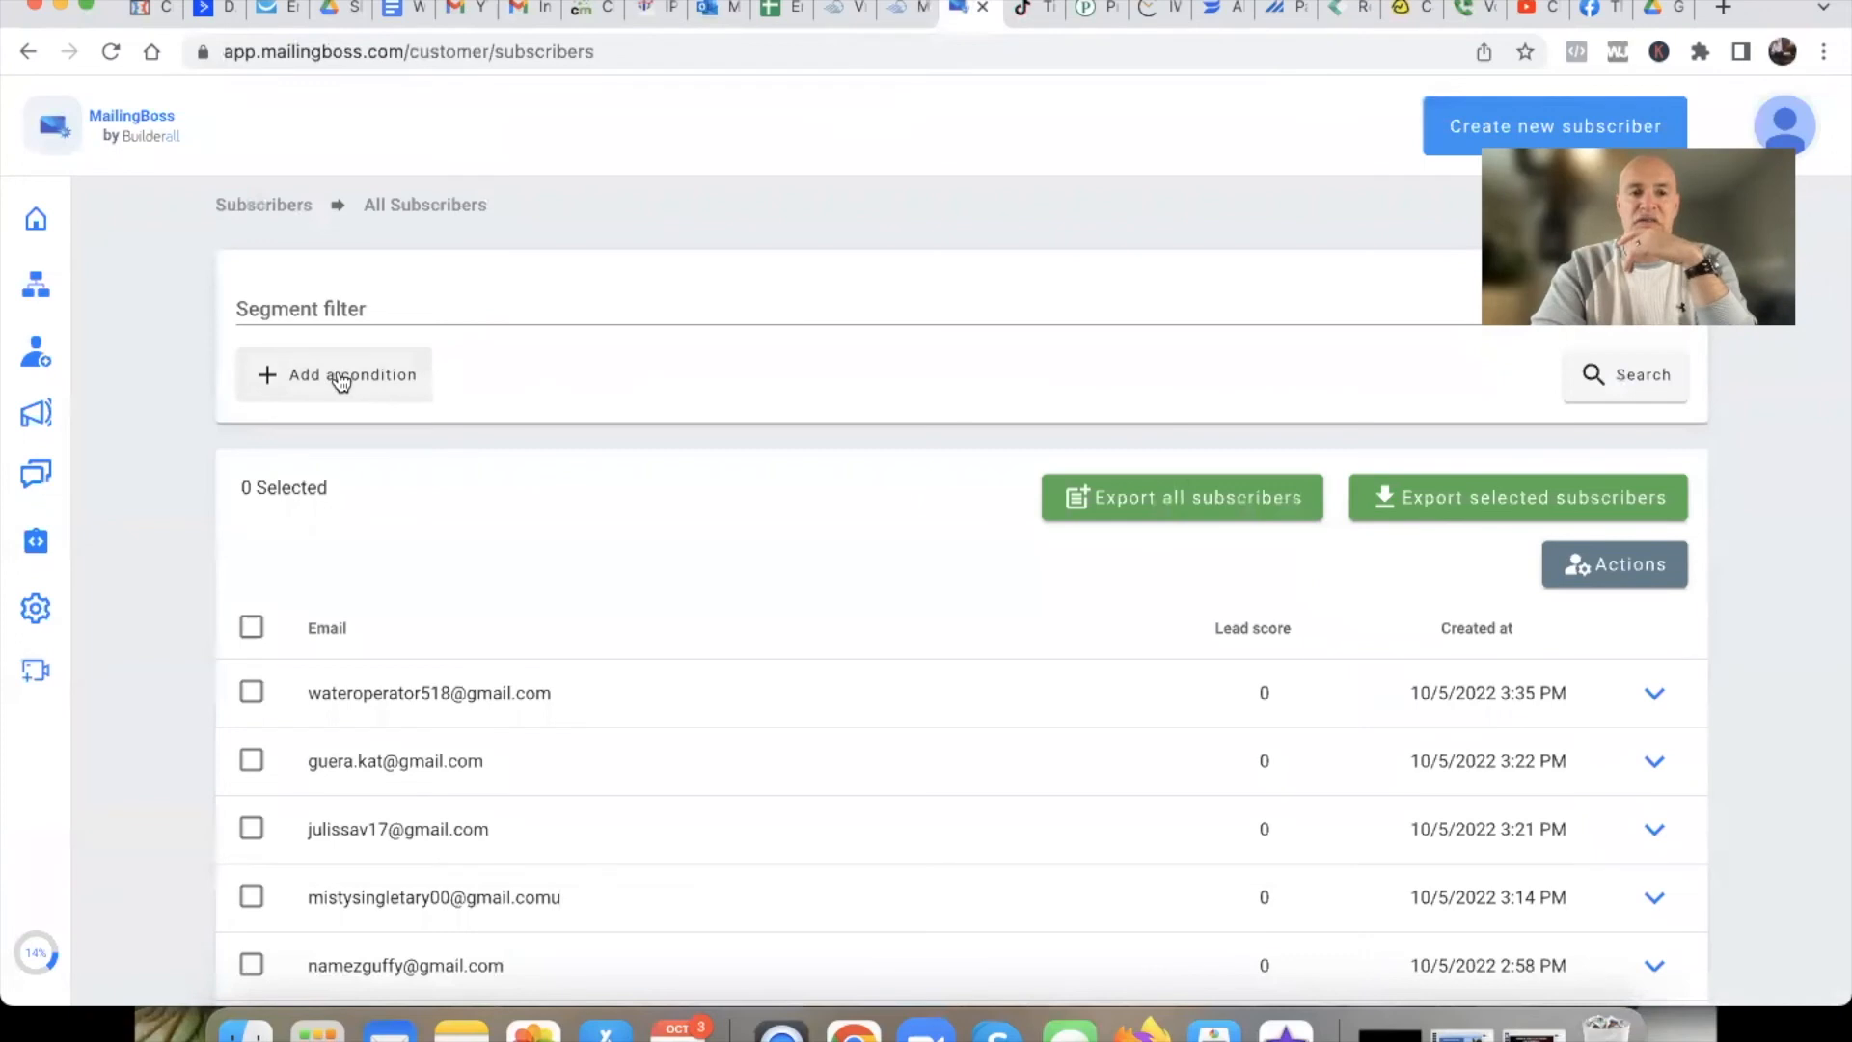
{"action": "left_click", "coordinate": [349, 374]}
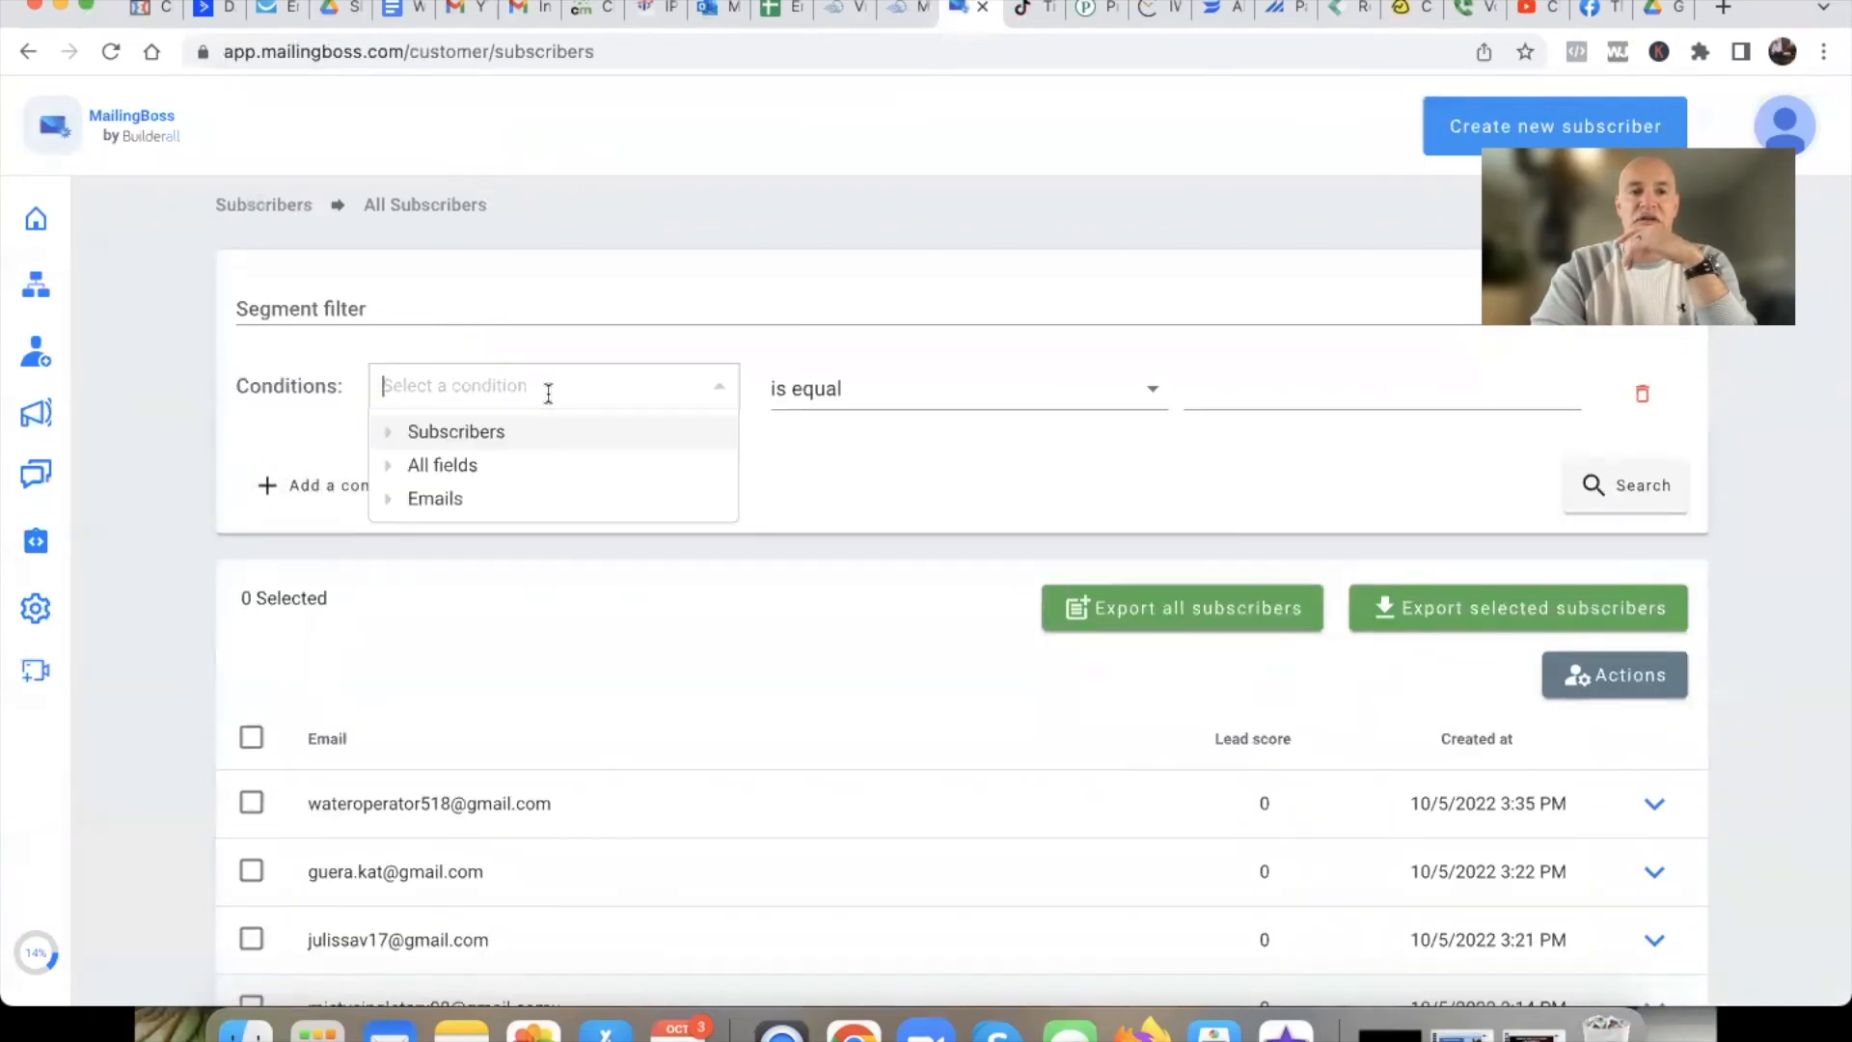
{"action": "left_click", "coordinate": [455, 430]}
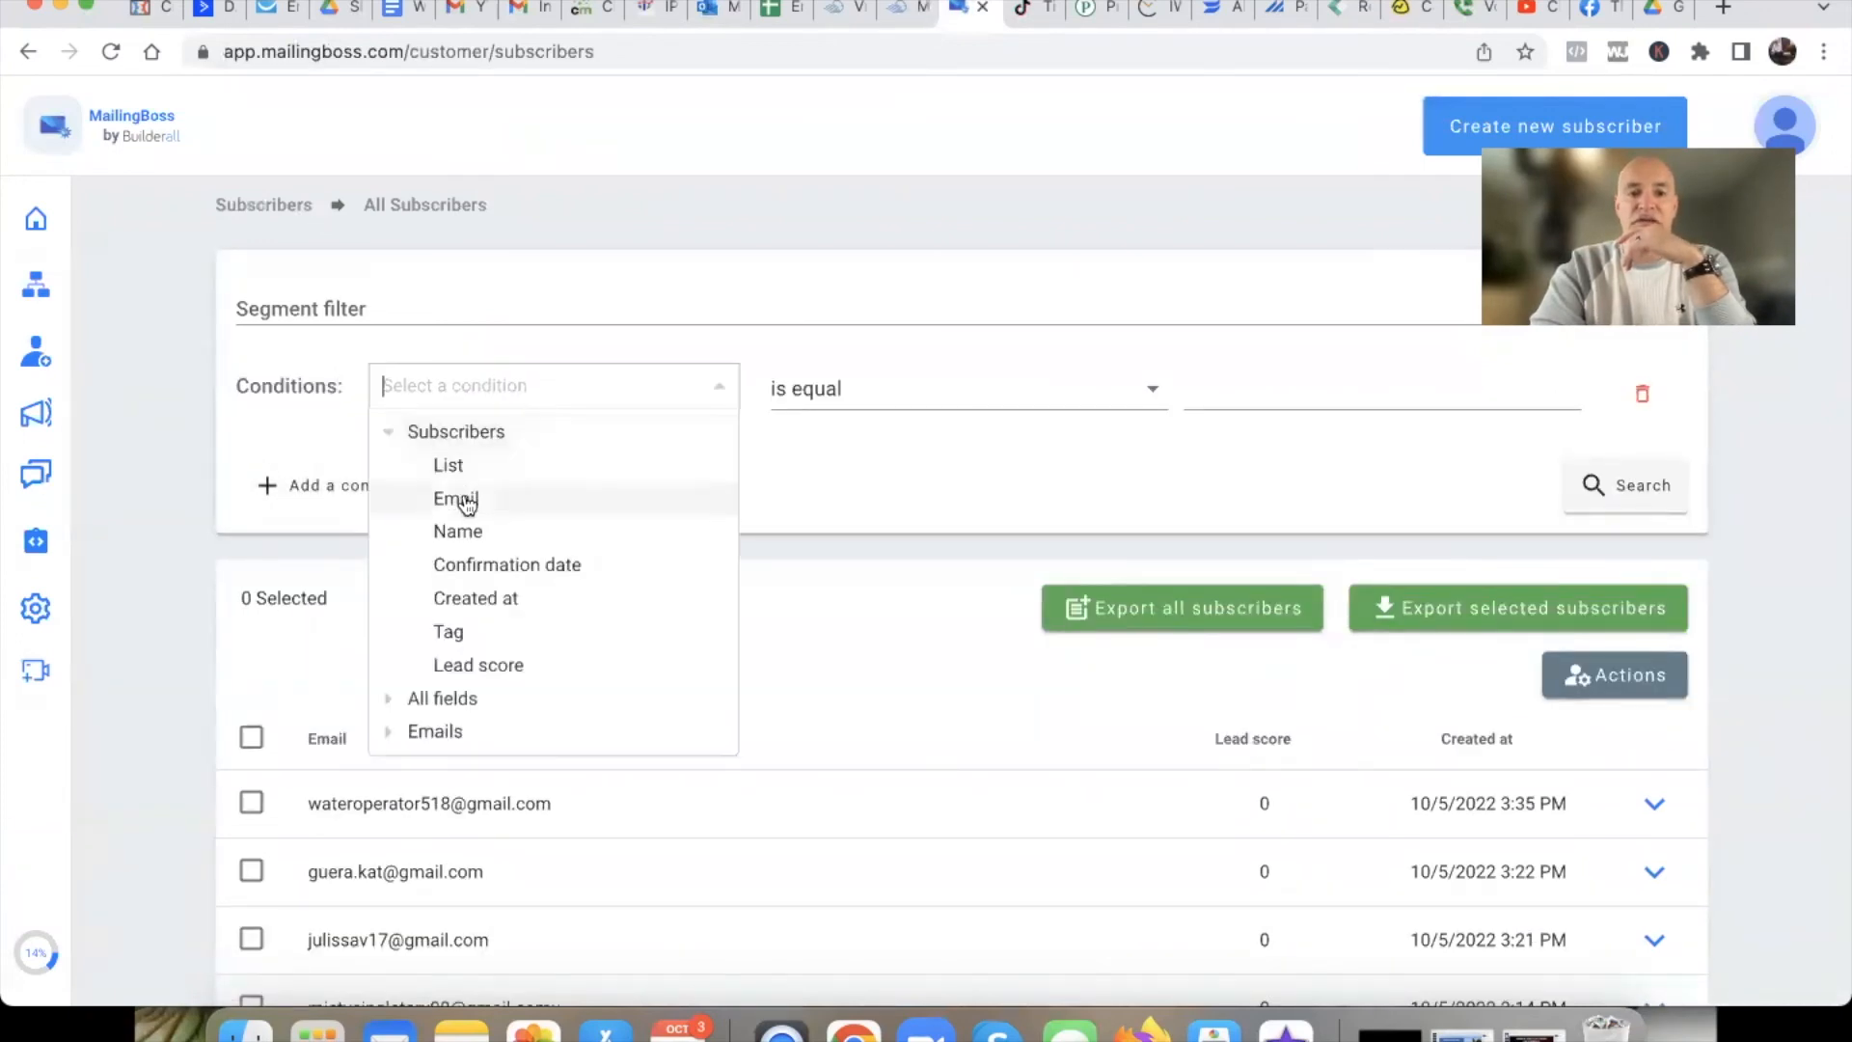
{"action": "left_click", "coordinate": [455, 498]}
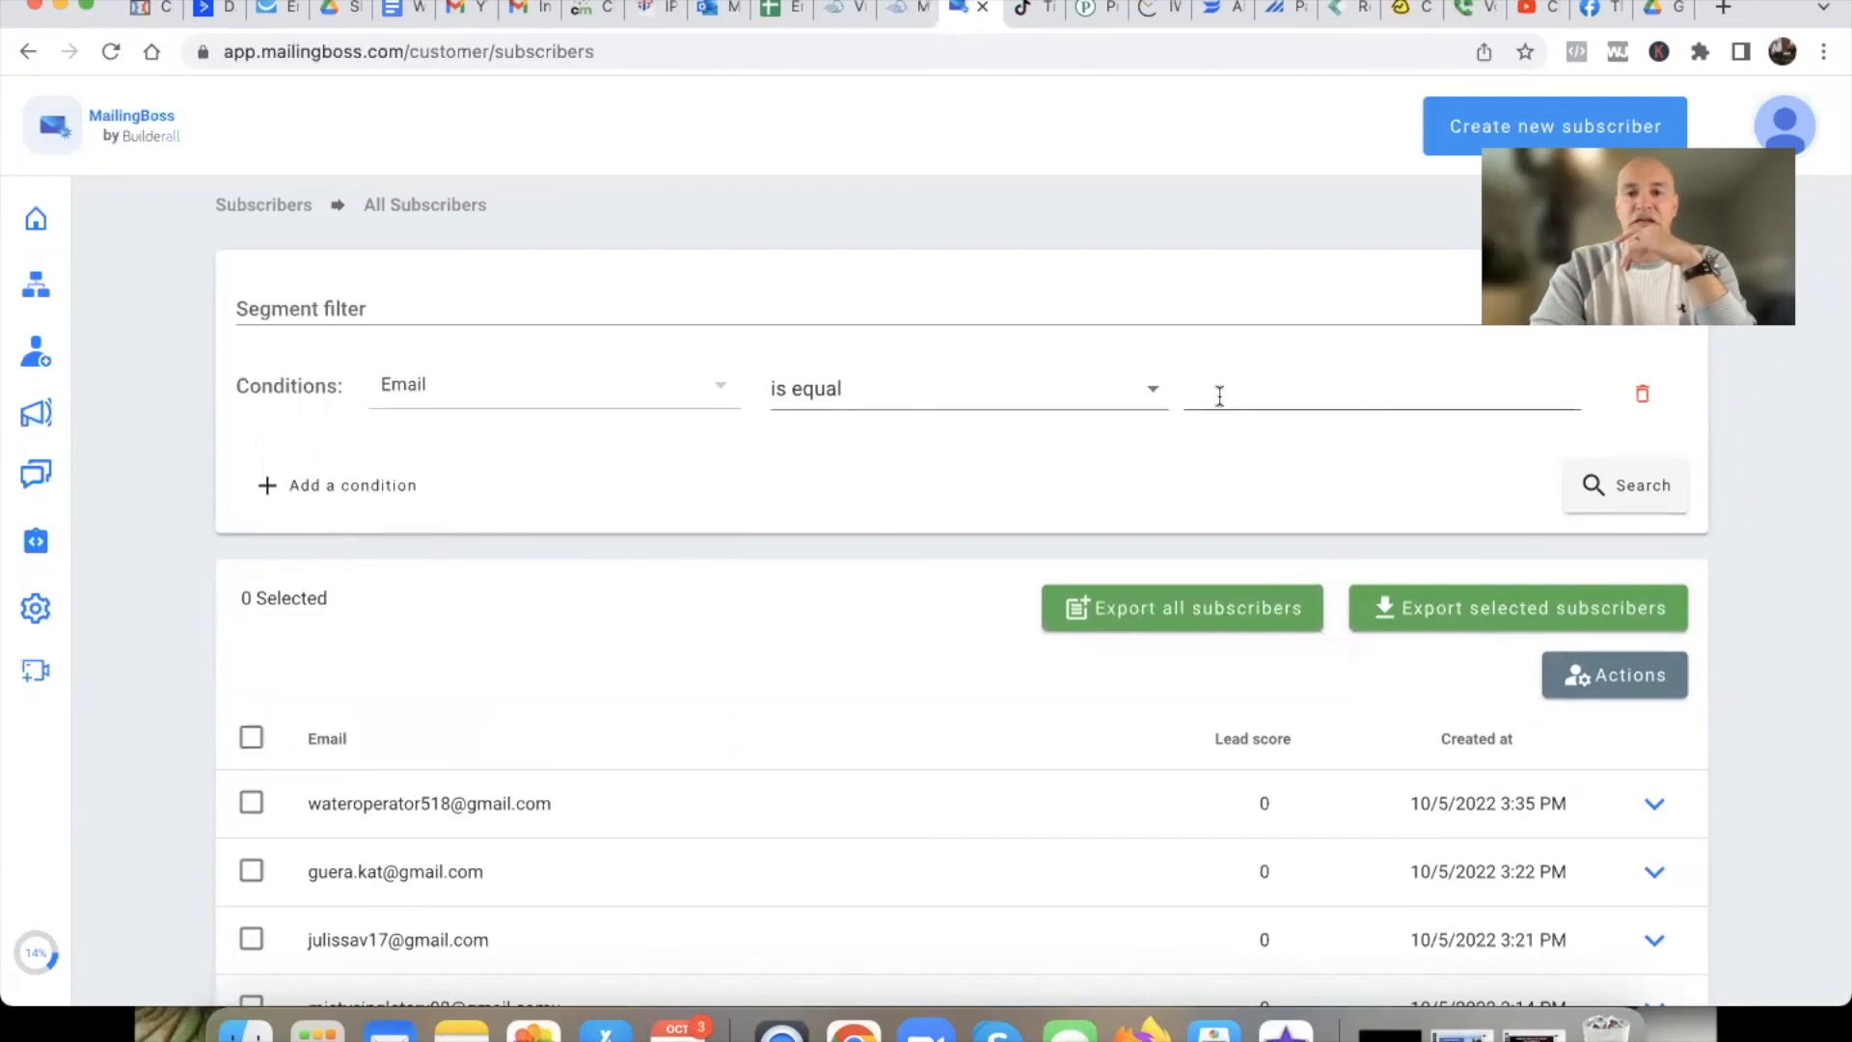
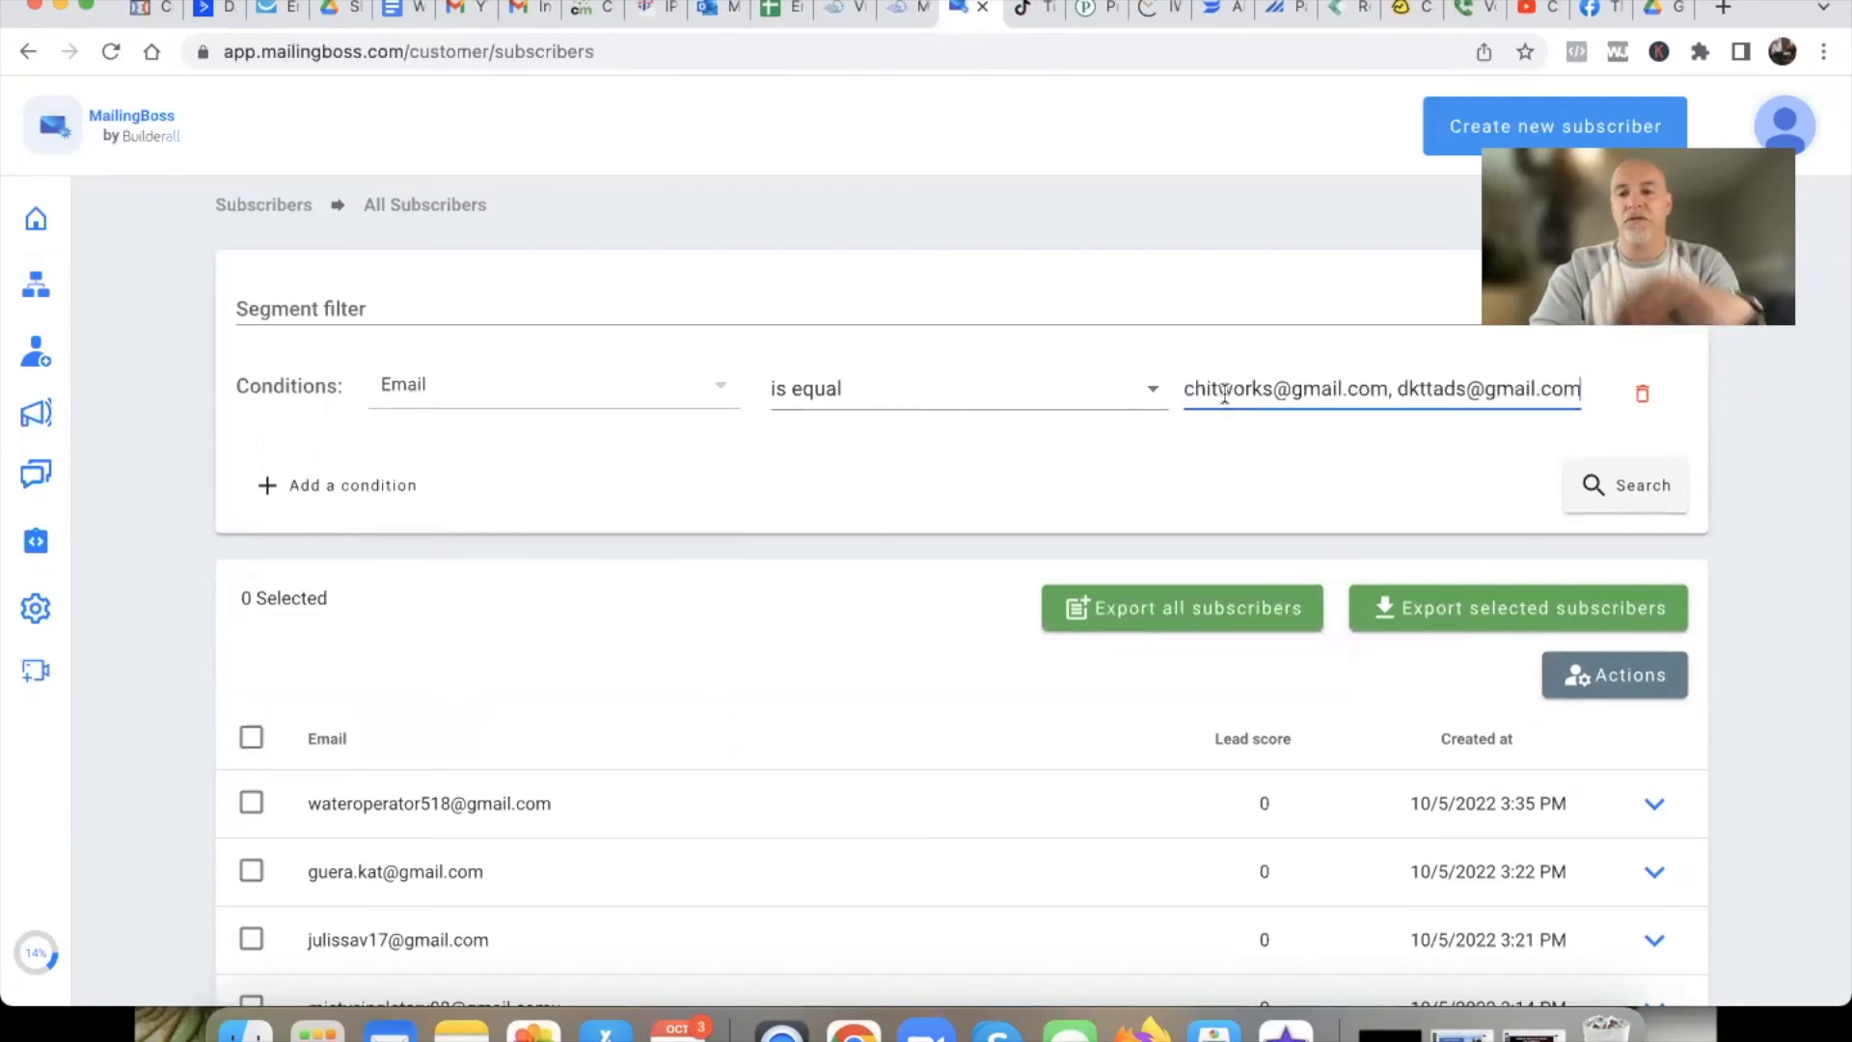
{"action": "left_click", "coordinate": [1381, 388]}
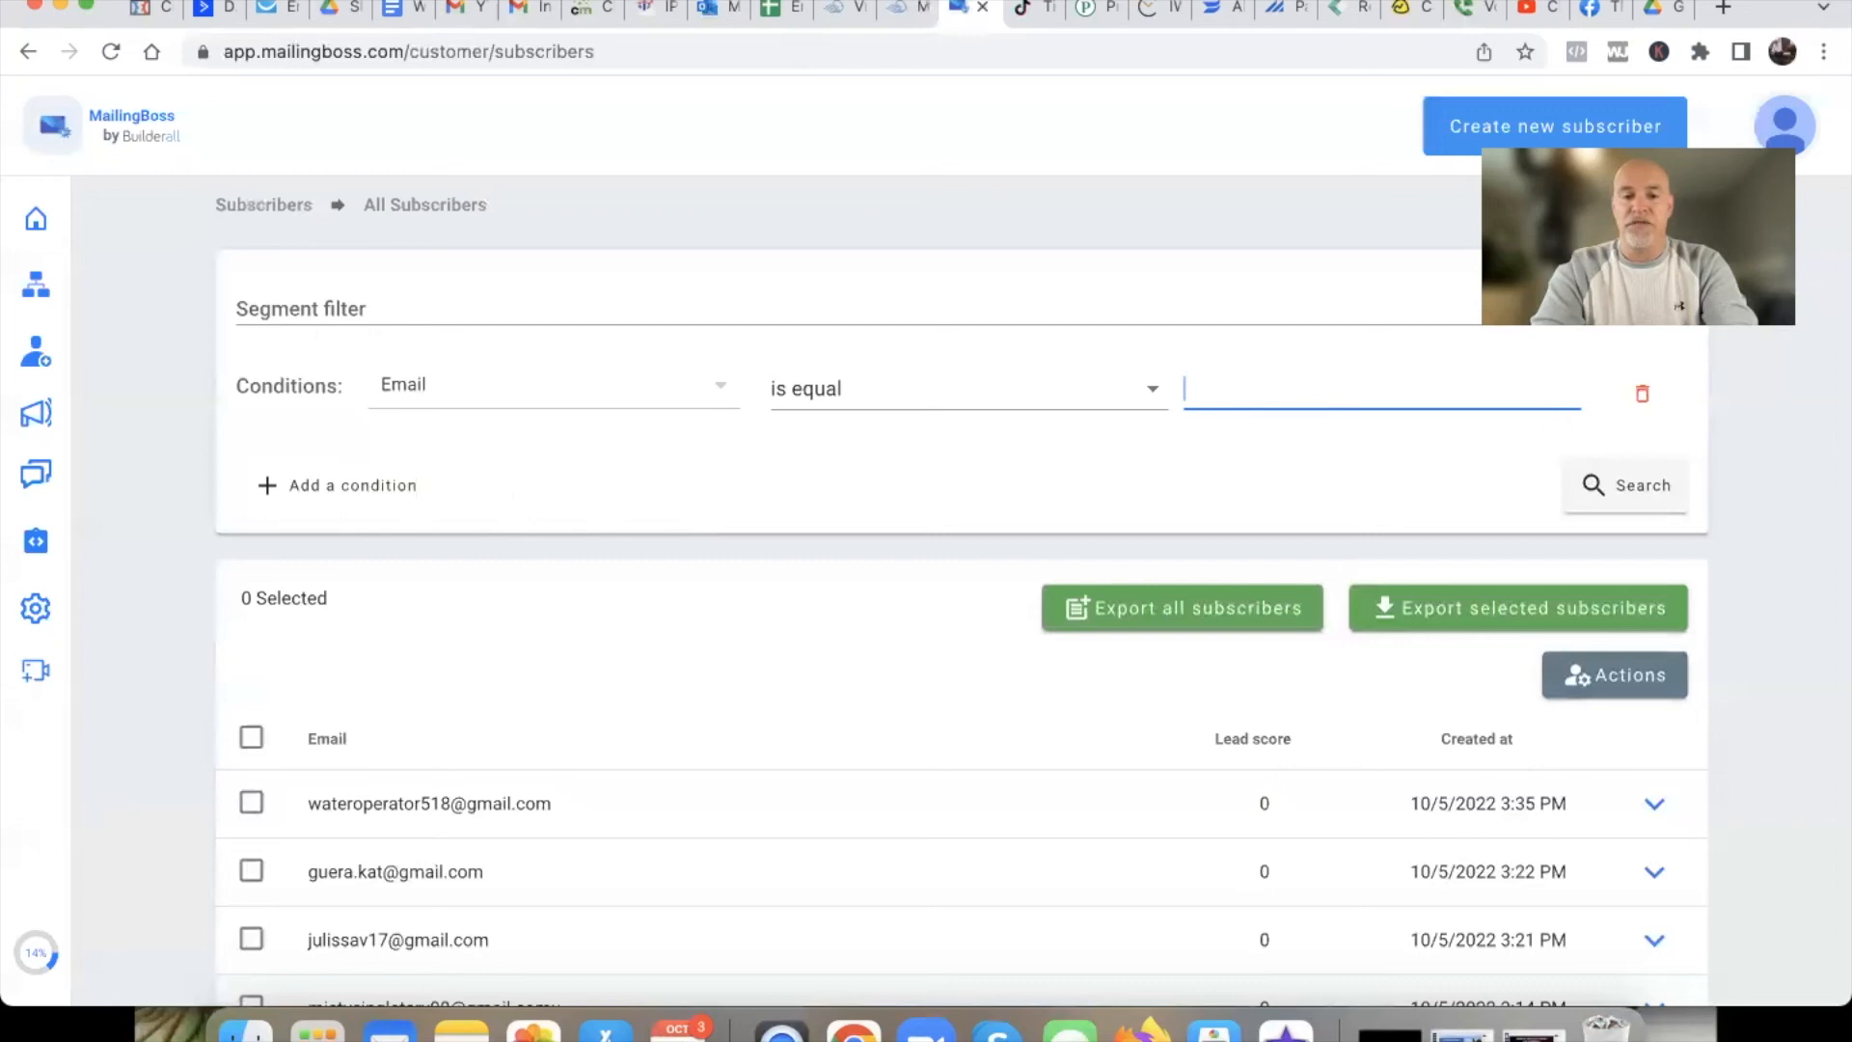
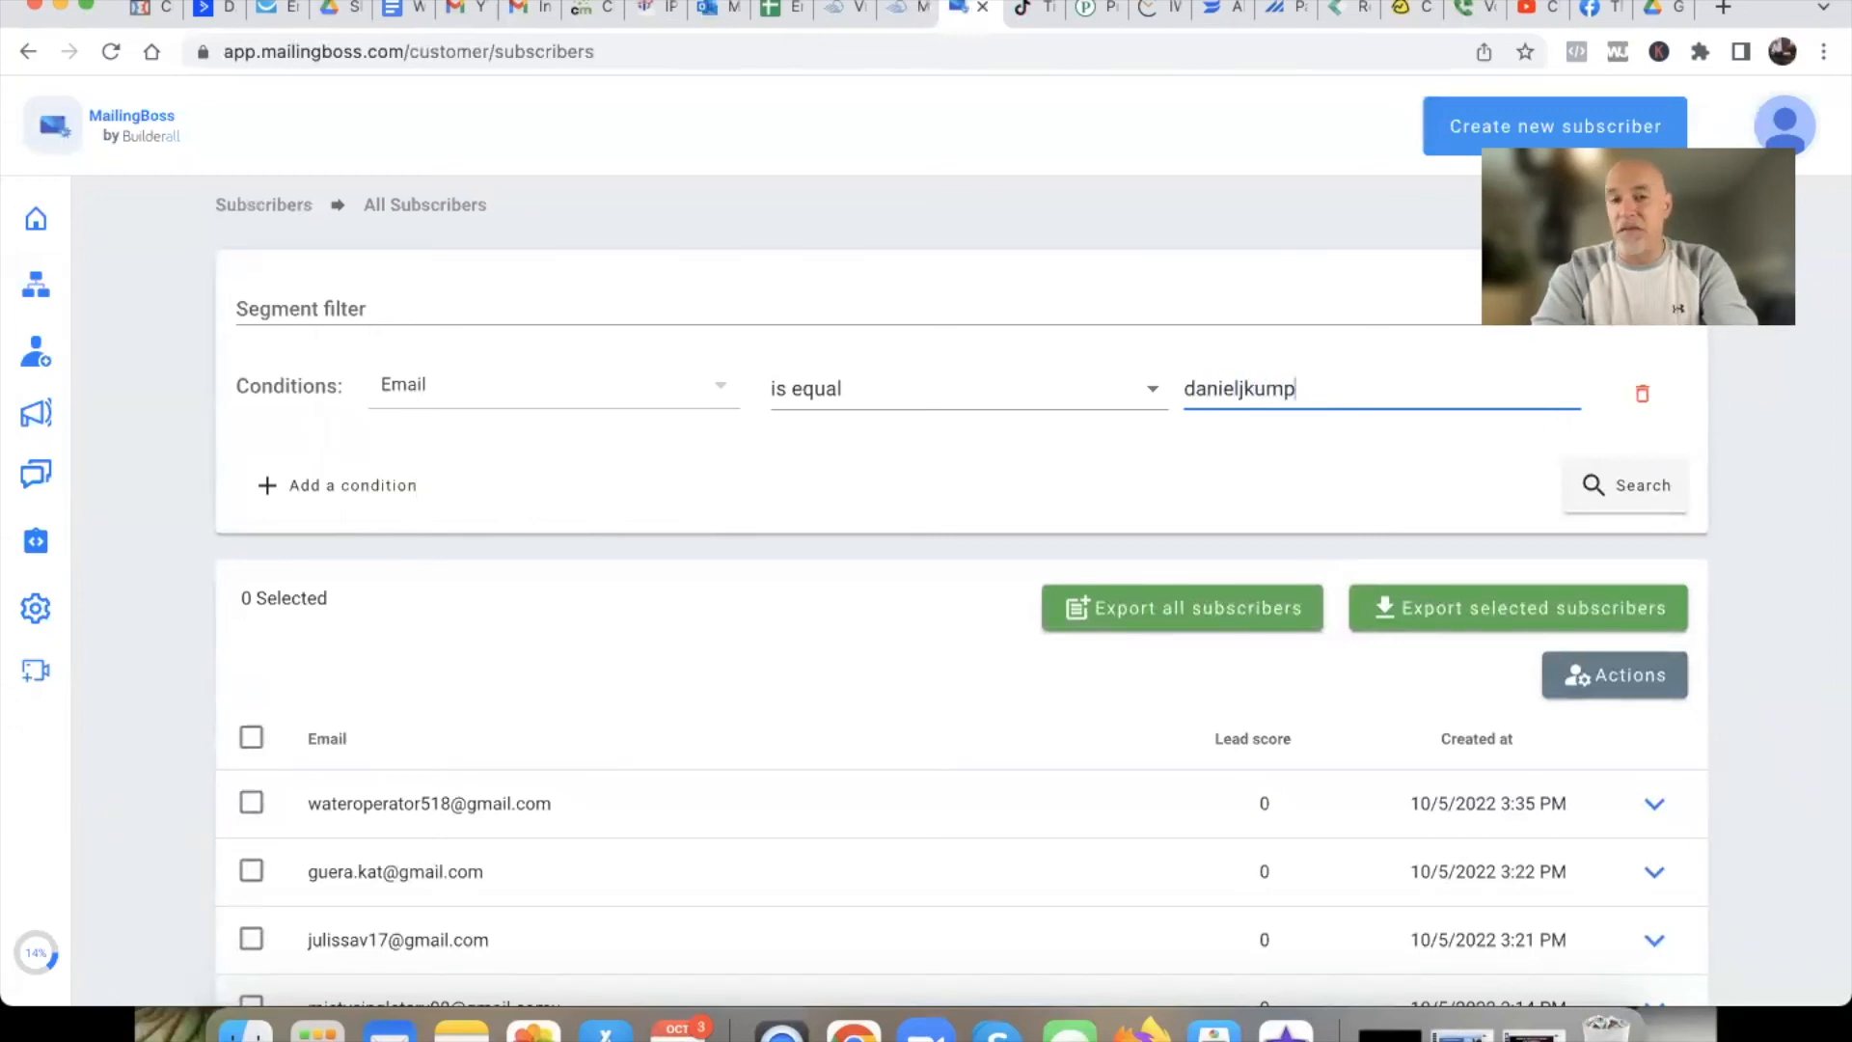
{"action": "mouse_move", "coordinate": [885, 396]}
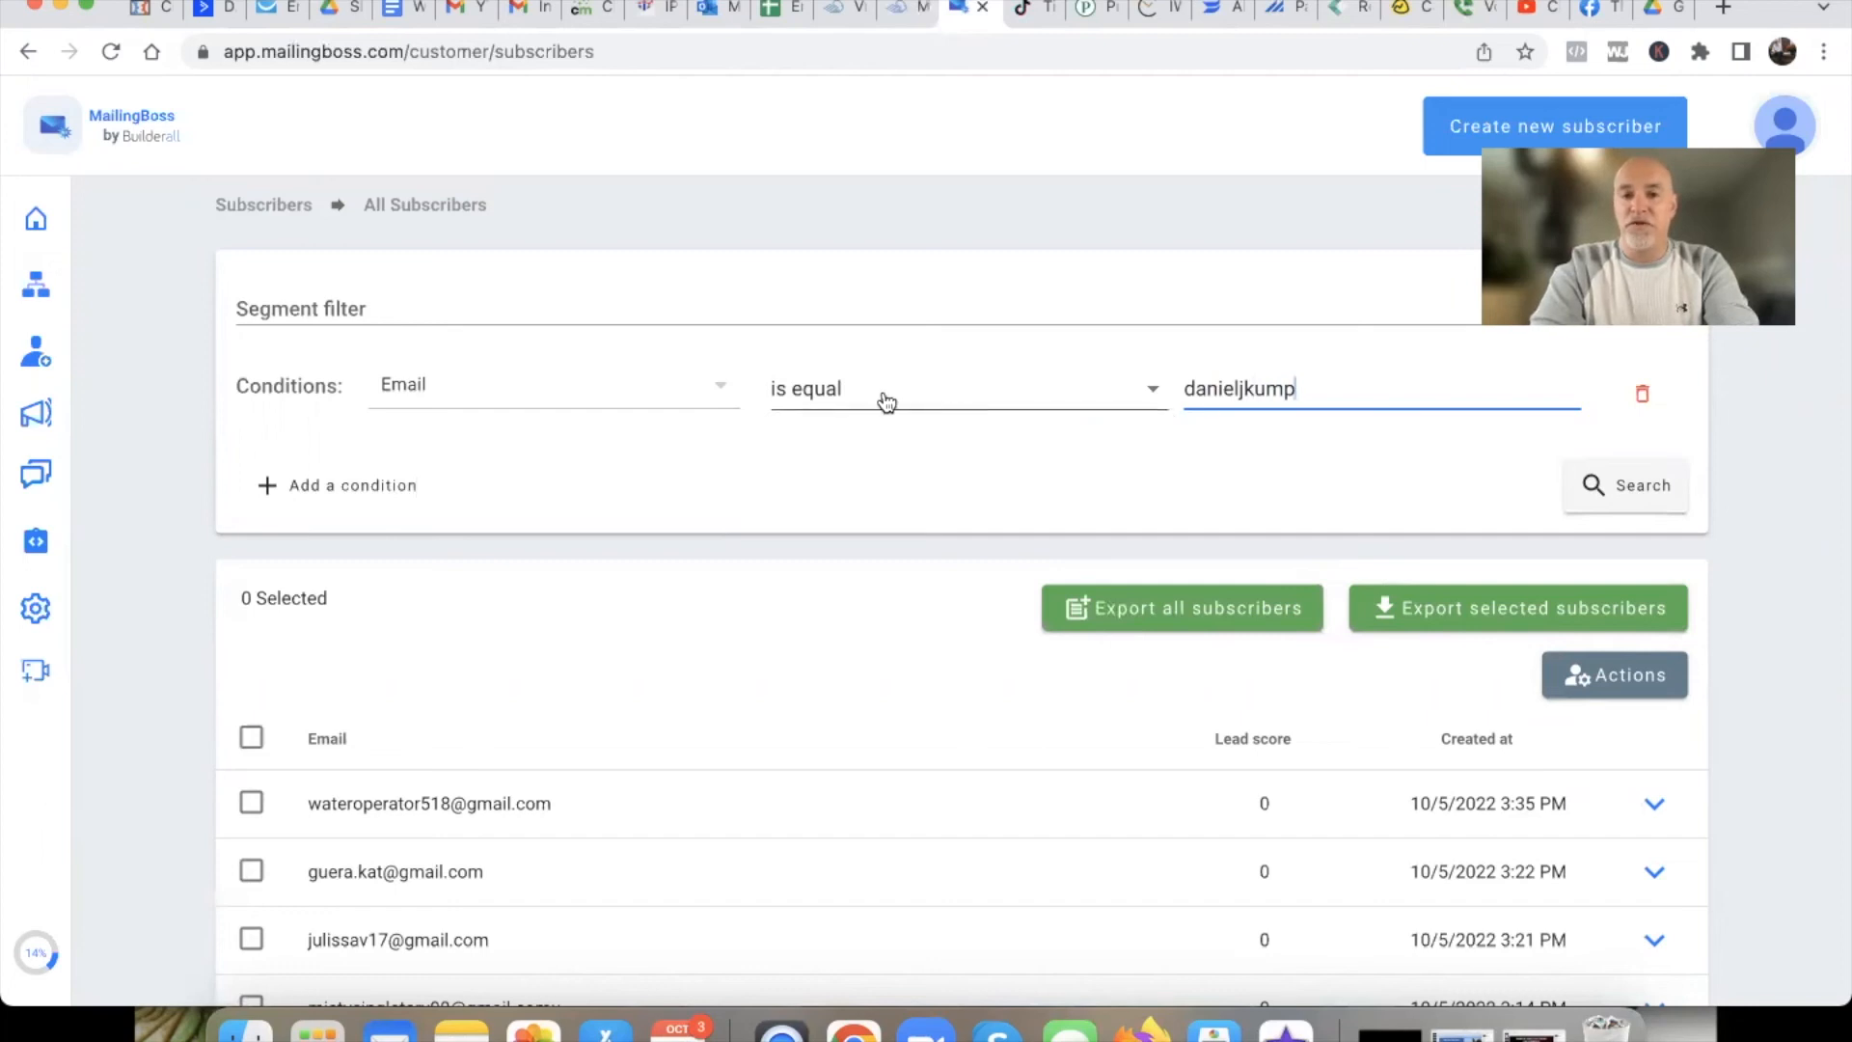
{"action": "left_click", "coordinate": [962, 387]}
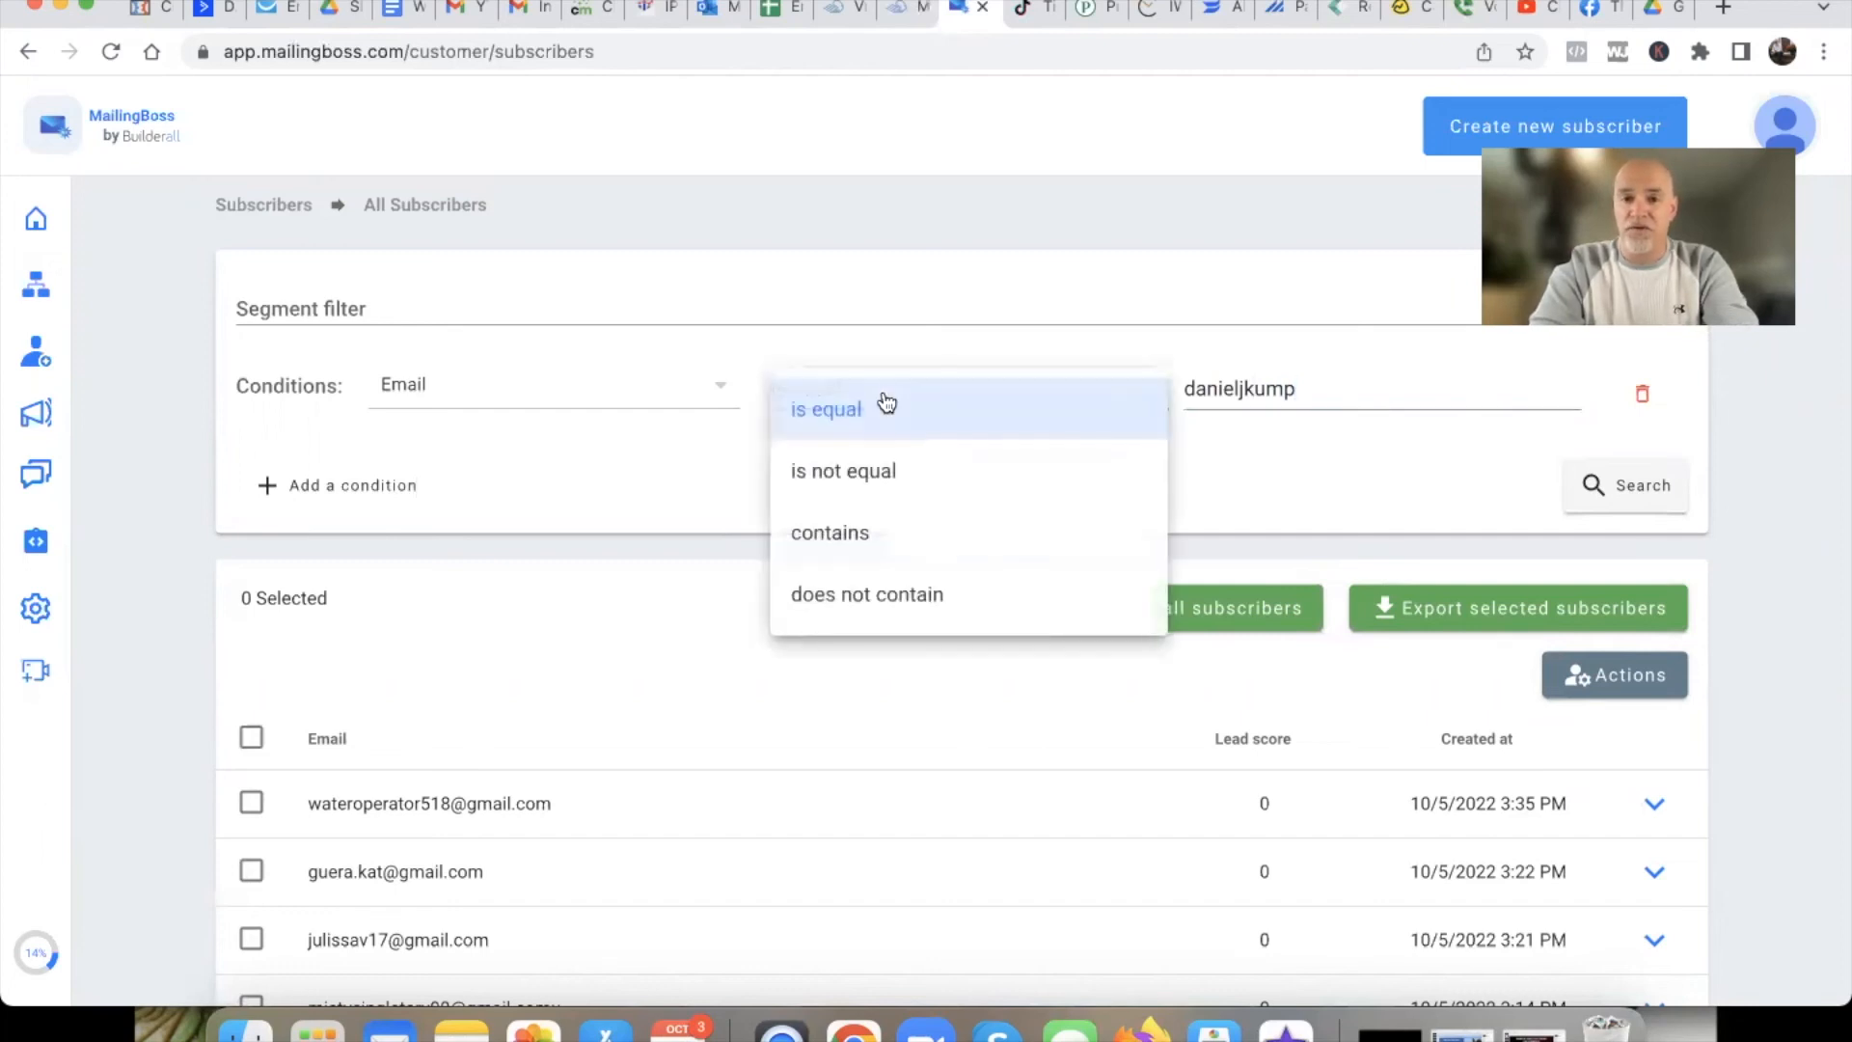
{"action": "left_click", "coordinate": [830, 532]}
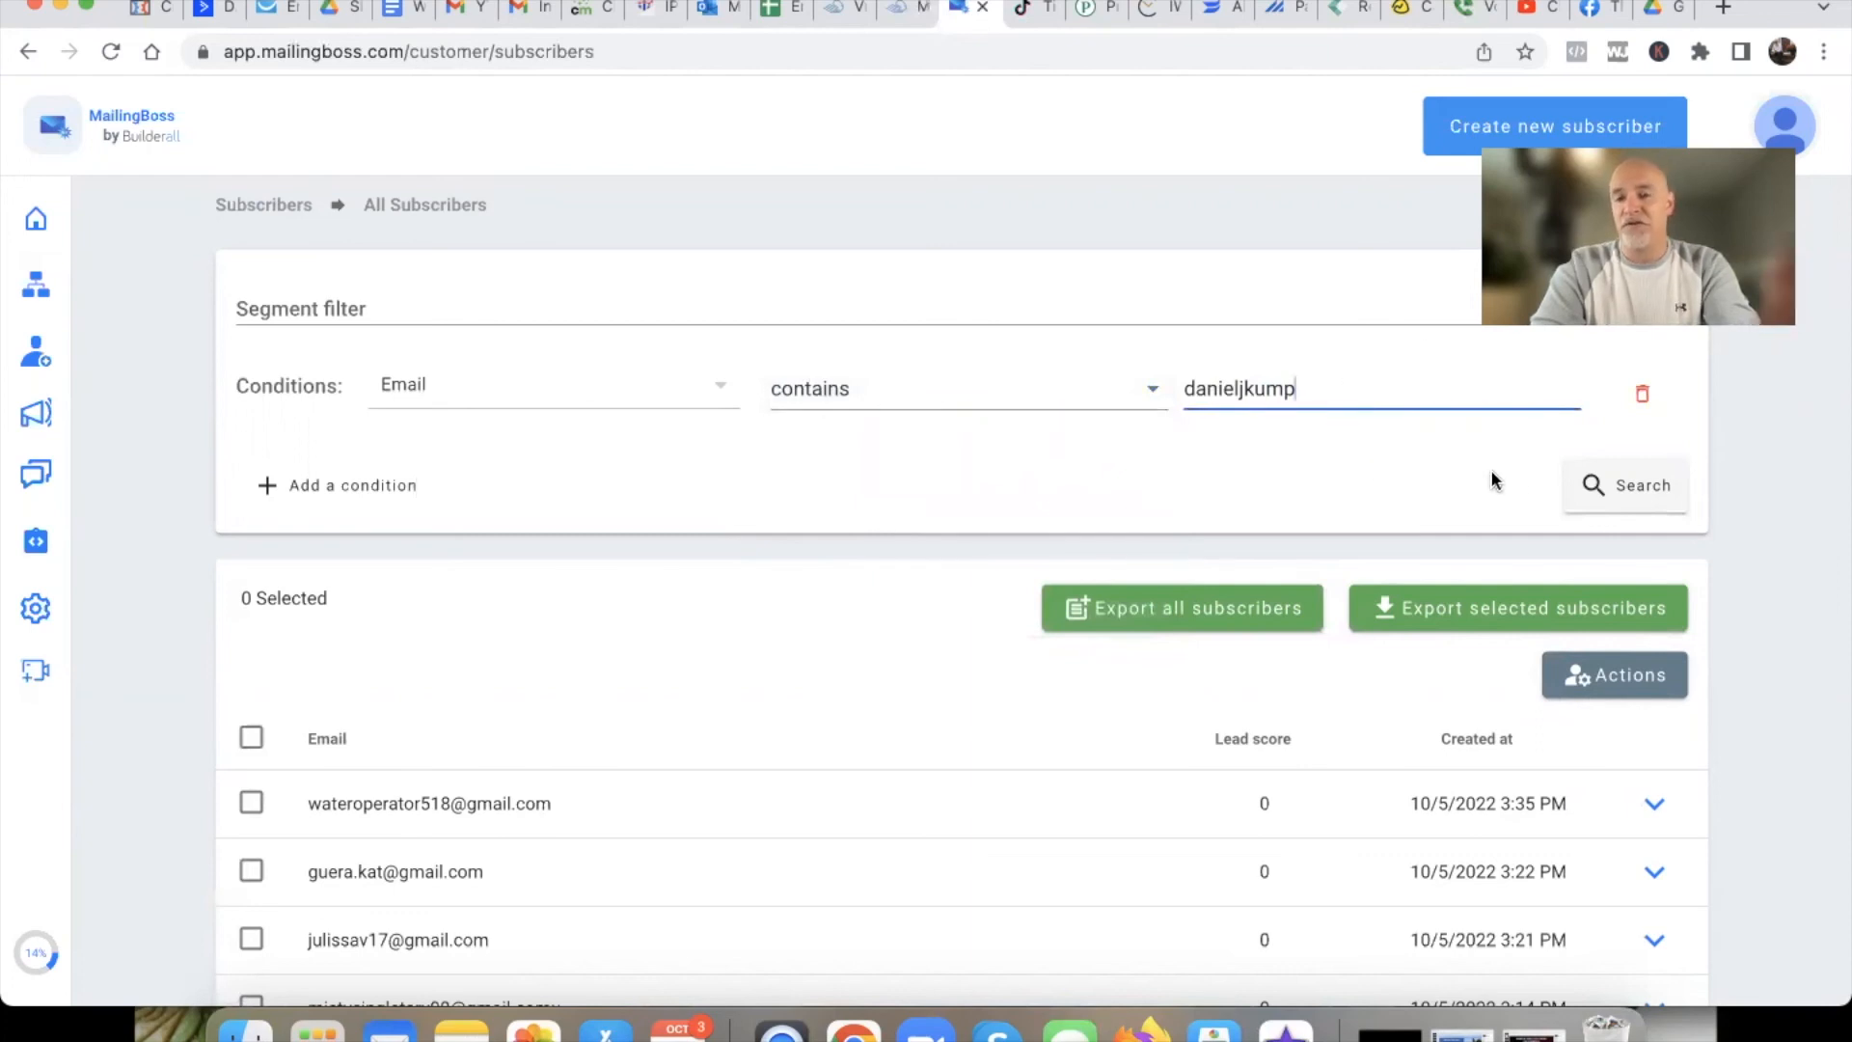
Run the search, narrowing 23258 subscribers to two matches, and peek at the first result's actions.
{"action": "left_click", "coordinate": [1624, 484]}
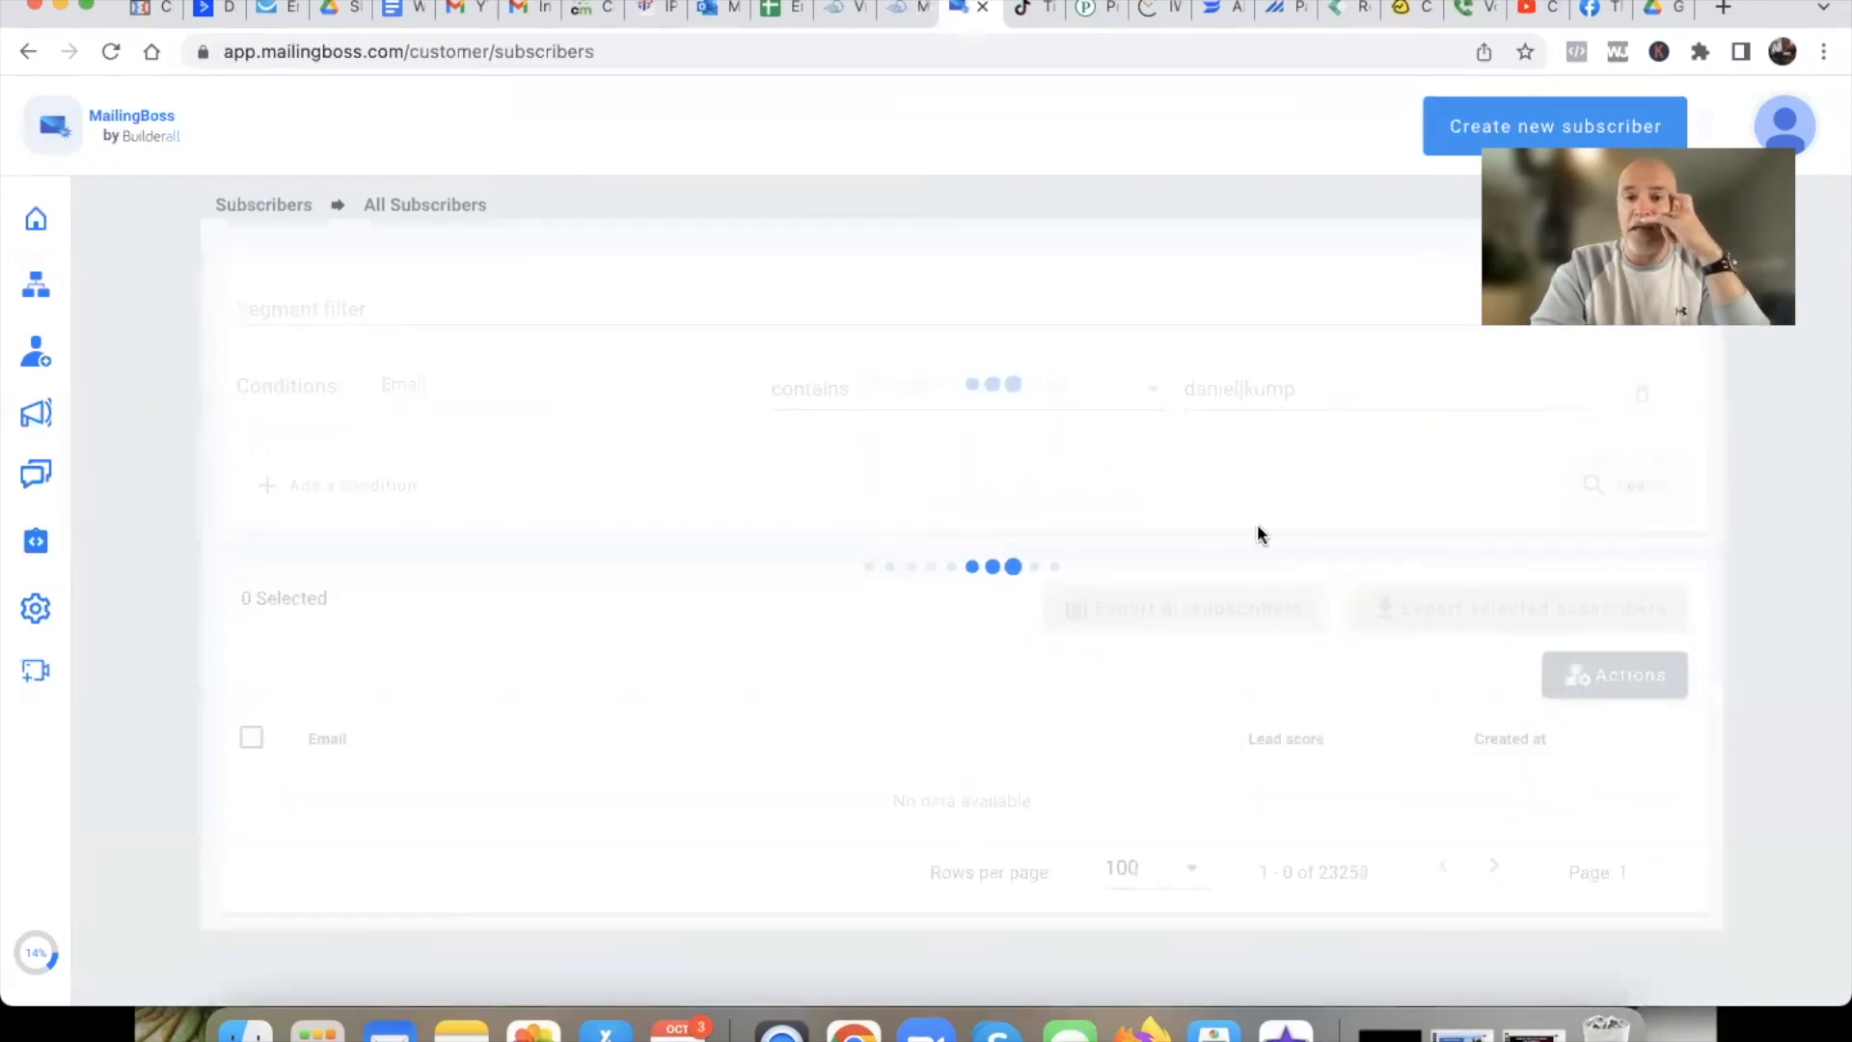
{"action": "left_click", "coordinate": [1640, 457]}
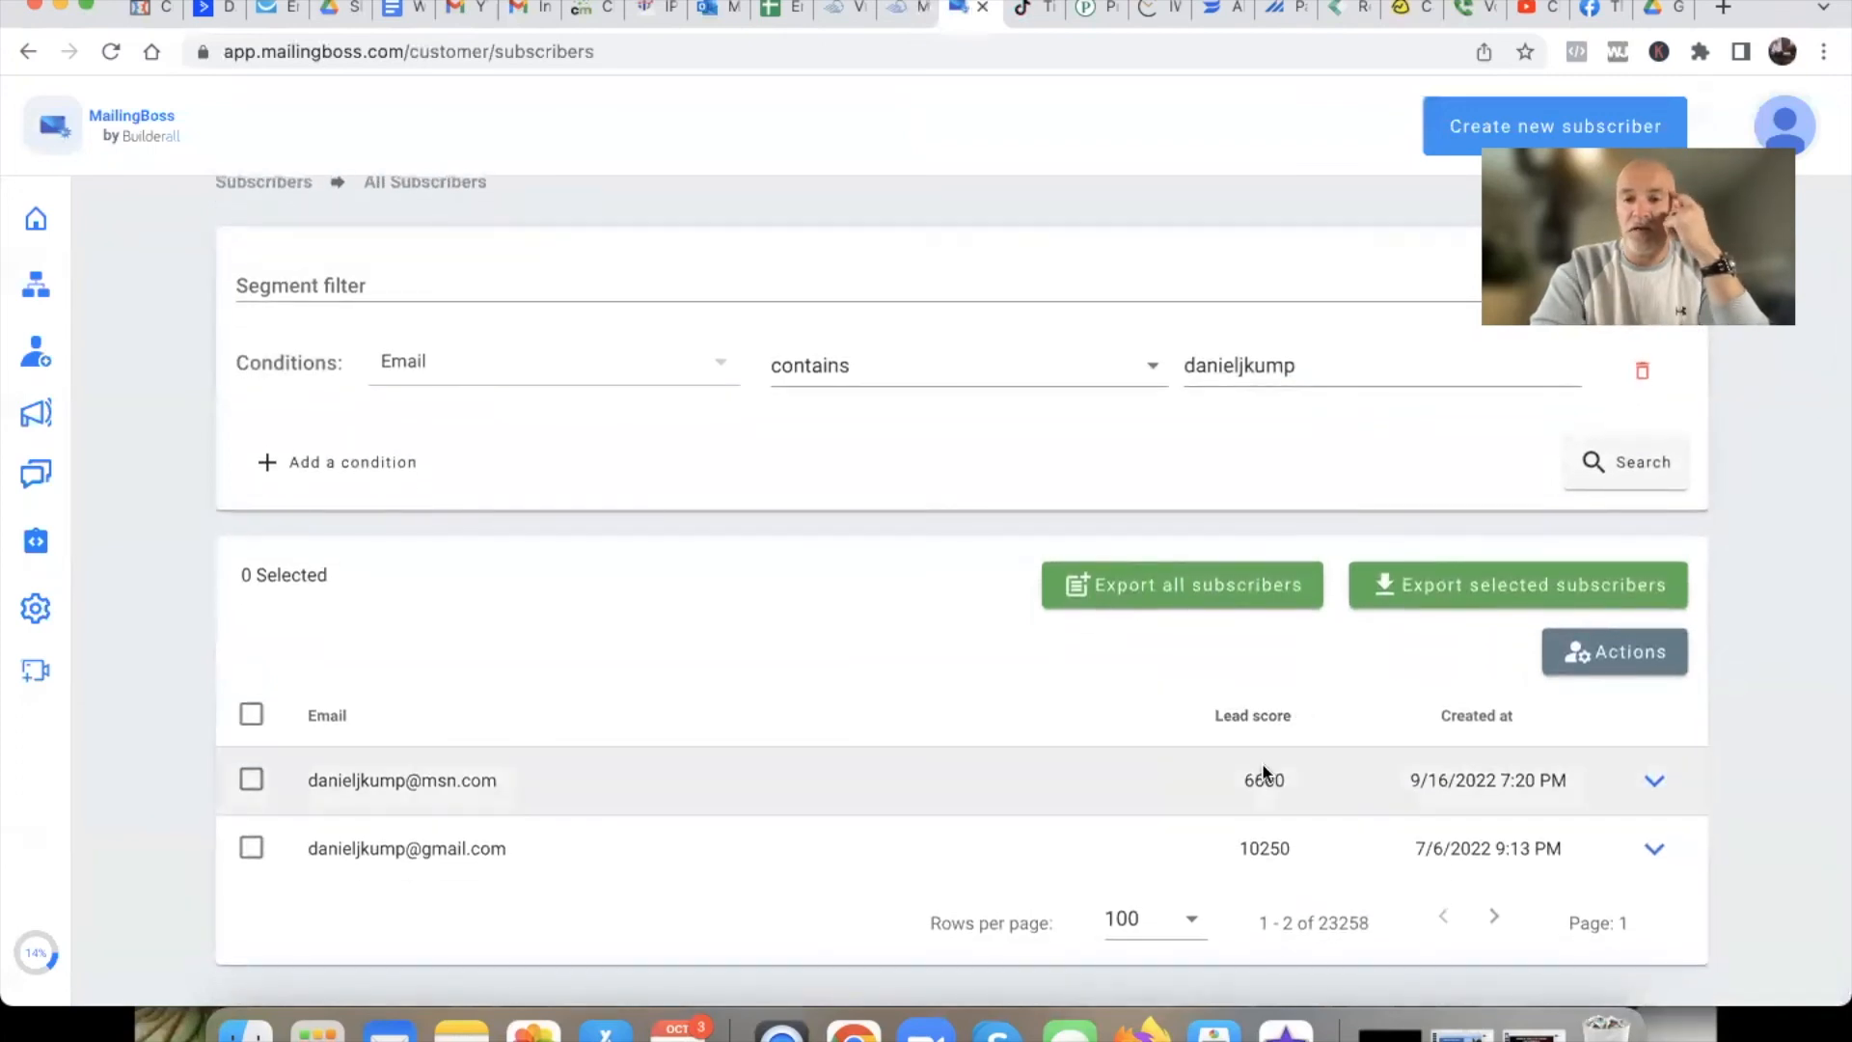
{"action": "left_click", "coordinate": [1653, 779]}
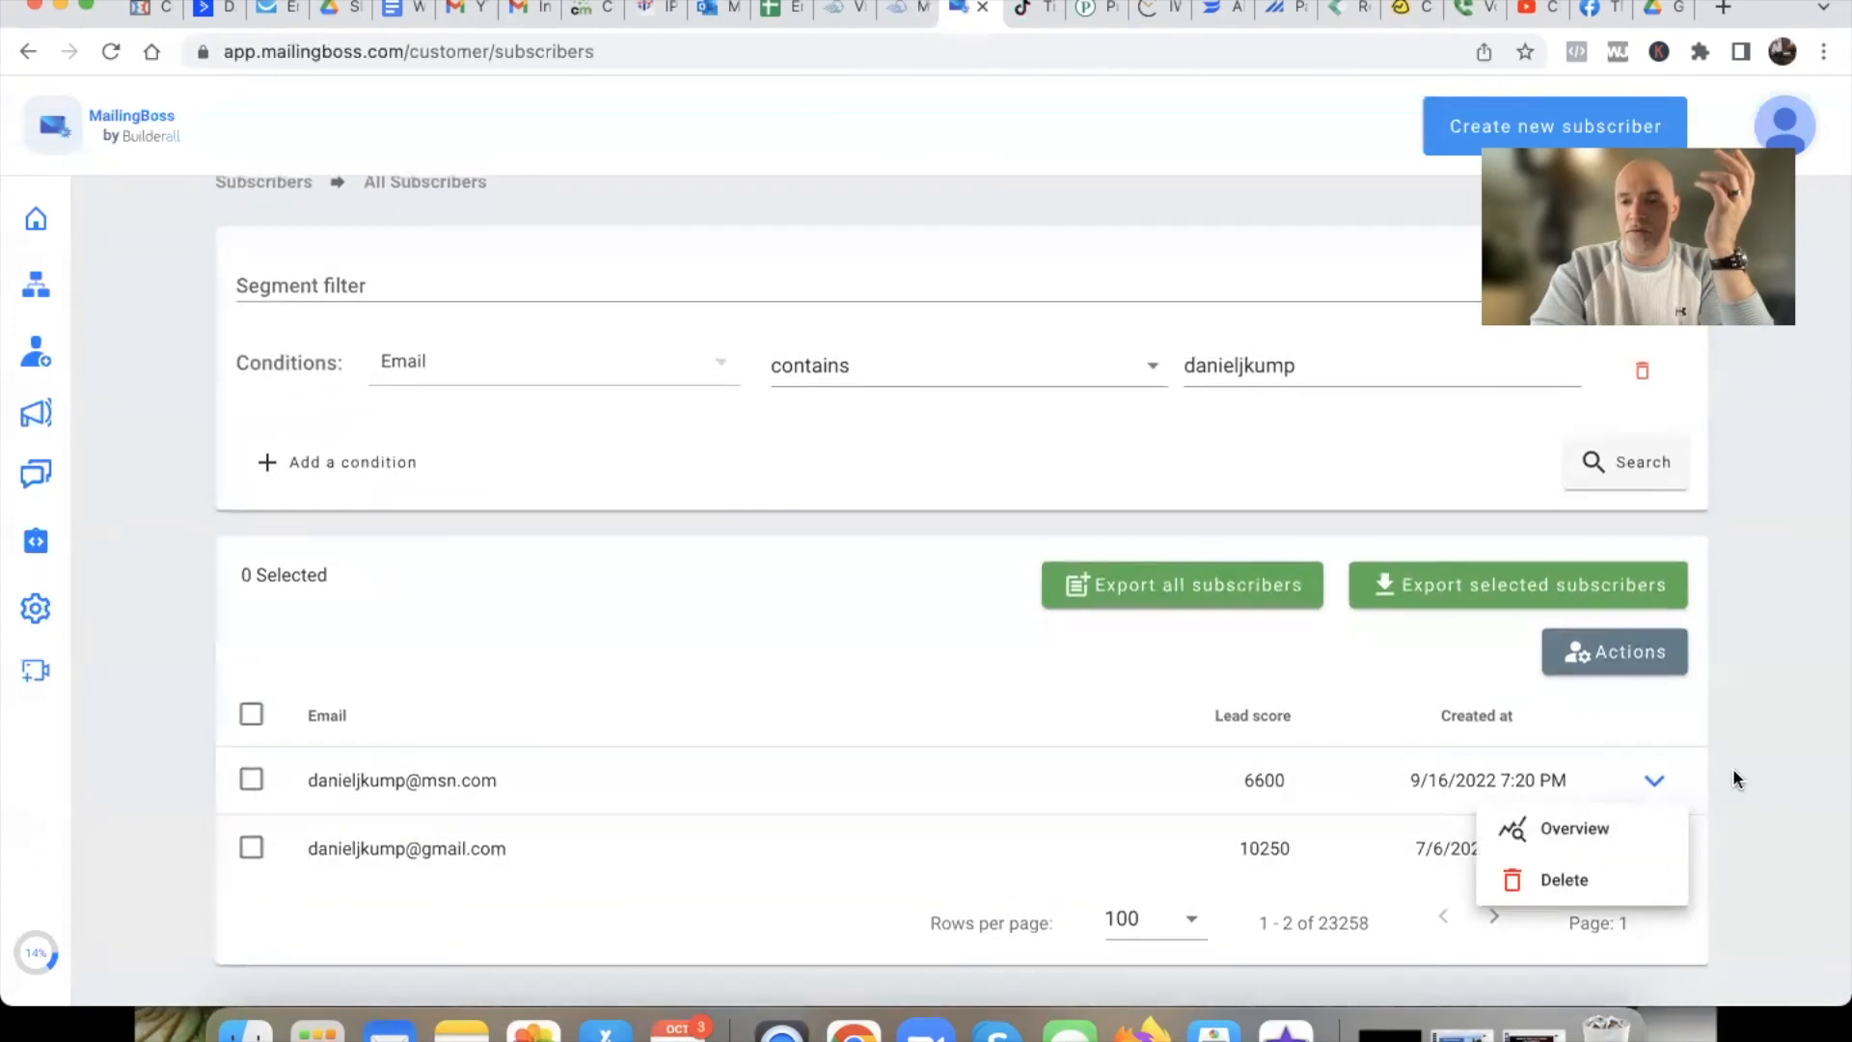
{"action": "left_click", "coordinate": [1654, 780]}
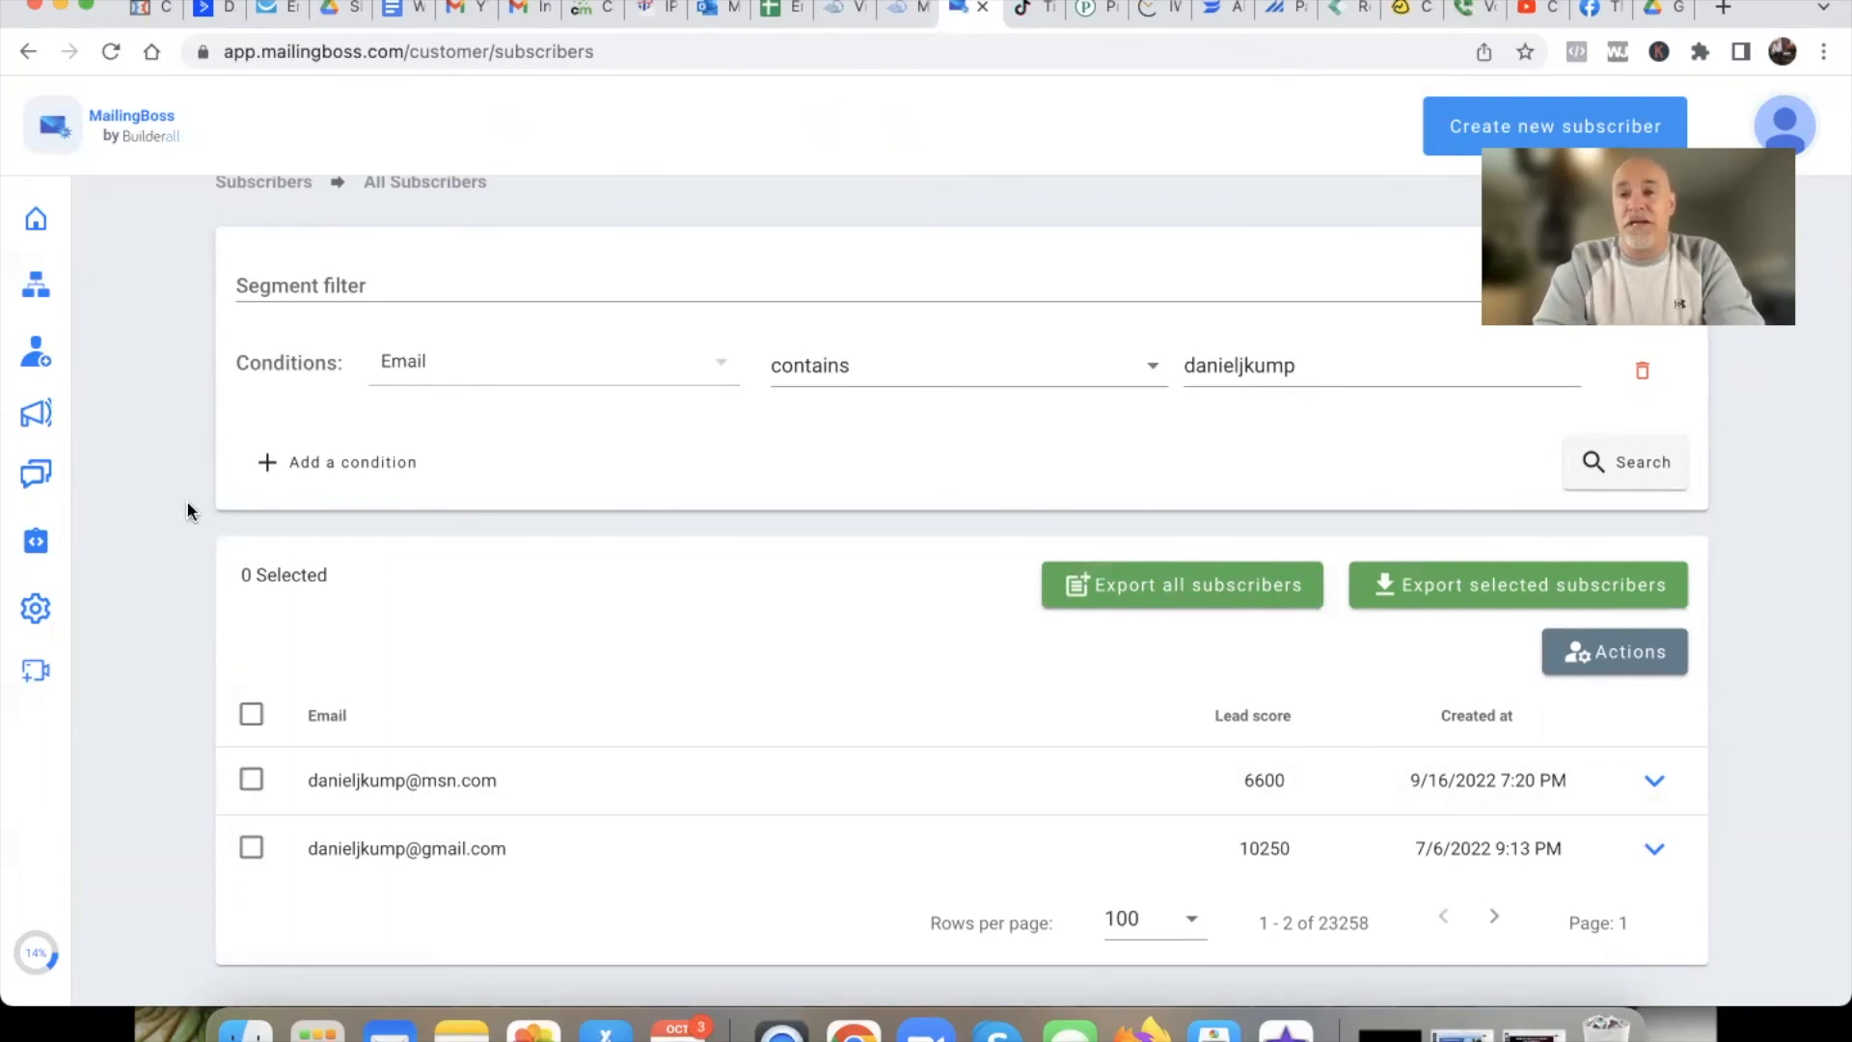
{"action": "mouse_move", "coordinate": [988, 220]}
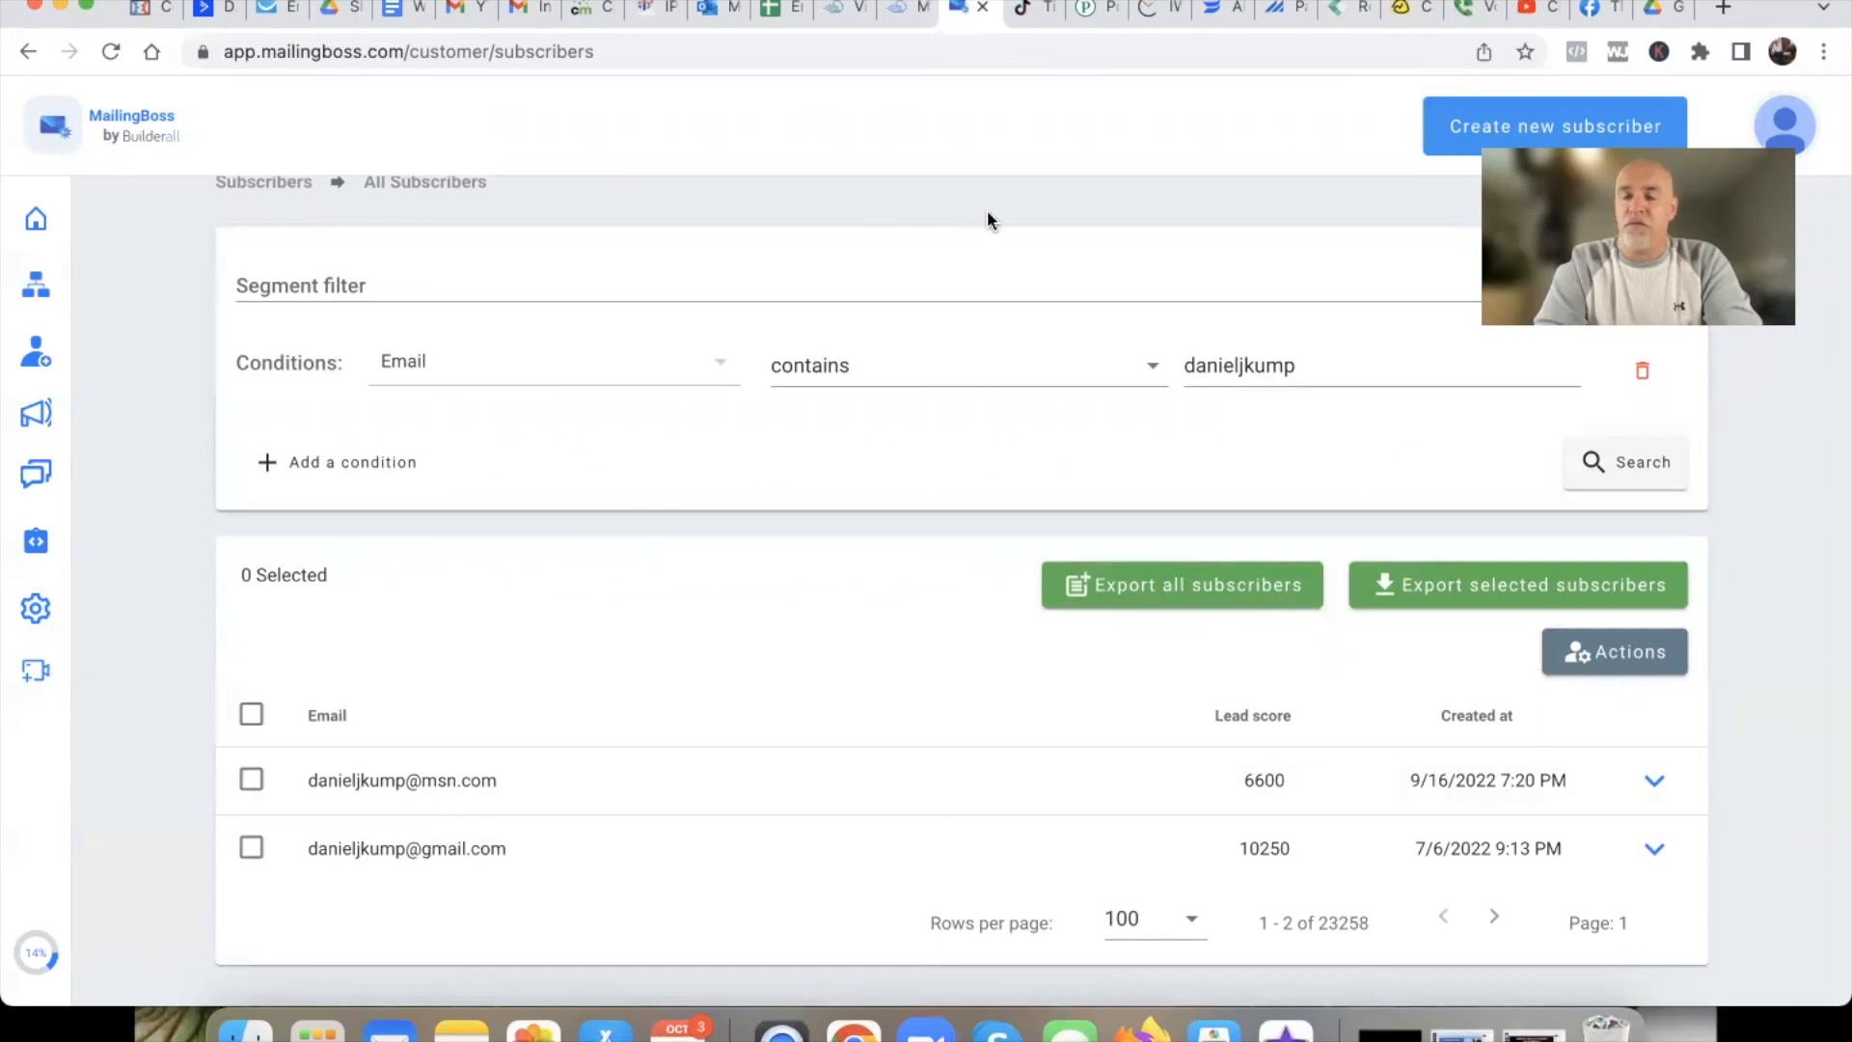
{"action": "mouse_move", "coordinate": [946, 135]}
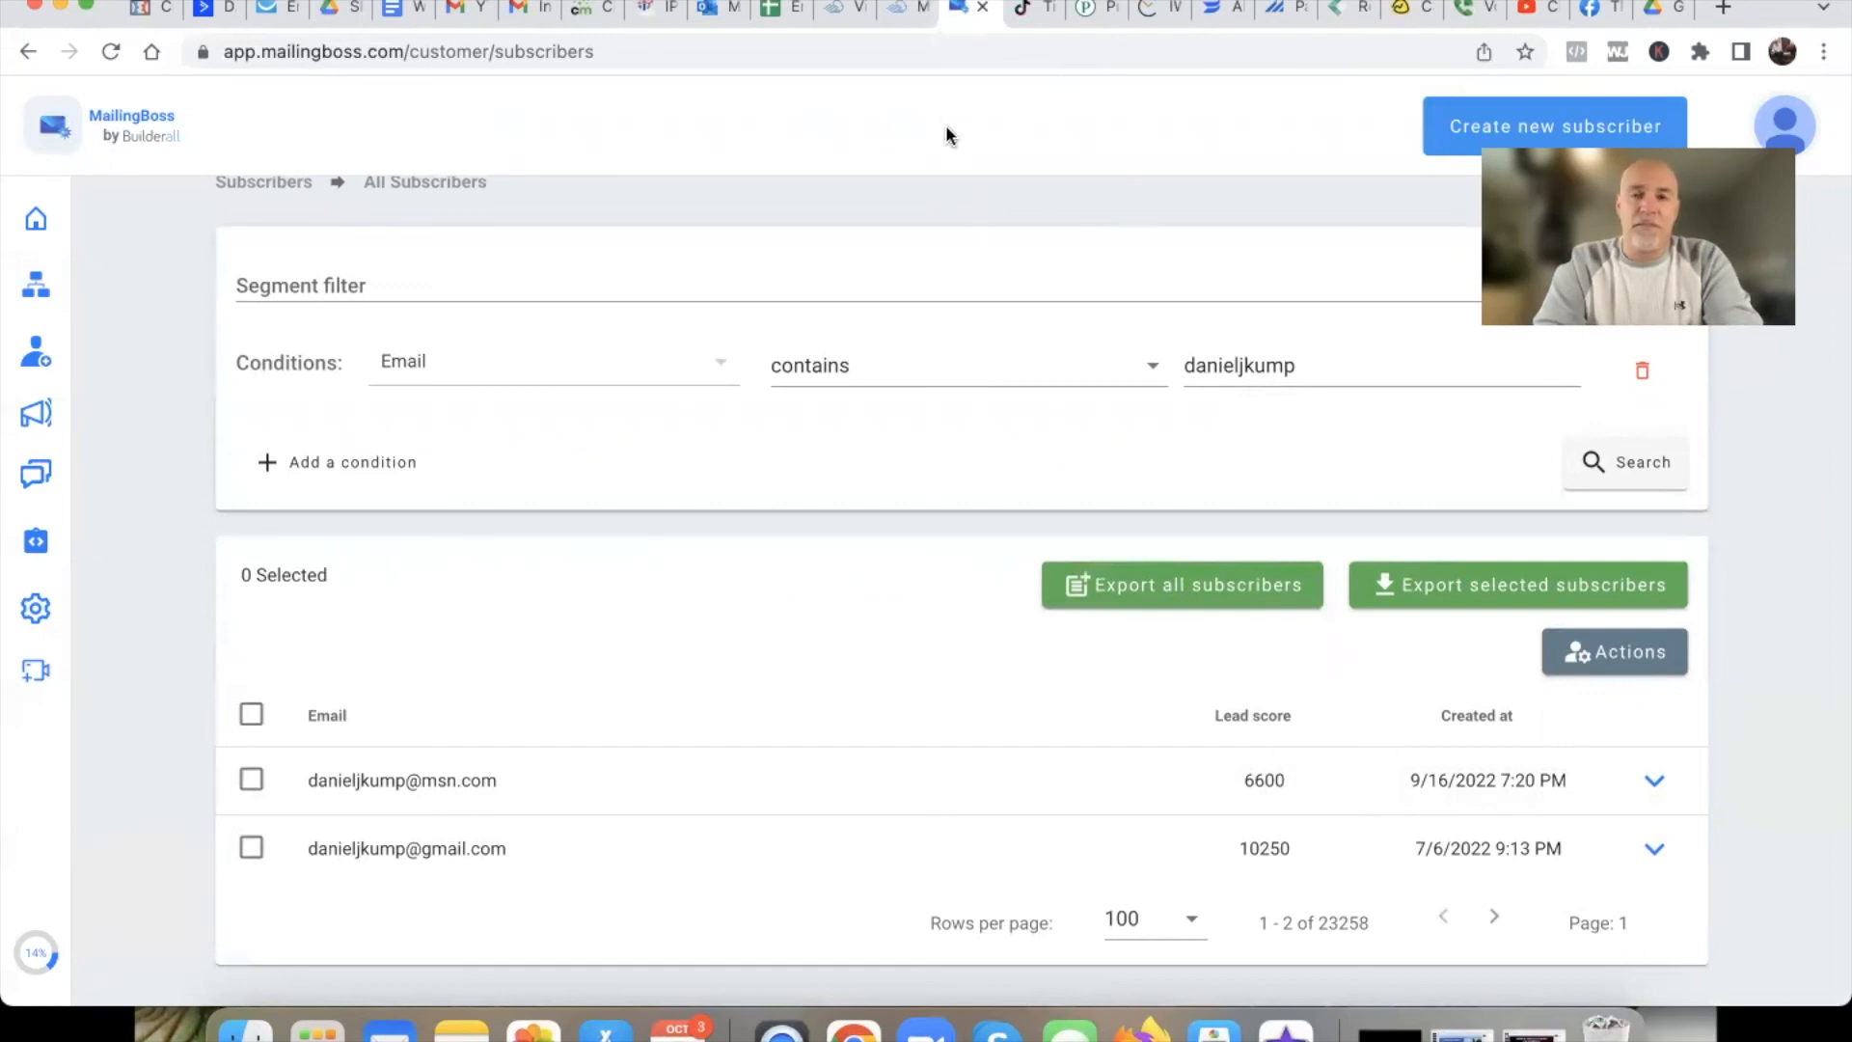
{"action": "mouse_move", "coordinate": [1092, 81]}
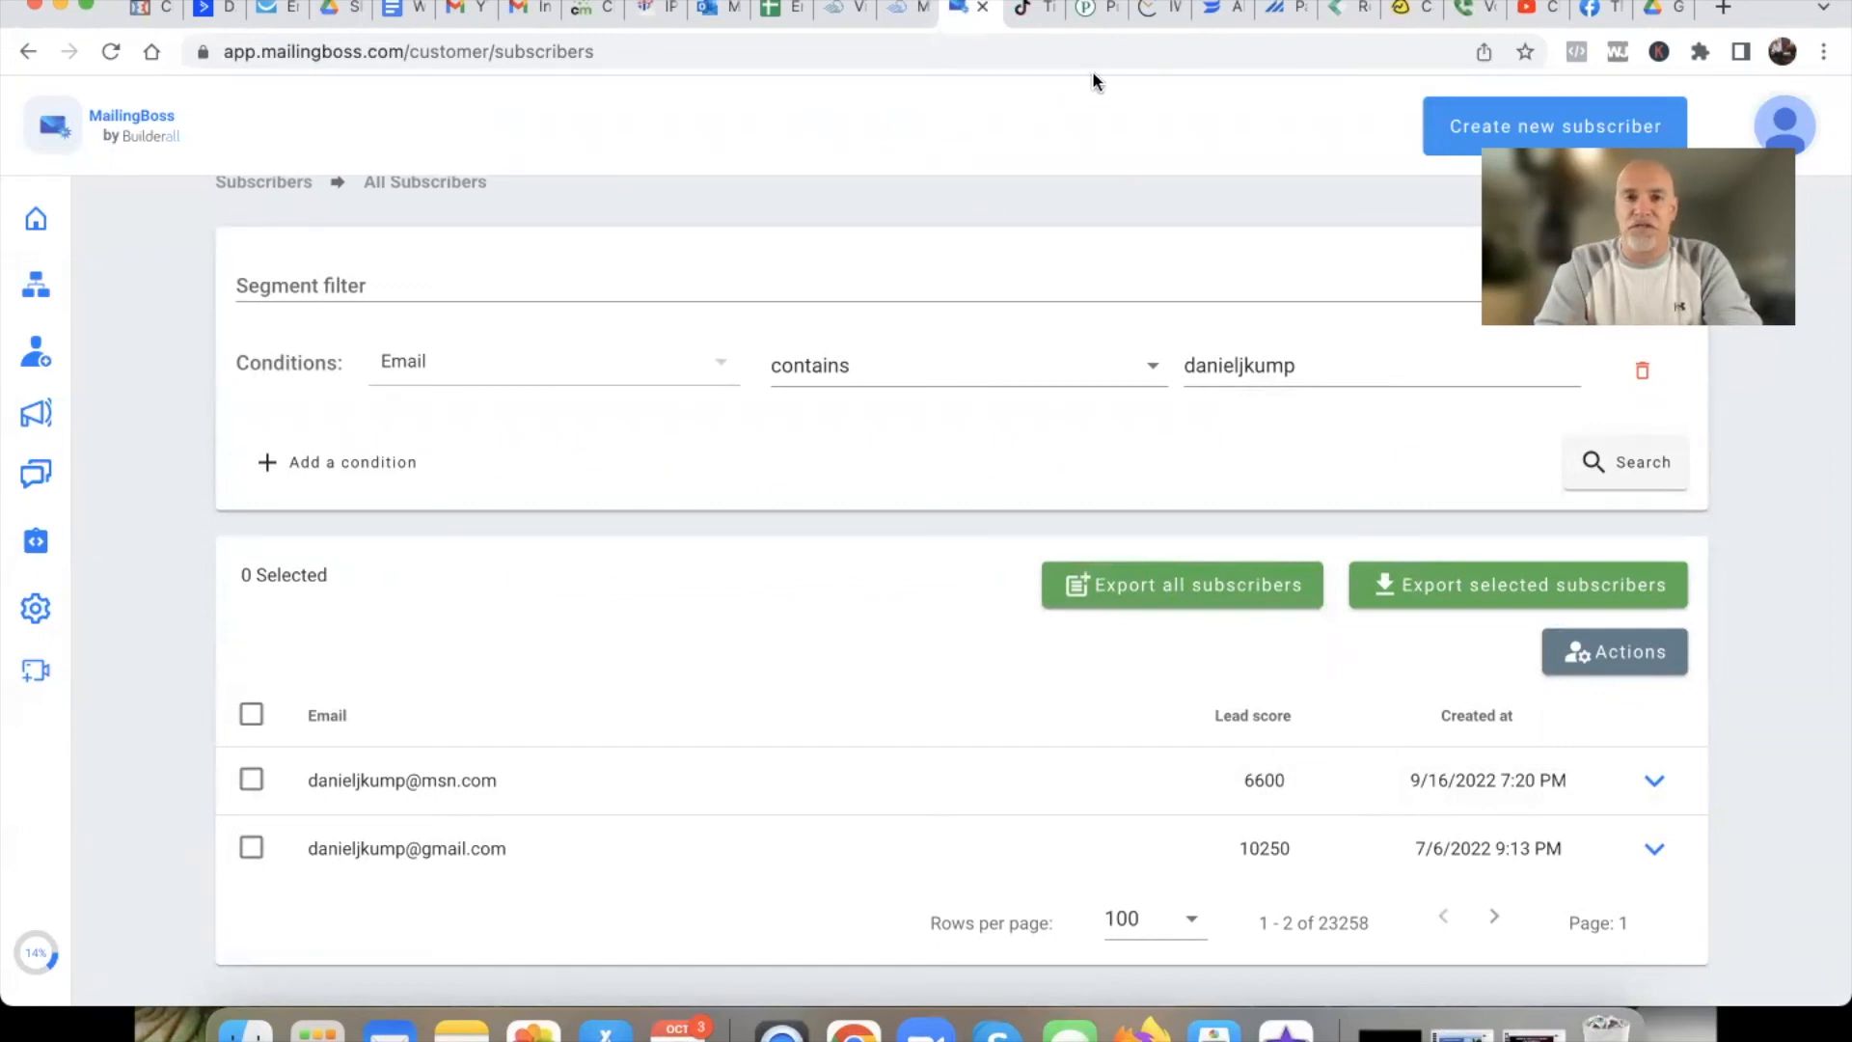
{"action": "mouse_move", "coordinate": [1393, 72]}
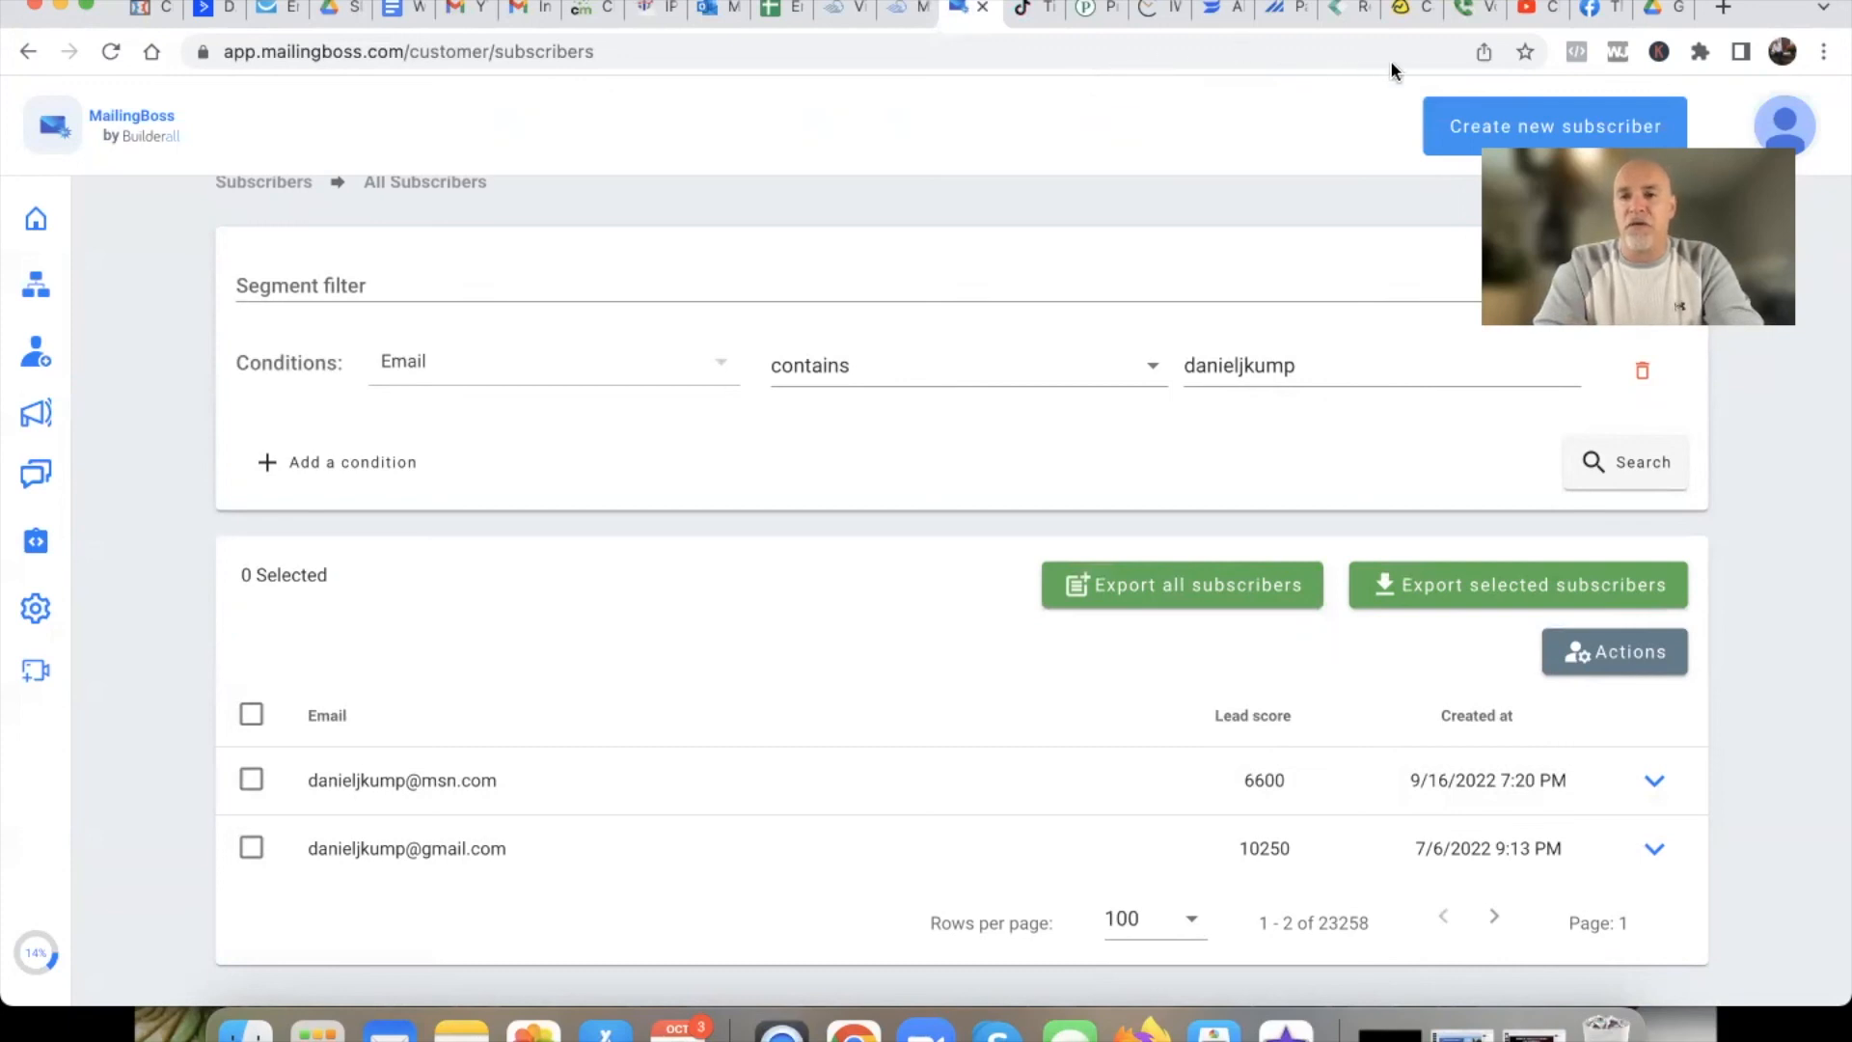
{"action": "mouse_move", "coordinate": [1408, 73]}
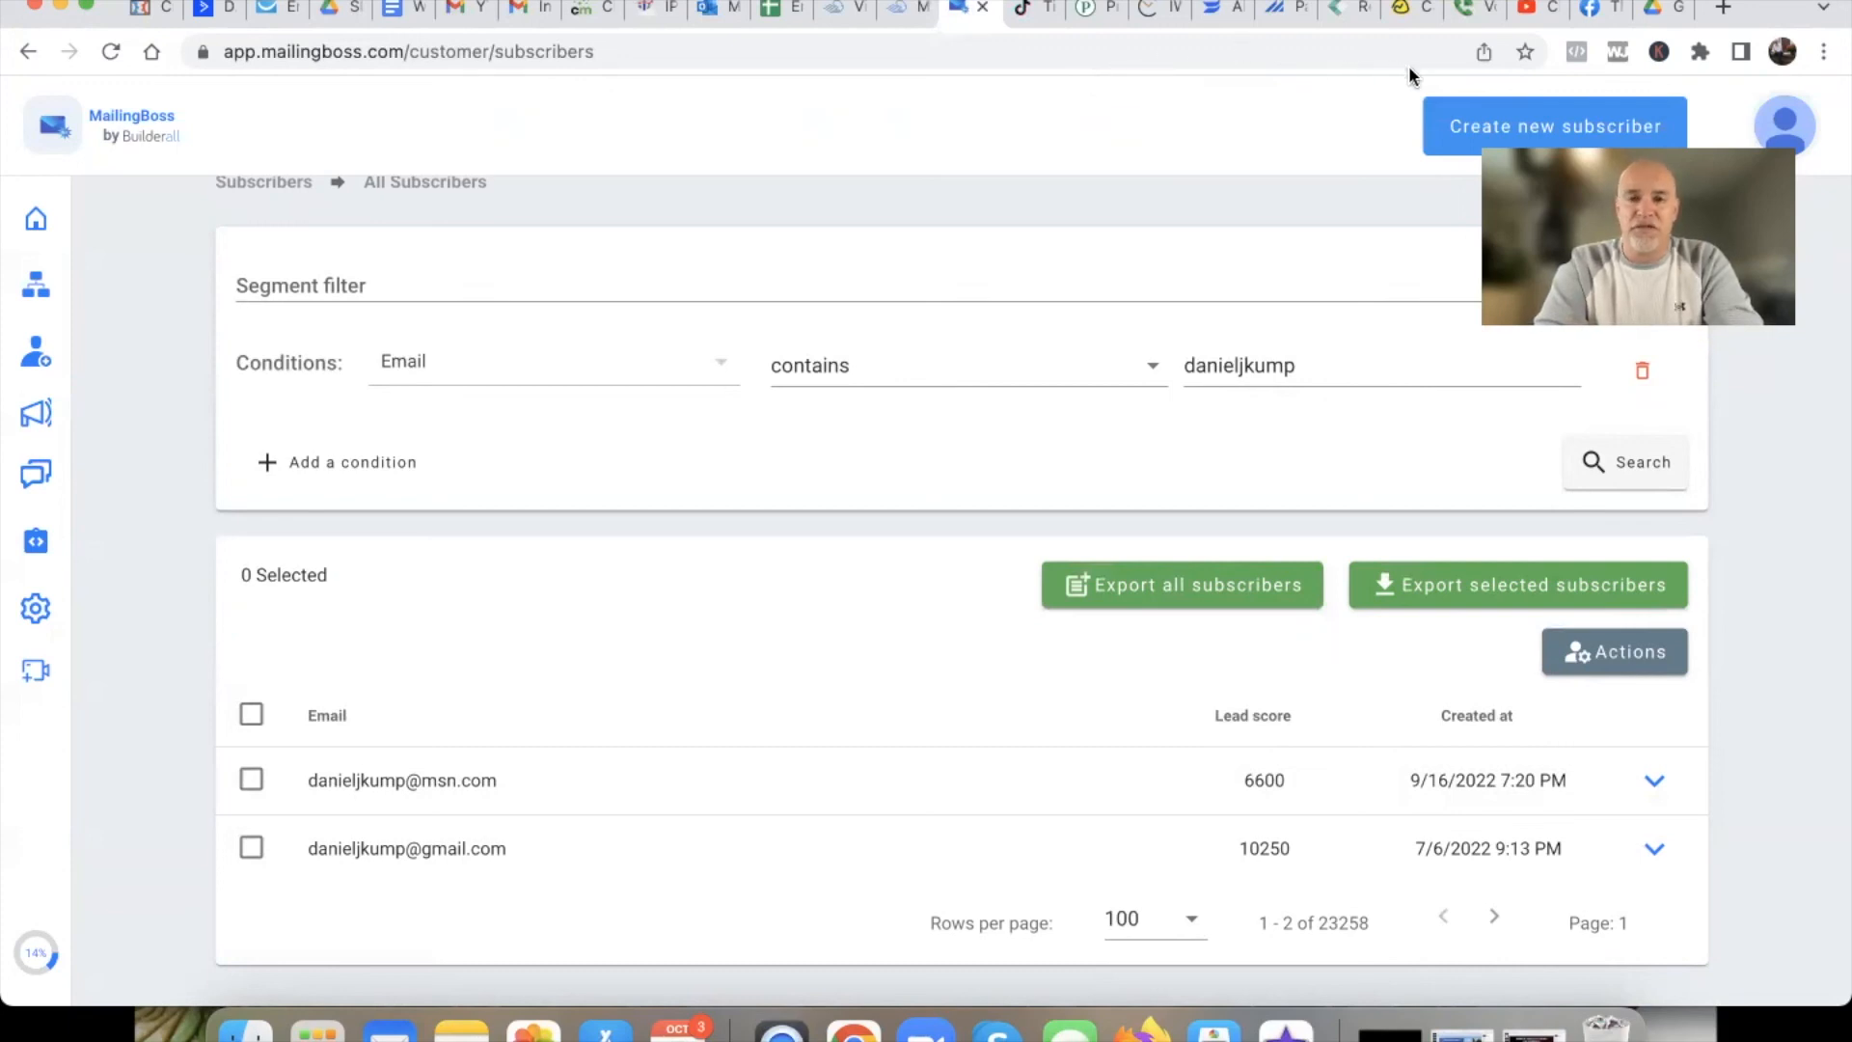